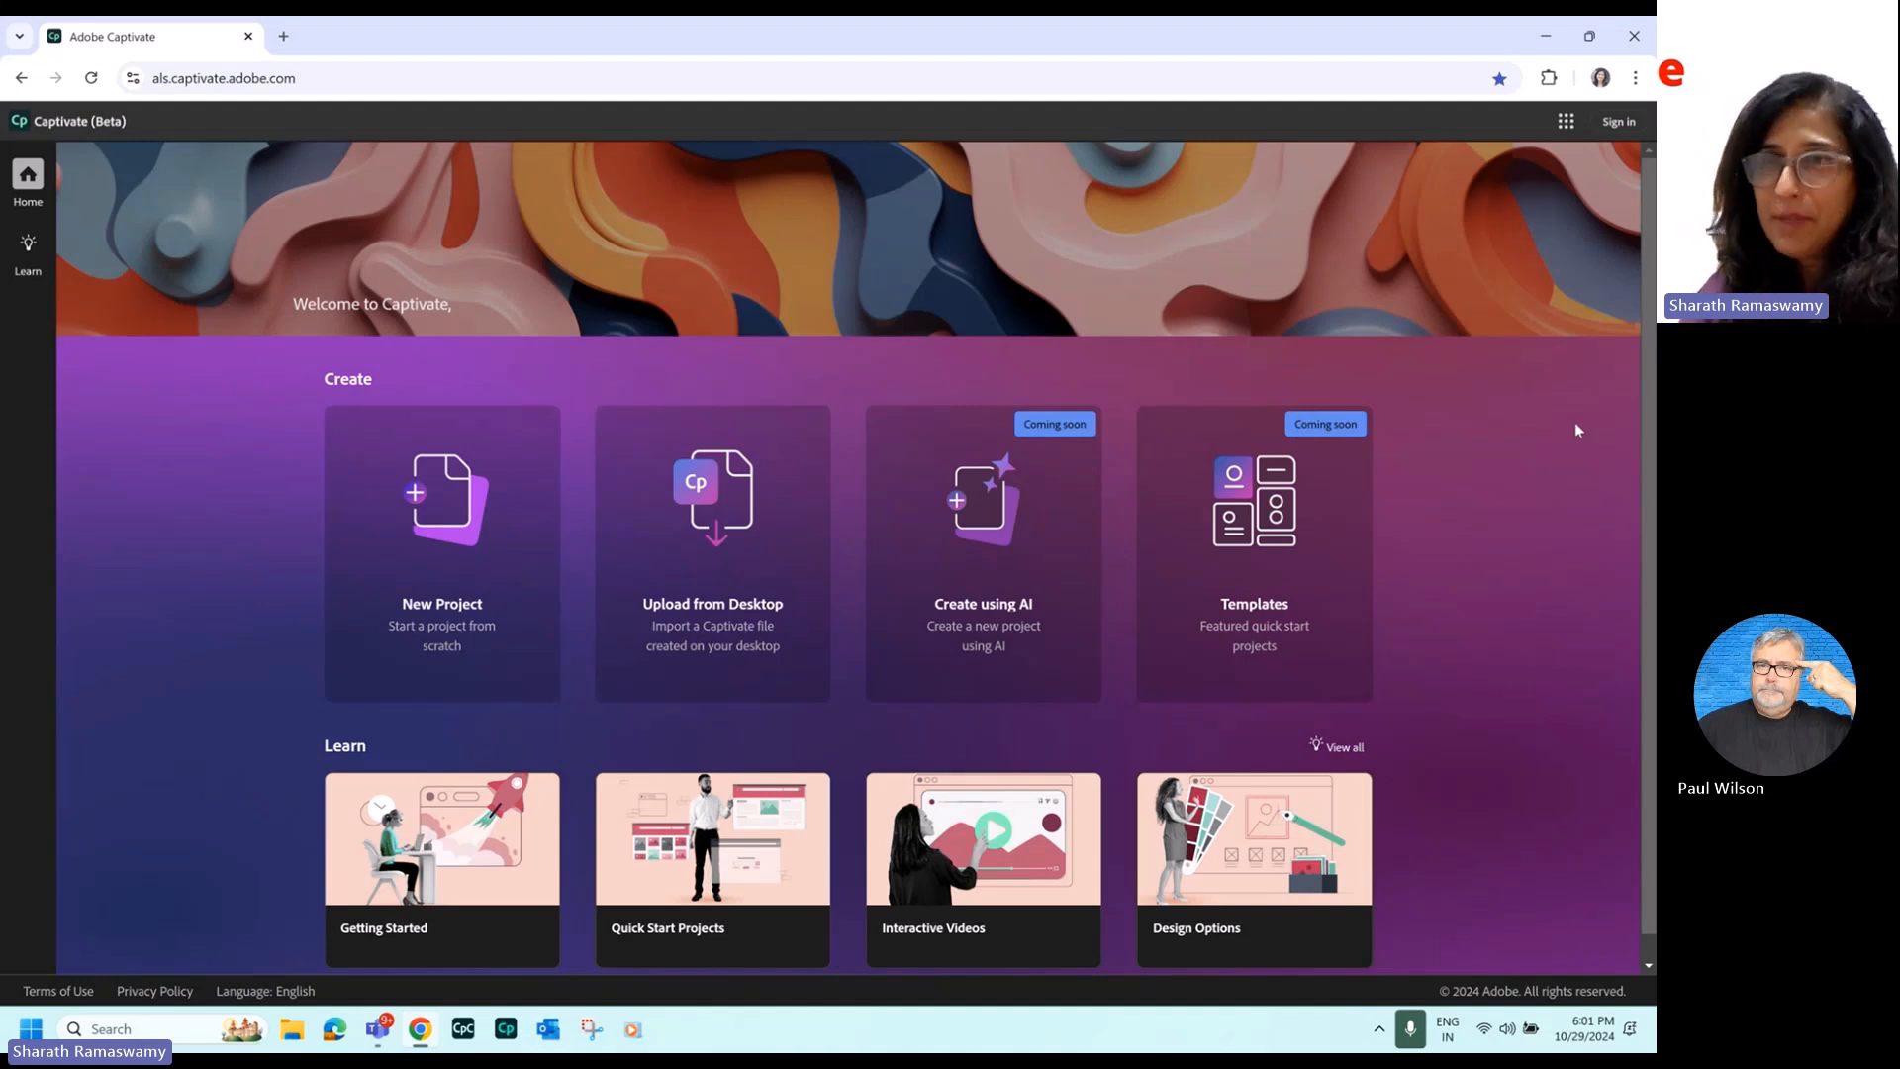
{"action": "mouse_move", "coordinate": [441, 533]}
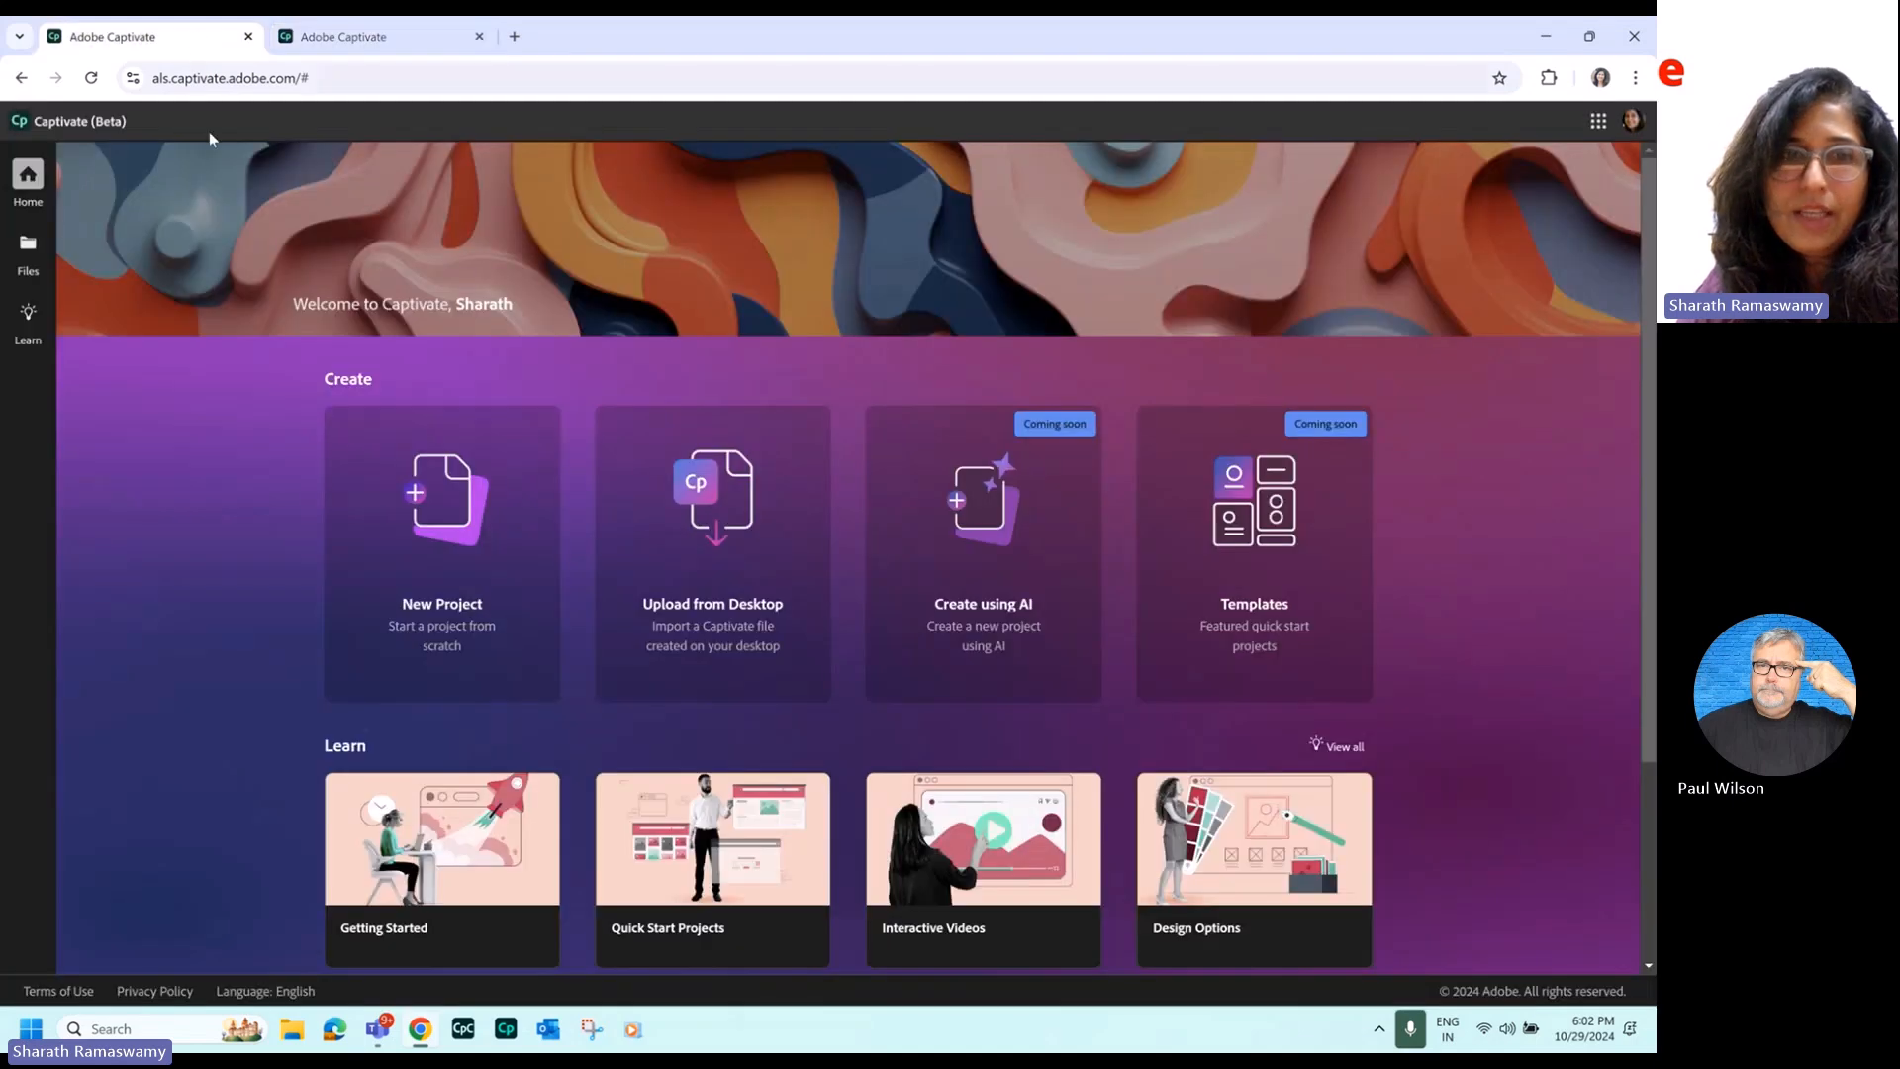
Upload the Adobe New Hire Training project file from the desktop's ALS Files folder.
{"action": "left_click", "coordinate": [711, 552]}
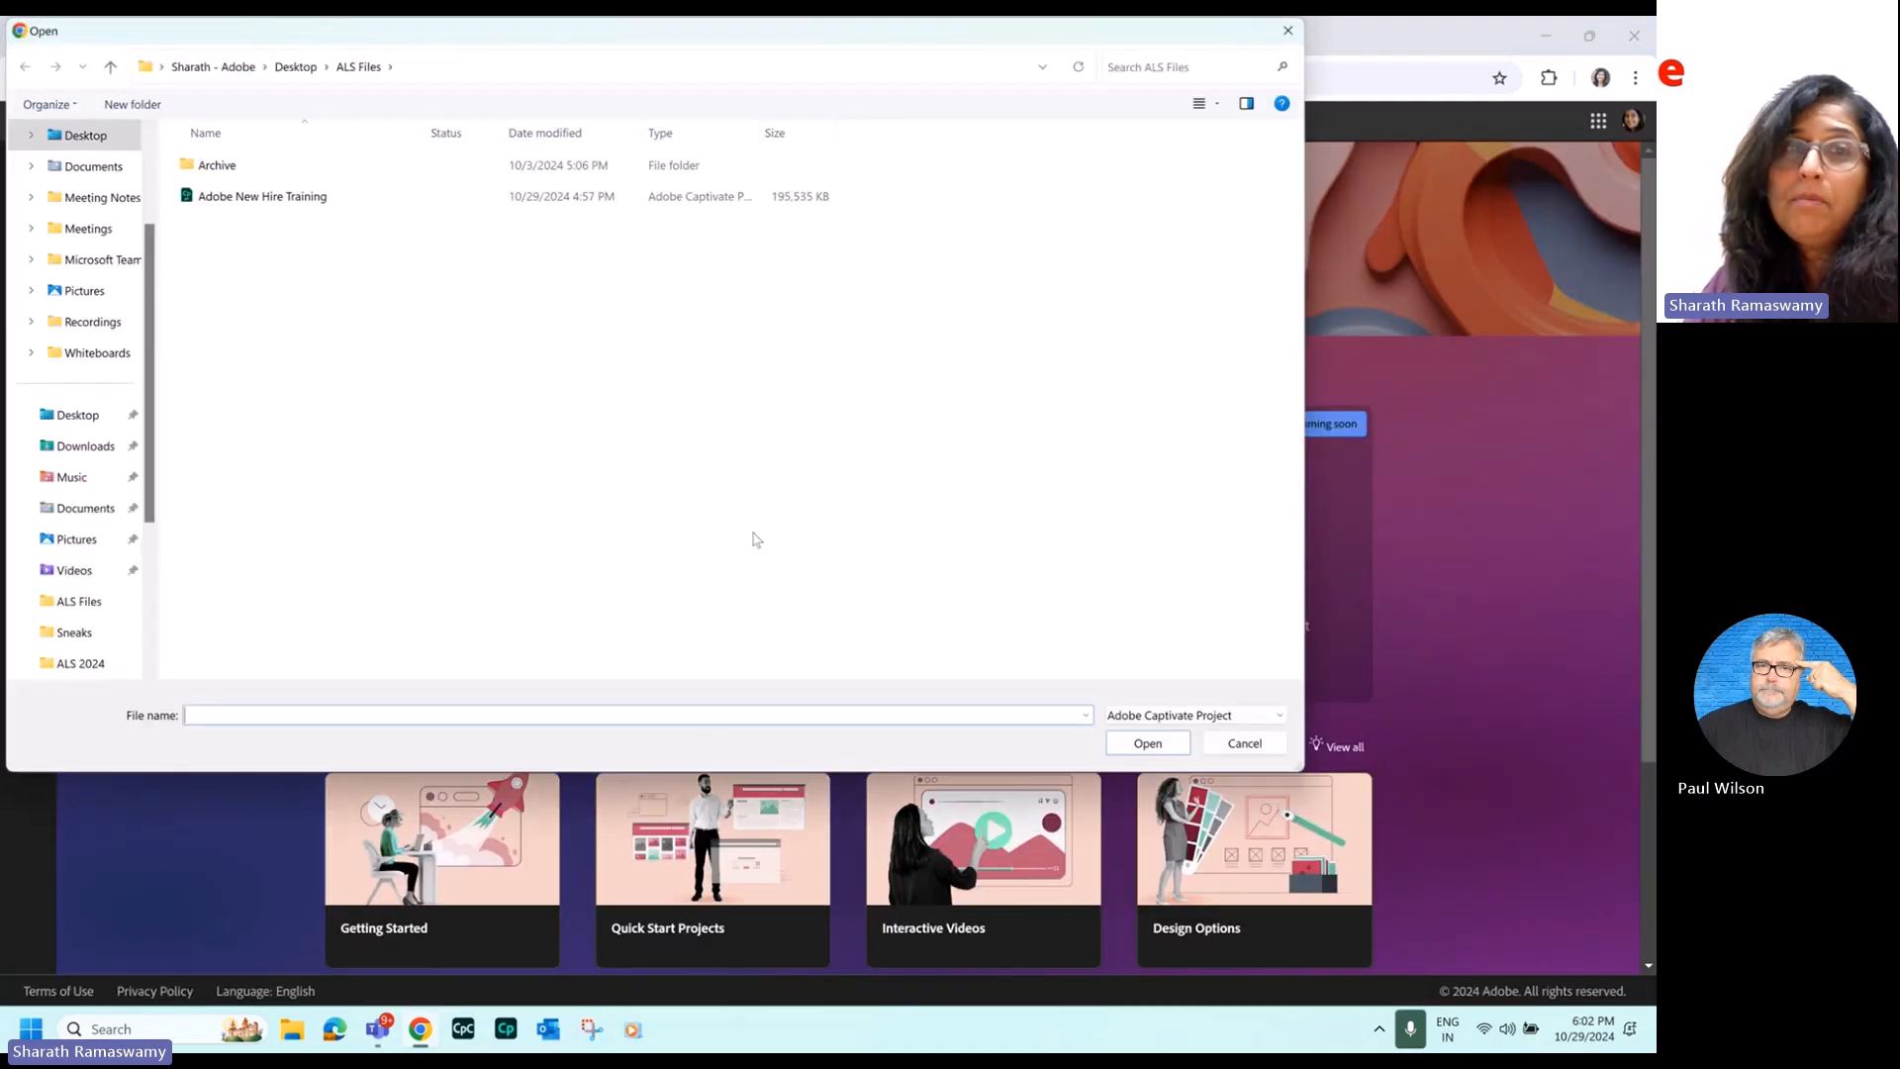
{"action": "left_click", "coordinate": [261, 196]}
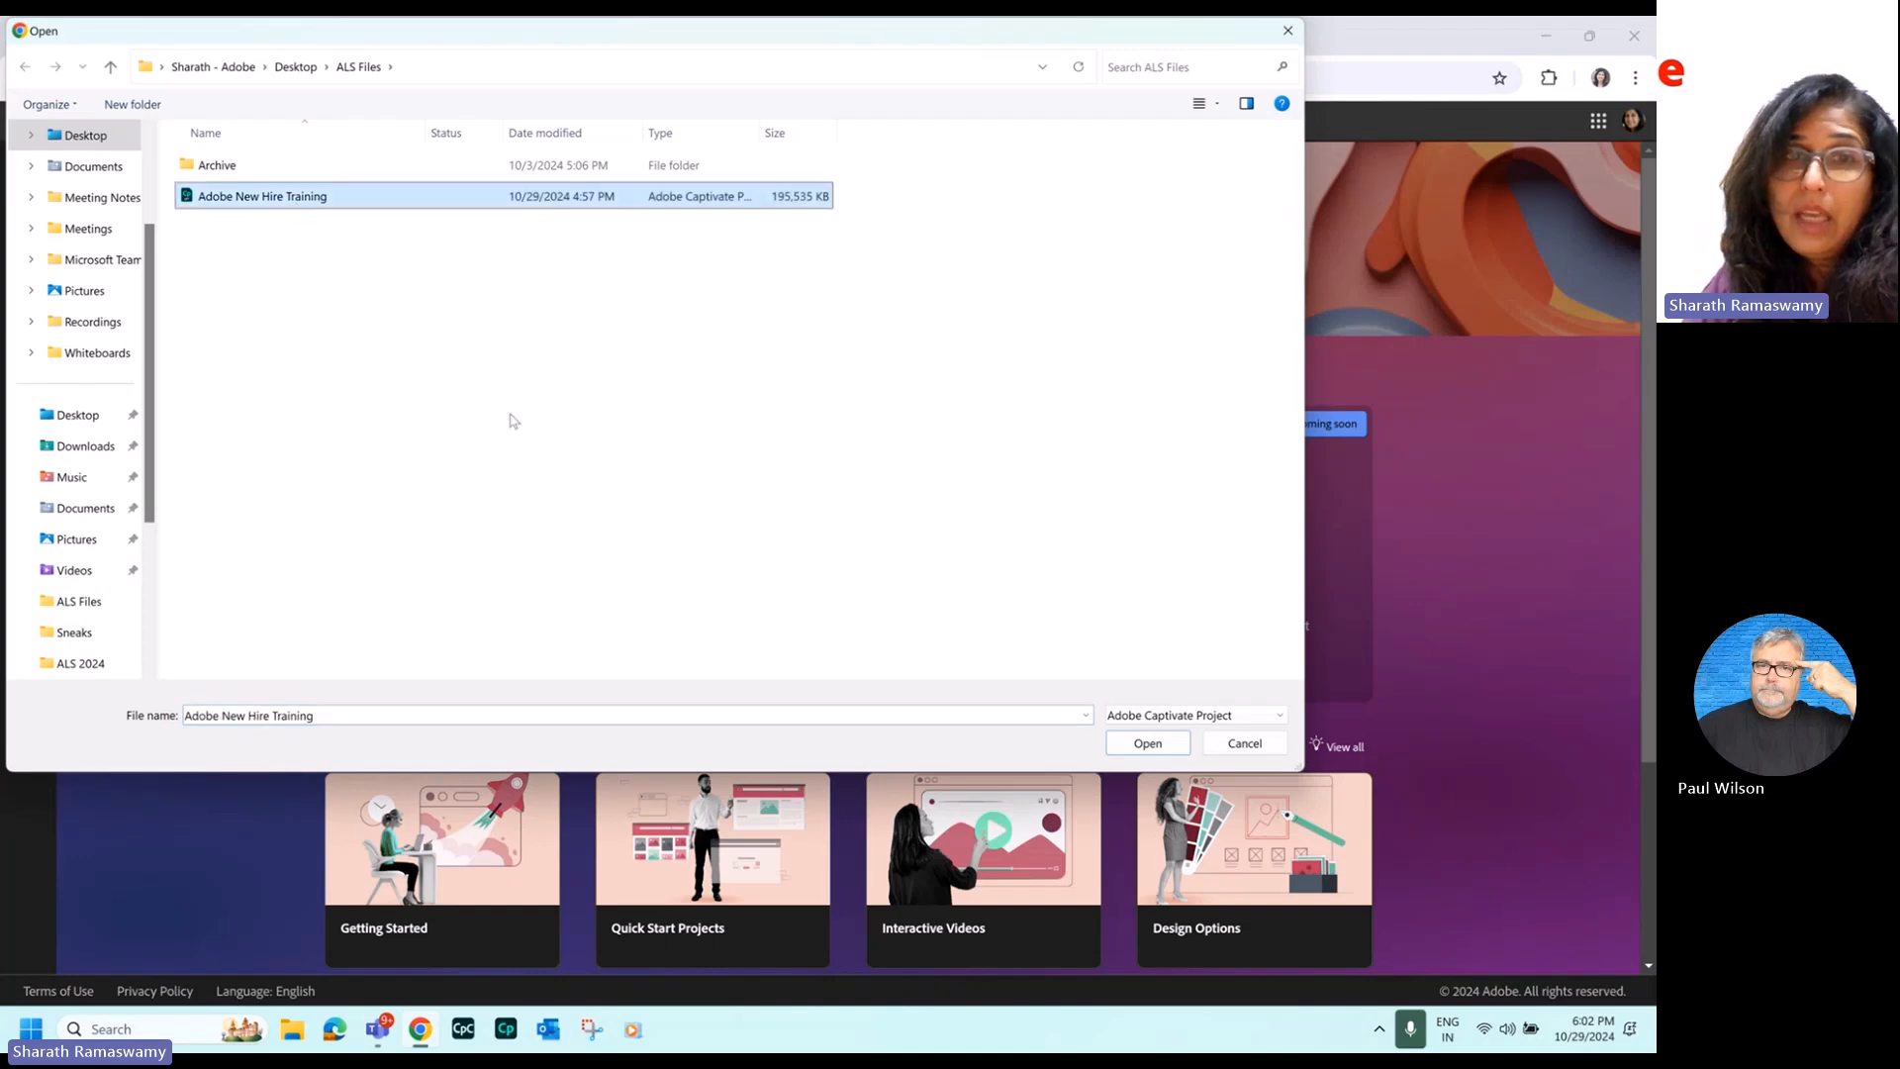
{"action": "left_click", "coordinate": [1144, 742]}
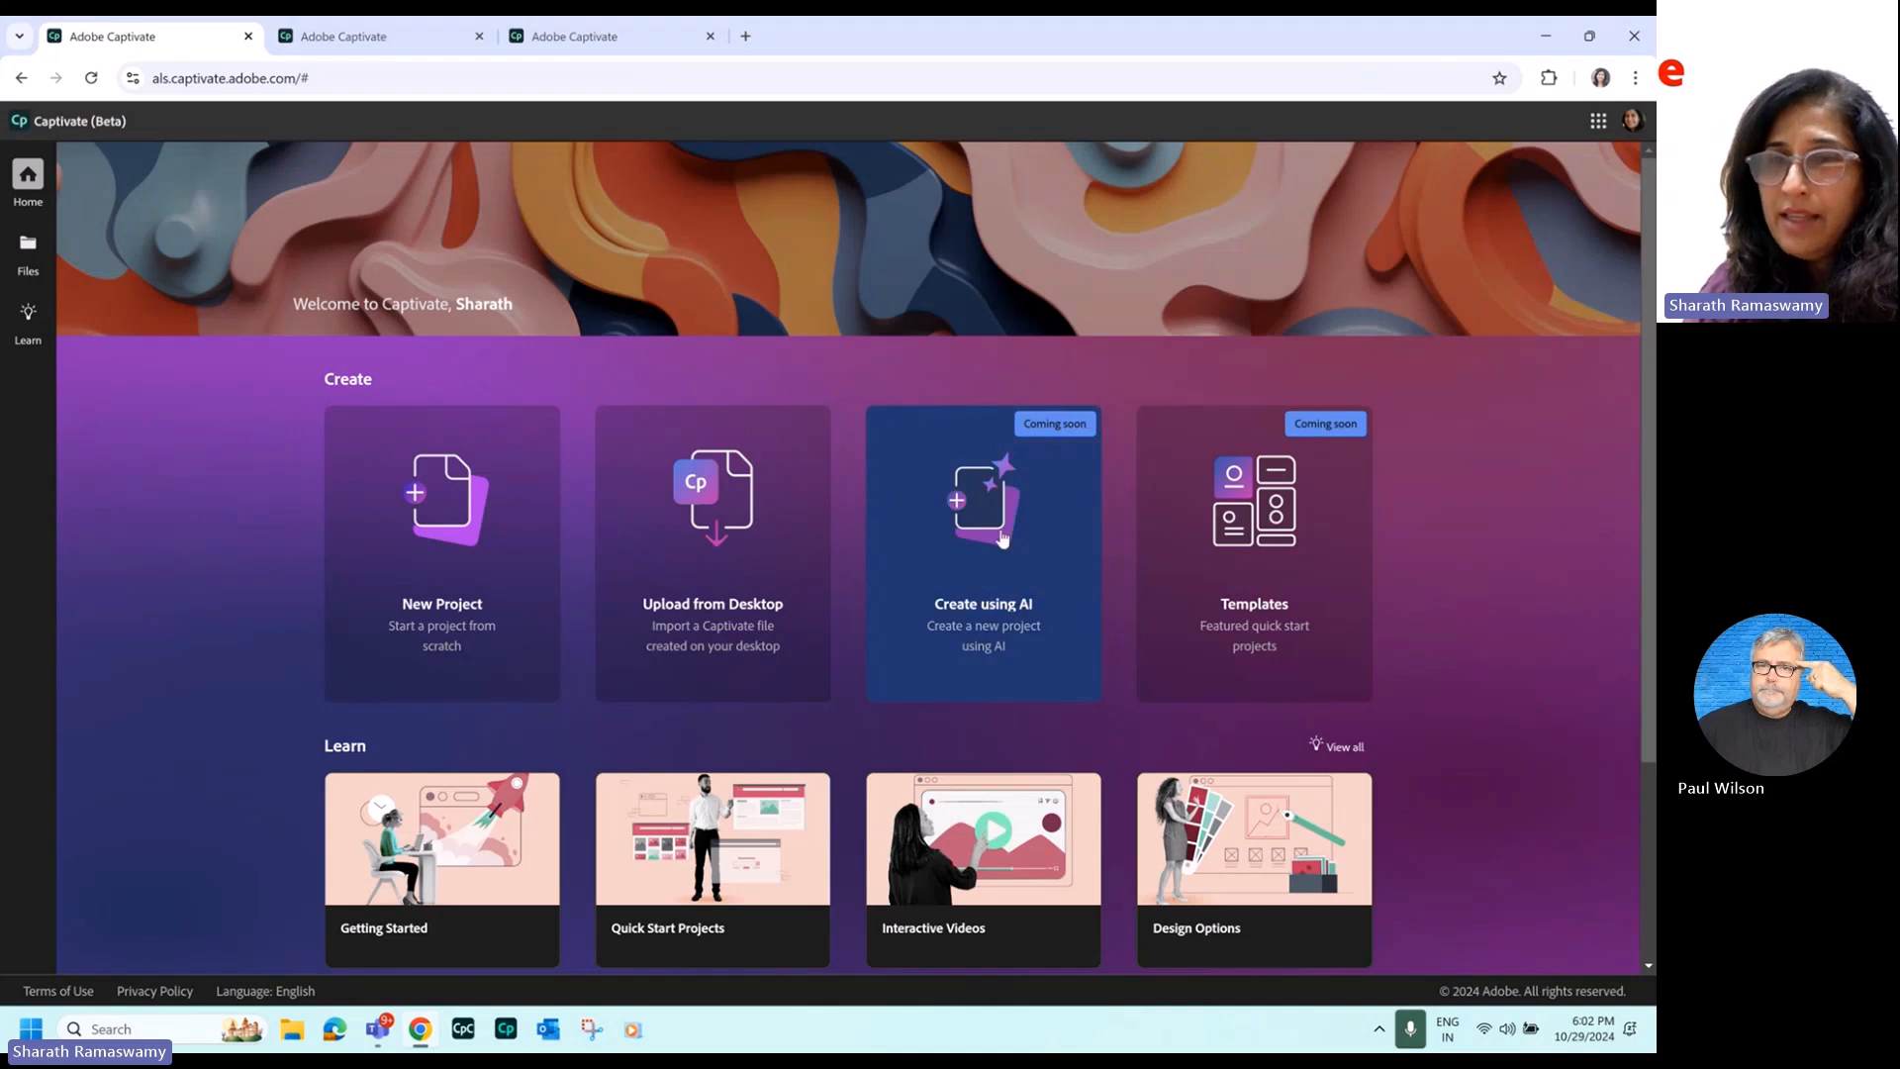
{"action": "mouse_move", "coordinate": [1031, 572]}
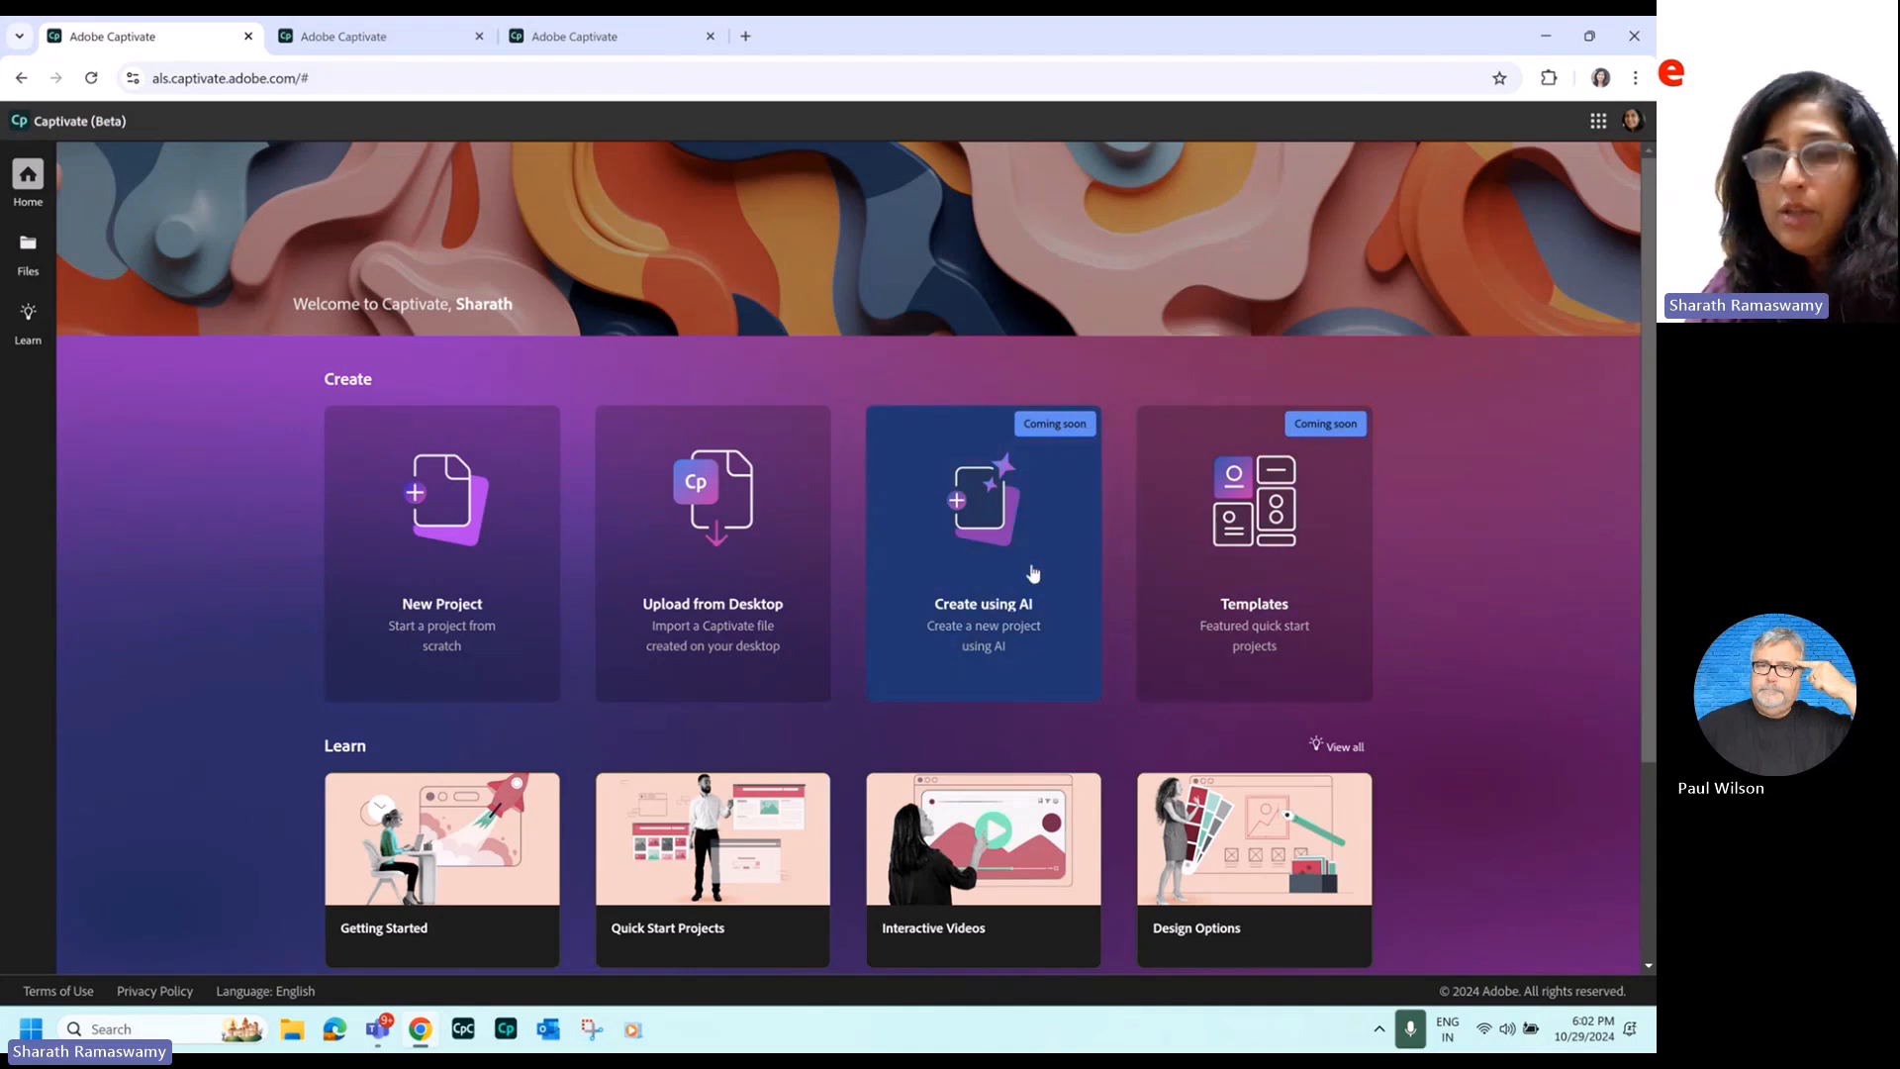
{"action": "mouse_move", "coordinate": [994, 591]}
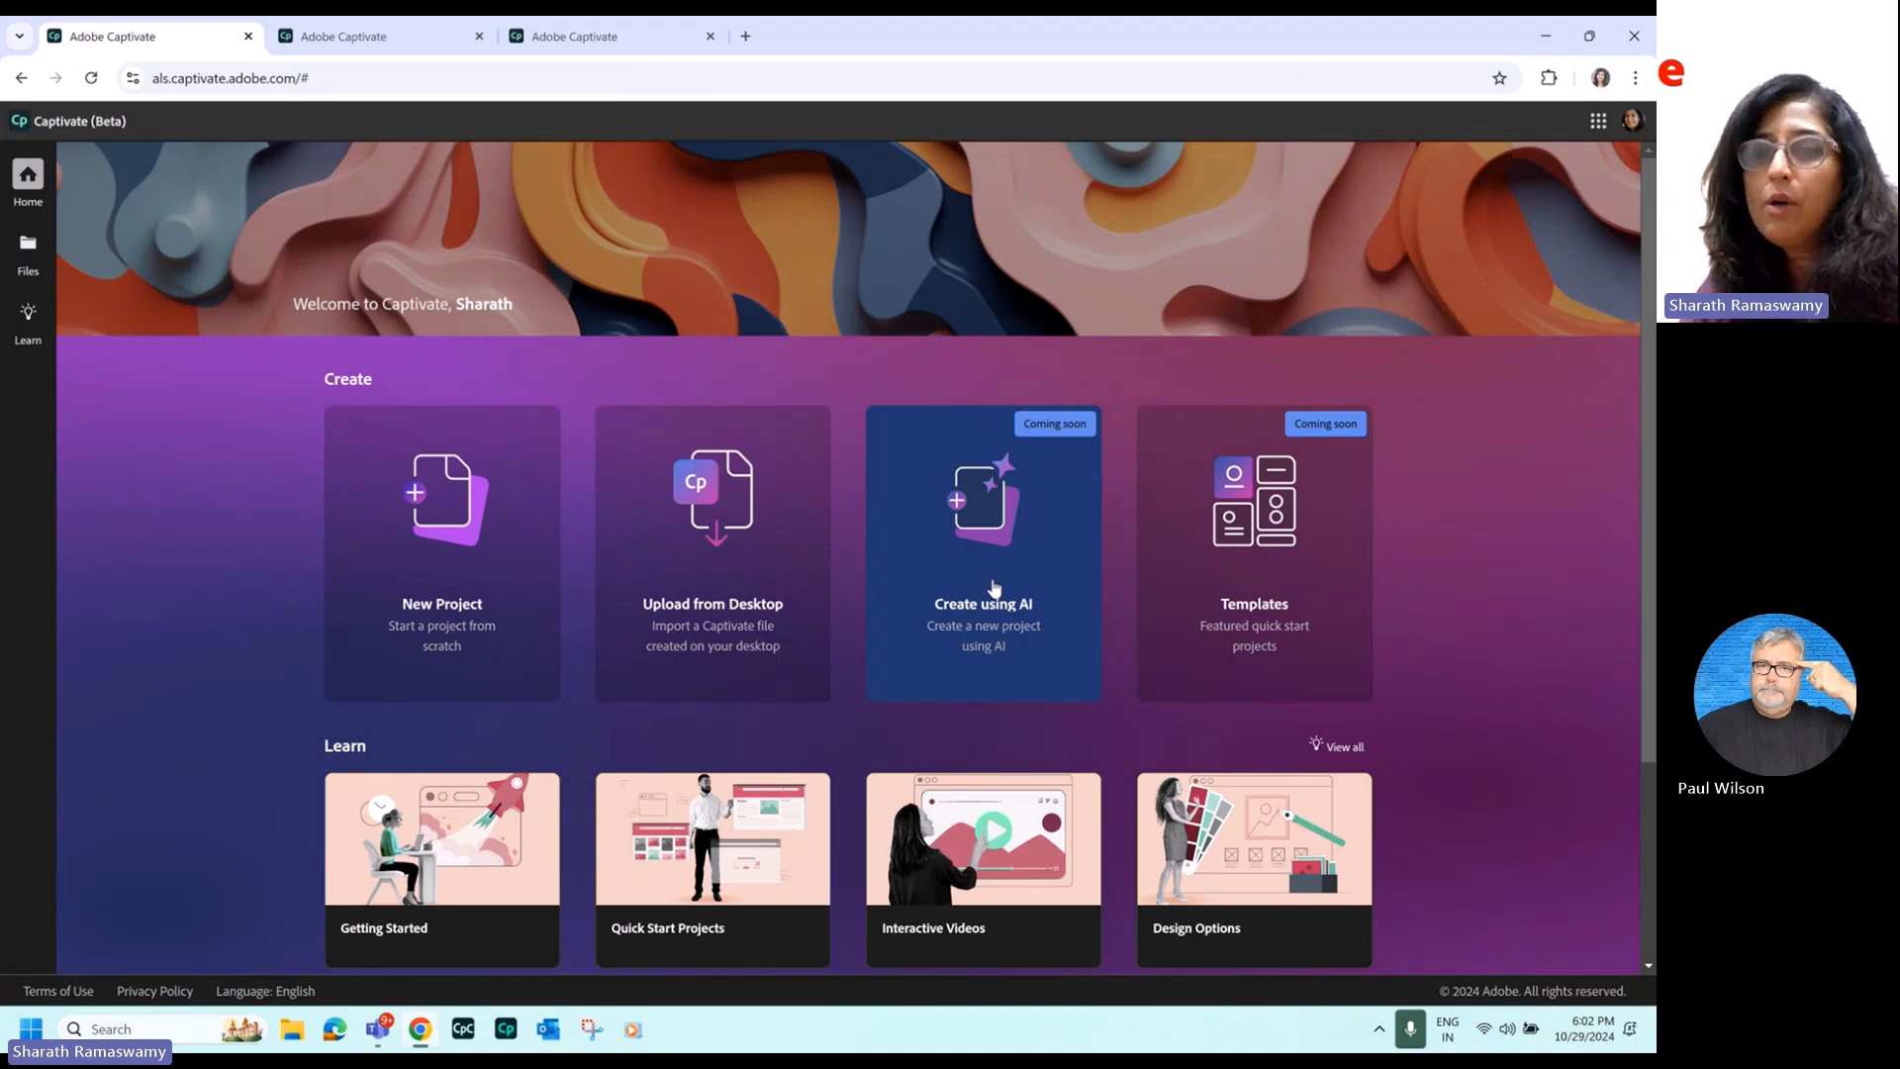
{"action": "mouse_move", "coordinate": [1045, 580]}
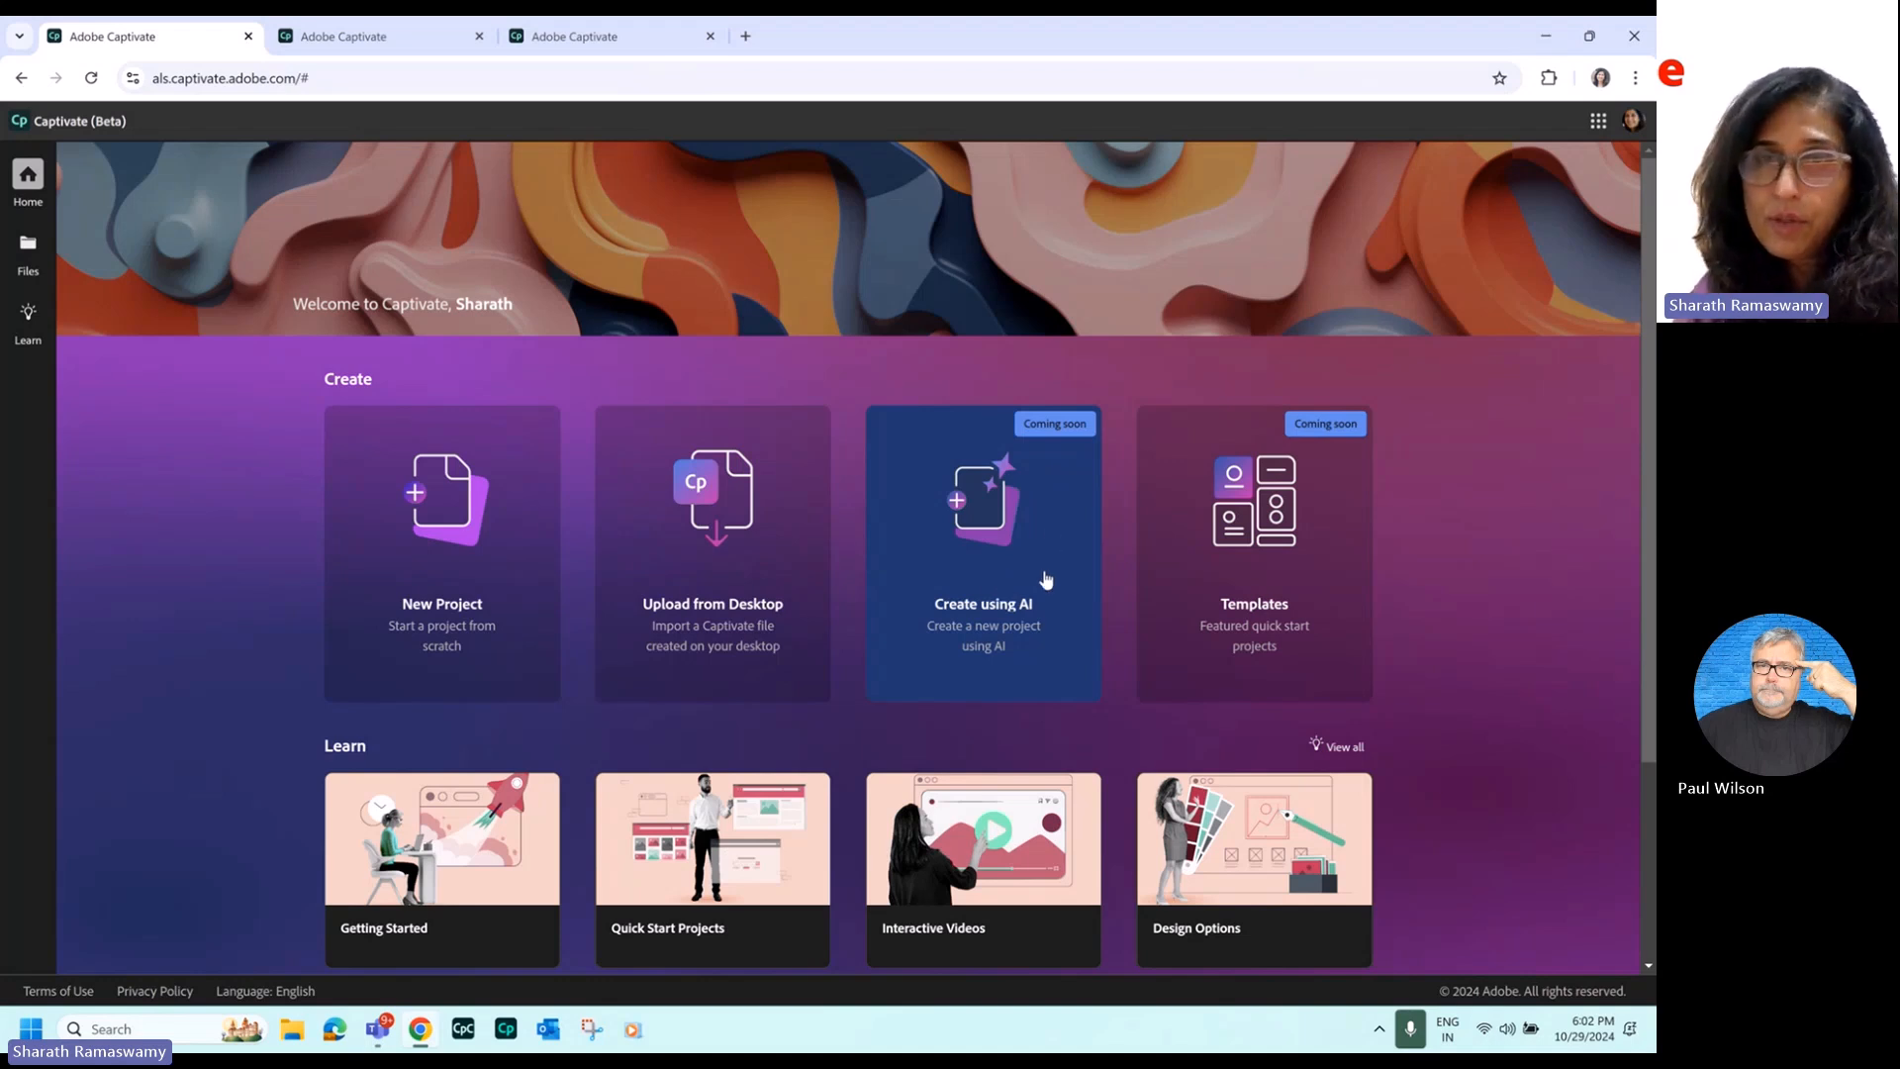
{"action": "mouse_move", "coordinate": [1211, 650]}
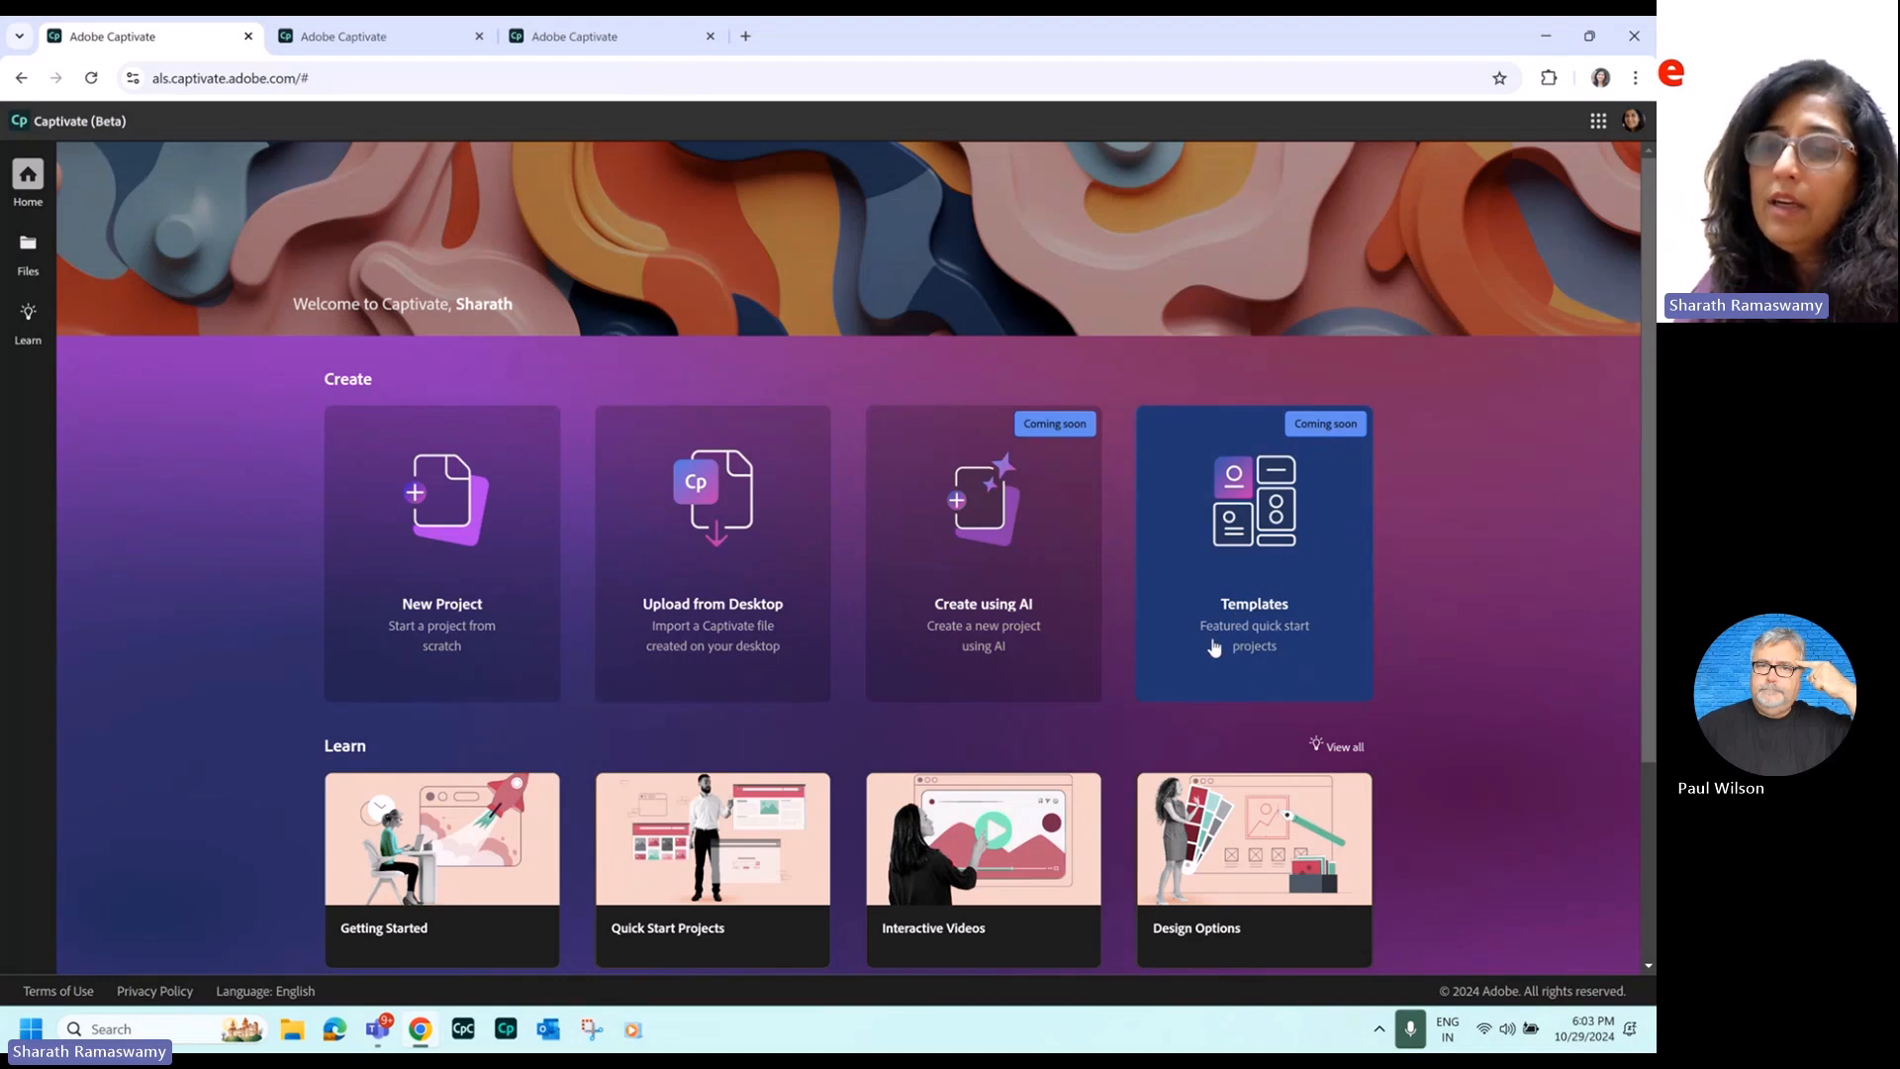
{"action": "mouse_move", "coordinate": [1298, 621]}
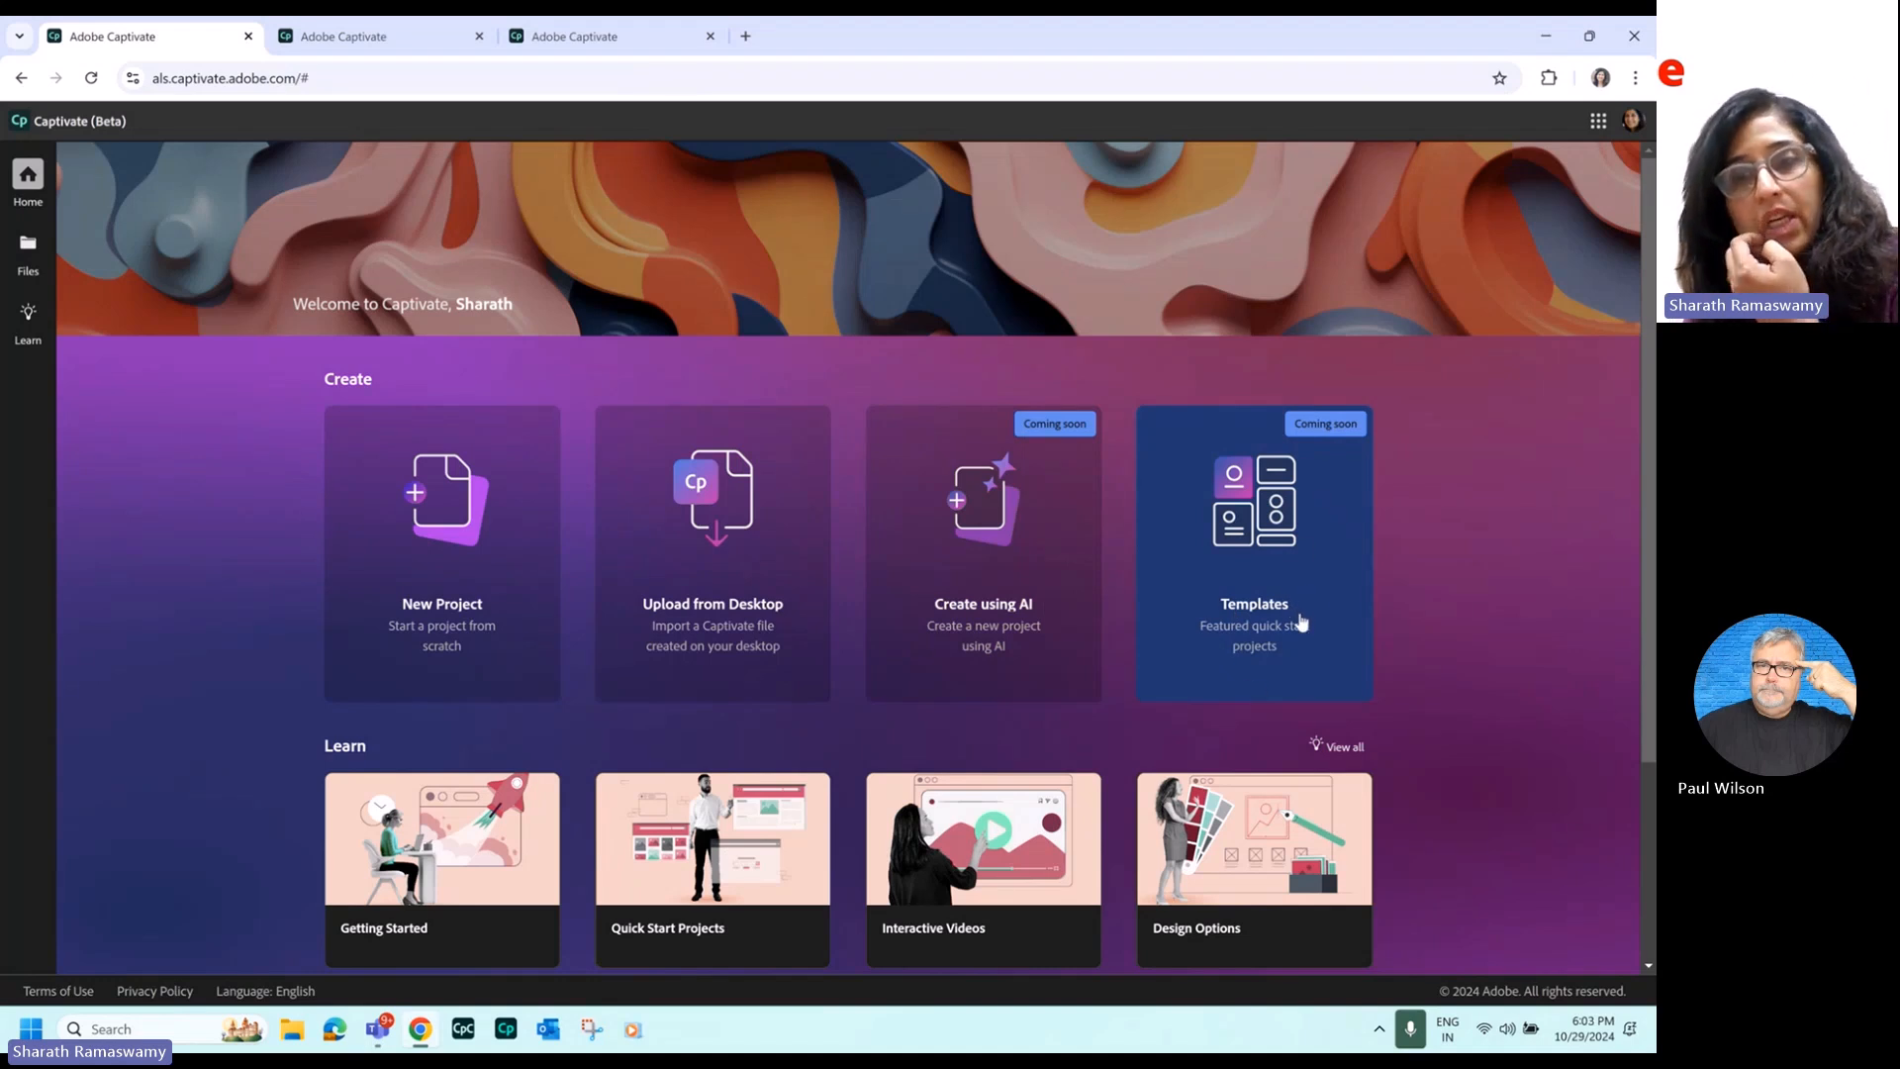
{"action": "mouse_move", "coordinate": [1296, 572]}
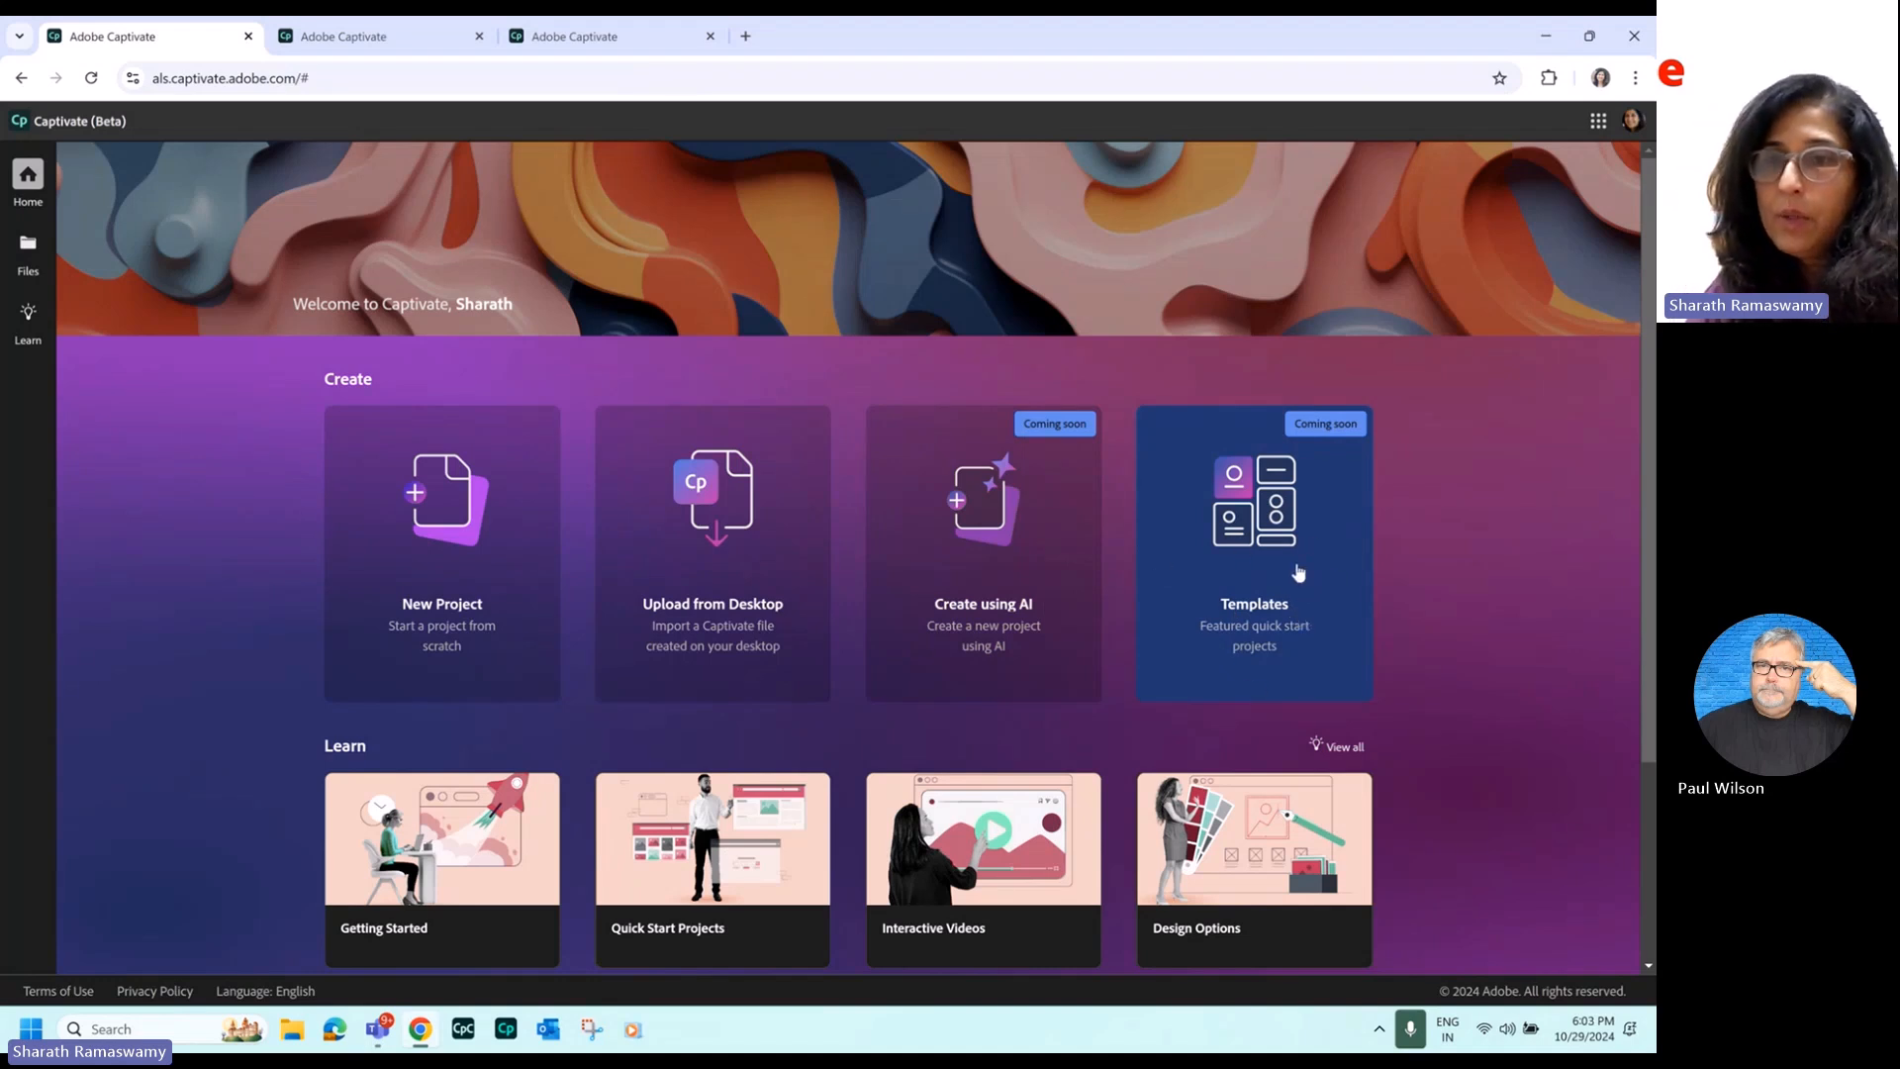
{"action": "mouse_move", "coordinate": [54, 398]}
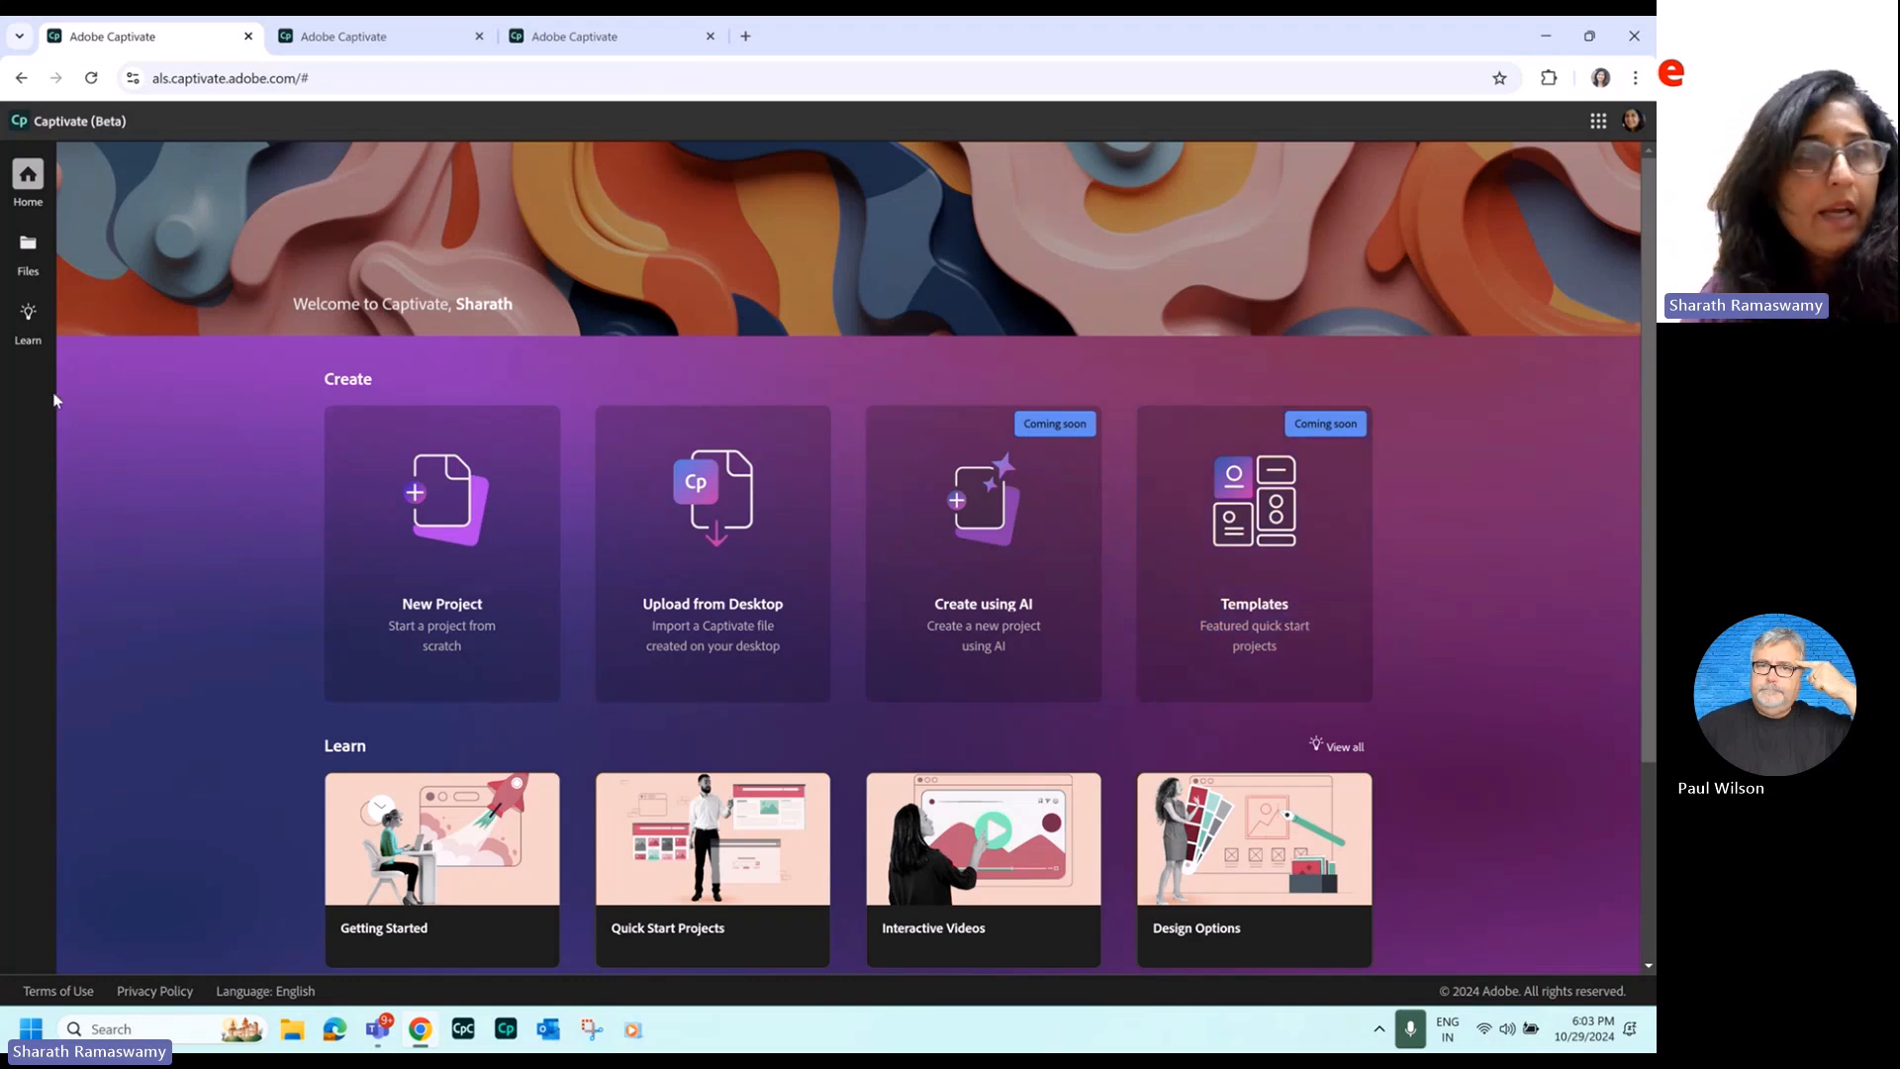
{"action": "mouse_move", "coordinate": [138, 521]}
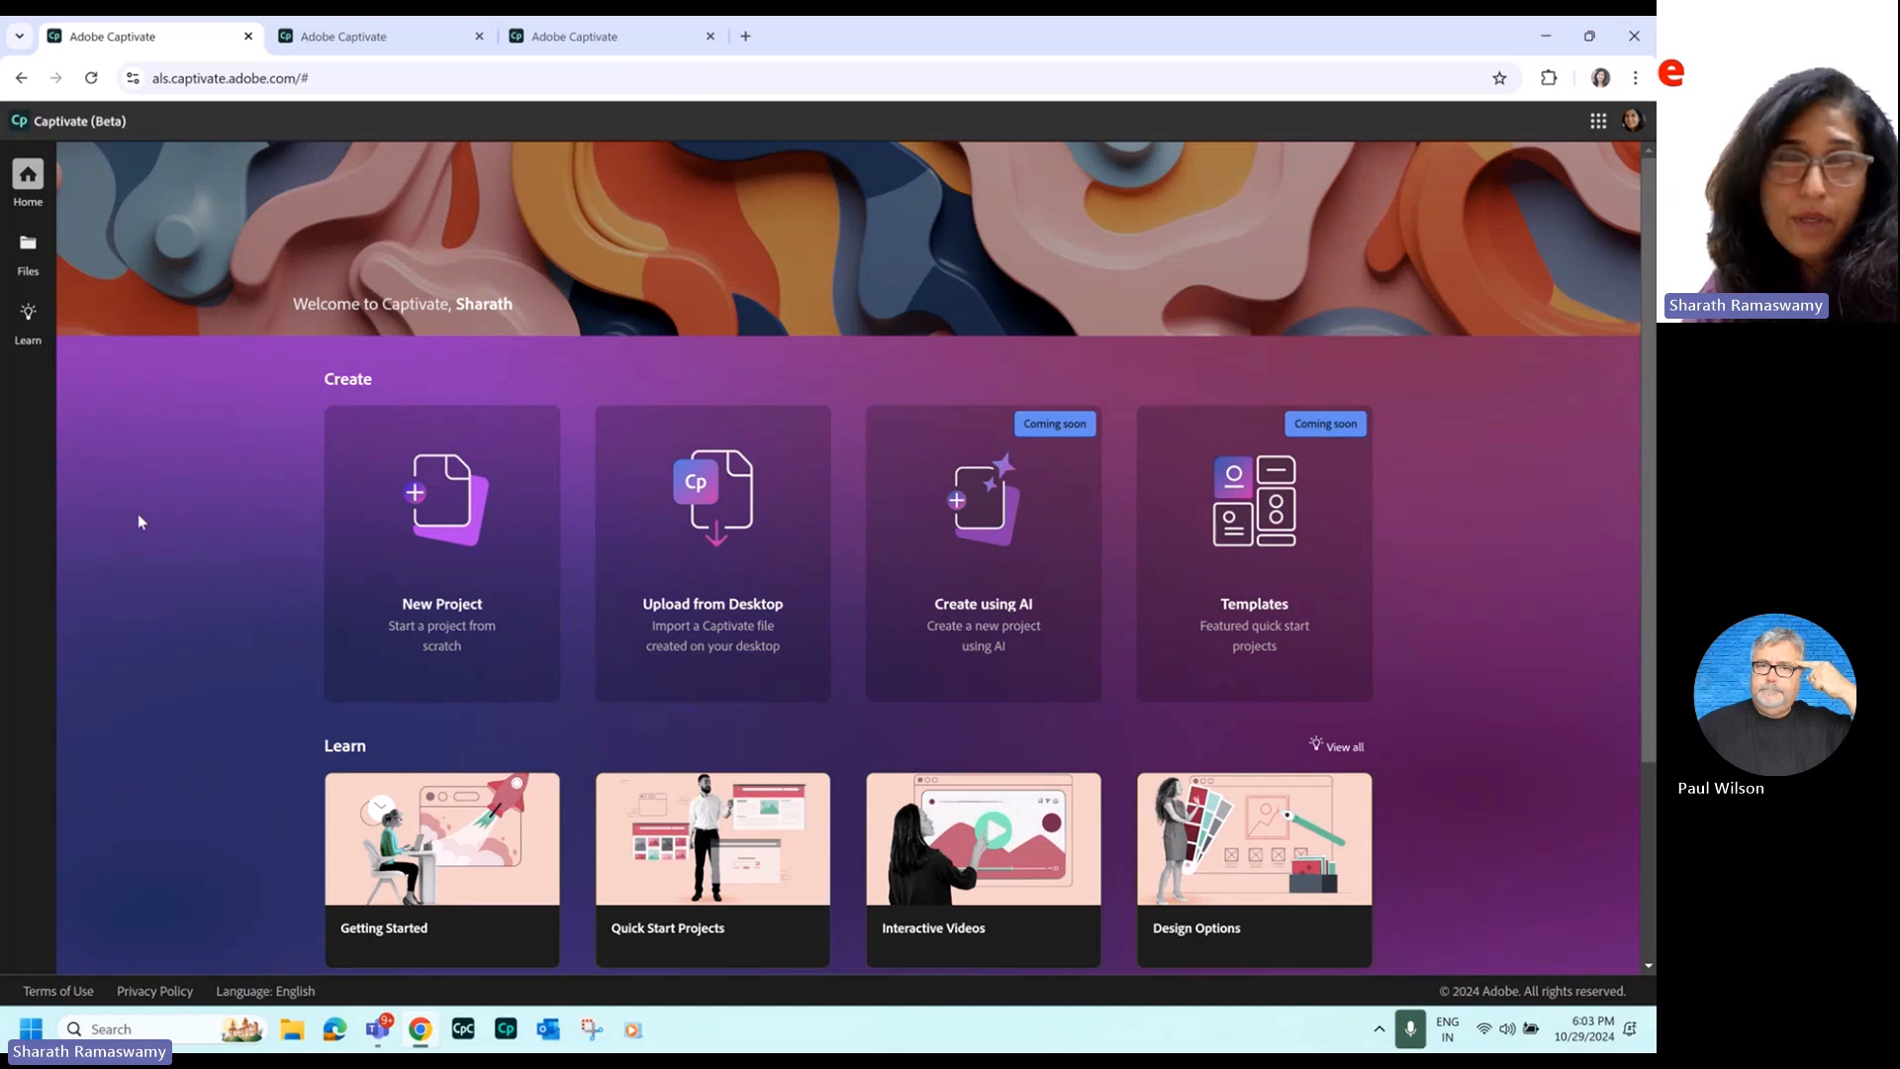
{"action": "left_click", "coordinate": [25, 249]}
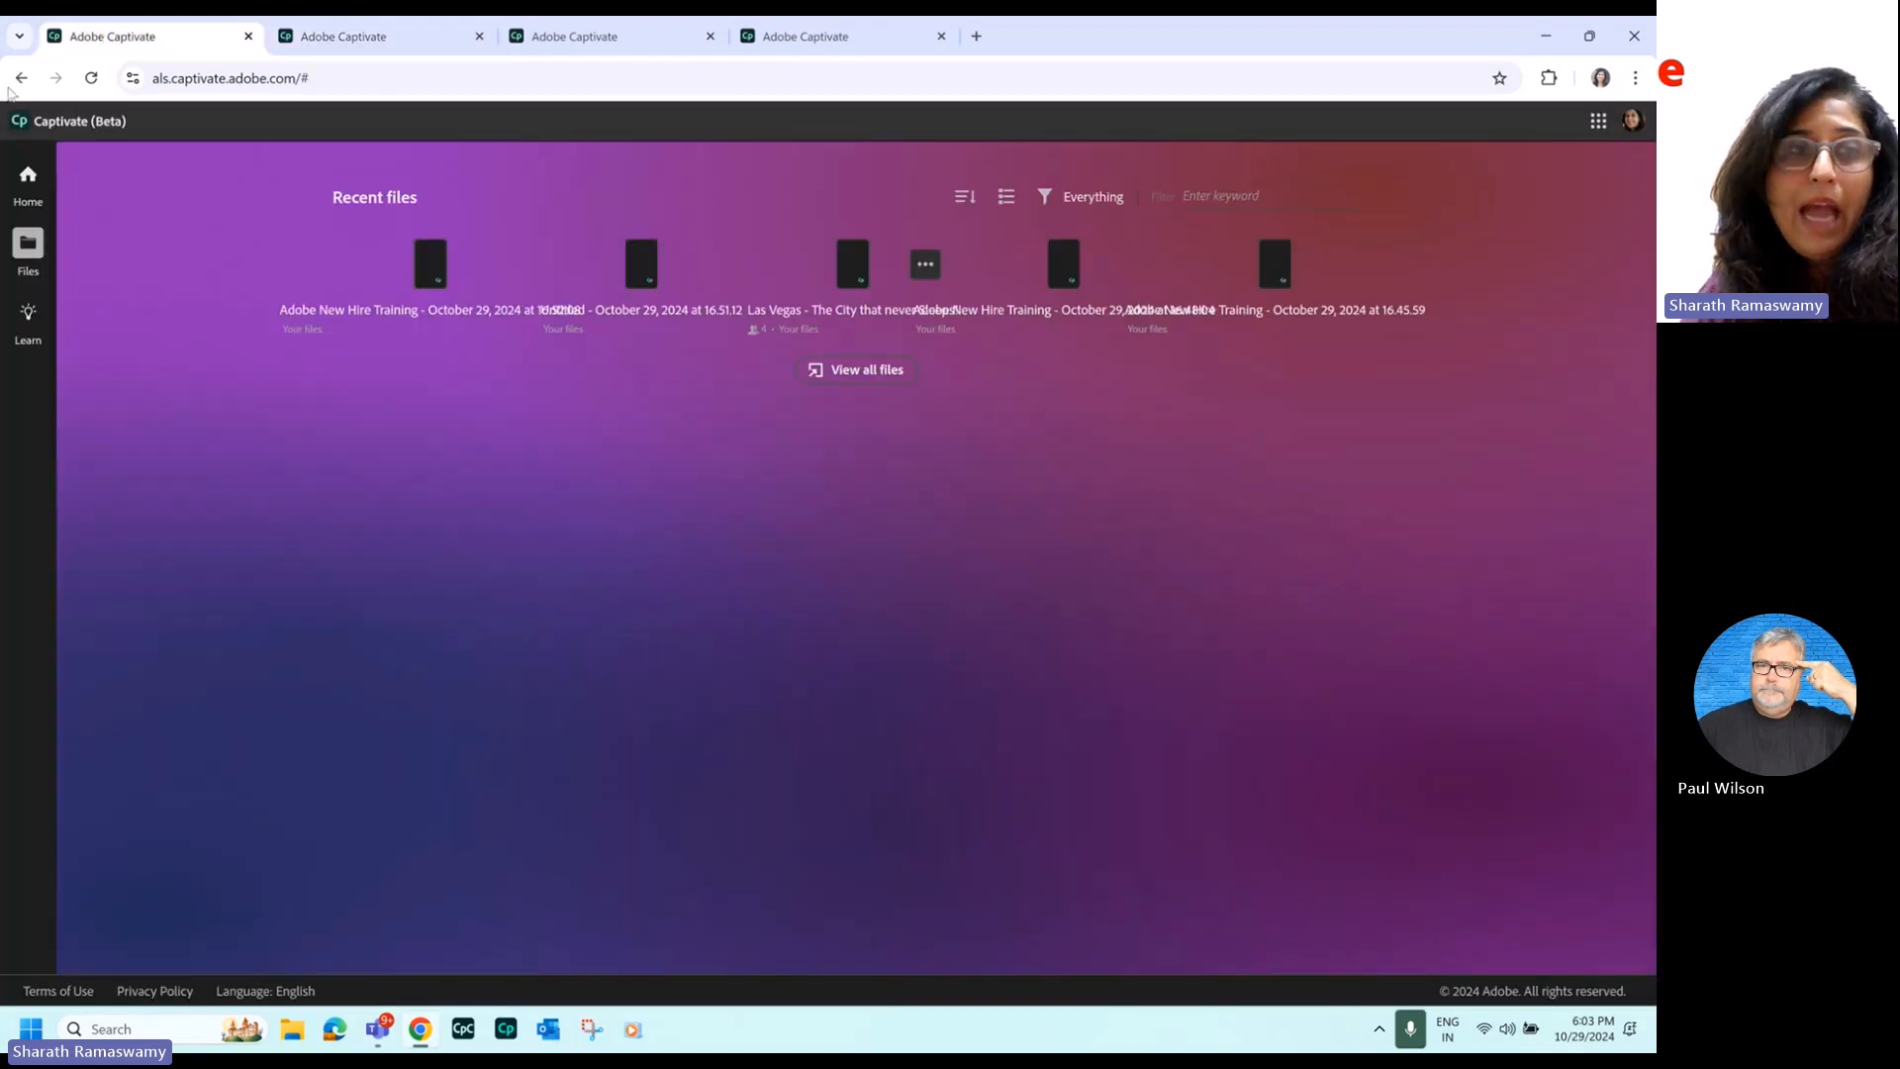
{"action": "left_click", "coordinate": [26, 178]}
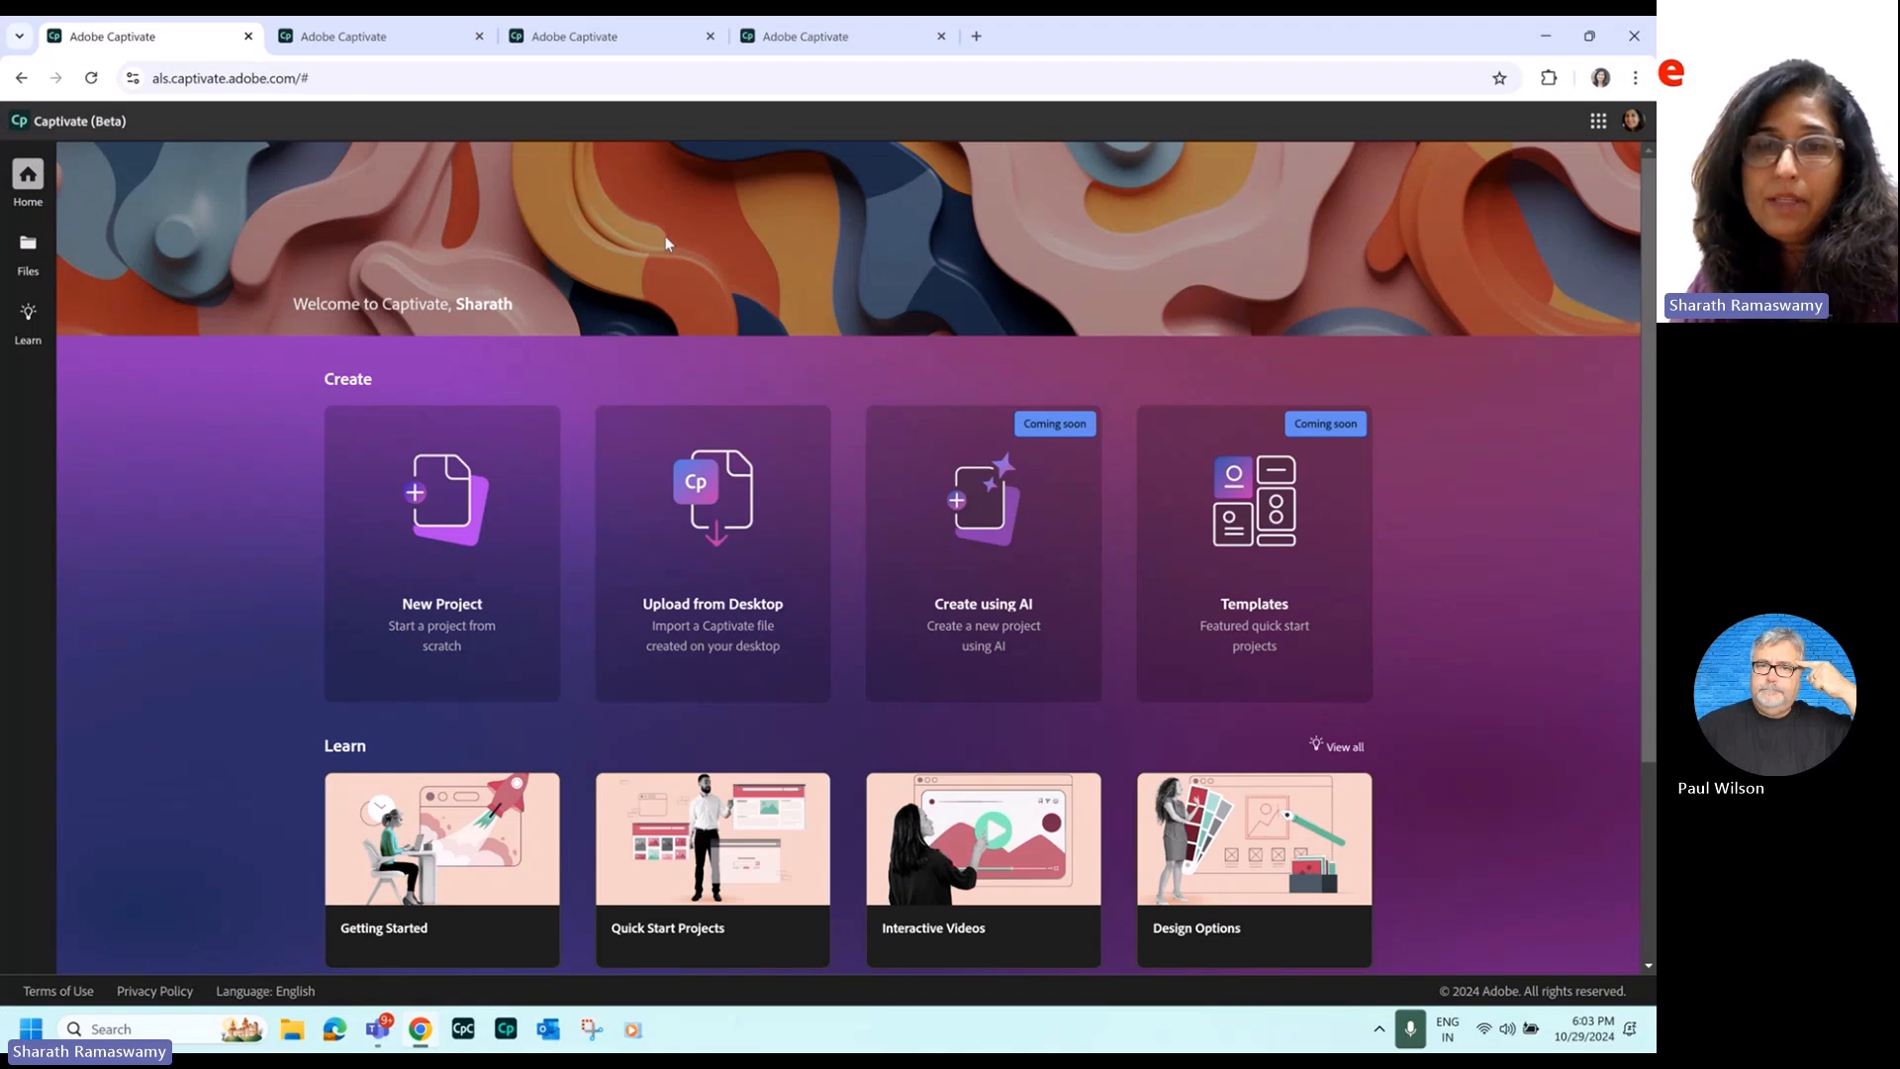
{"action": "mouse_move", "coordinate": [651, 46]}
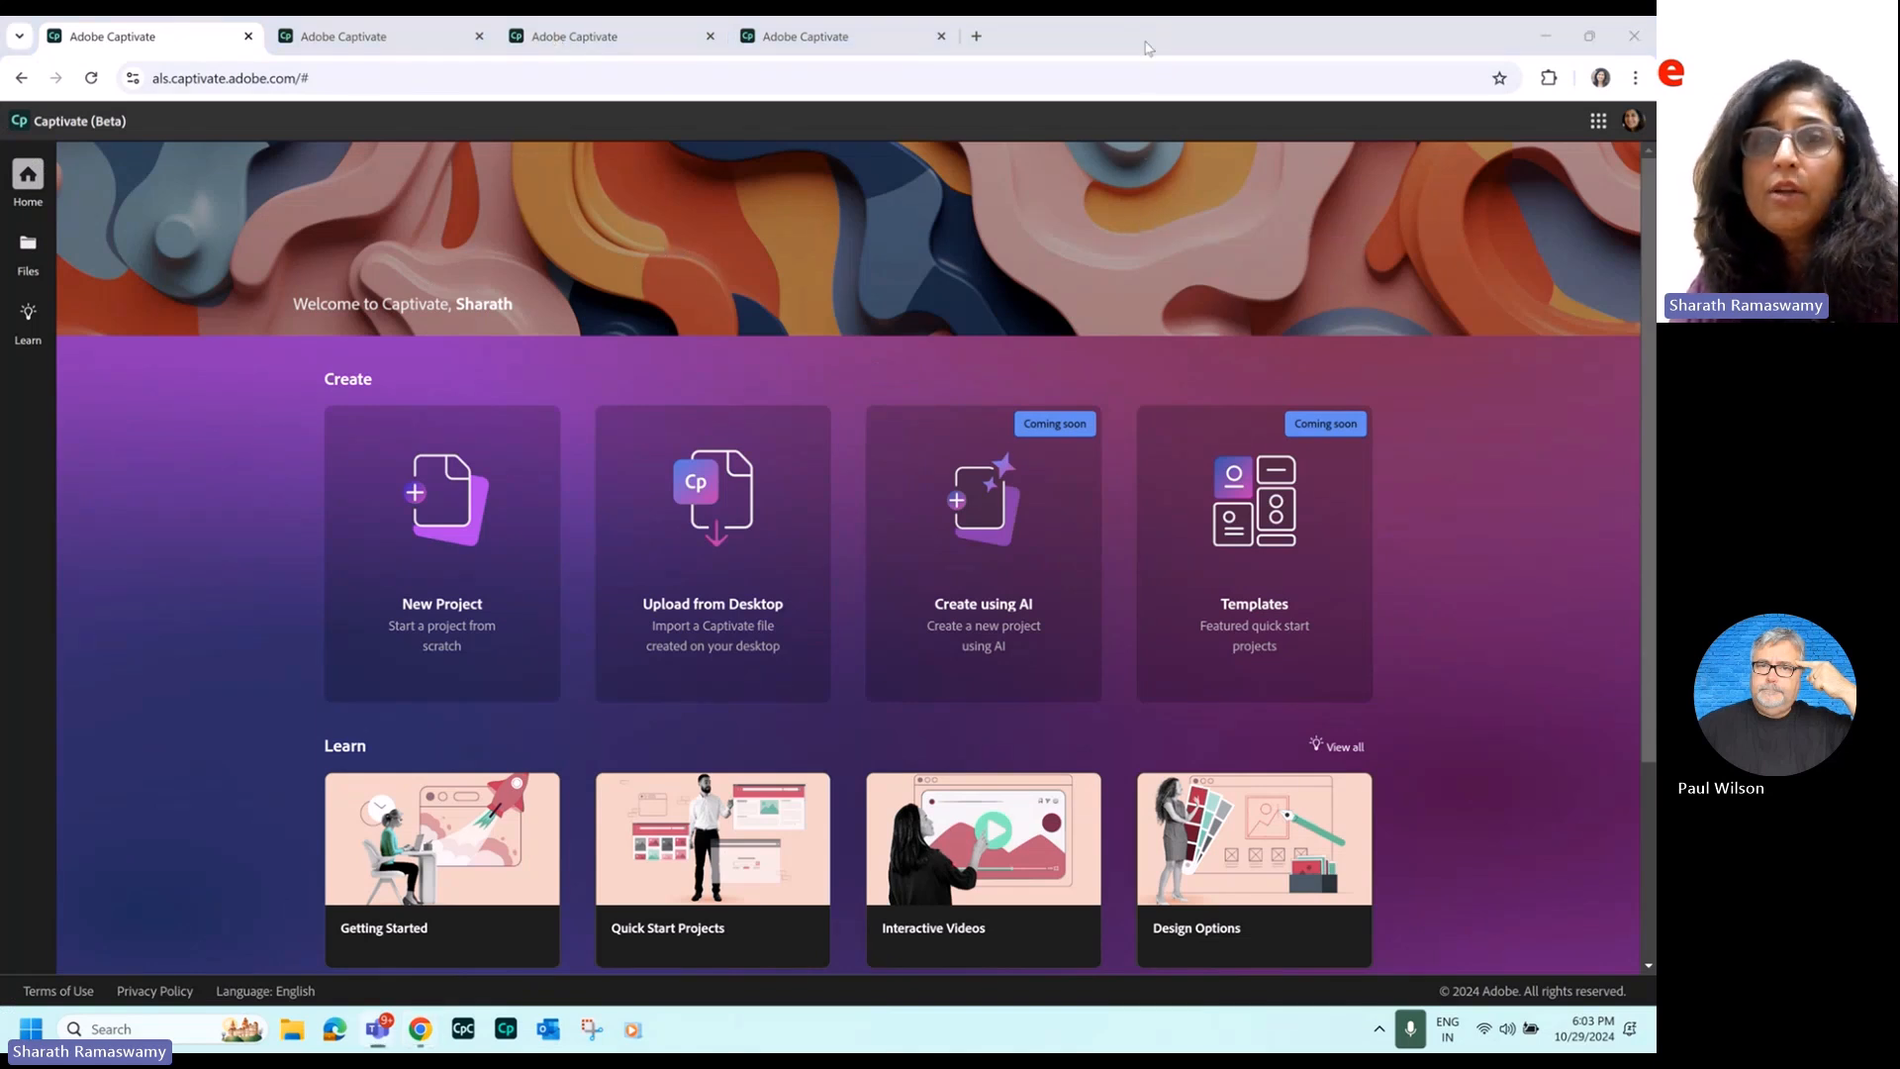
Switch to the new untitled blank-slide project, view its Invite people panel and close it.
{"action": "left_click", "coordinate": [441, 552]}
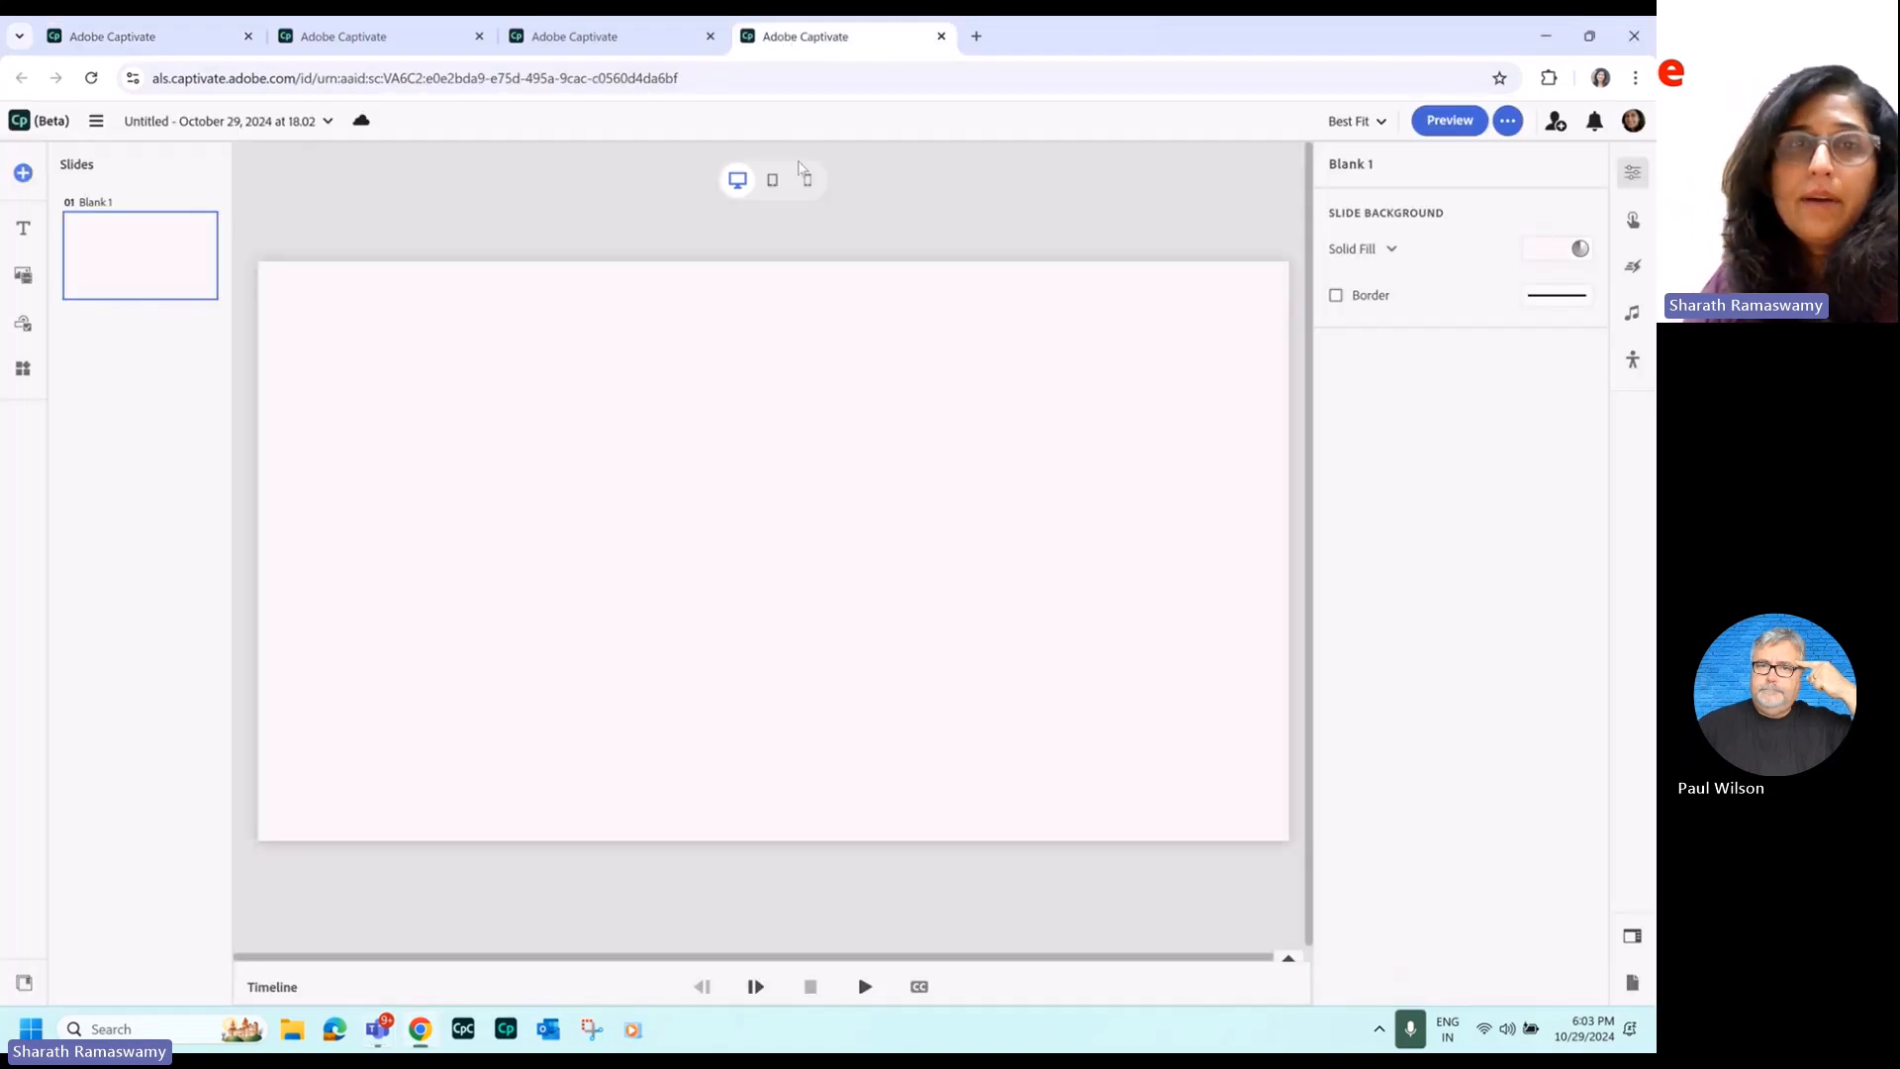
{"action": "mouse_move", "coordinate": [1556, 121]}
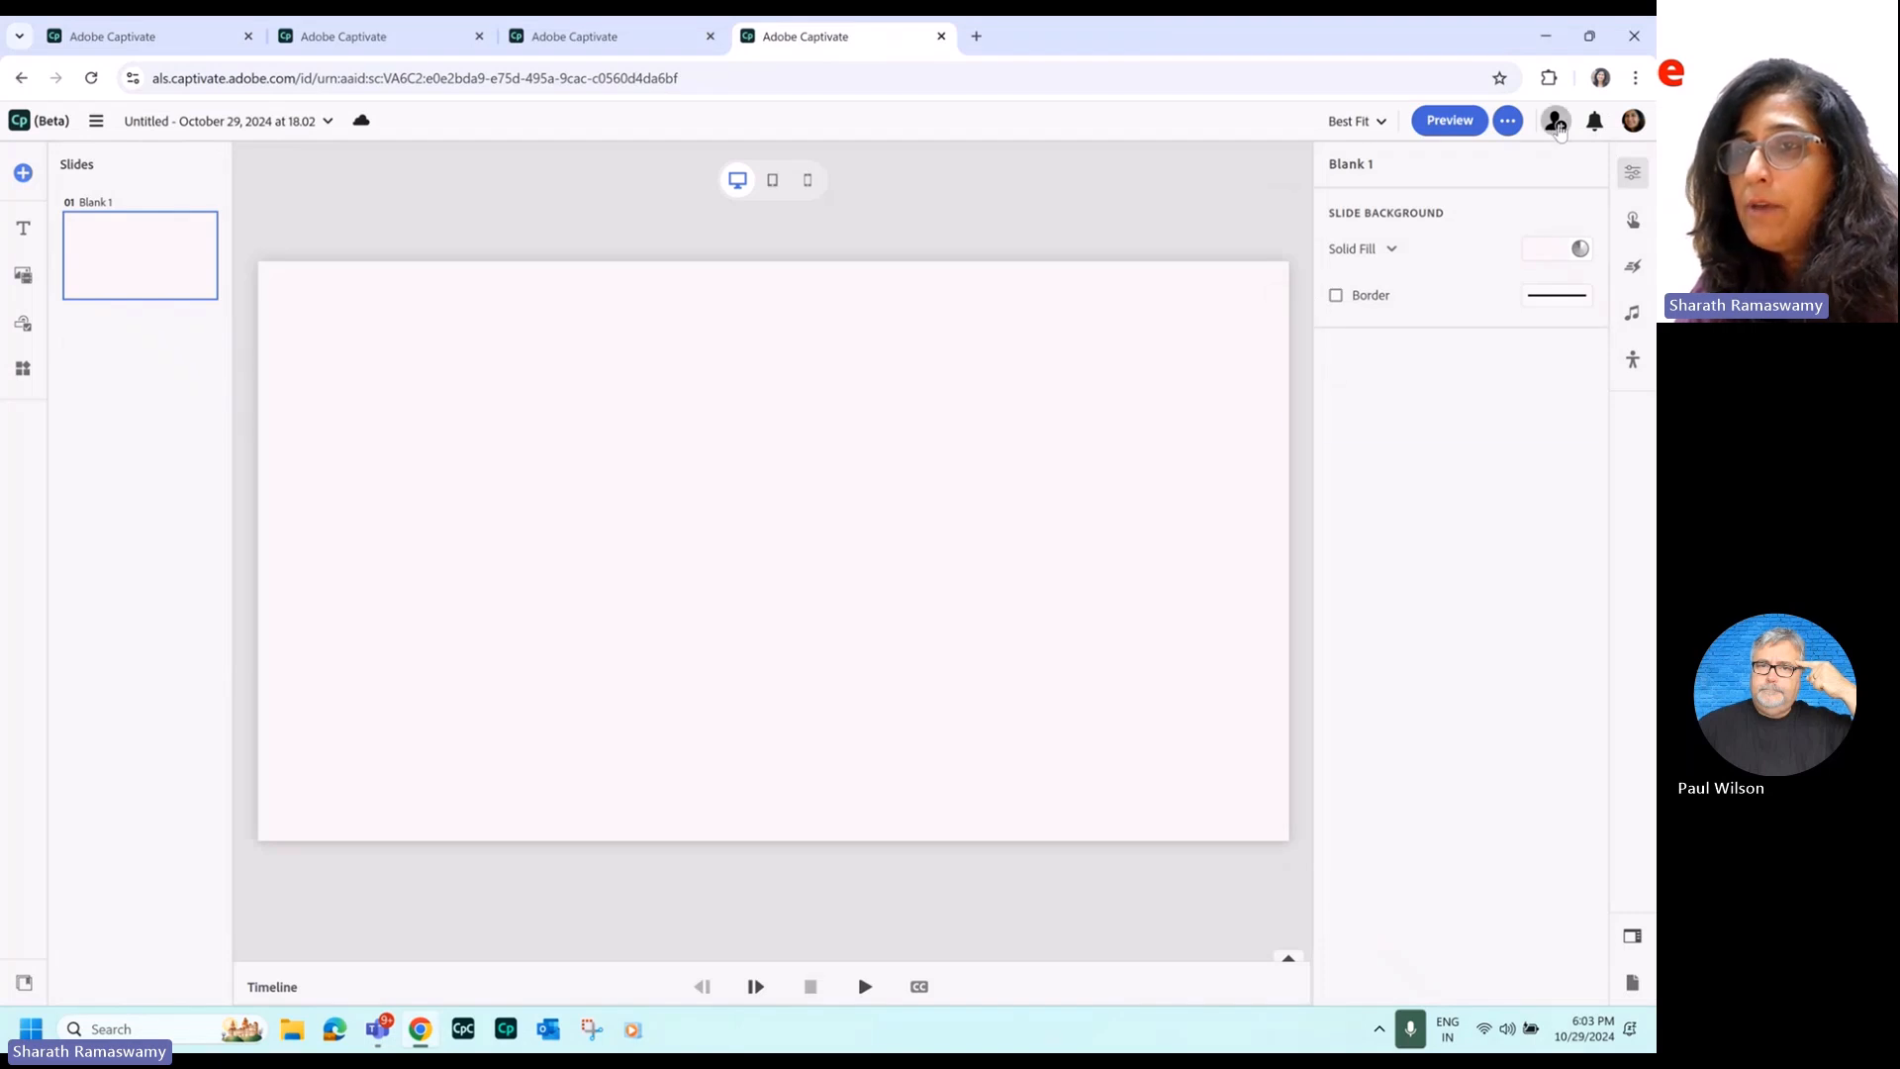
{"action": "left_click", "coordinate": [1556, 121]}
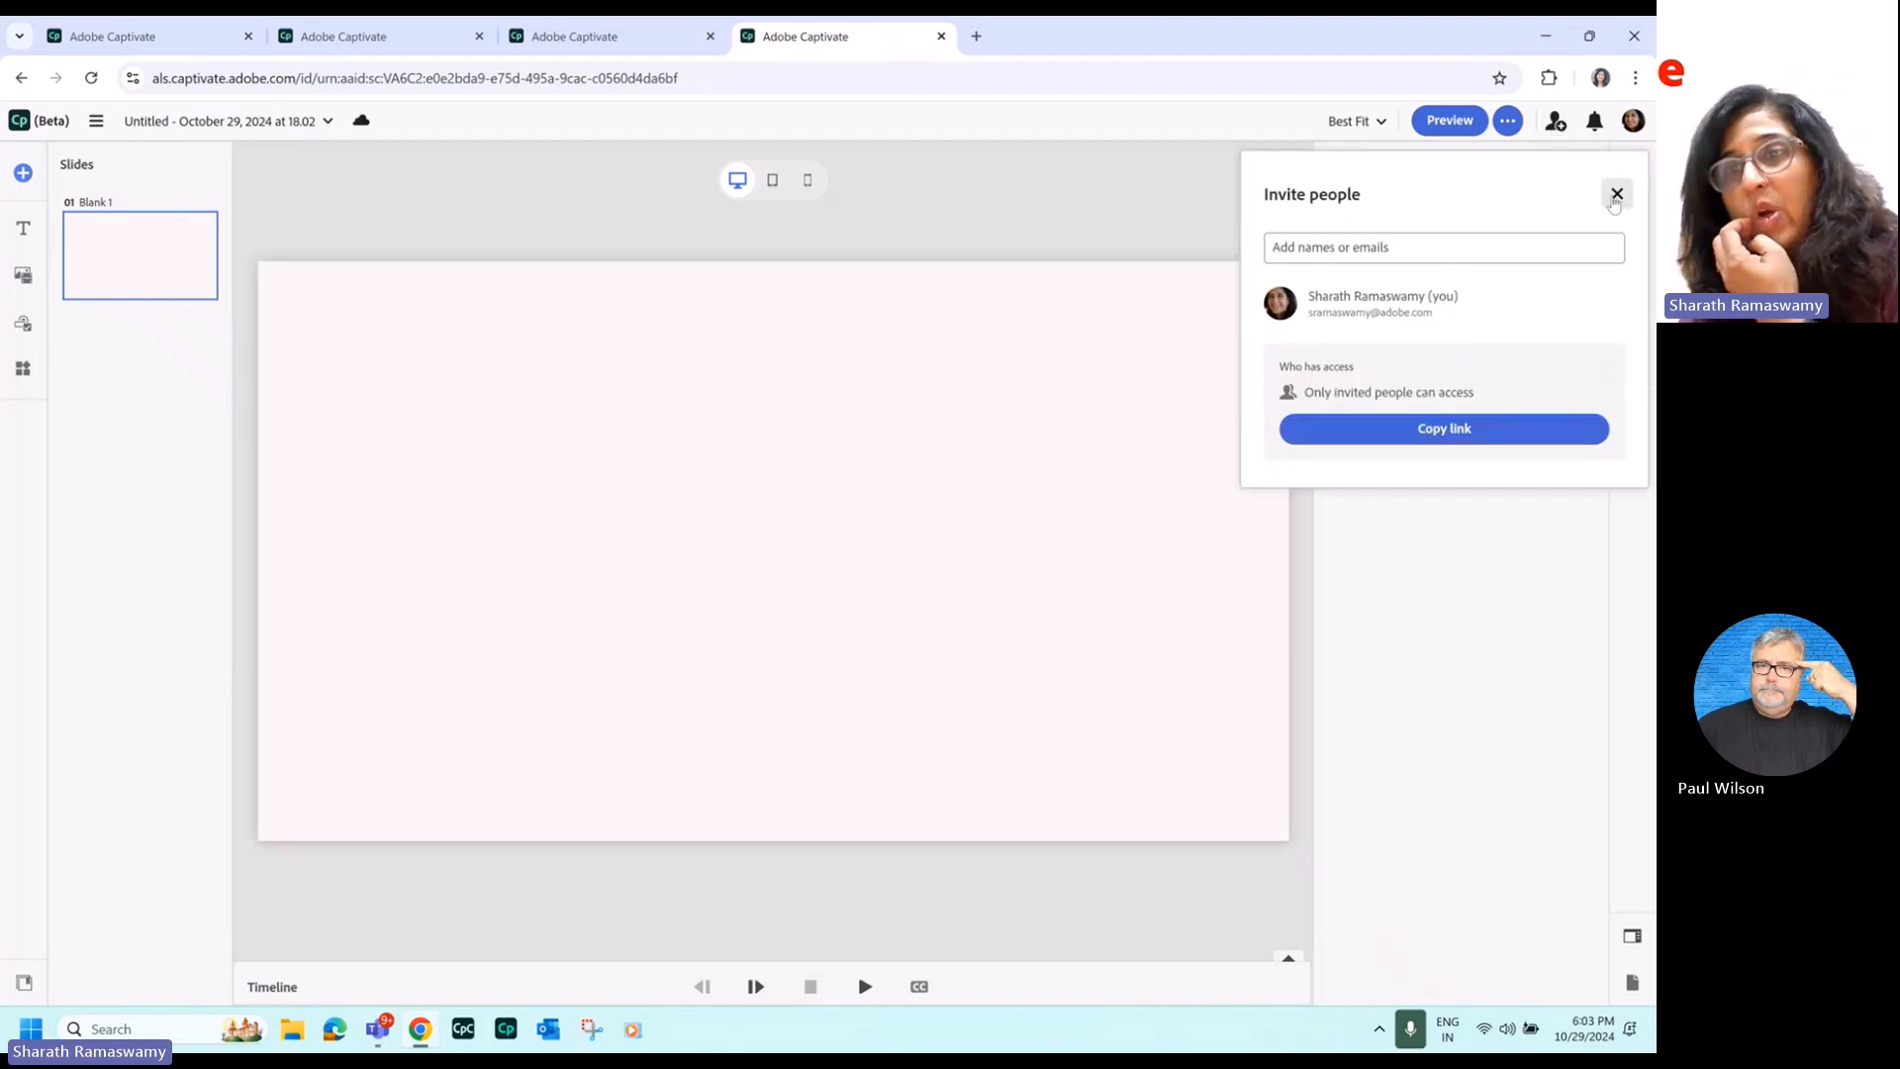
{"action": "mouse_move", "coordinate": [1614, 194]}
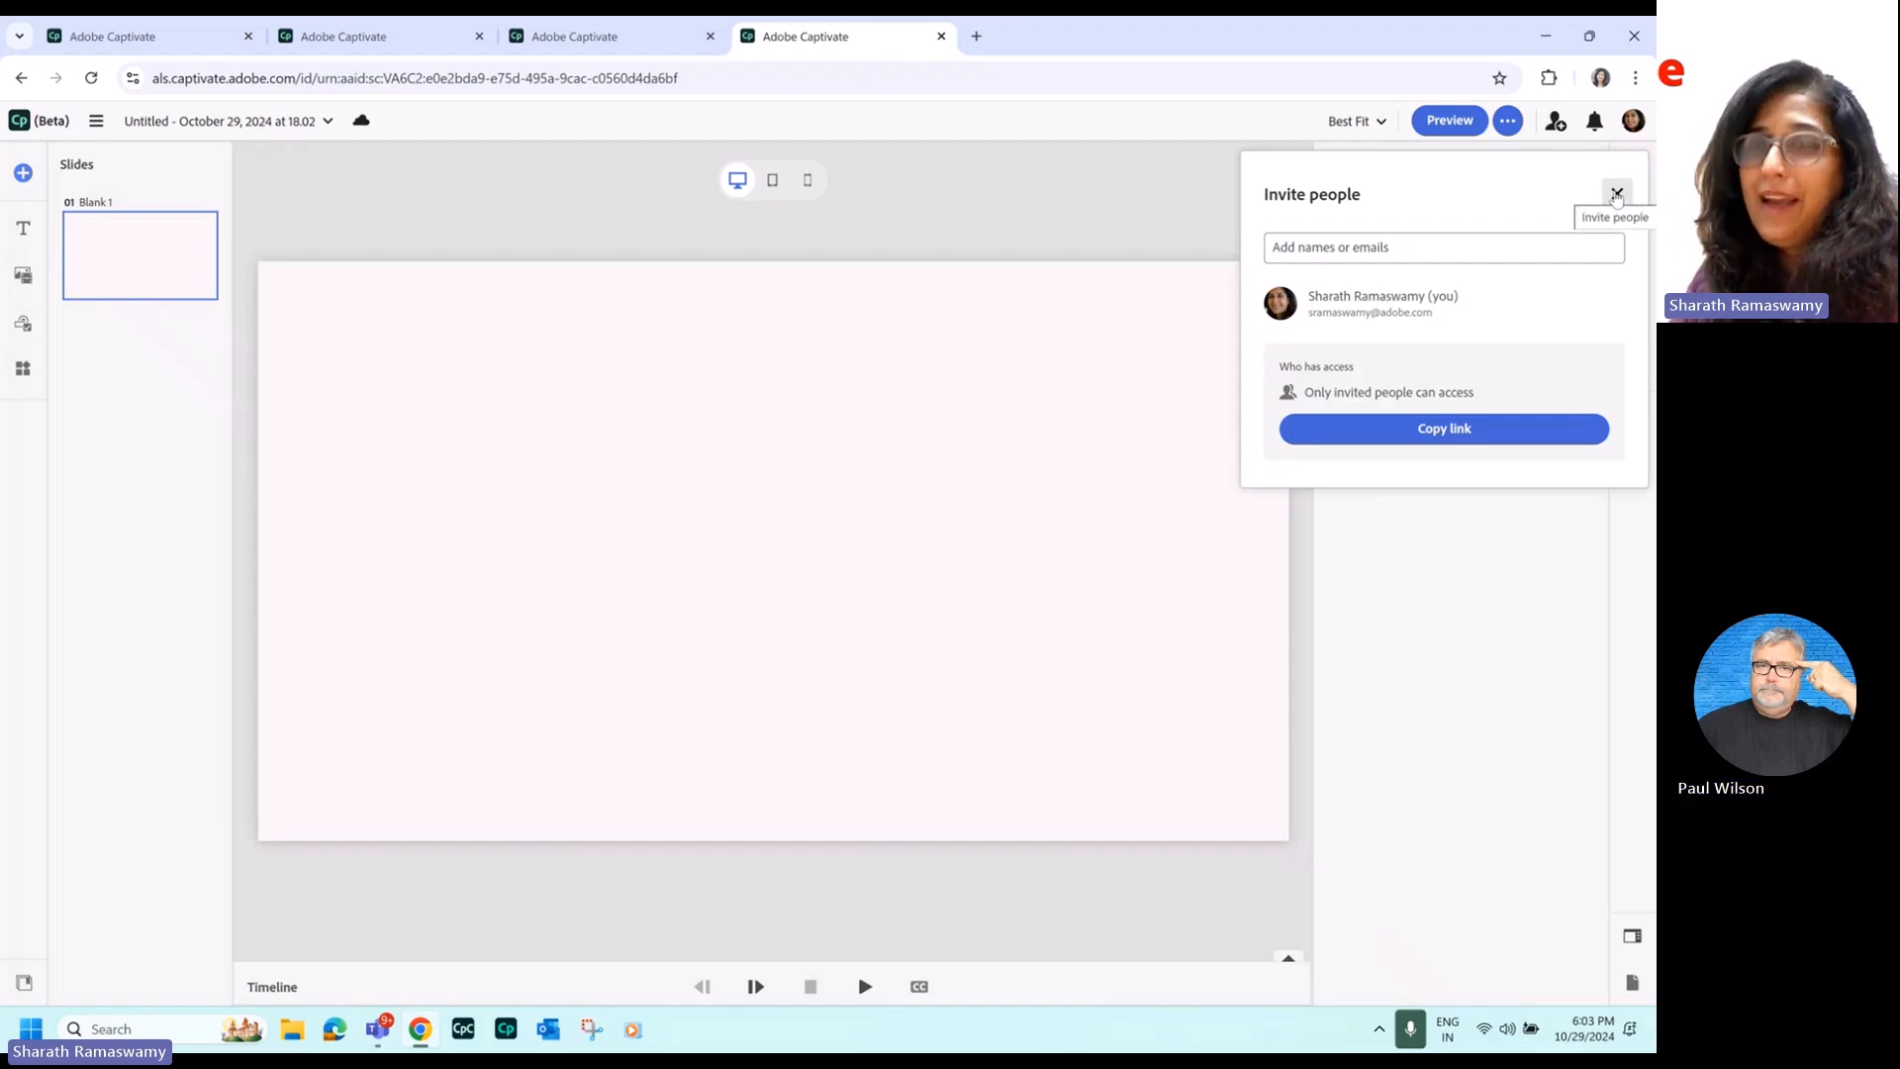
{"action": "left_click", "coordinate": [1616, 194]}
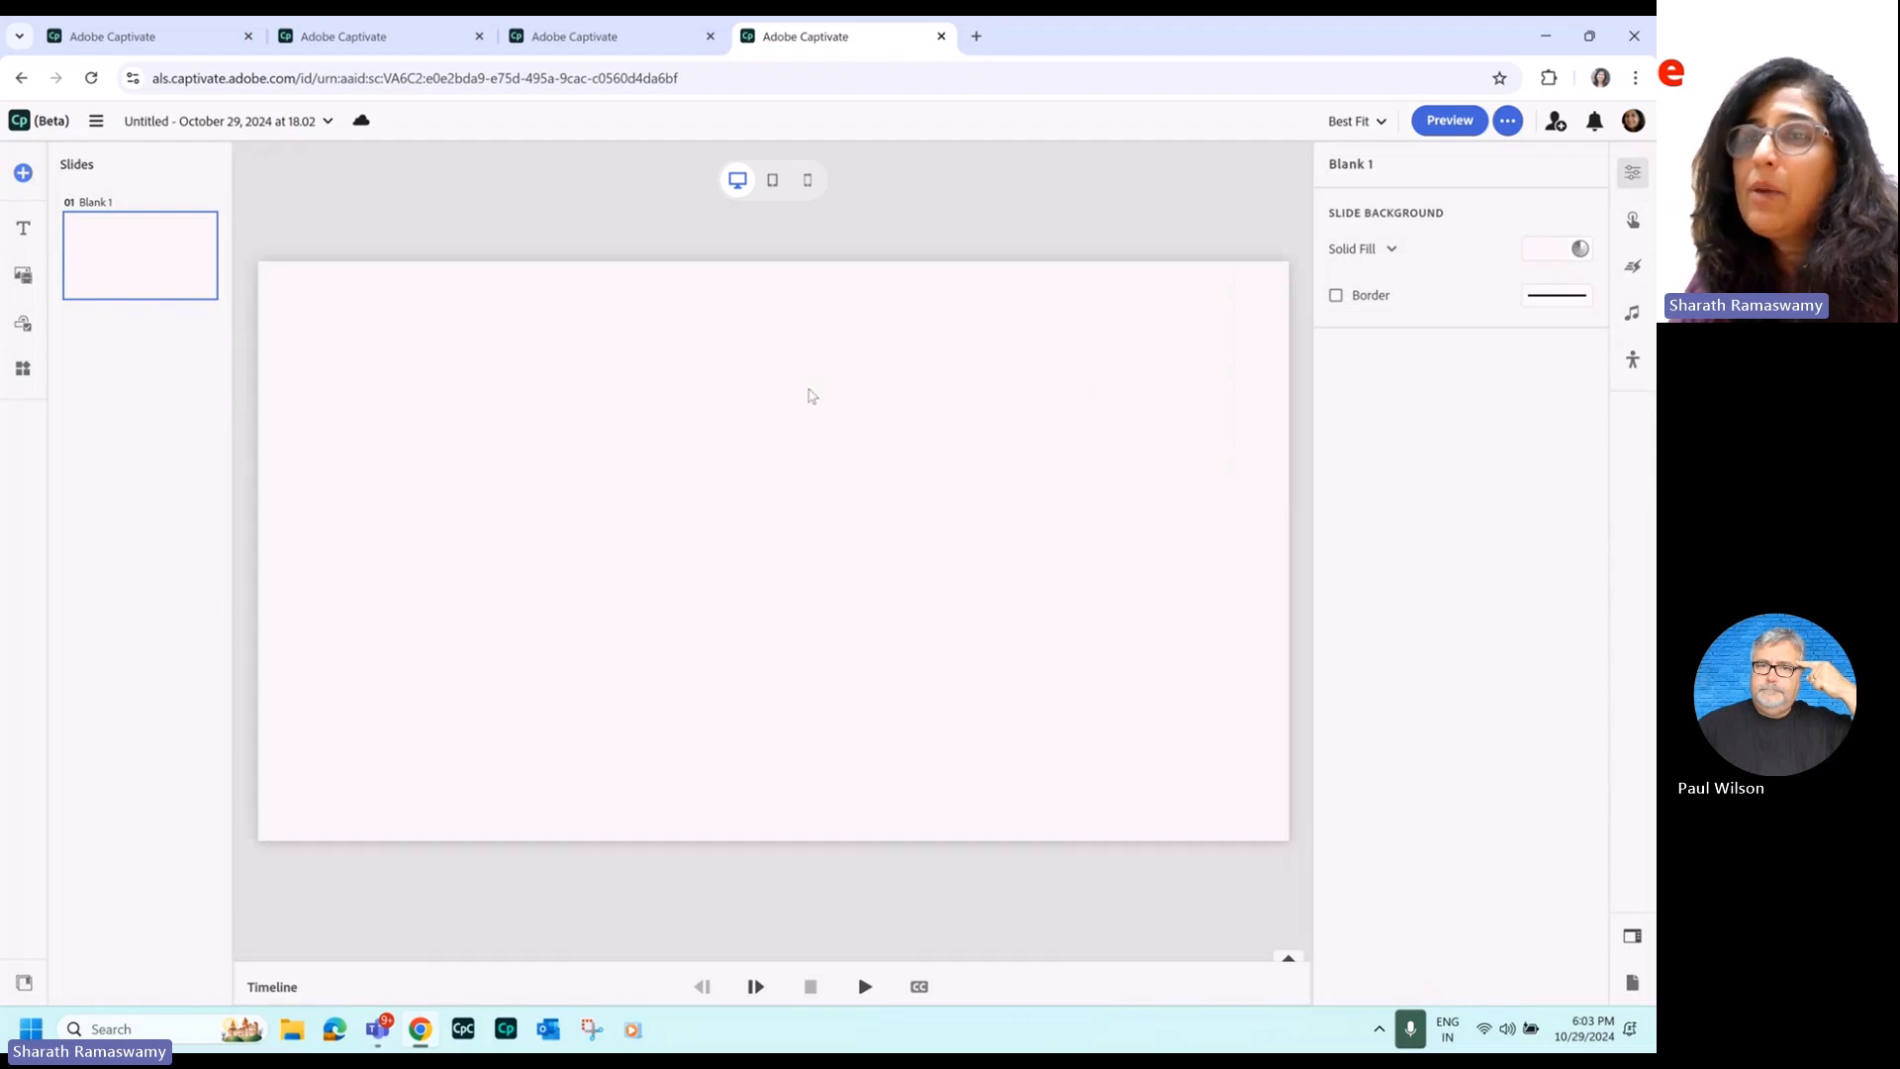
{"action": "mouse_move", "coordinate": [790, 434]}
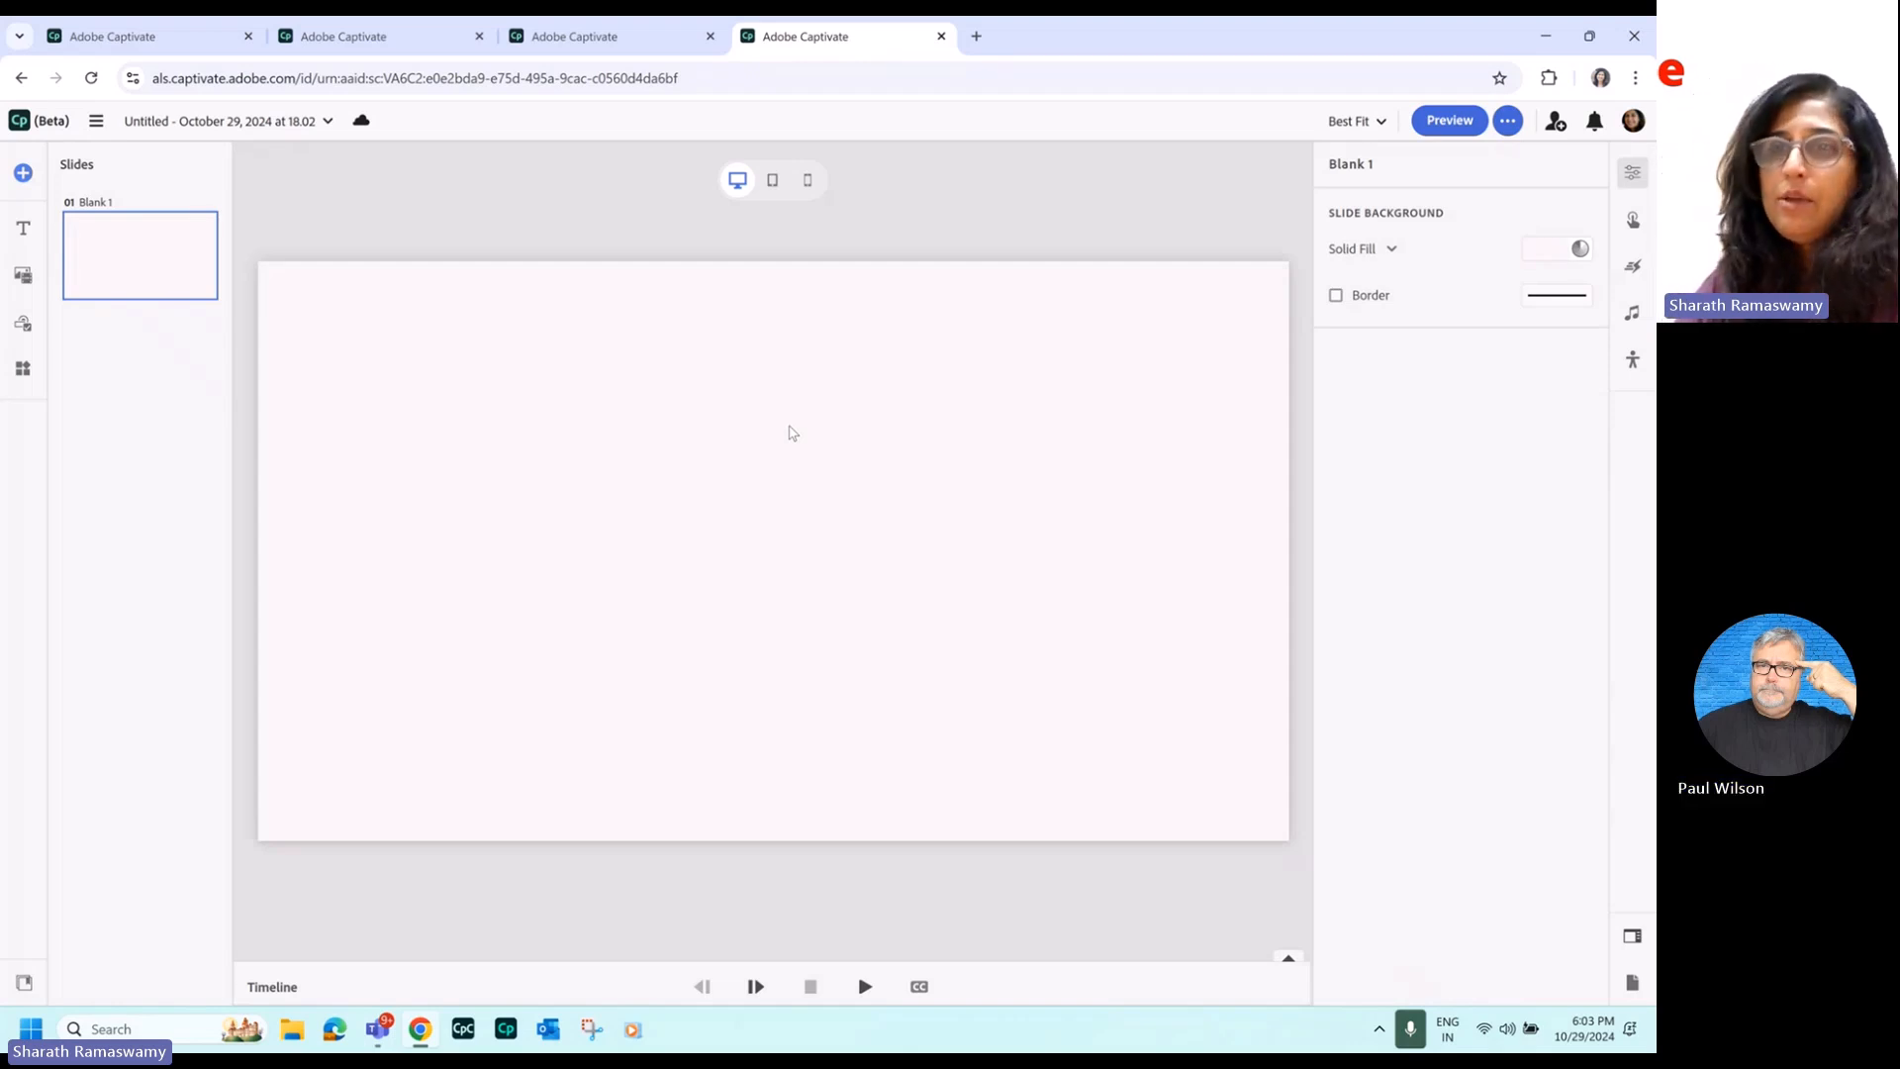
{"action": "mouse_move", "coordinate": [552, 326]}
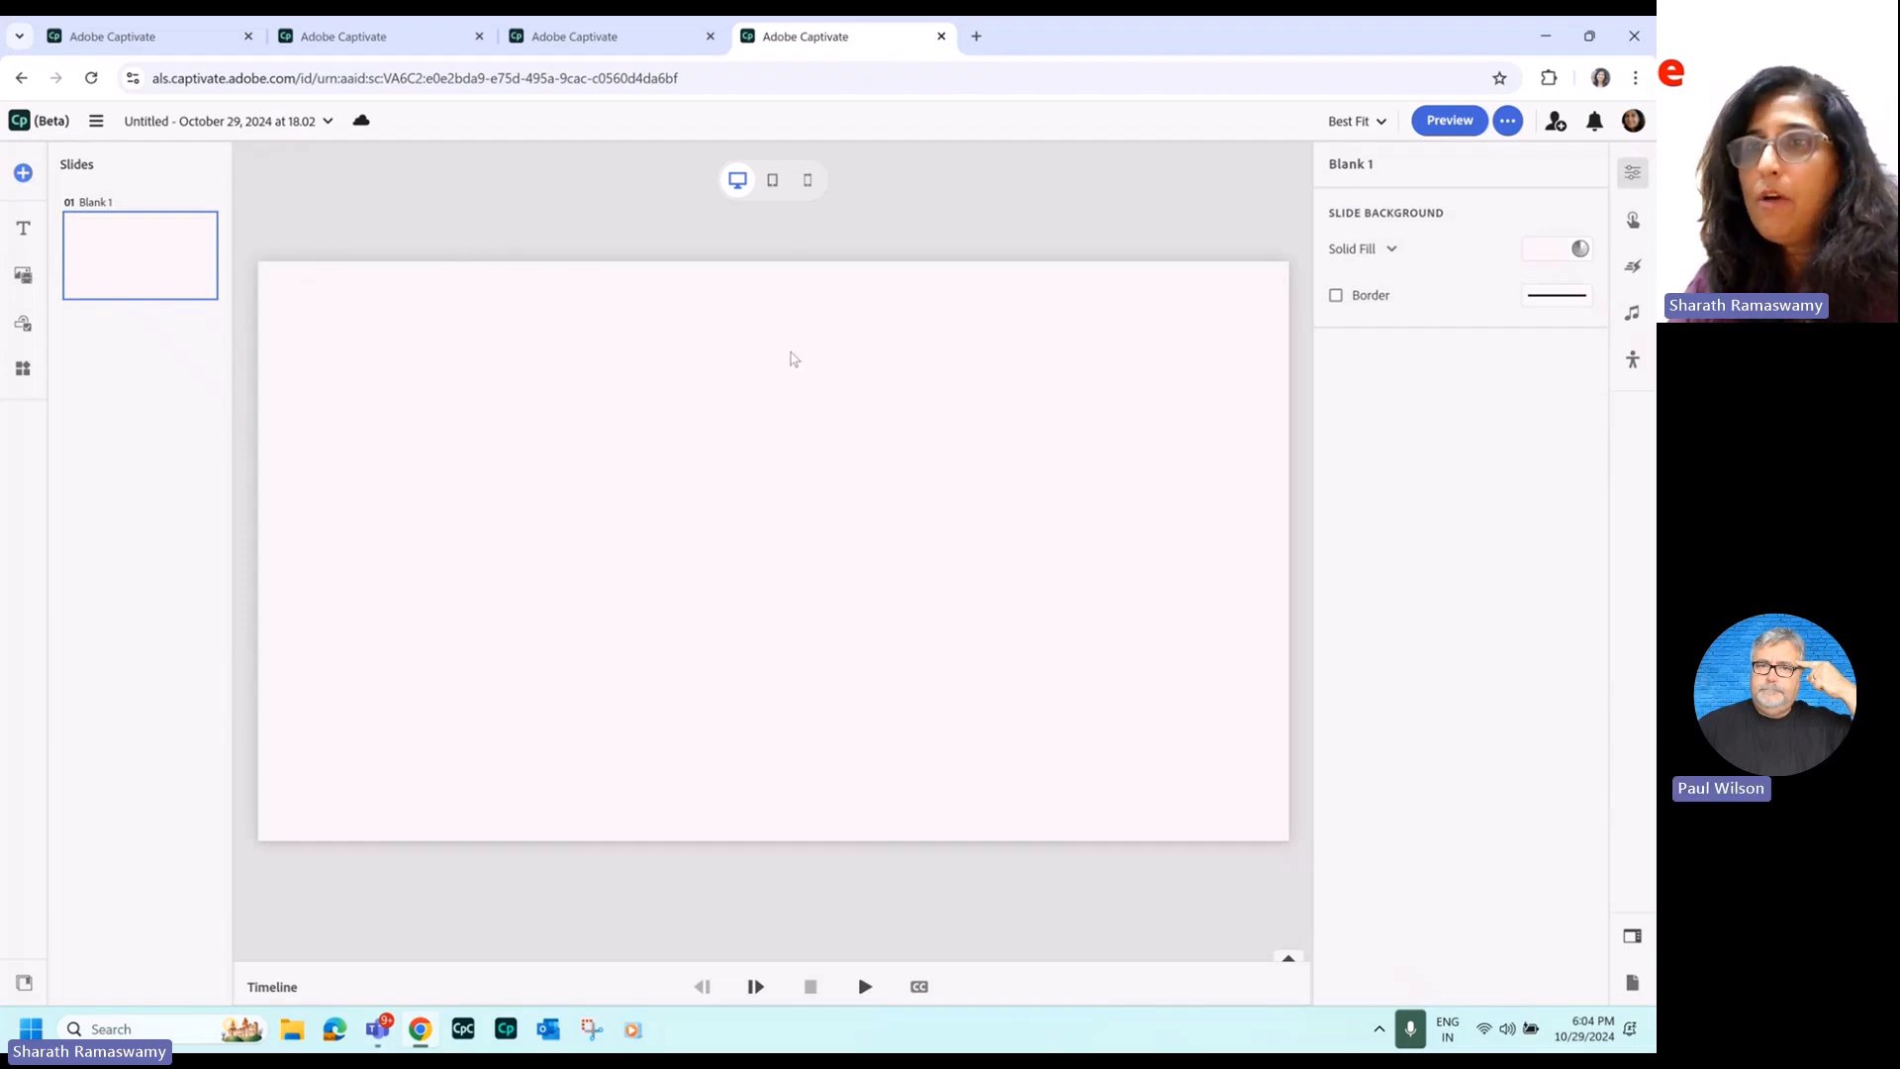
{"action": "mouse_move", "coordinate": [726, 338]}
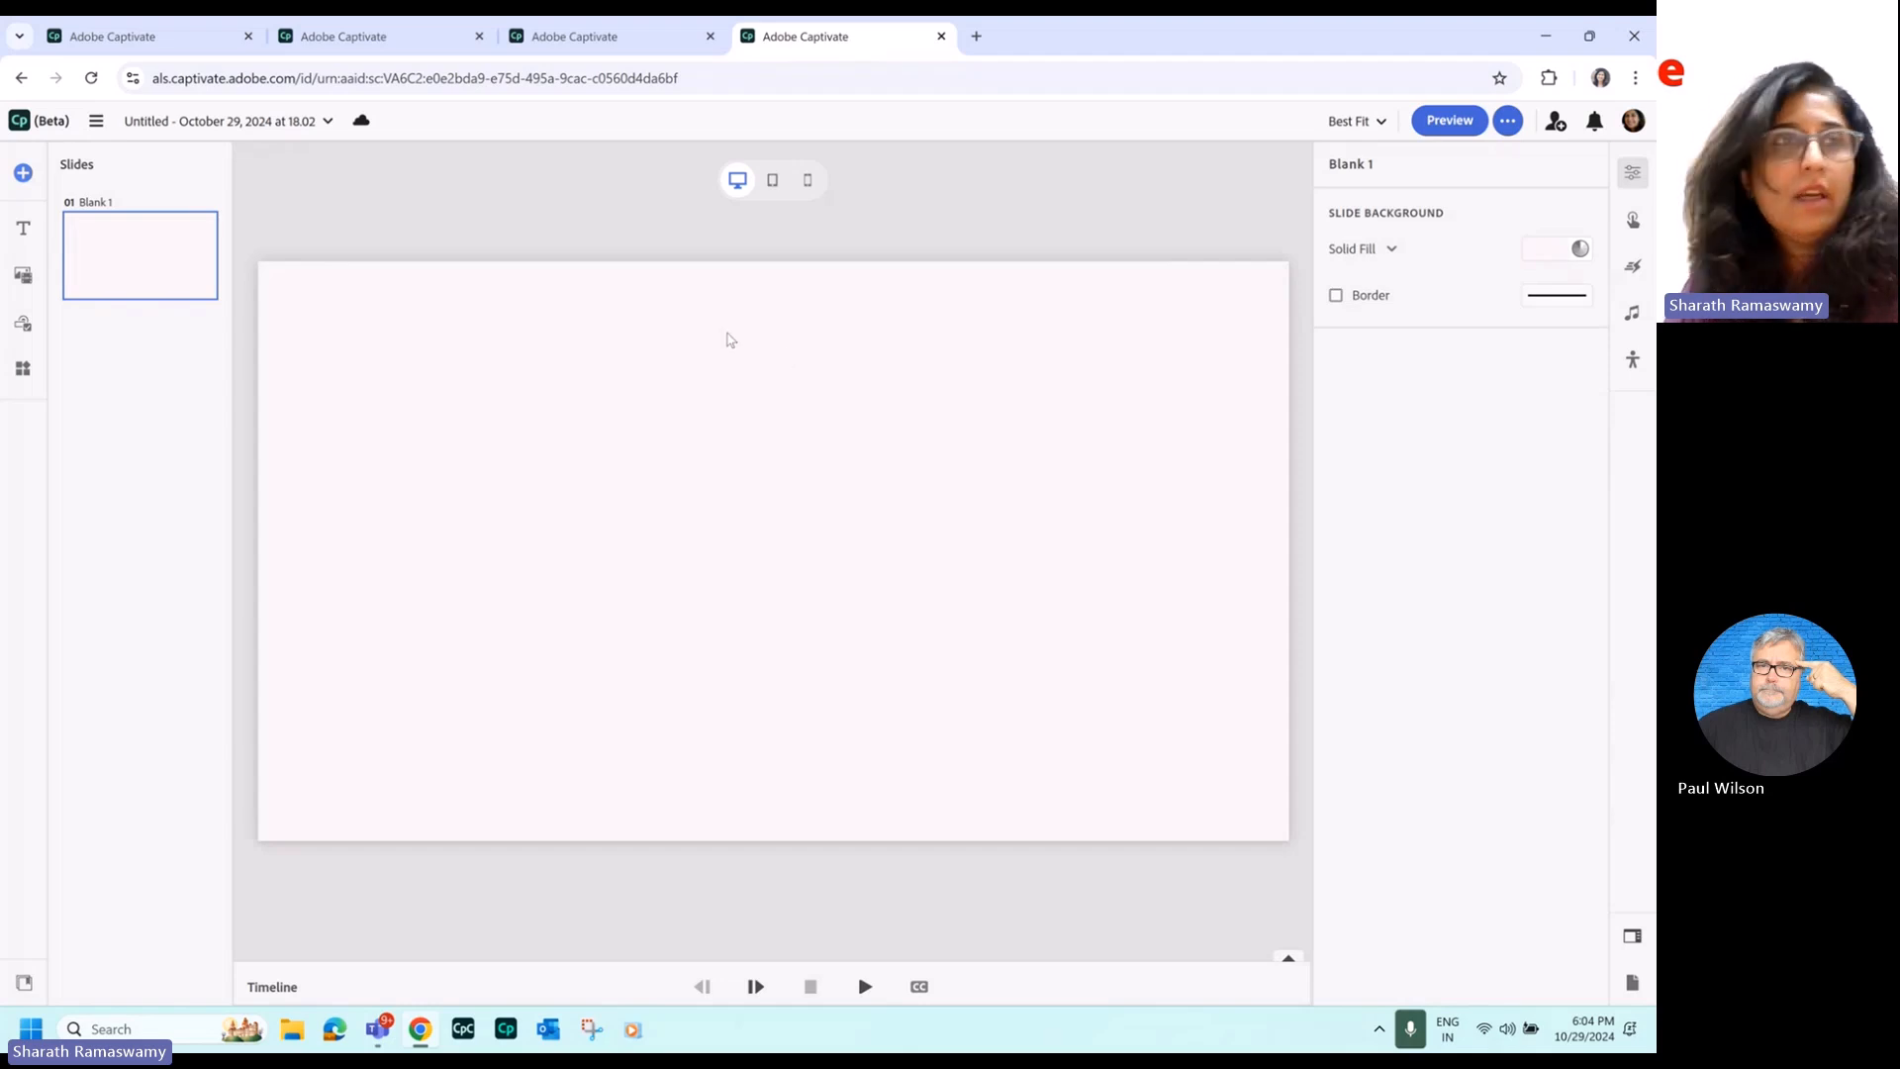
{"action": "mouse_move", "coordinate": [22, 175]}
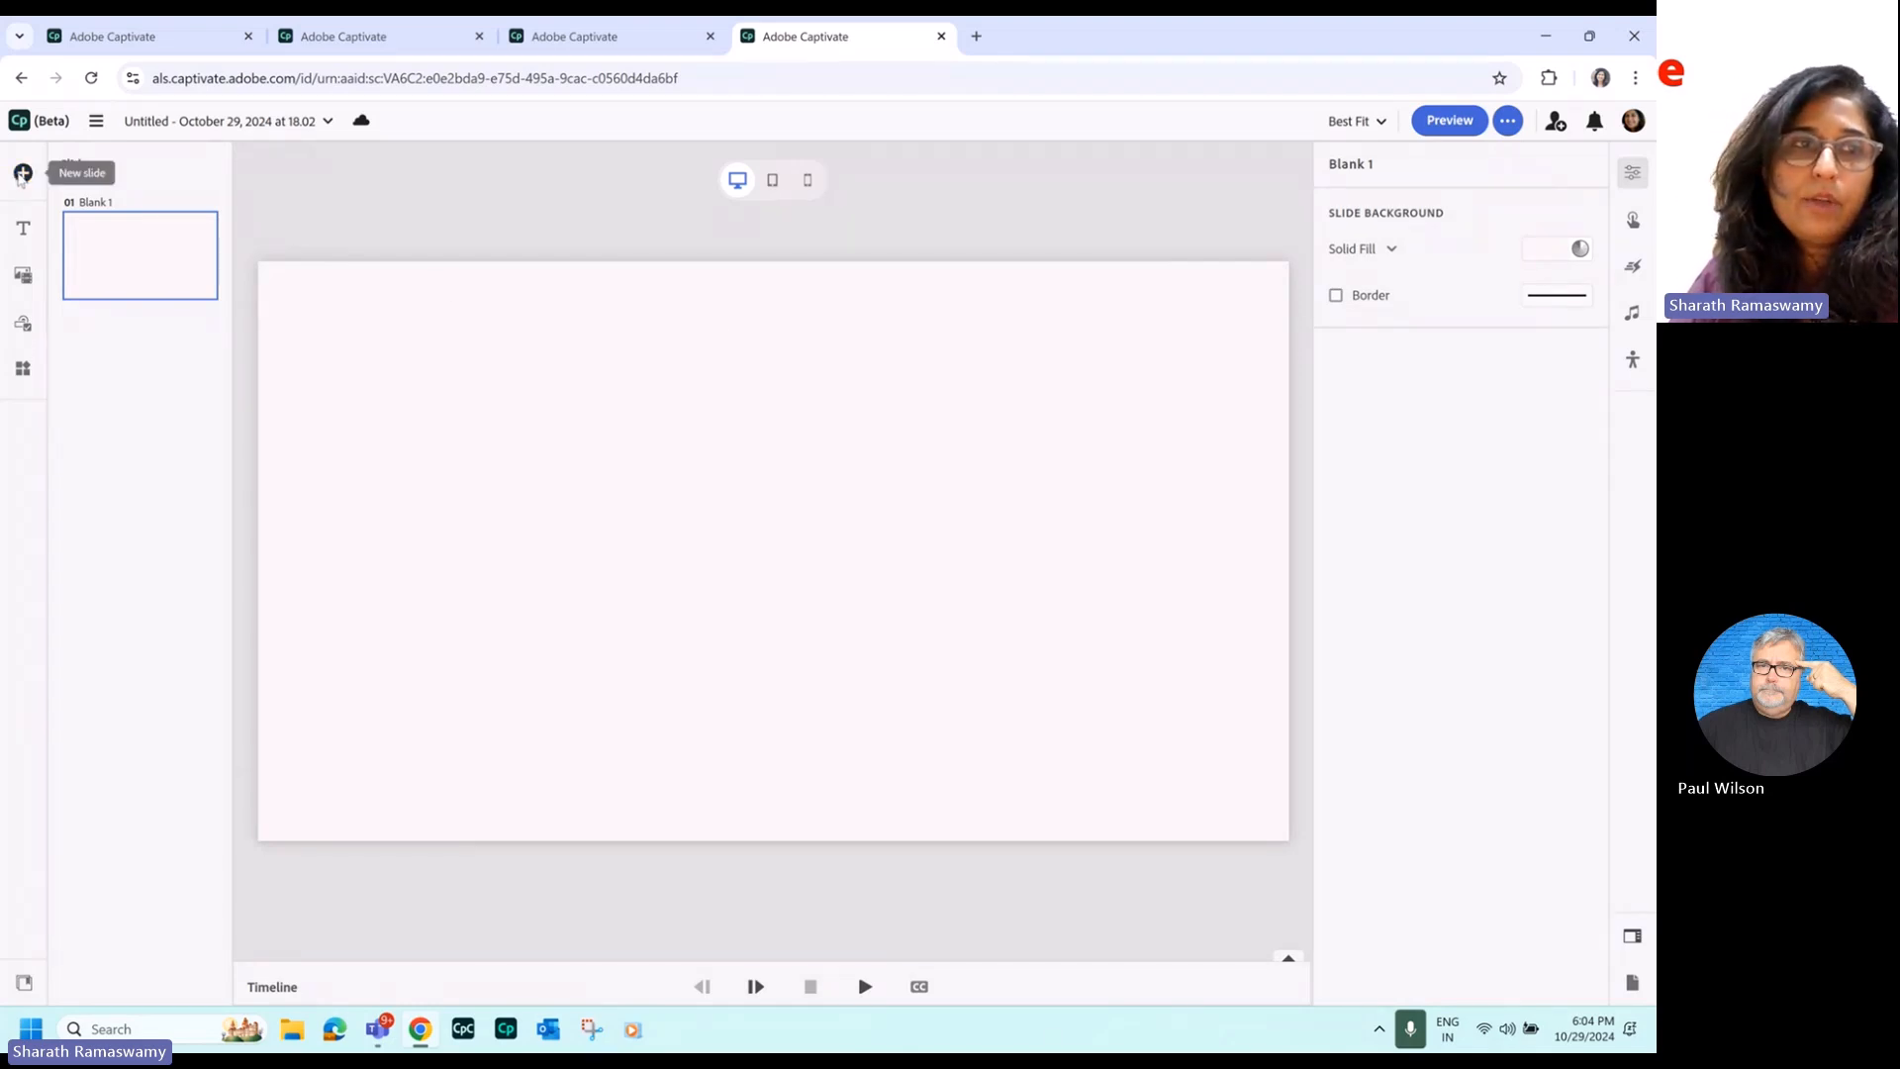
Add an Introduction slide with a title-and-body paragraph block and a slide video block.
{"action": "left_click", "coordinate": [22, 175]}
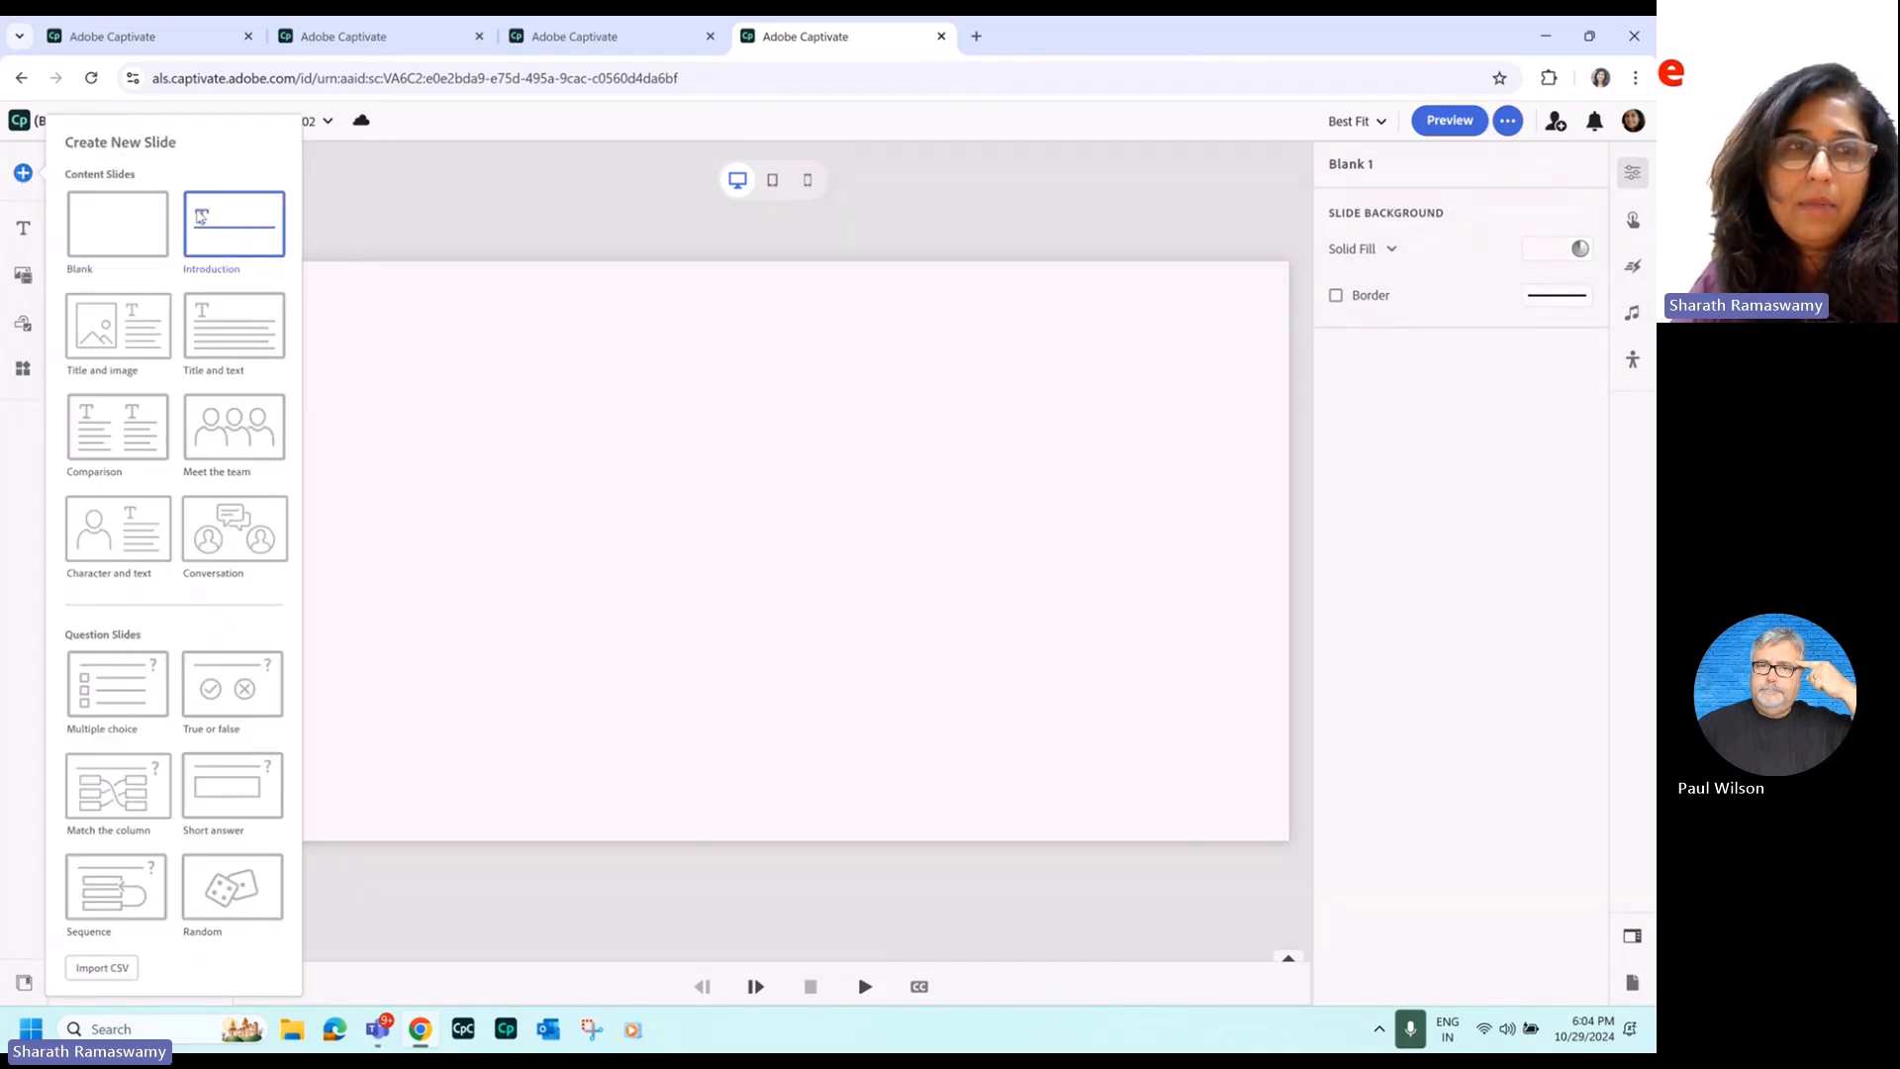
{"action": "left_click", "coordinate": [233, 222]}
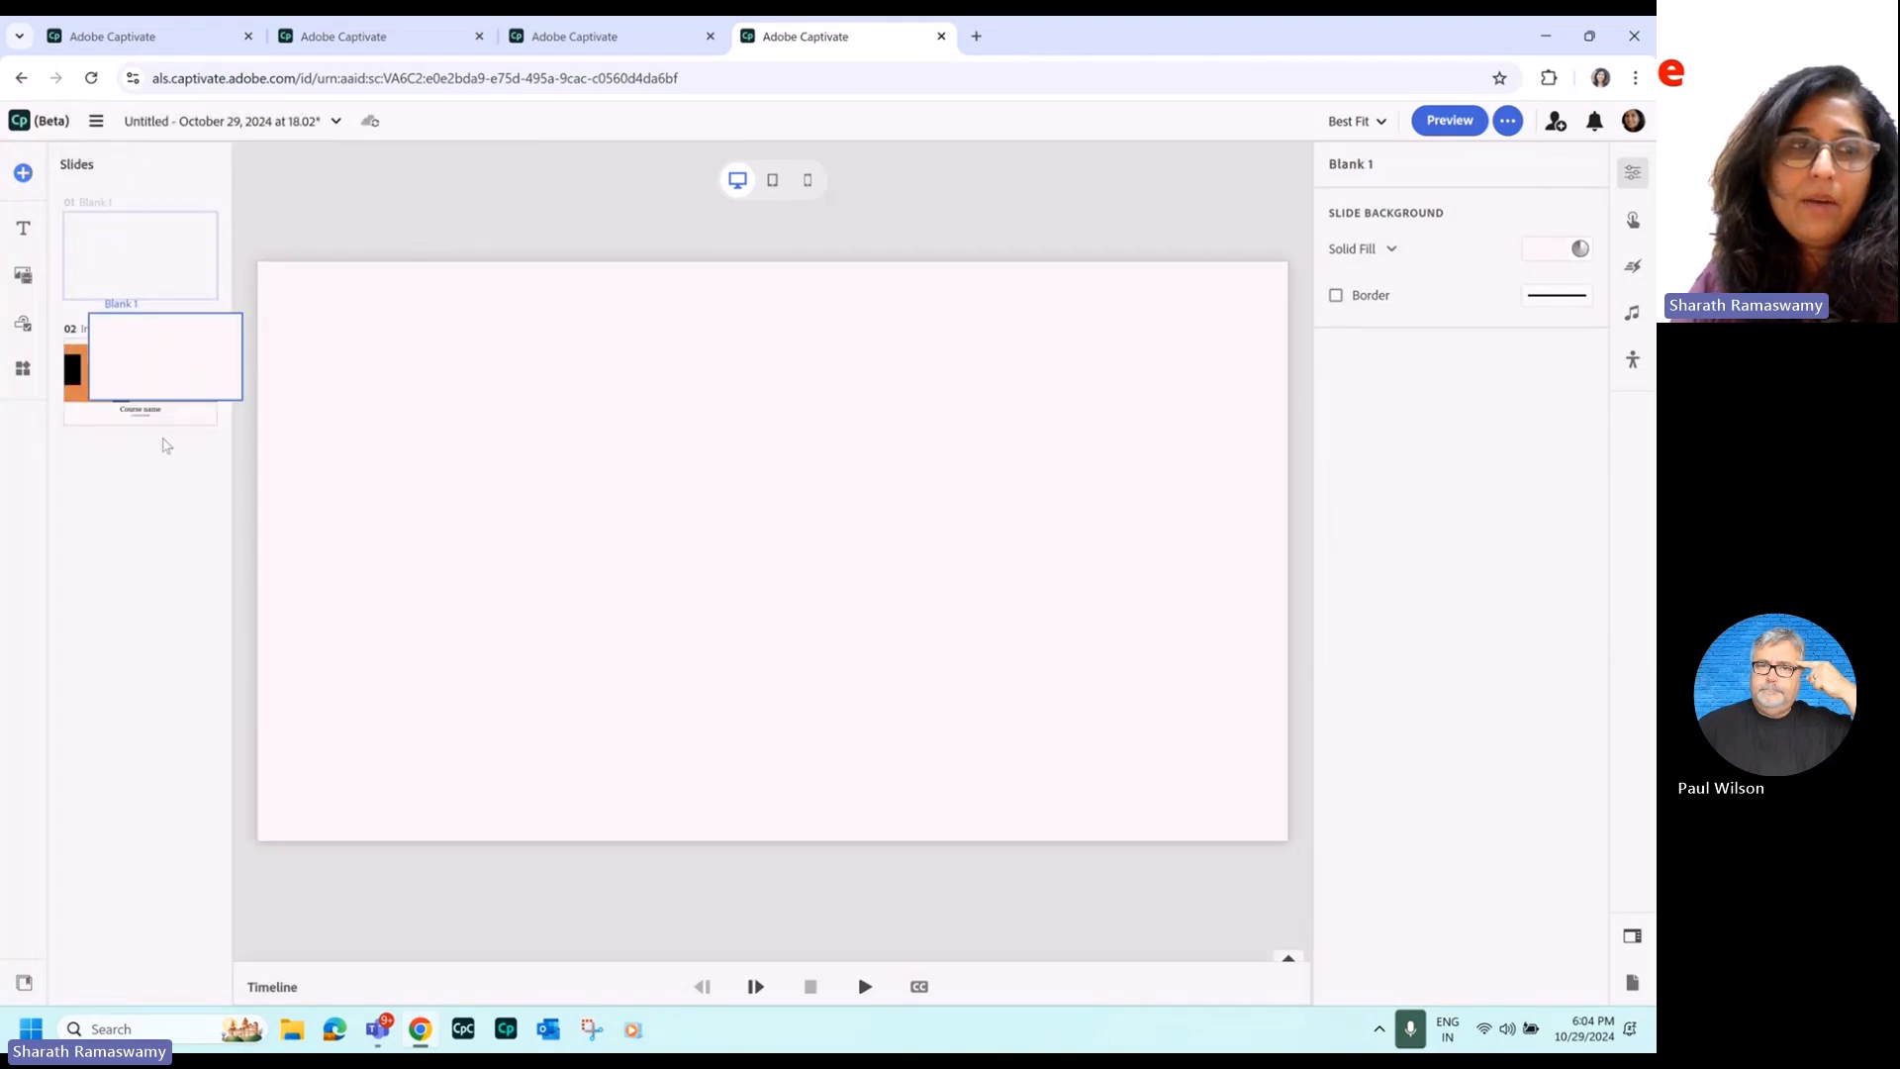
{"action": "left_click", "coordinate": [22, 230]}
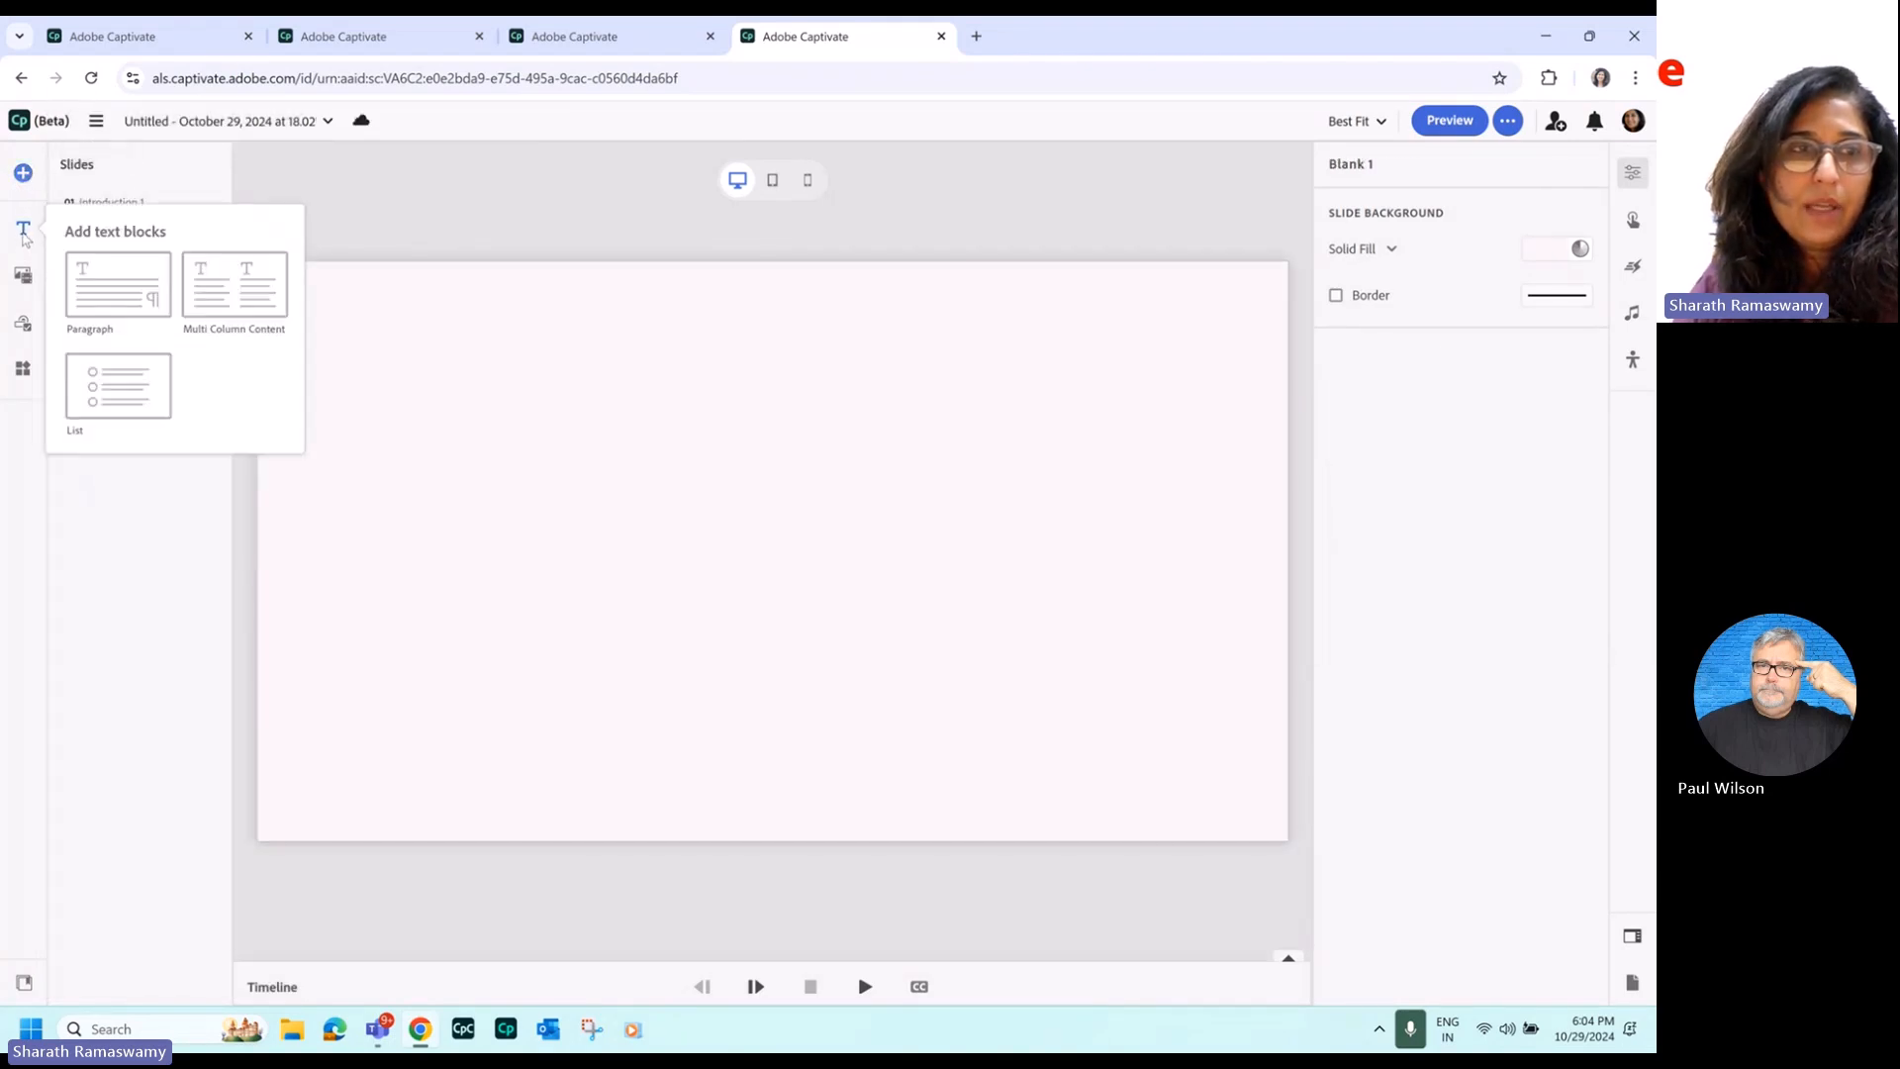
{"action": "left_click", "coordinate": [117, 287]}
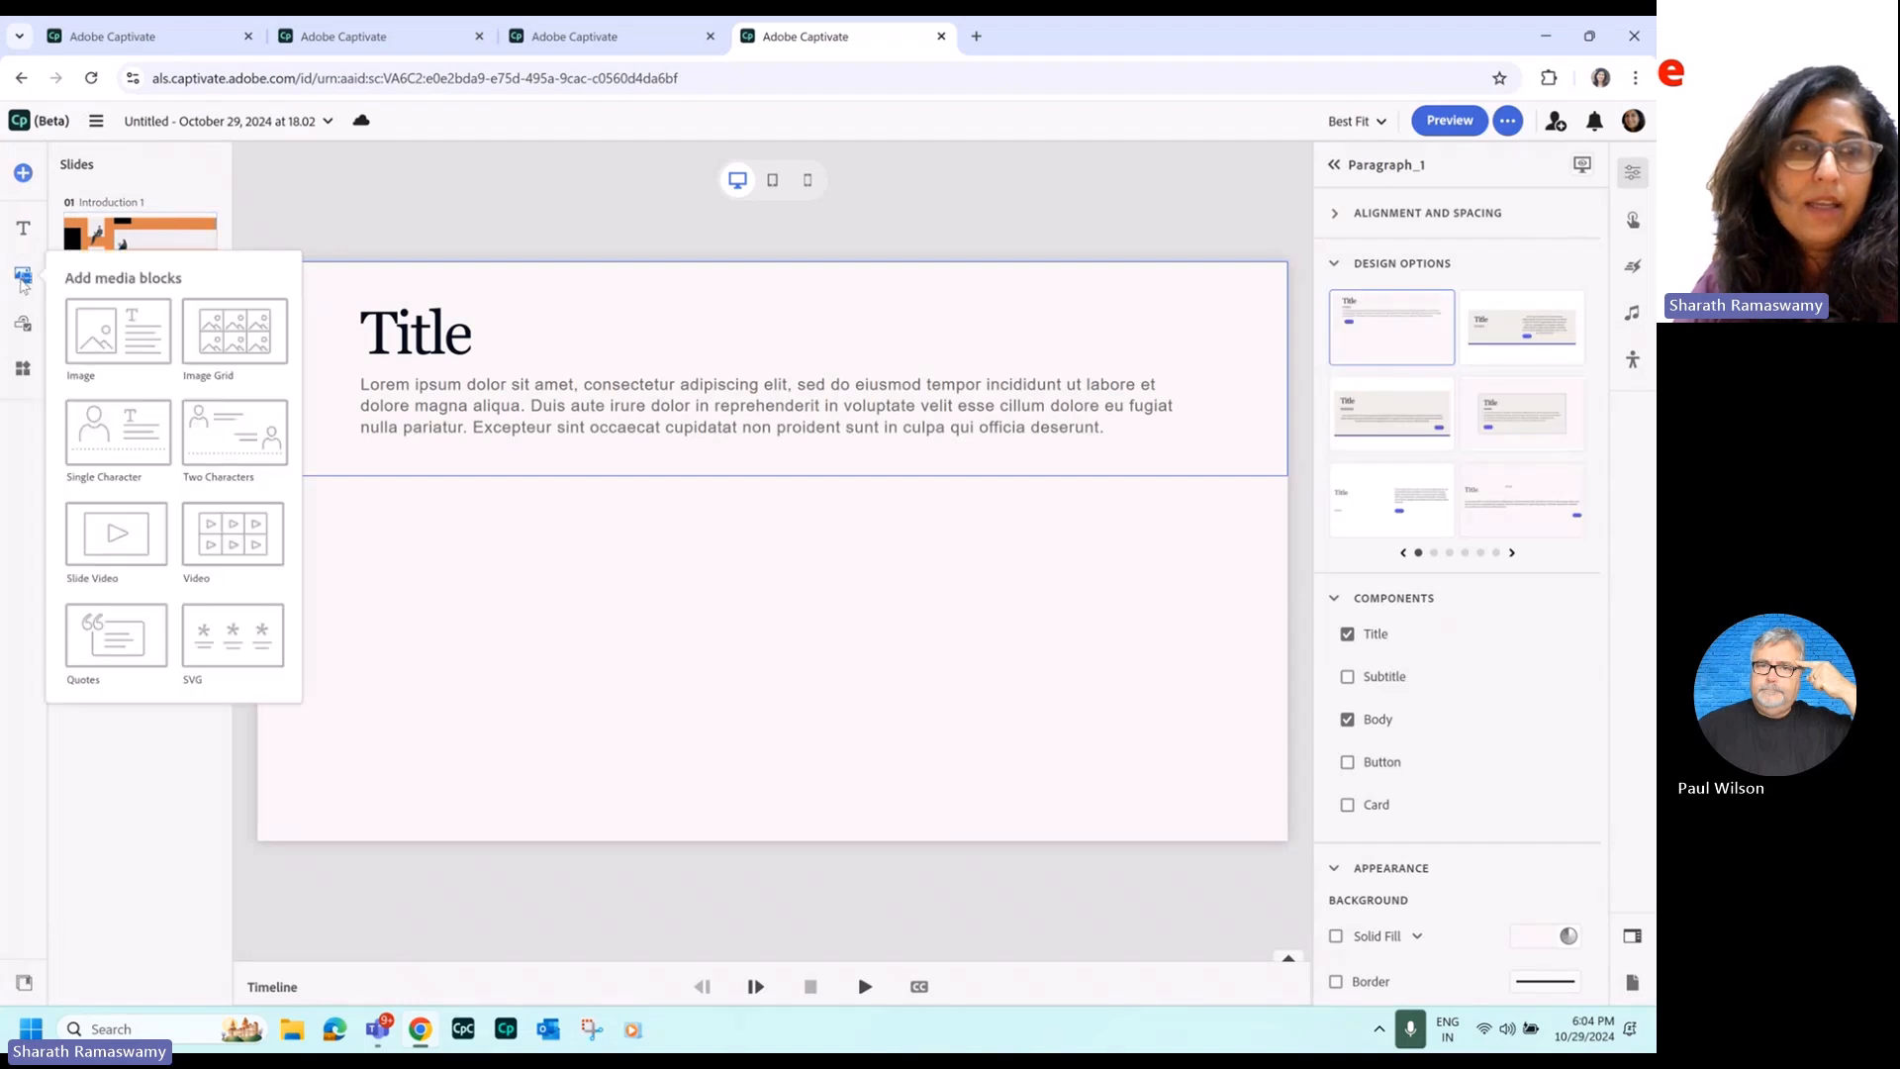
{"action": "left_click", "coordinate": [117, 532]}
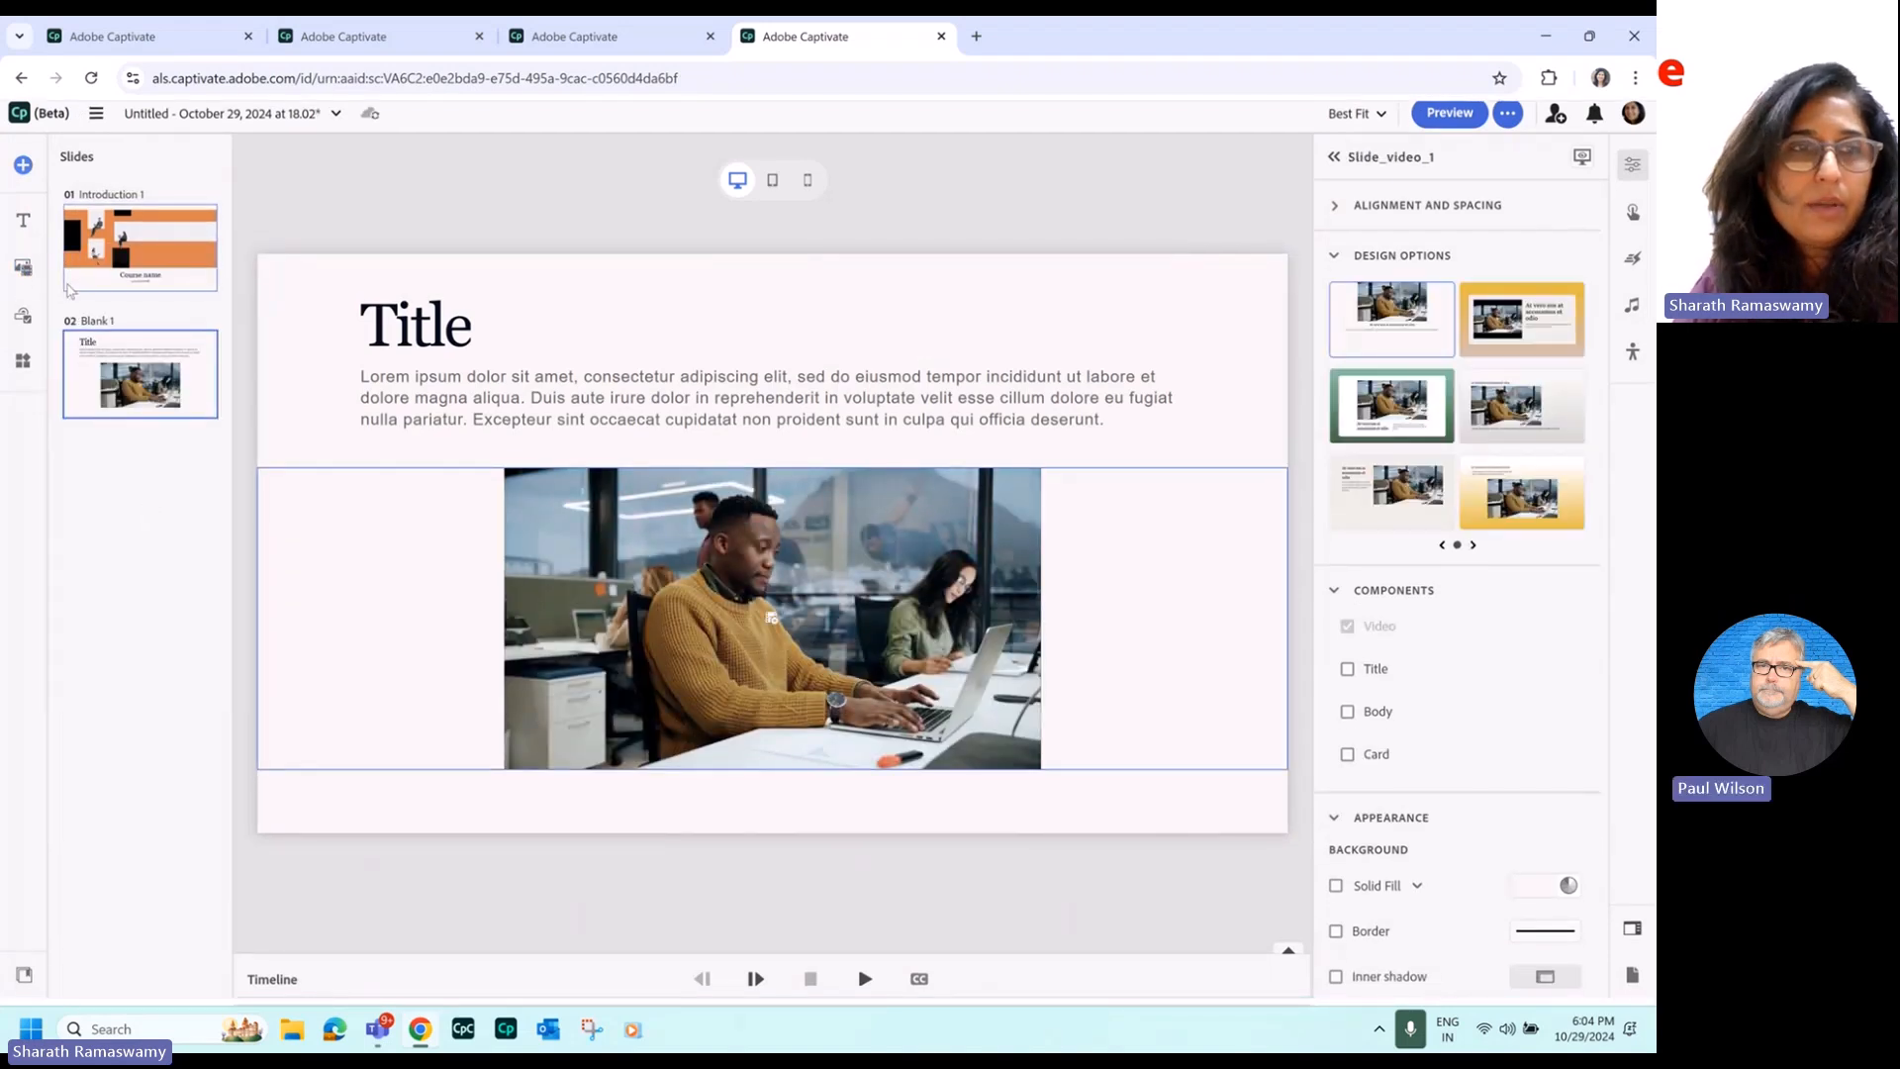
Insert the question slides and review the multiple-choice and final short-answer question slides.
{"action": "left_click", "coordinate": [21, 165]}
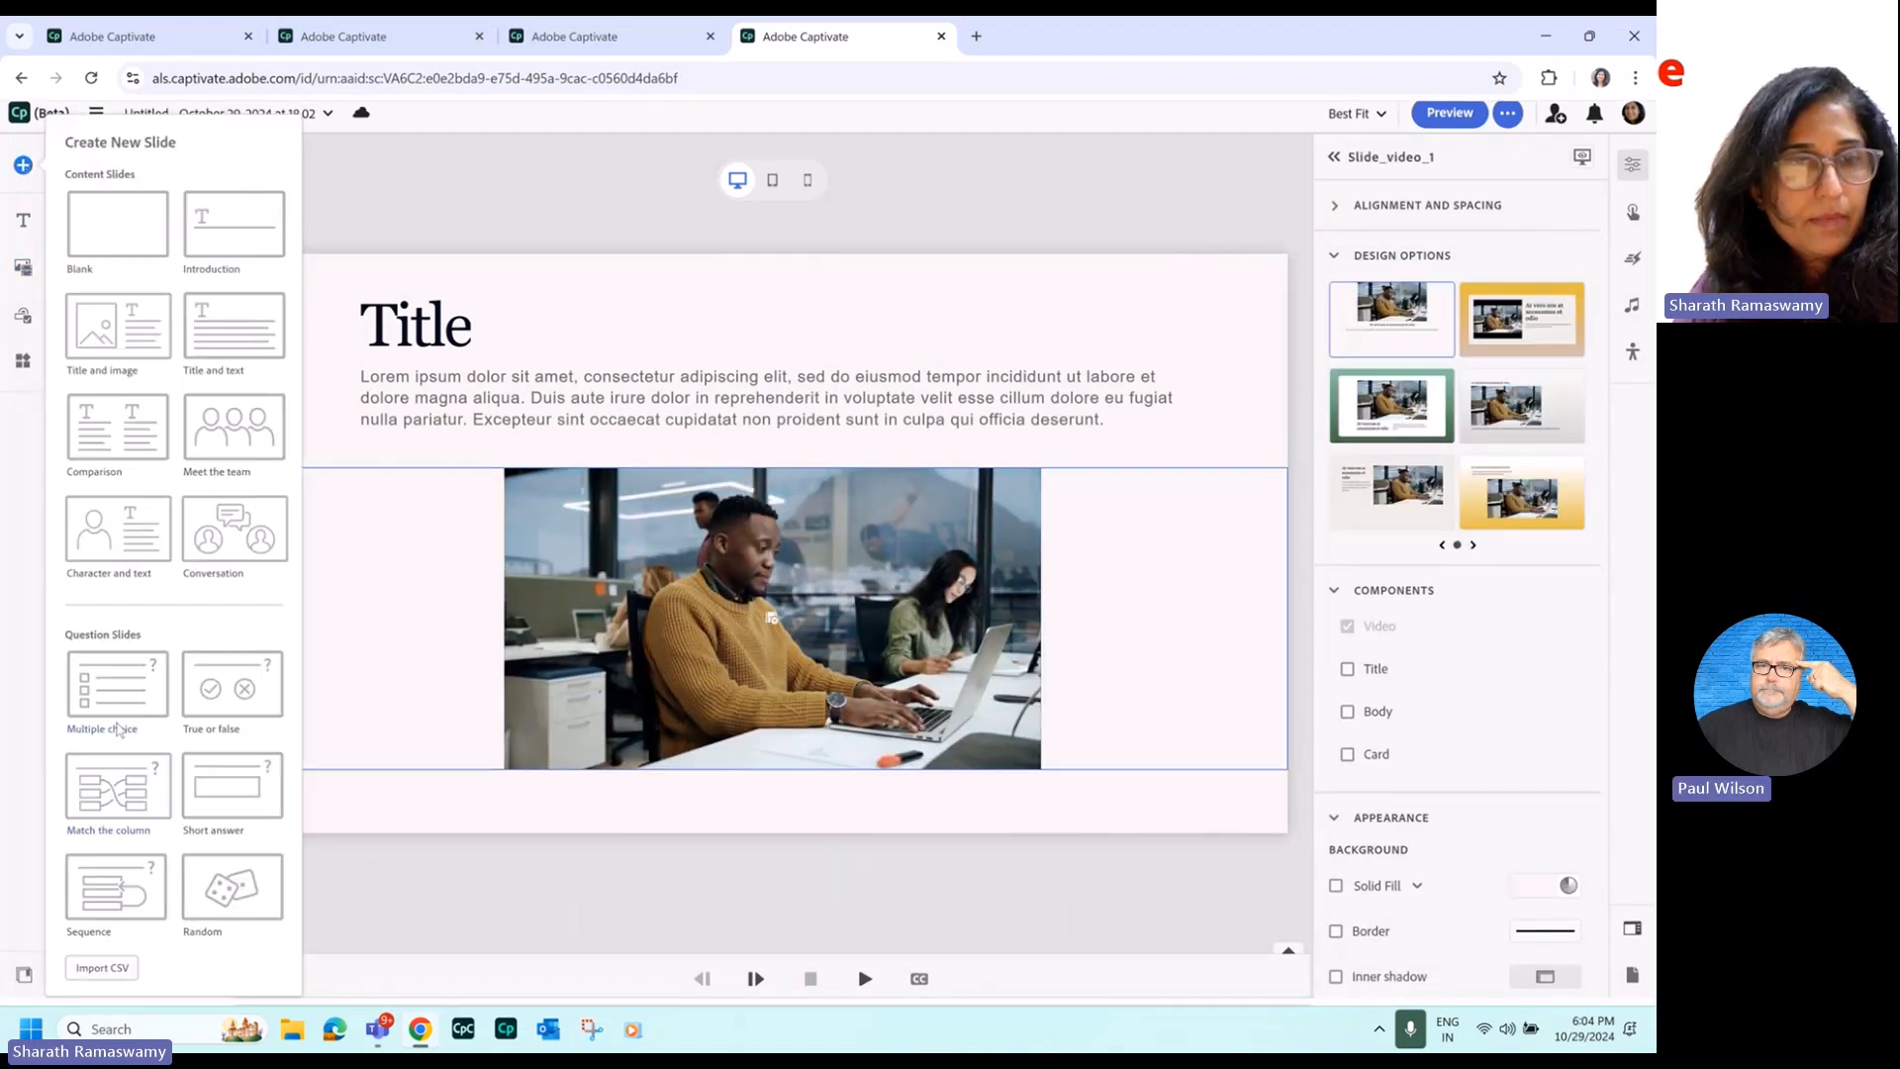
{"action": "left_click", "coordinate": [117, 685]}
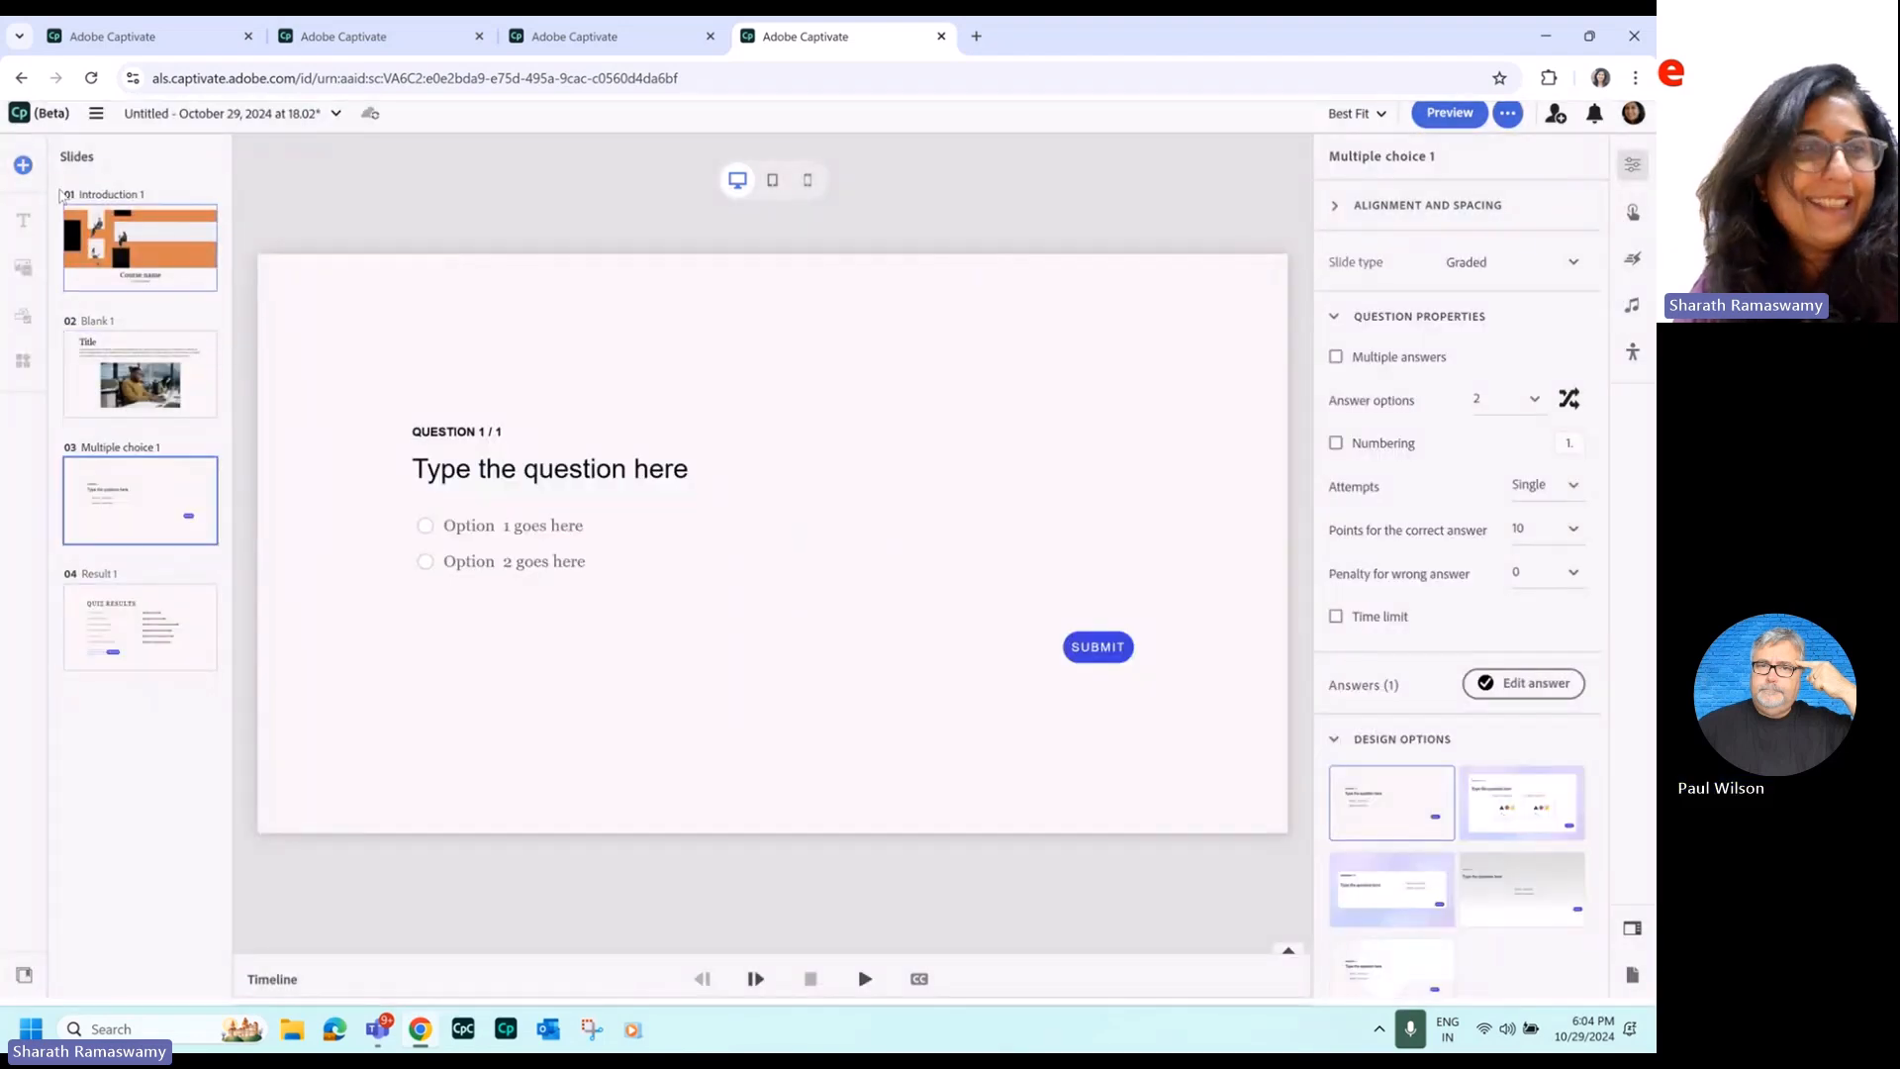
{"action": "mouse_move", "coordinate": [22, 164]}
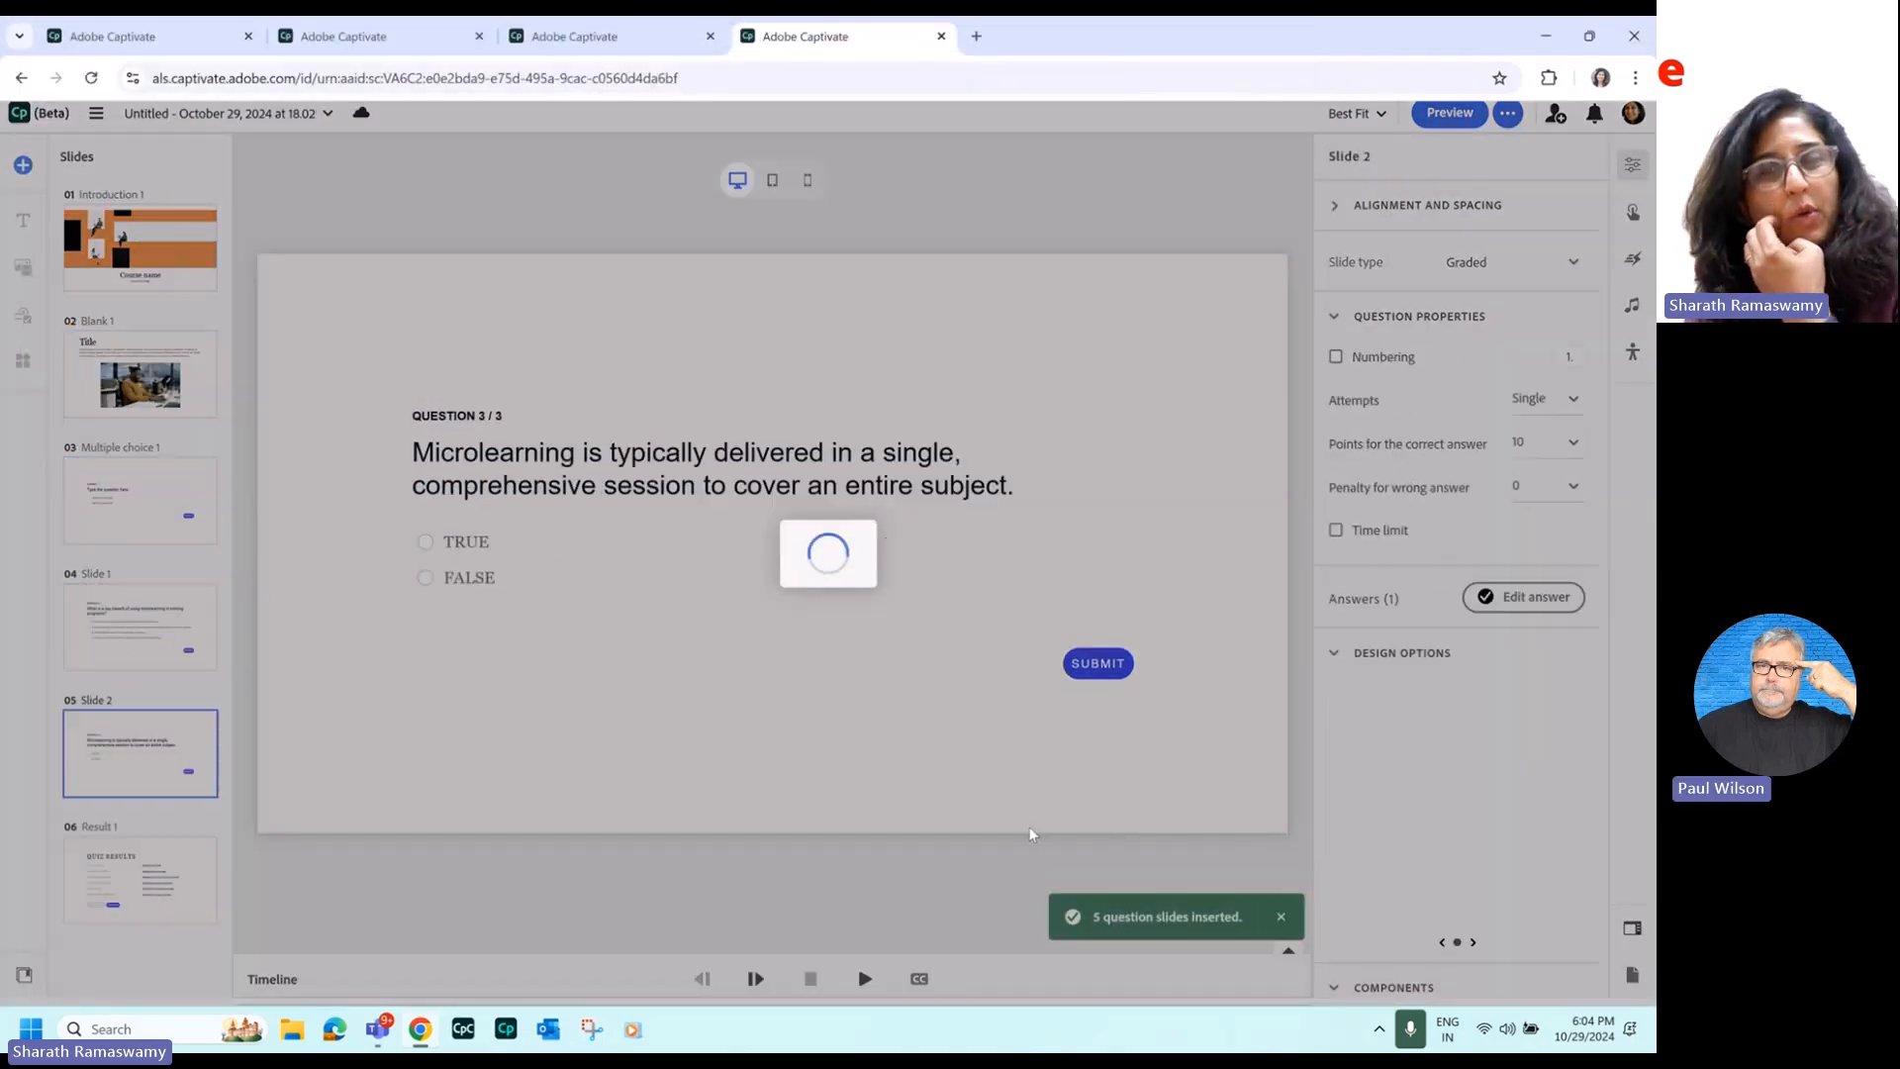
{"action": "left_click", "coordinate": [22, 164]}
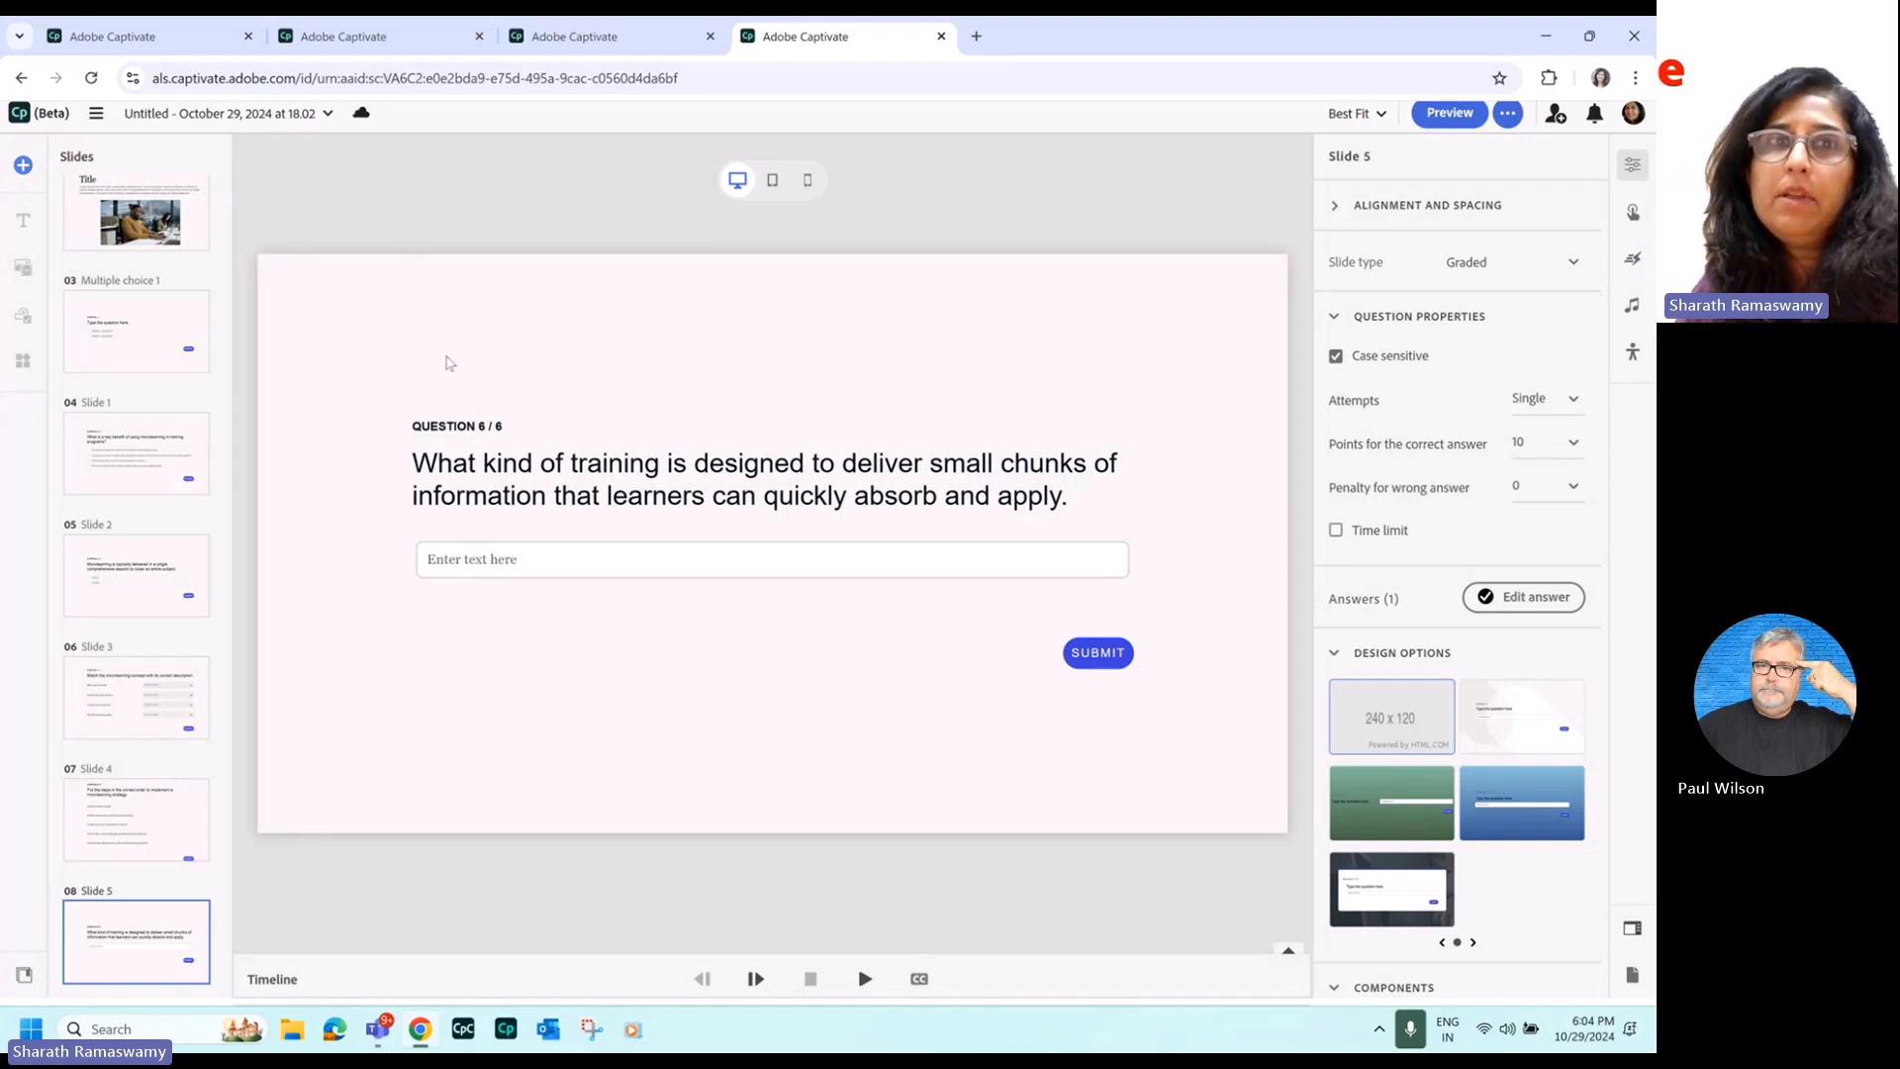
{"action": "mouse_move", "coordinate": [479, 279]}
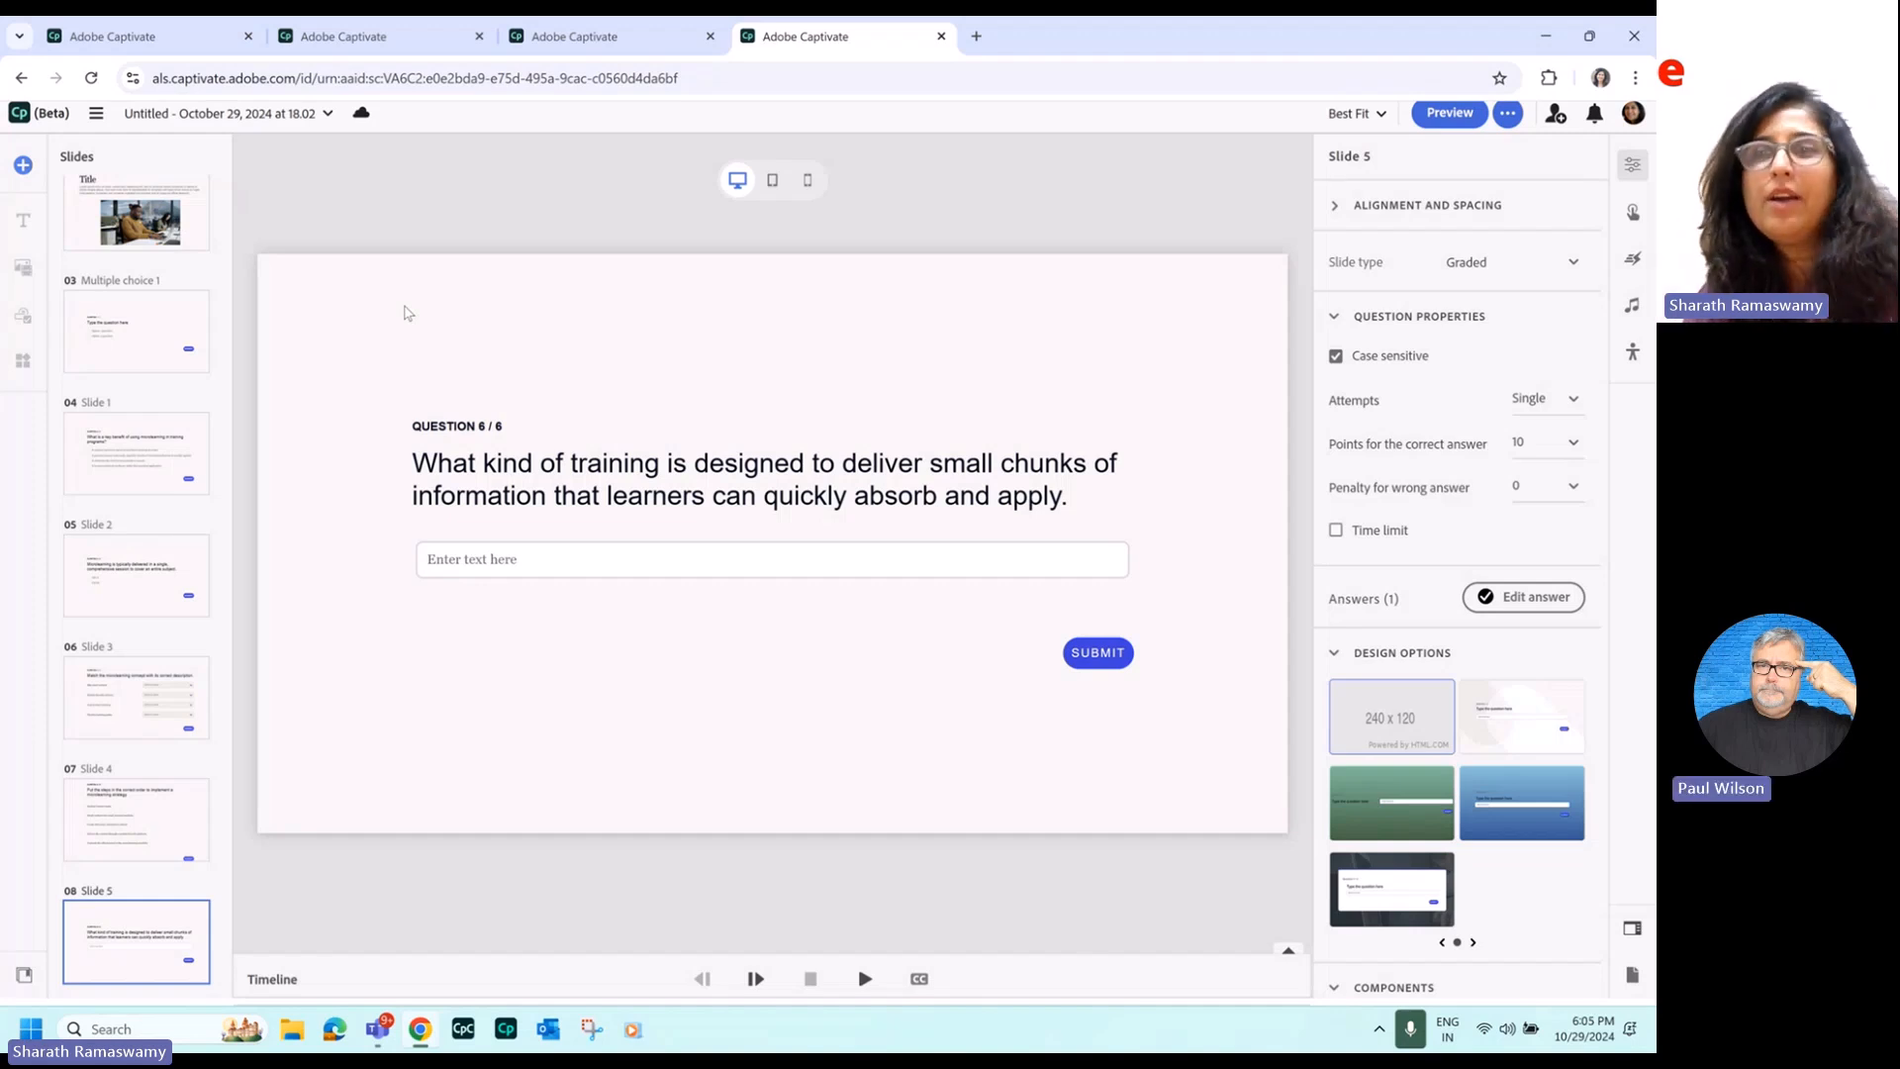
{"action": "mouse_move", "coordinate": [6, 478]}
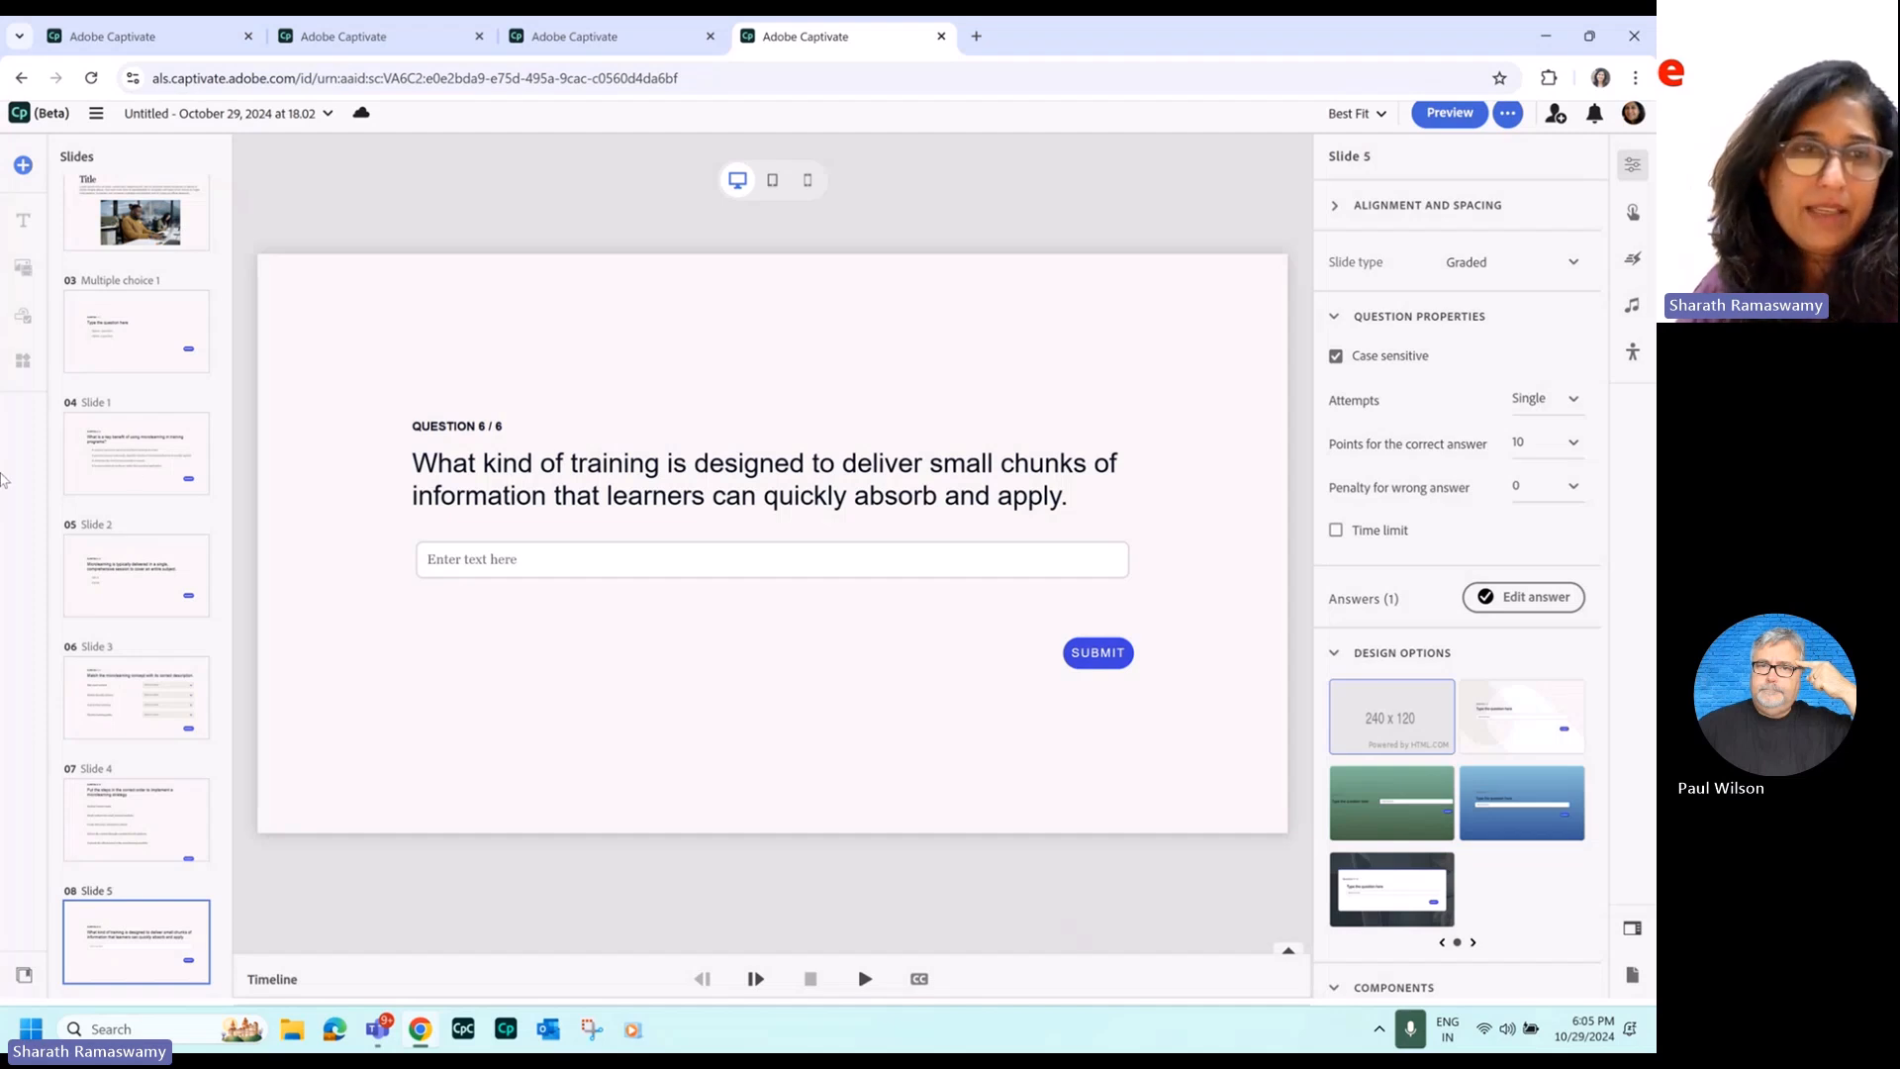
{"action": "scroll", "scroll_direction": "up", "scroll_amount": 3}
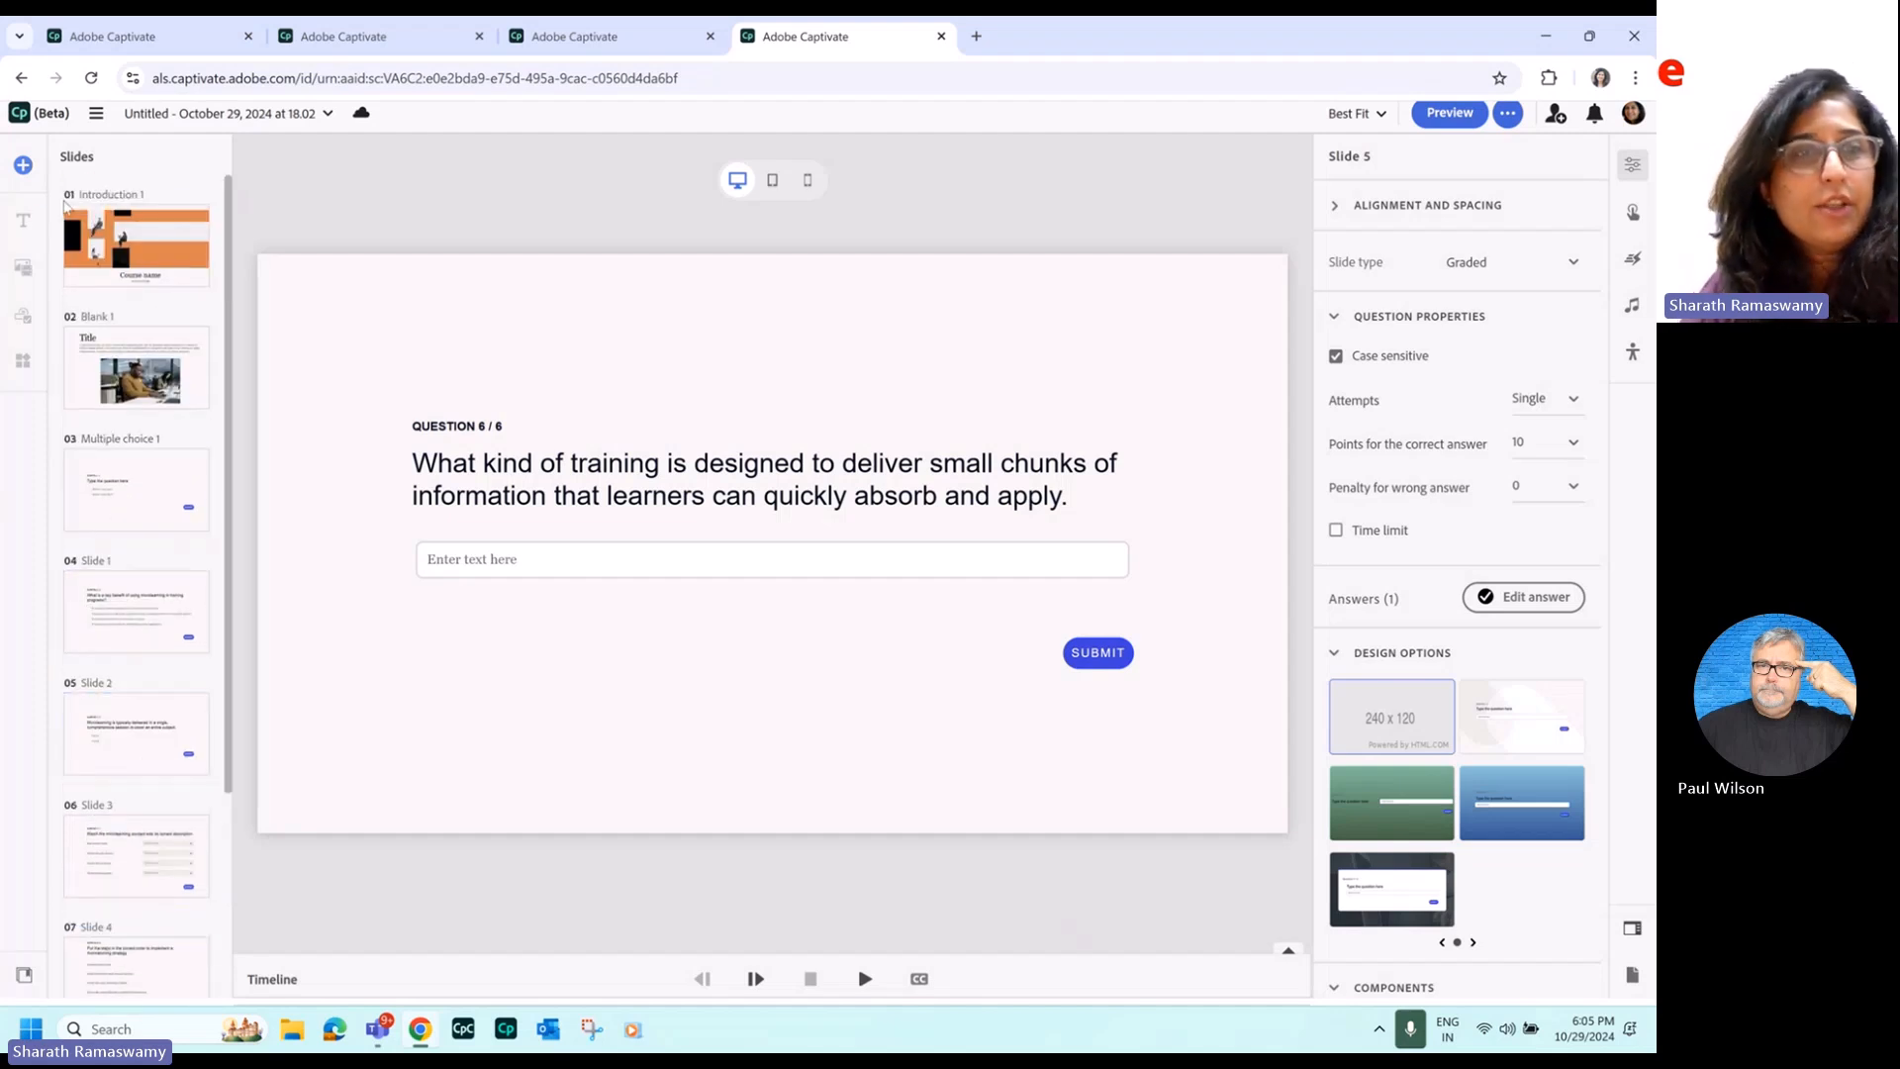
Insert a Flip Cards widget slide, then show the Introduction slide's audio and accessibility reading-order settings.
{"action": "left_click", "coordinate": [136, 366]}
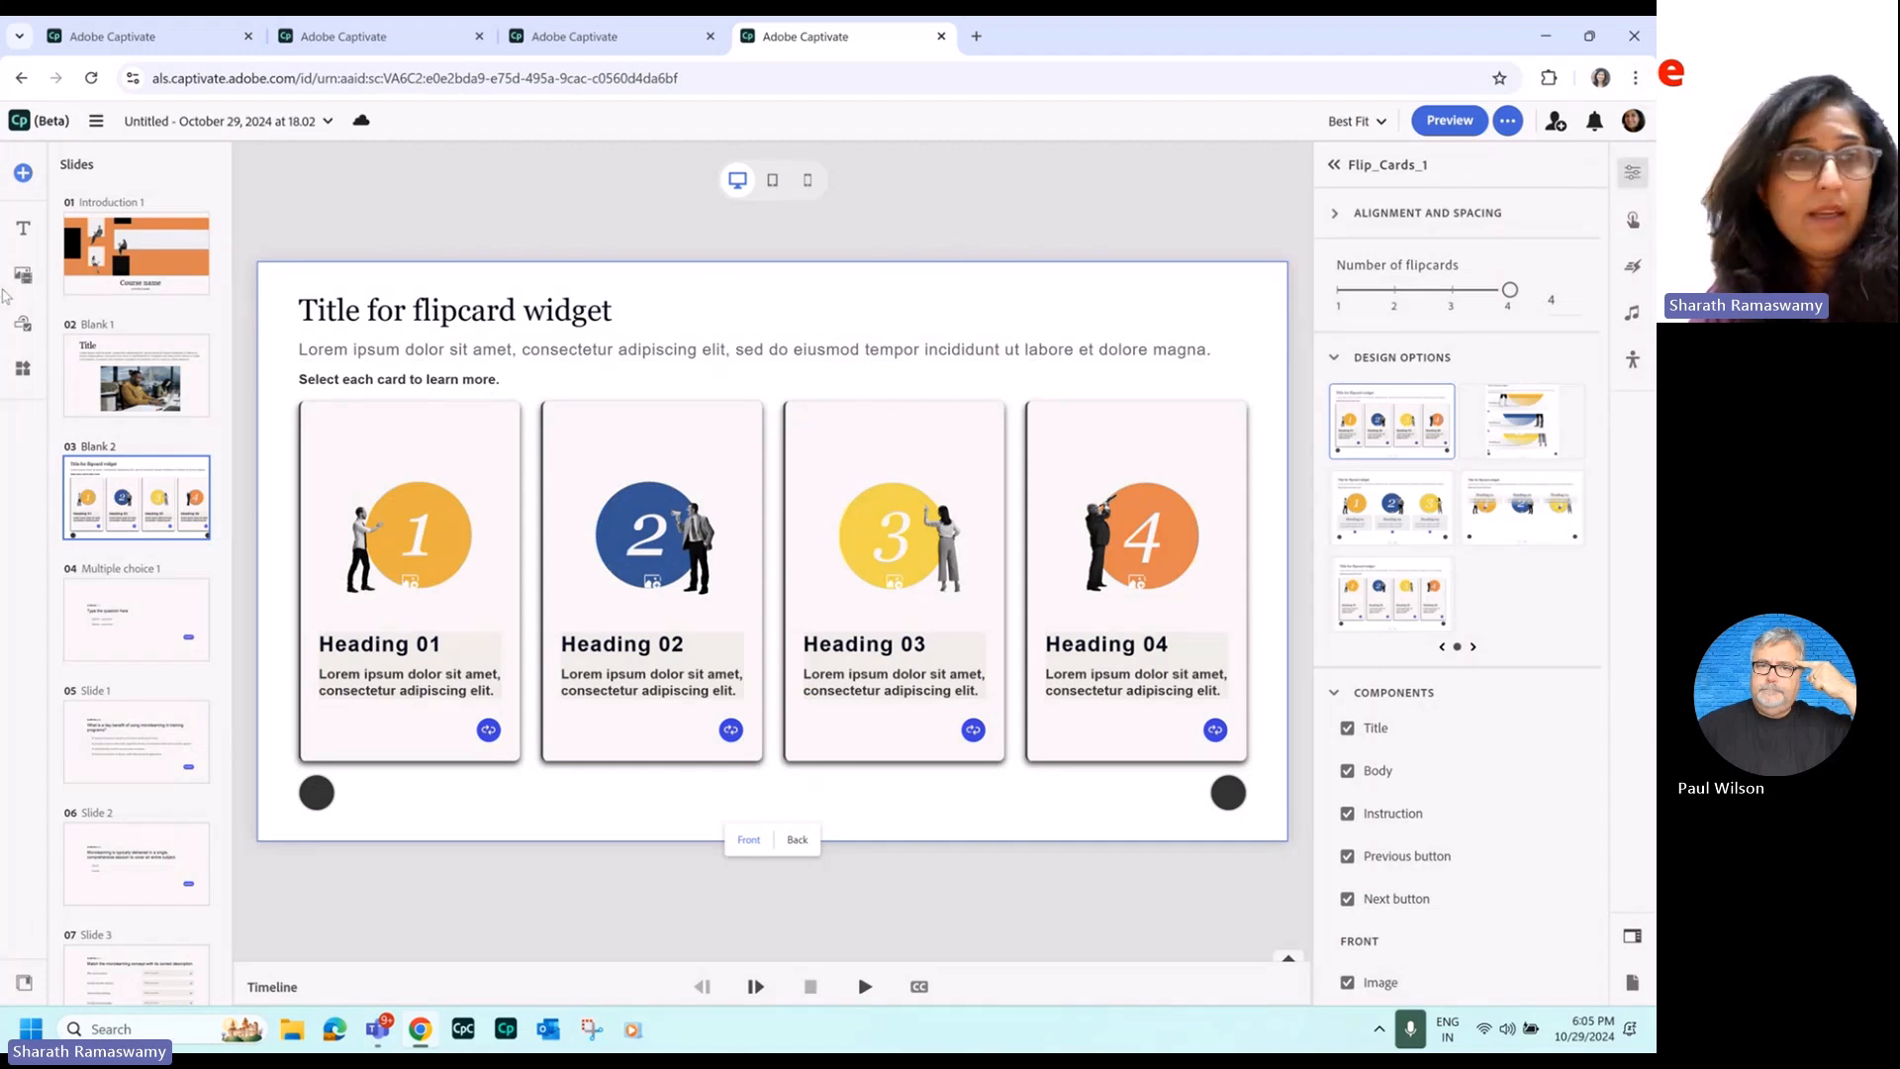
{"action": "left_click", "coordinate": [137, 251]}
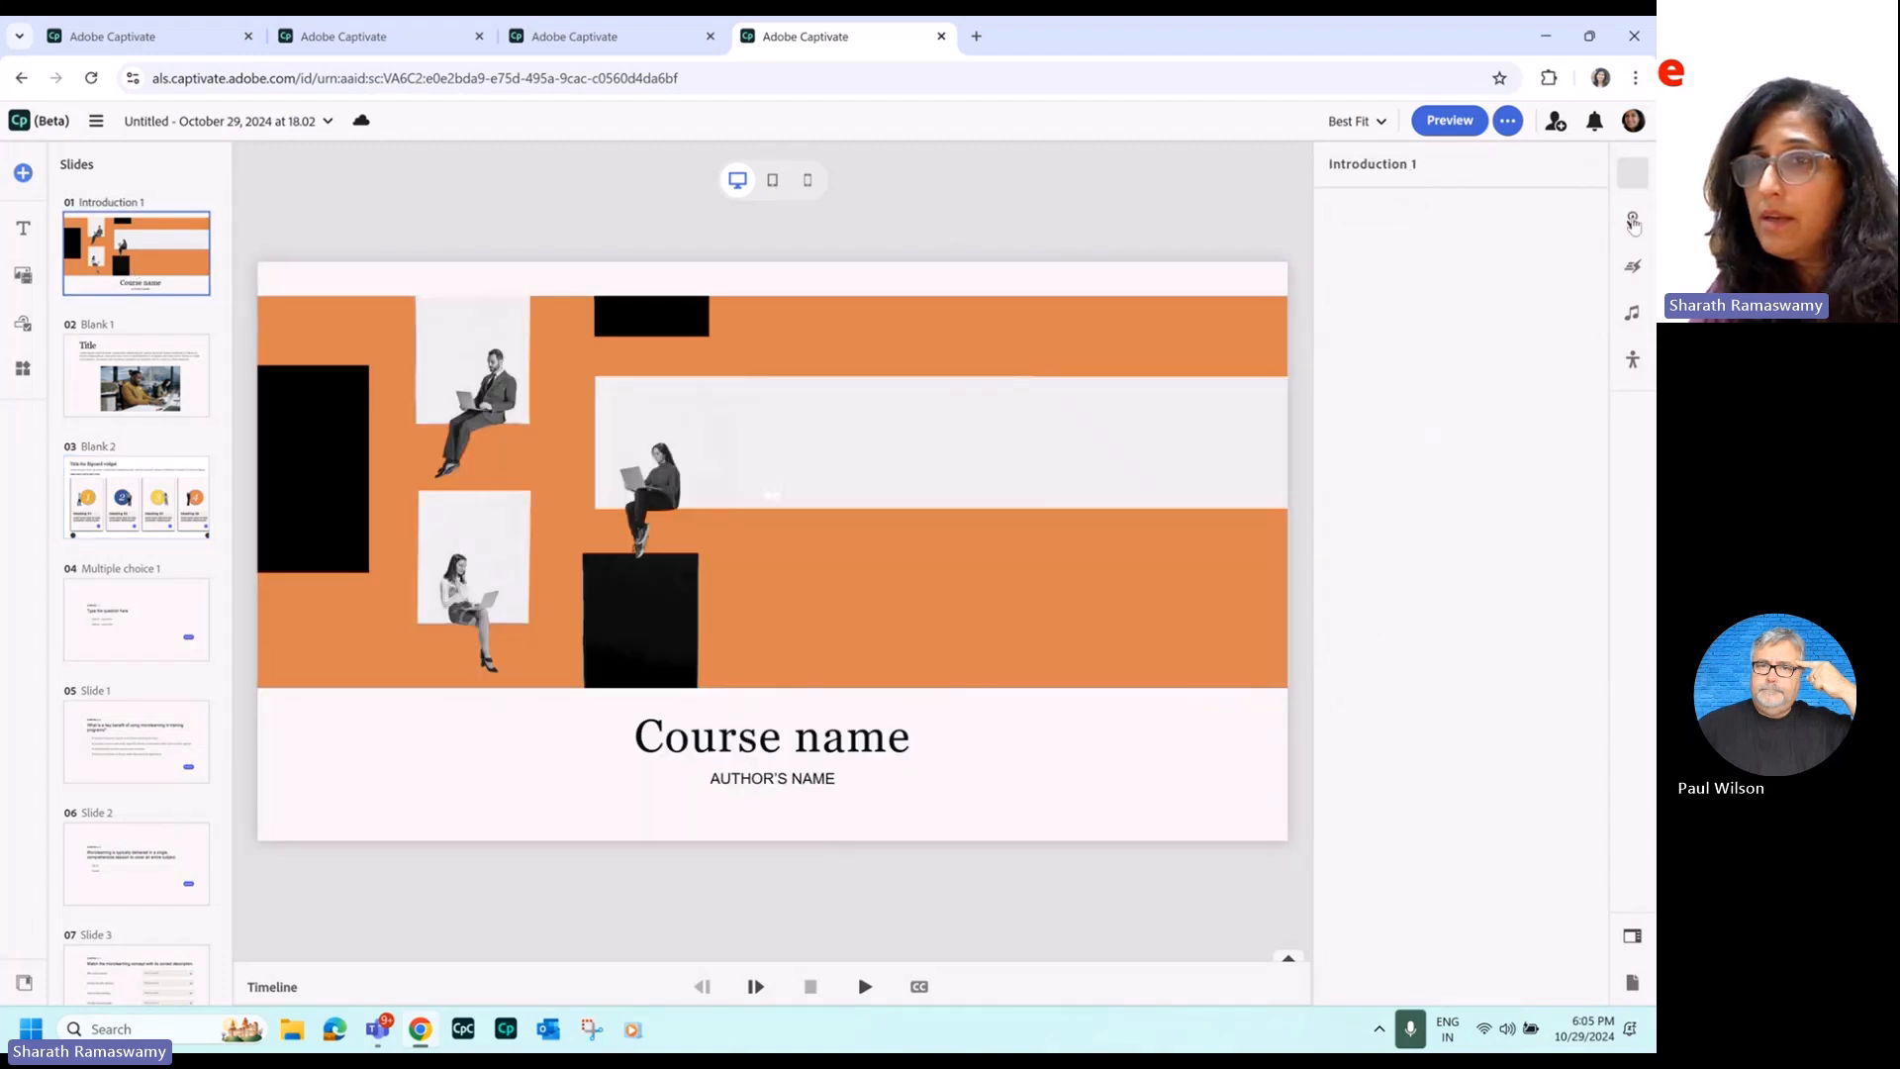
{"action": "left_click", "coordinate": [1633, 220]}
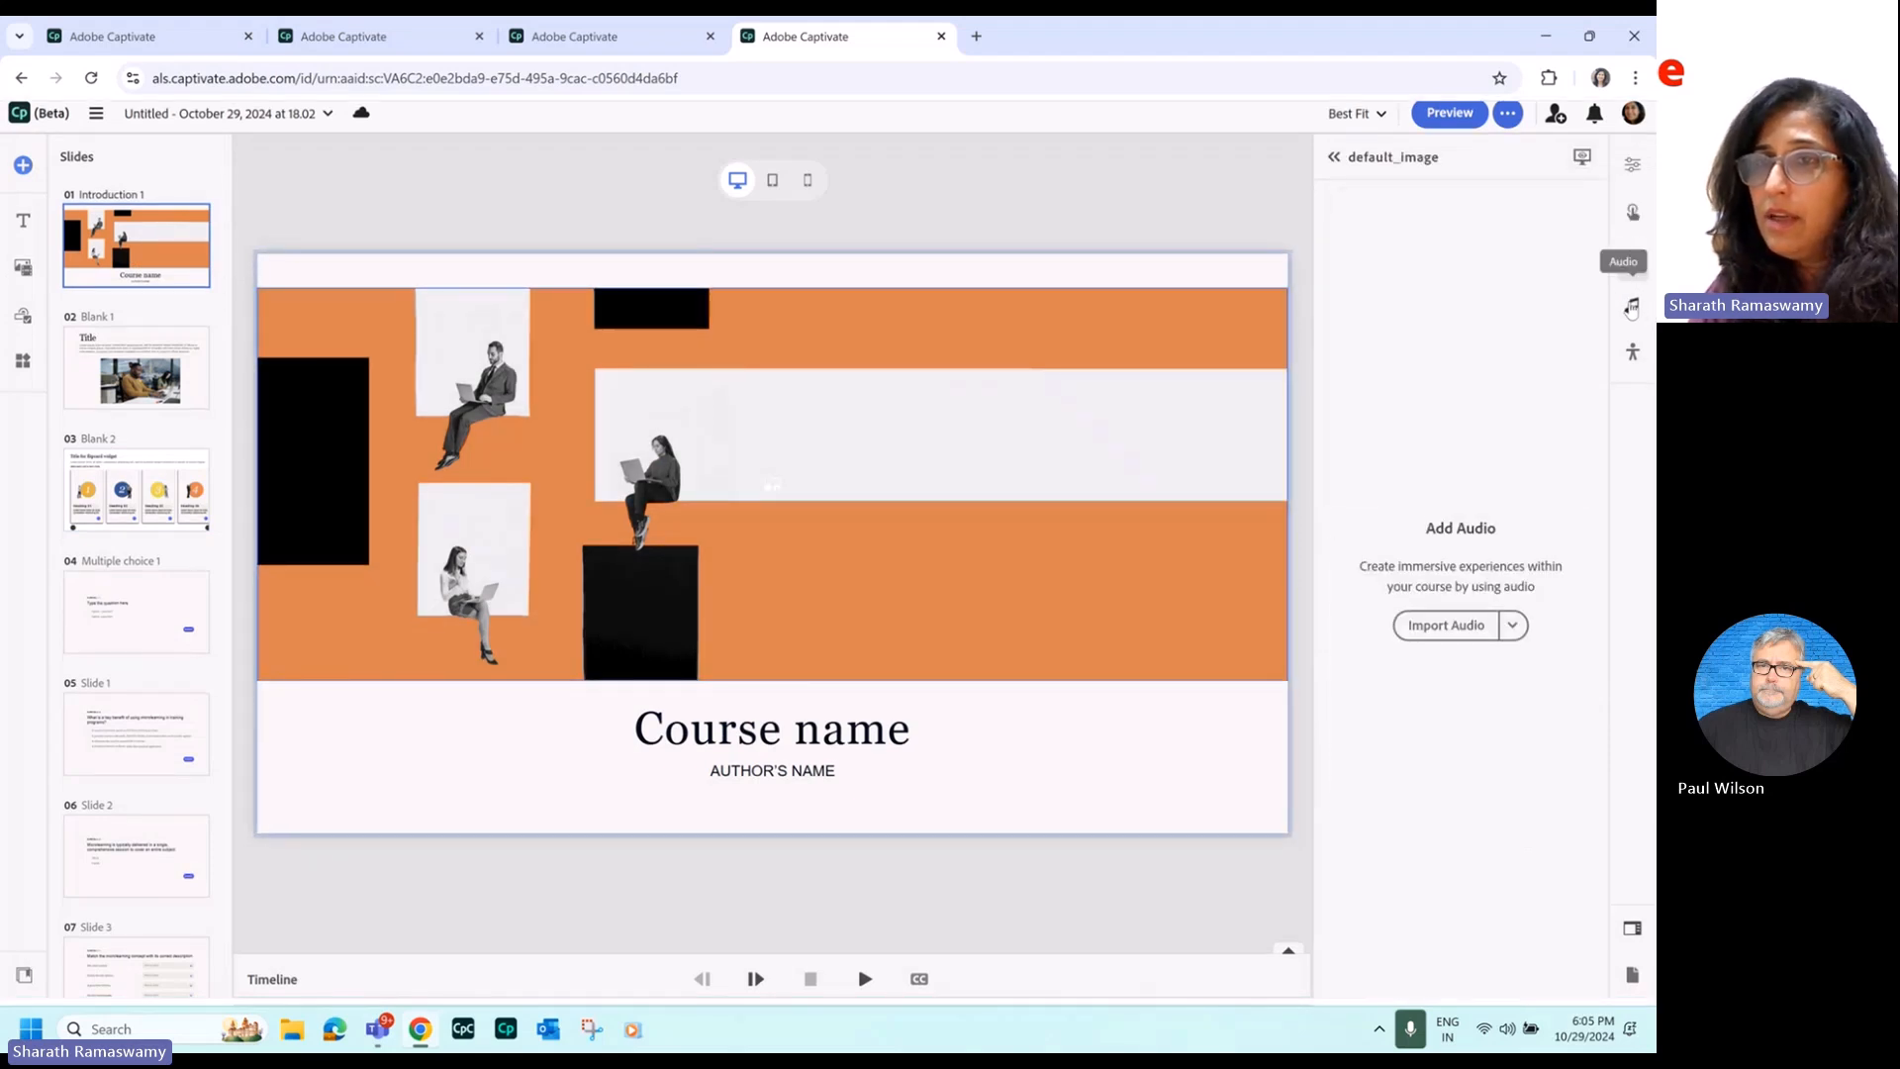
{"action": "left_click", "coordinate": [1633, 352]}
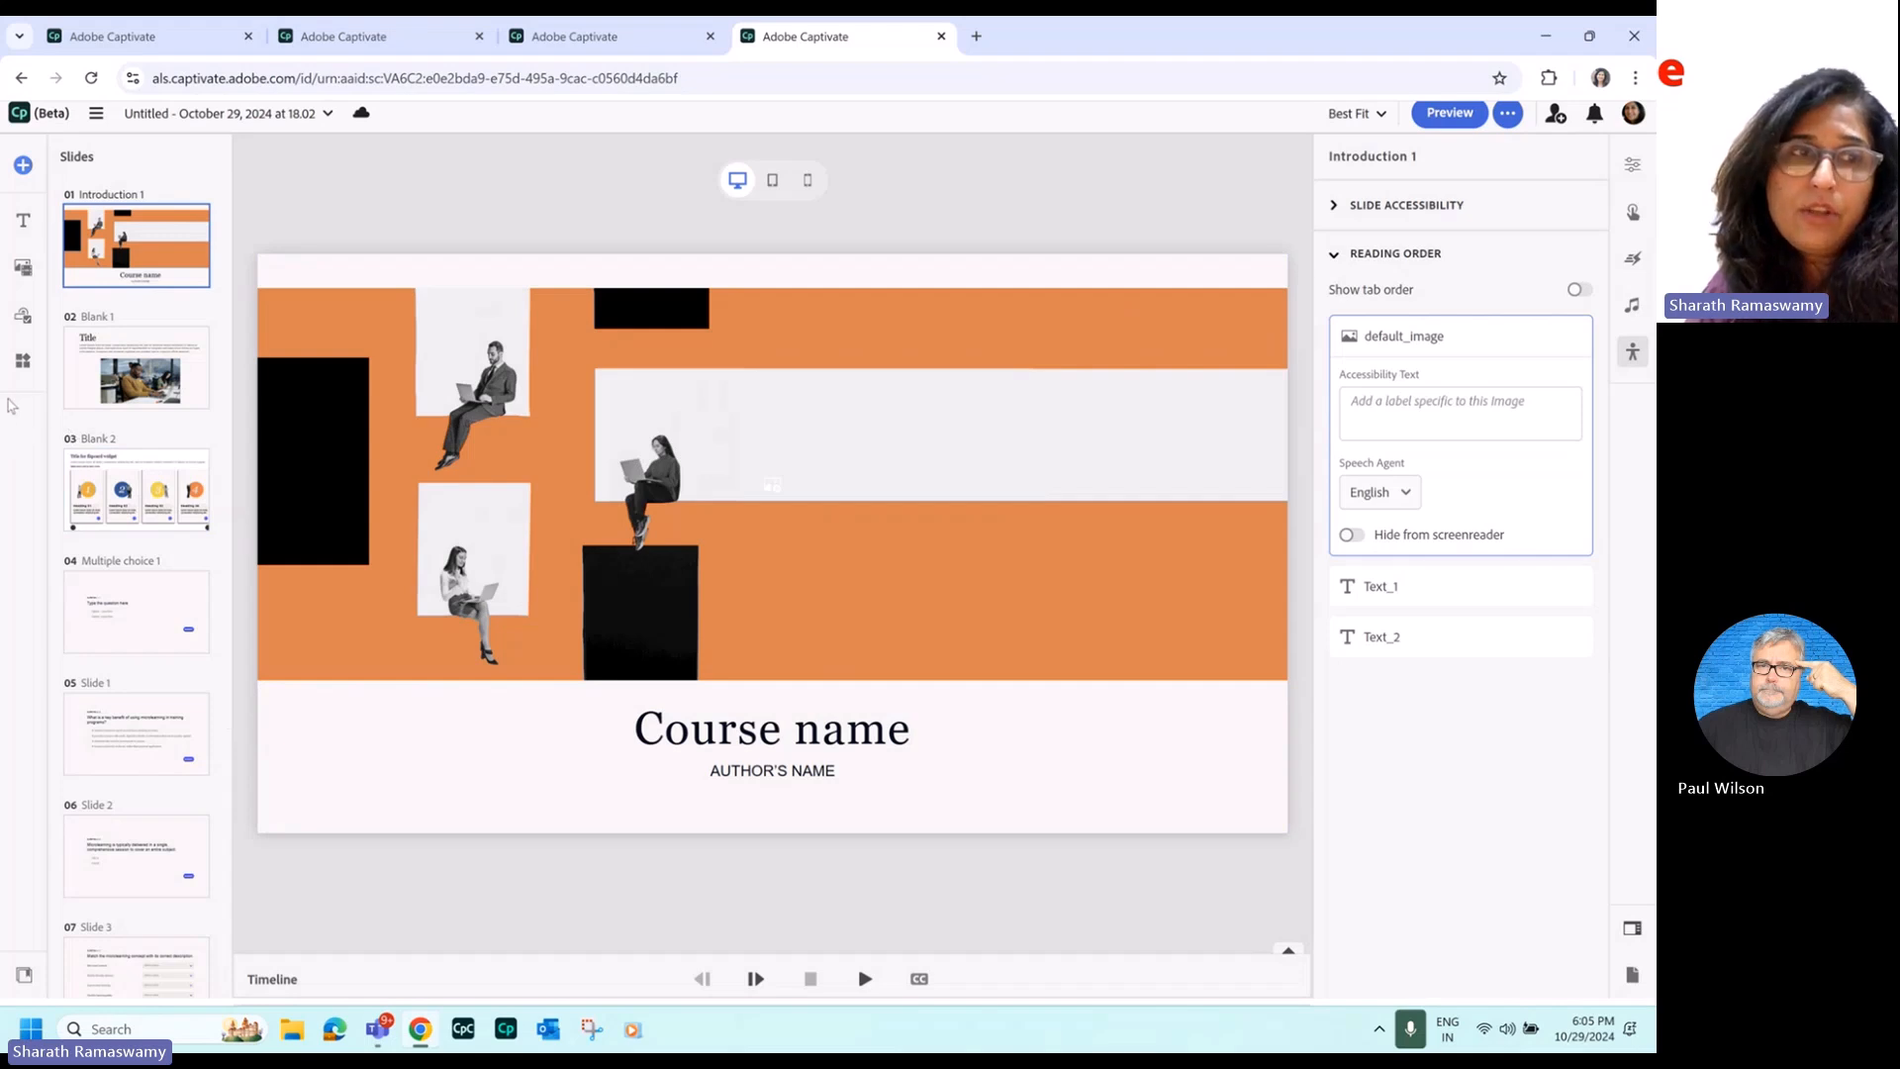
{"action": "mouse_move", "coordinate": [14, 445]}
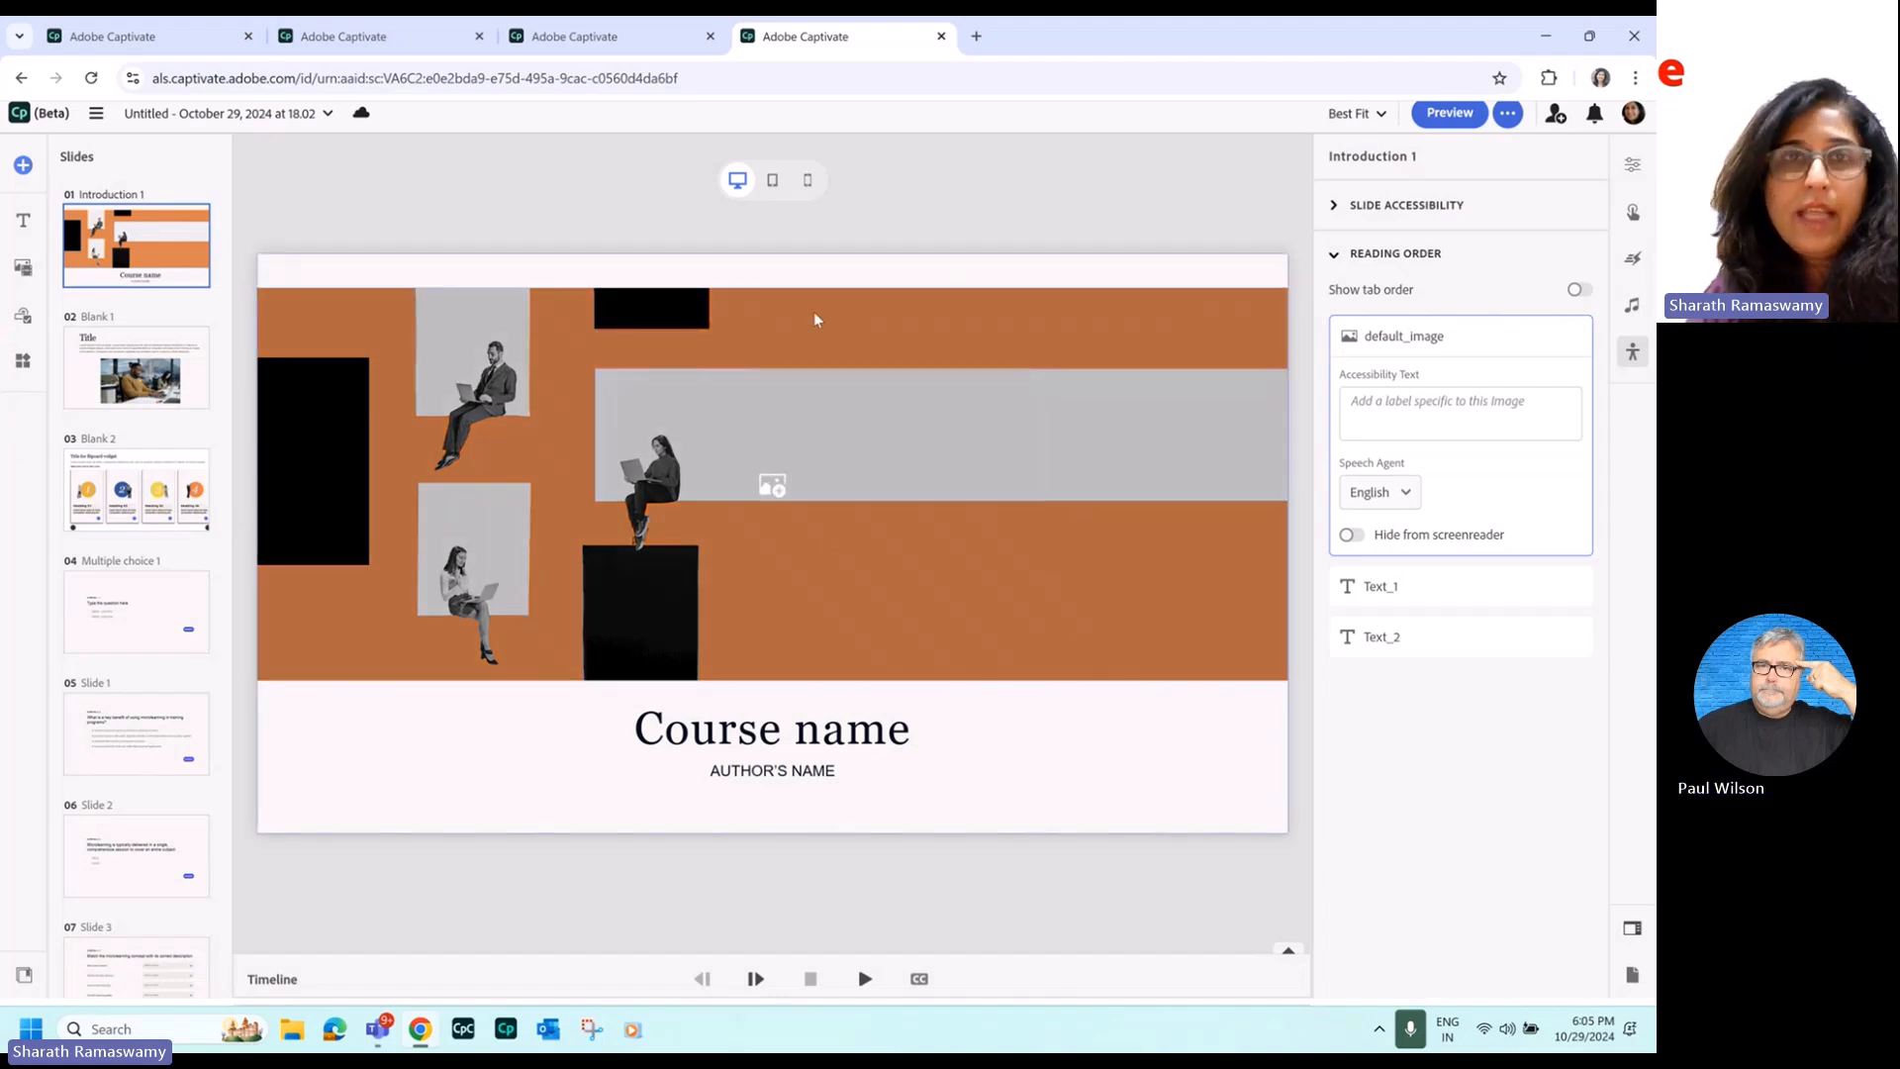
Preview the New Hire Training project from the start, entering learner name 'Sharath' and starting the course.
{"action": "left_click", "coordinate": [572, 35]}
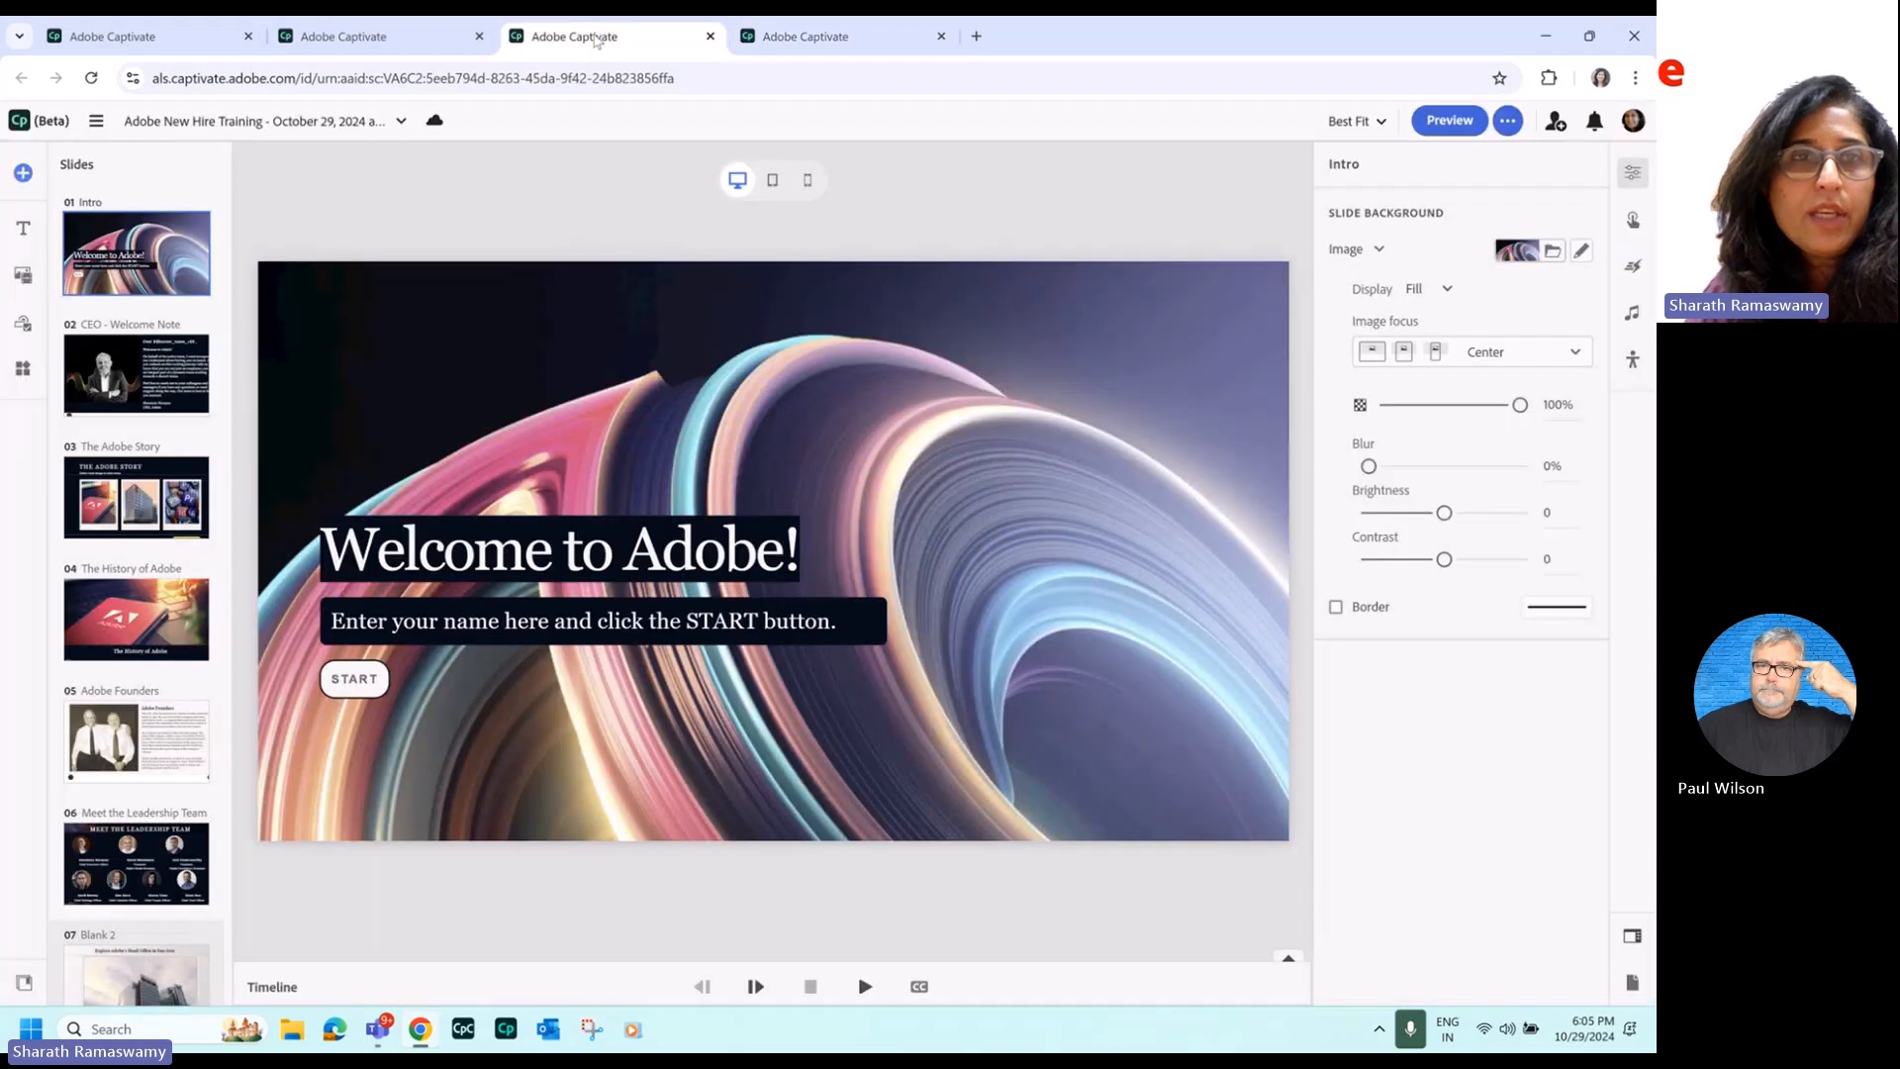
{"action": "mouse_move", "coordinate": [948, 407]}
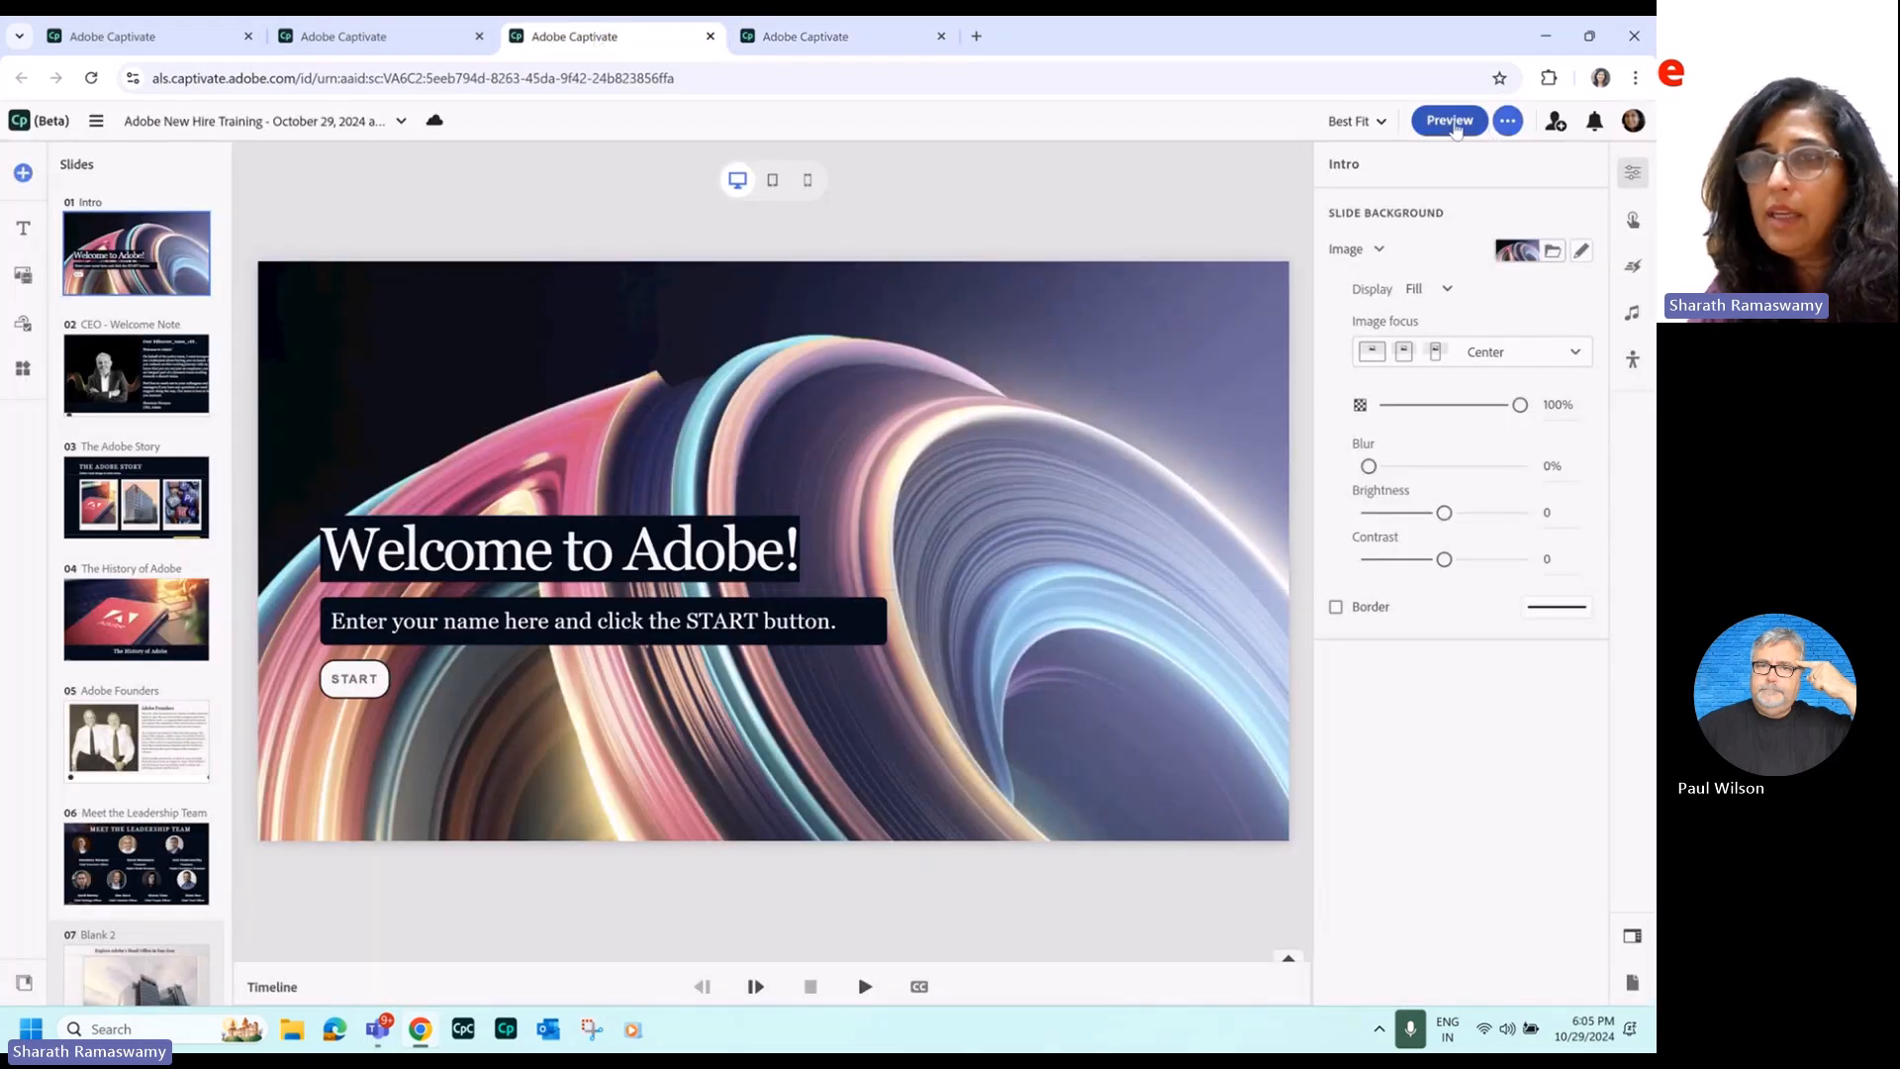
{"action": "left_click", "coordinate": [1449, 121]}
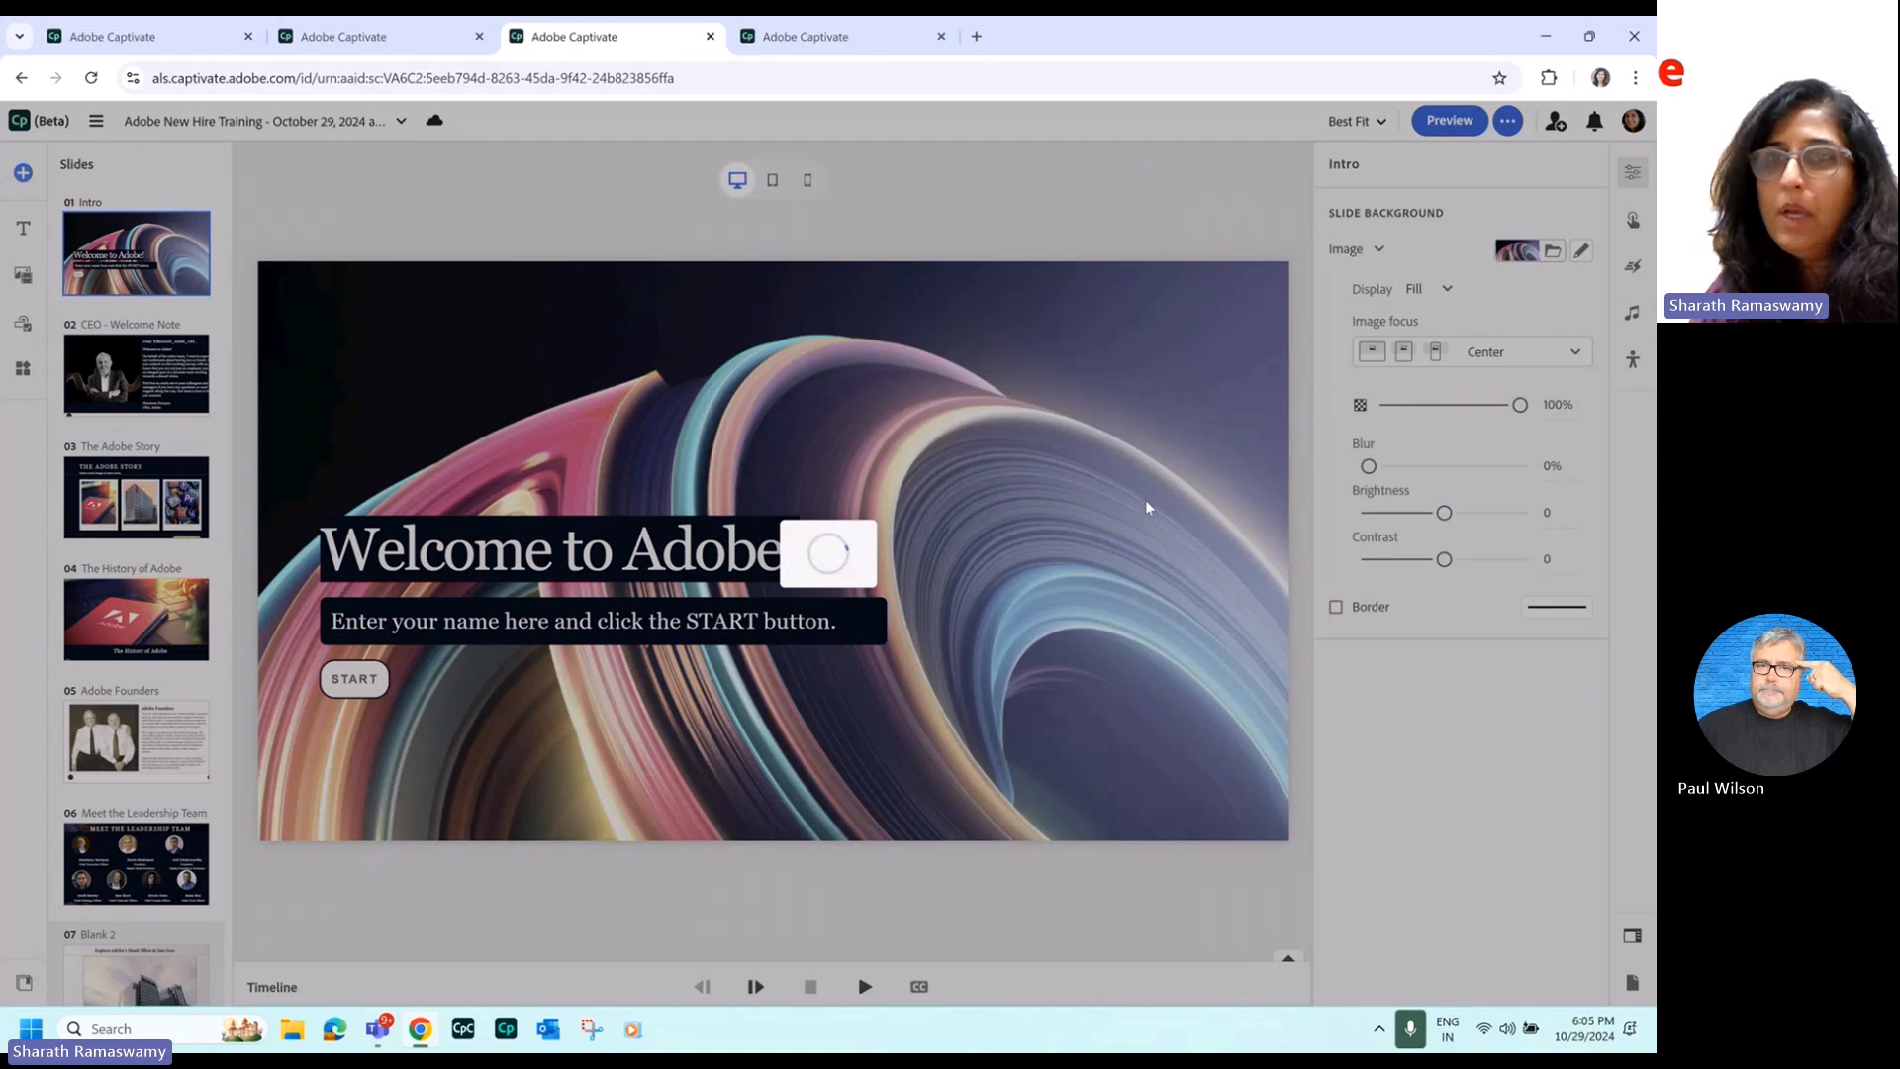
{"action": "left_click", "coordinate": [1449, 120]}
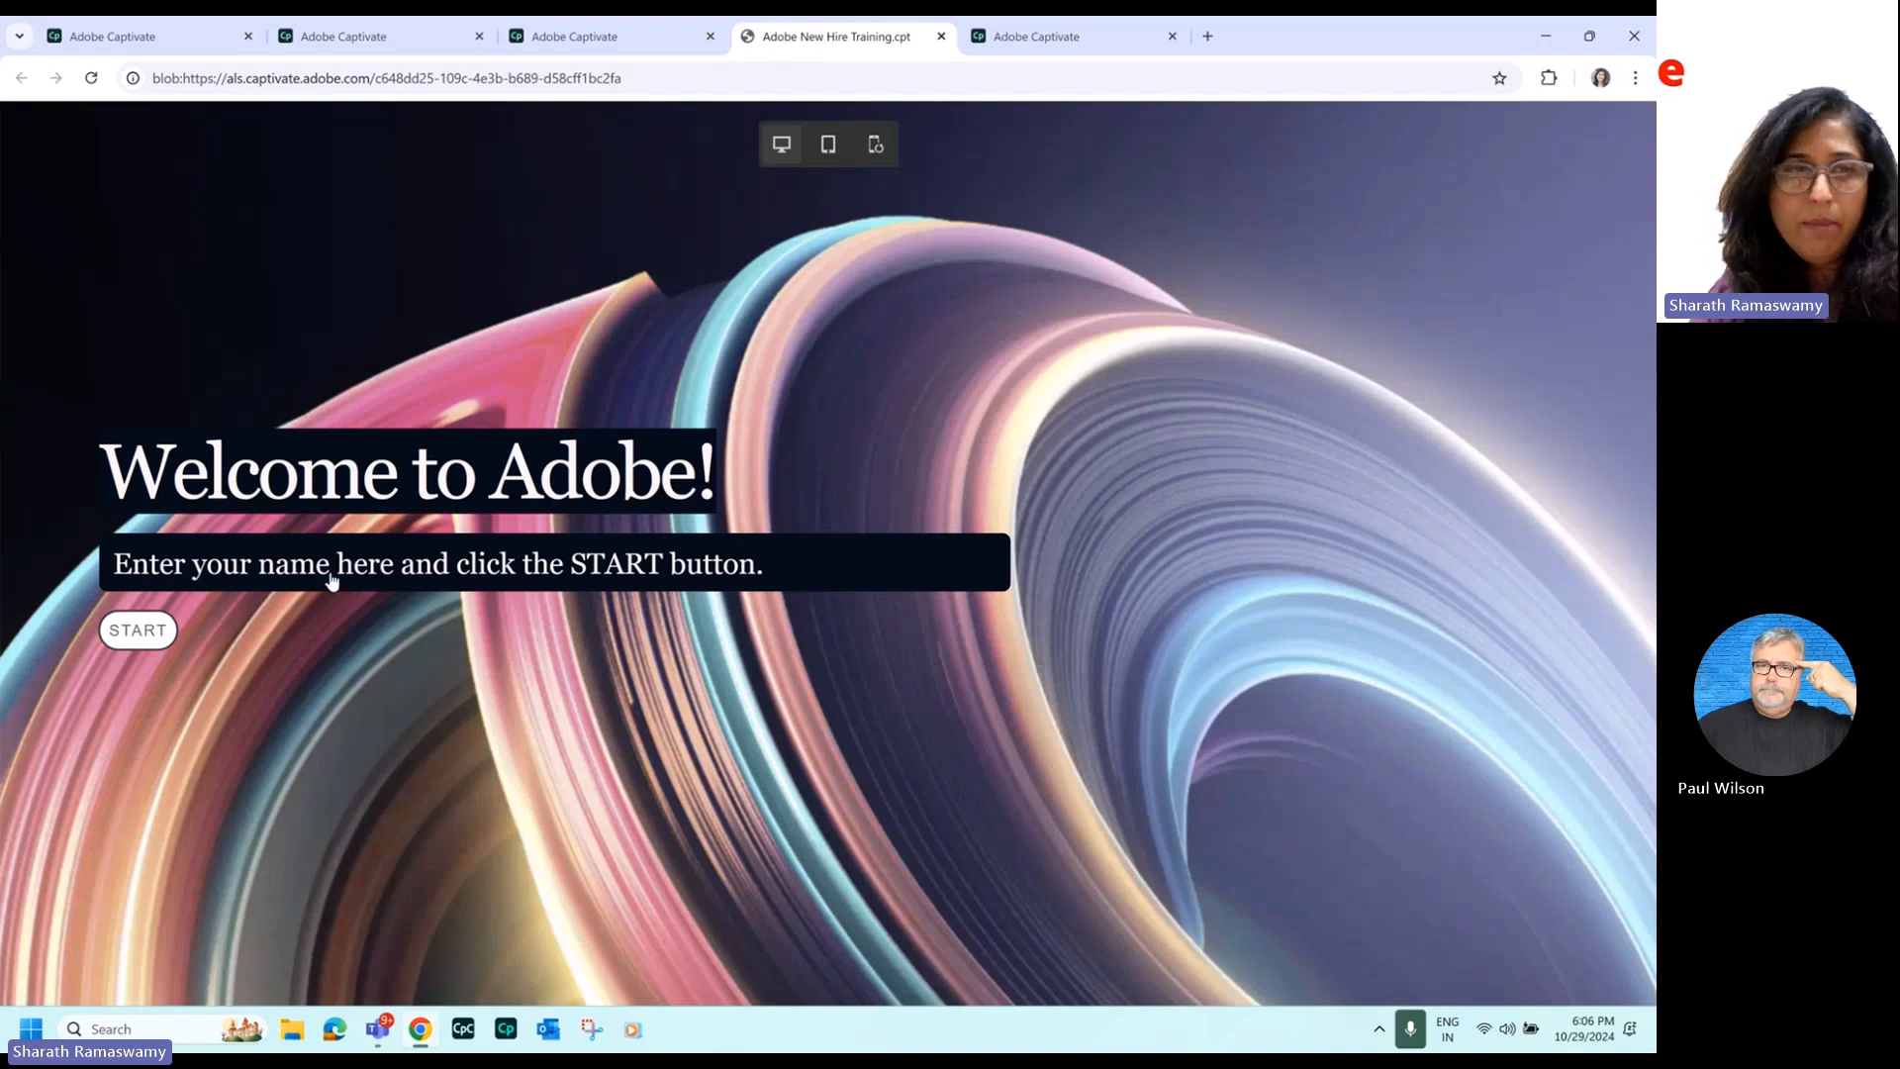
{"action": "type", "text": "Sharat"}
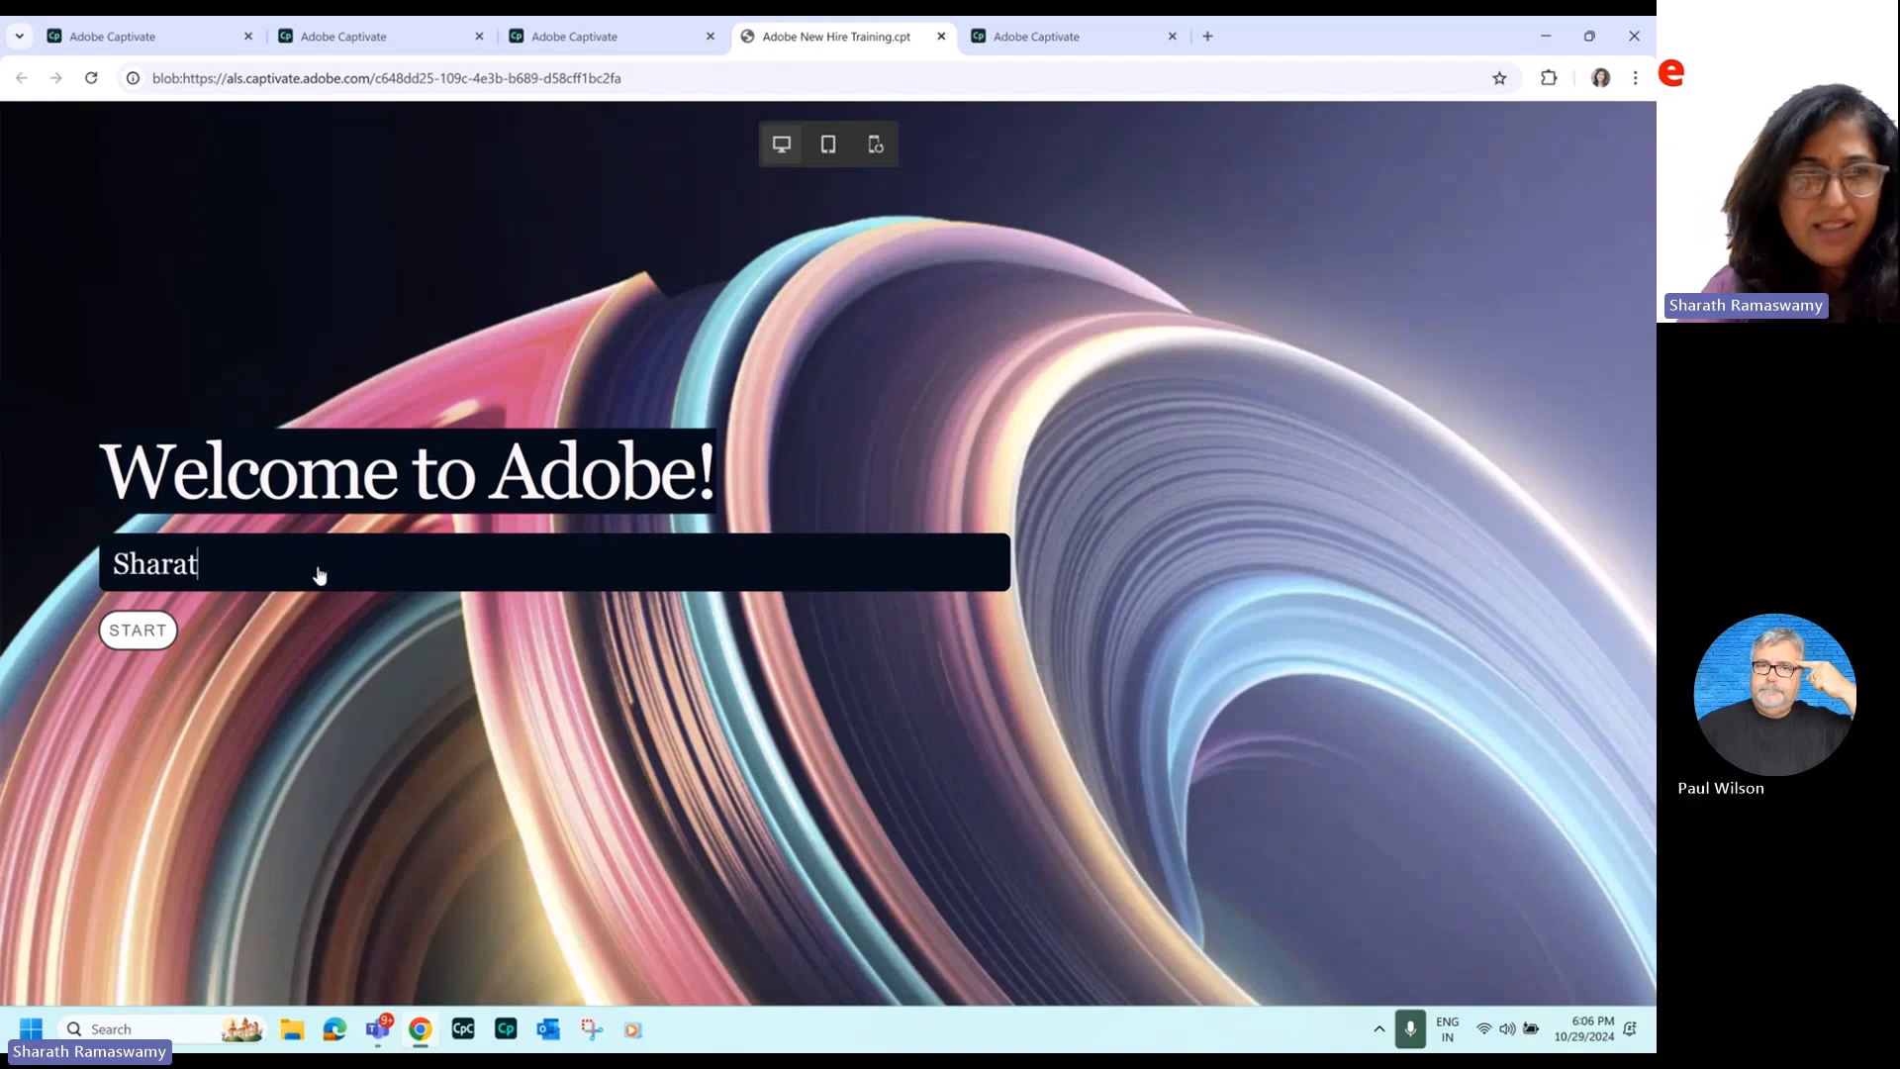
{"action": "type", "text": "h"}
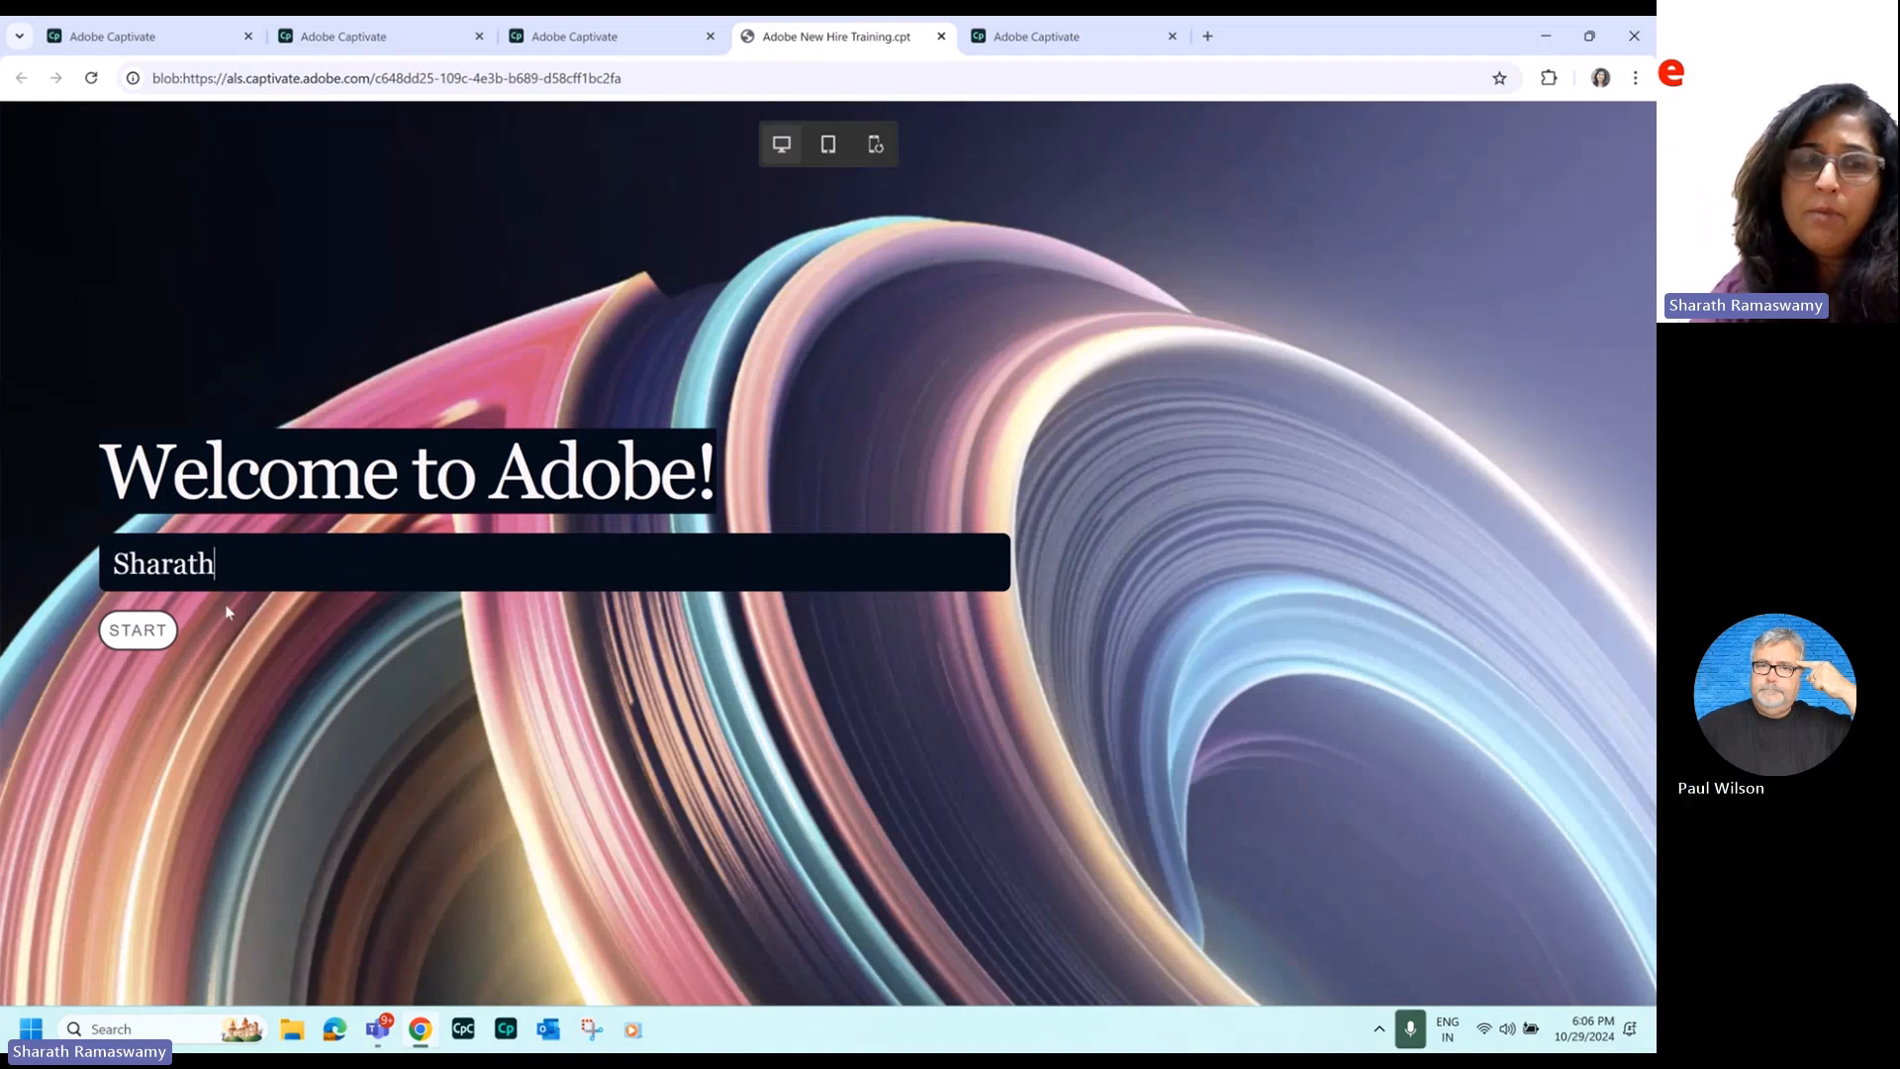
{"action": "left_click", "coordinate": [137, 629]}
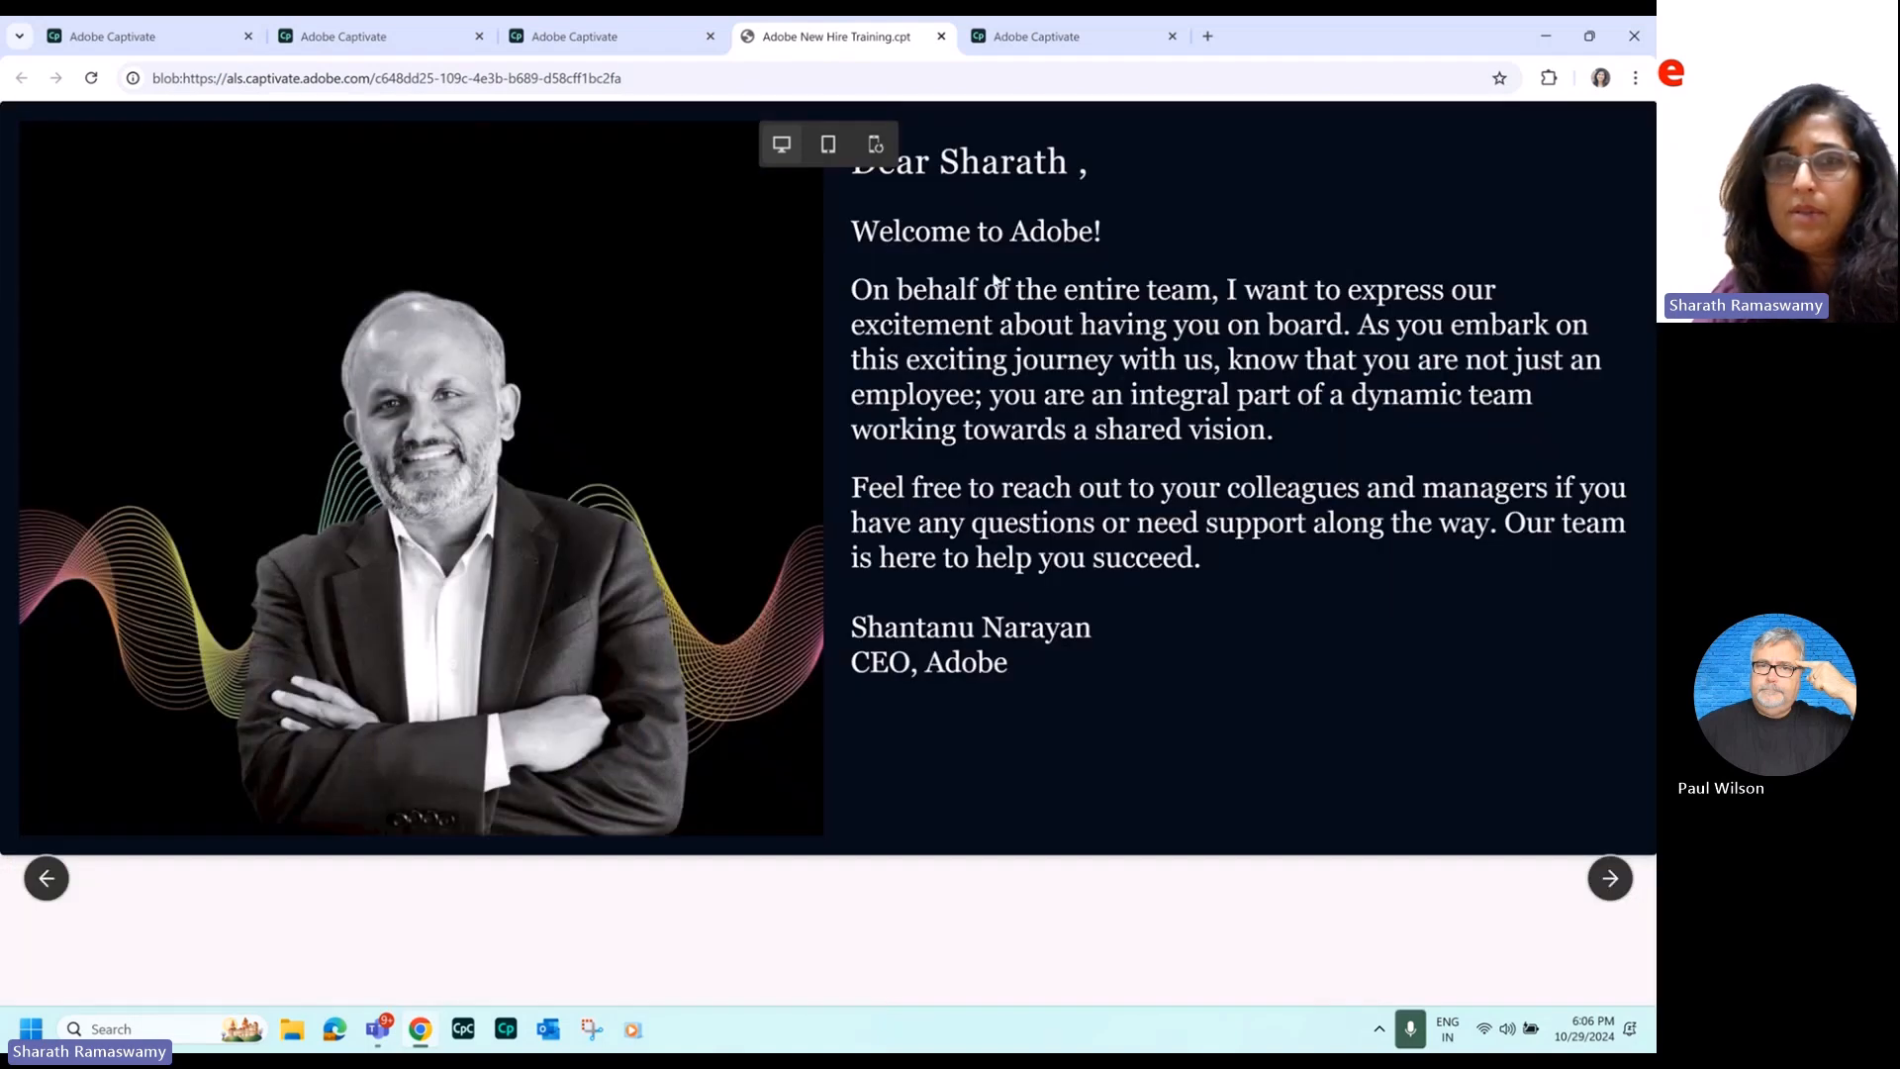
{"action": "mouse_move", "coordinate": [1045, 151]}
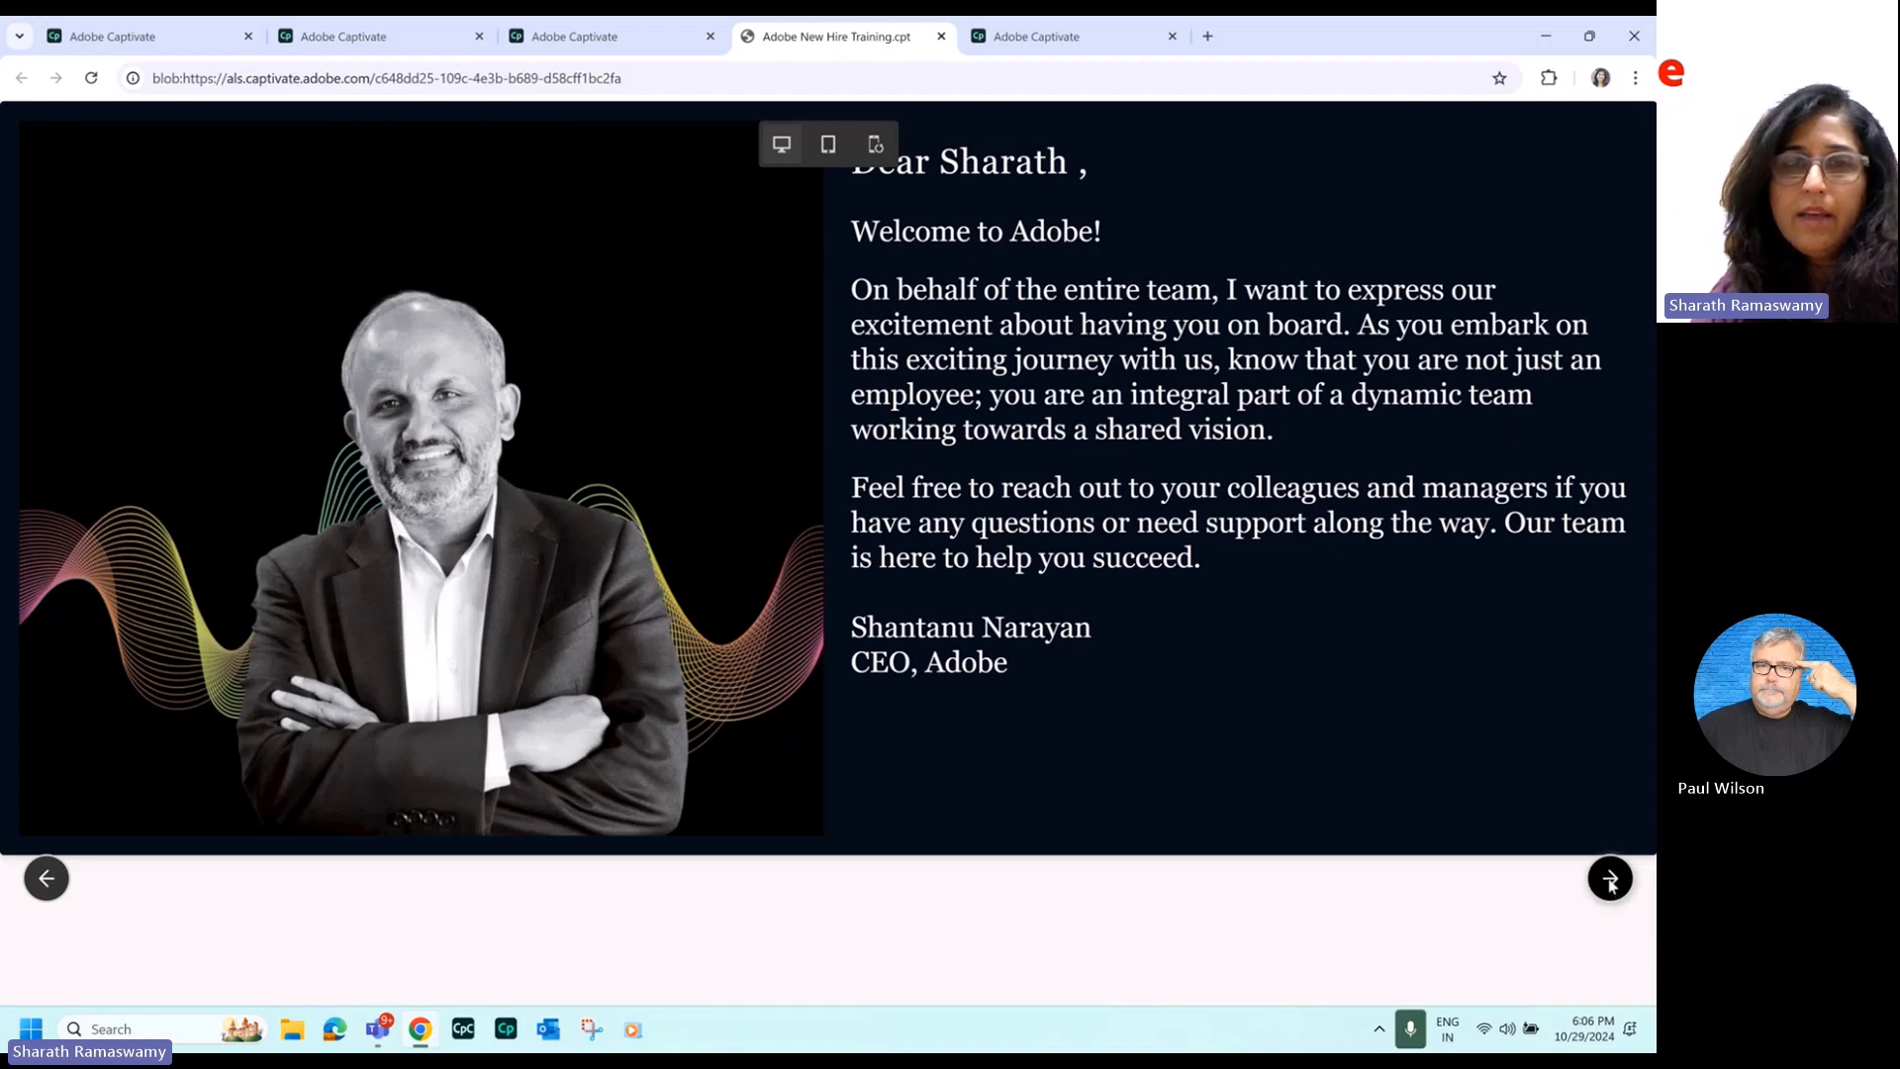
Advance through the Founders, headquarters video and Did you know slides, then answer and submit the quiz question.
{"action": "left_click", "coordinate": [1611, 879]}
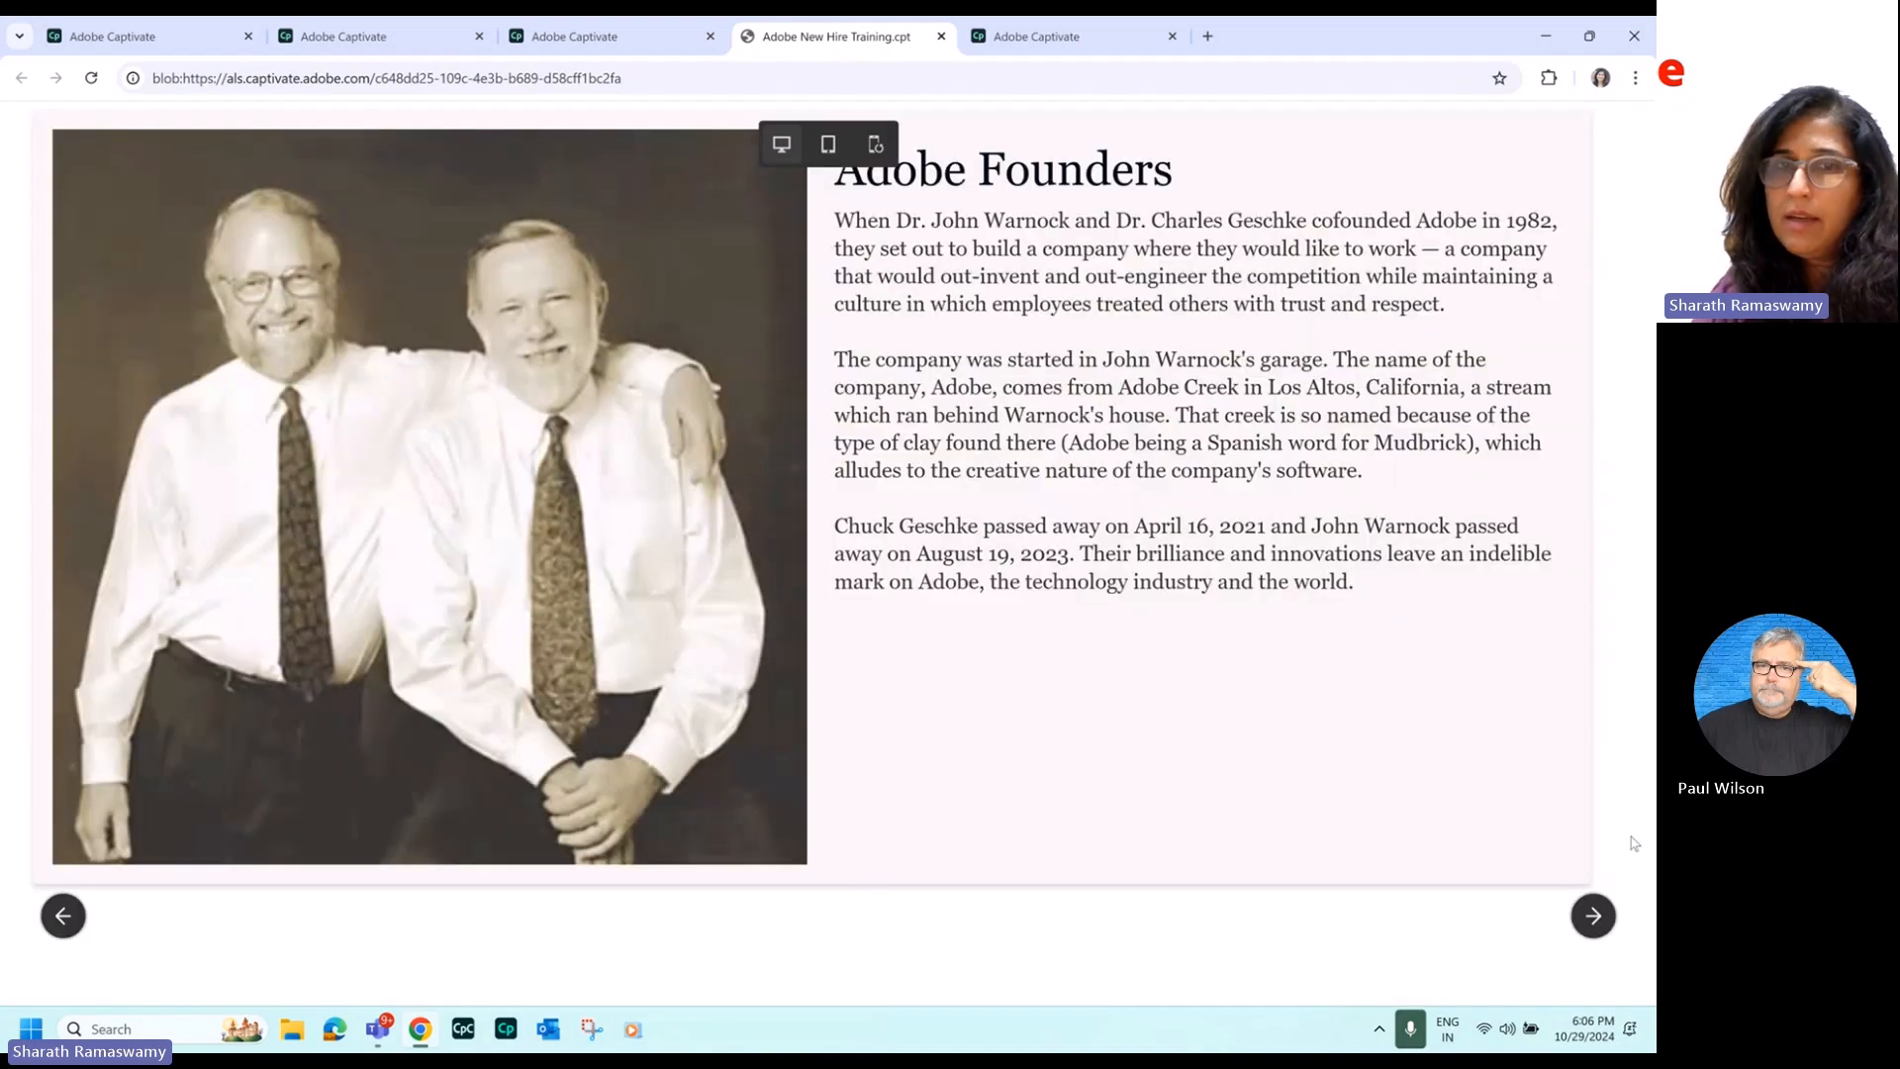
{"action": "left_click", "coordinate": [1592, 914]}
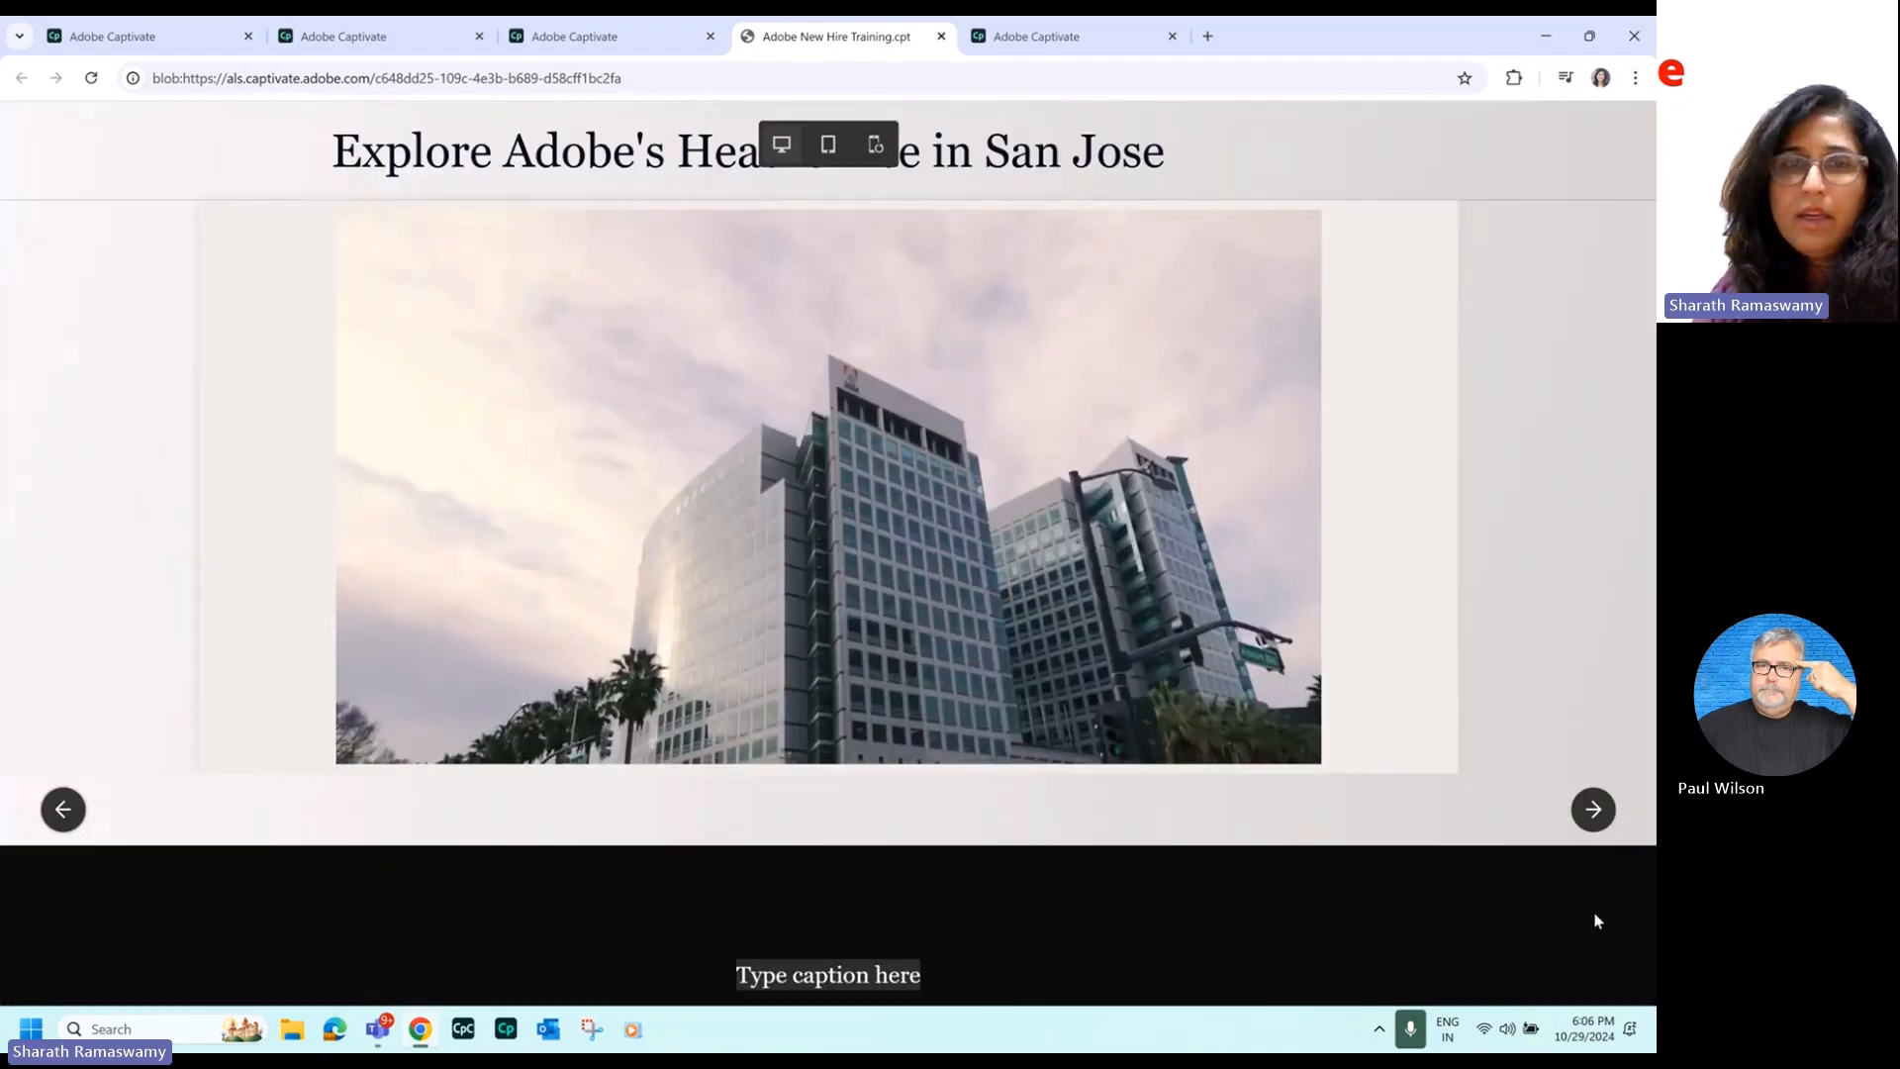
{"action": "left_click", "coordinate": [1592, 810]}
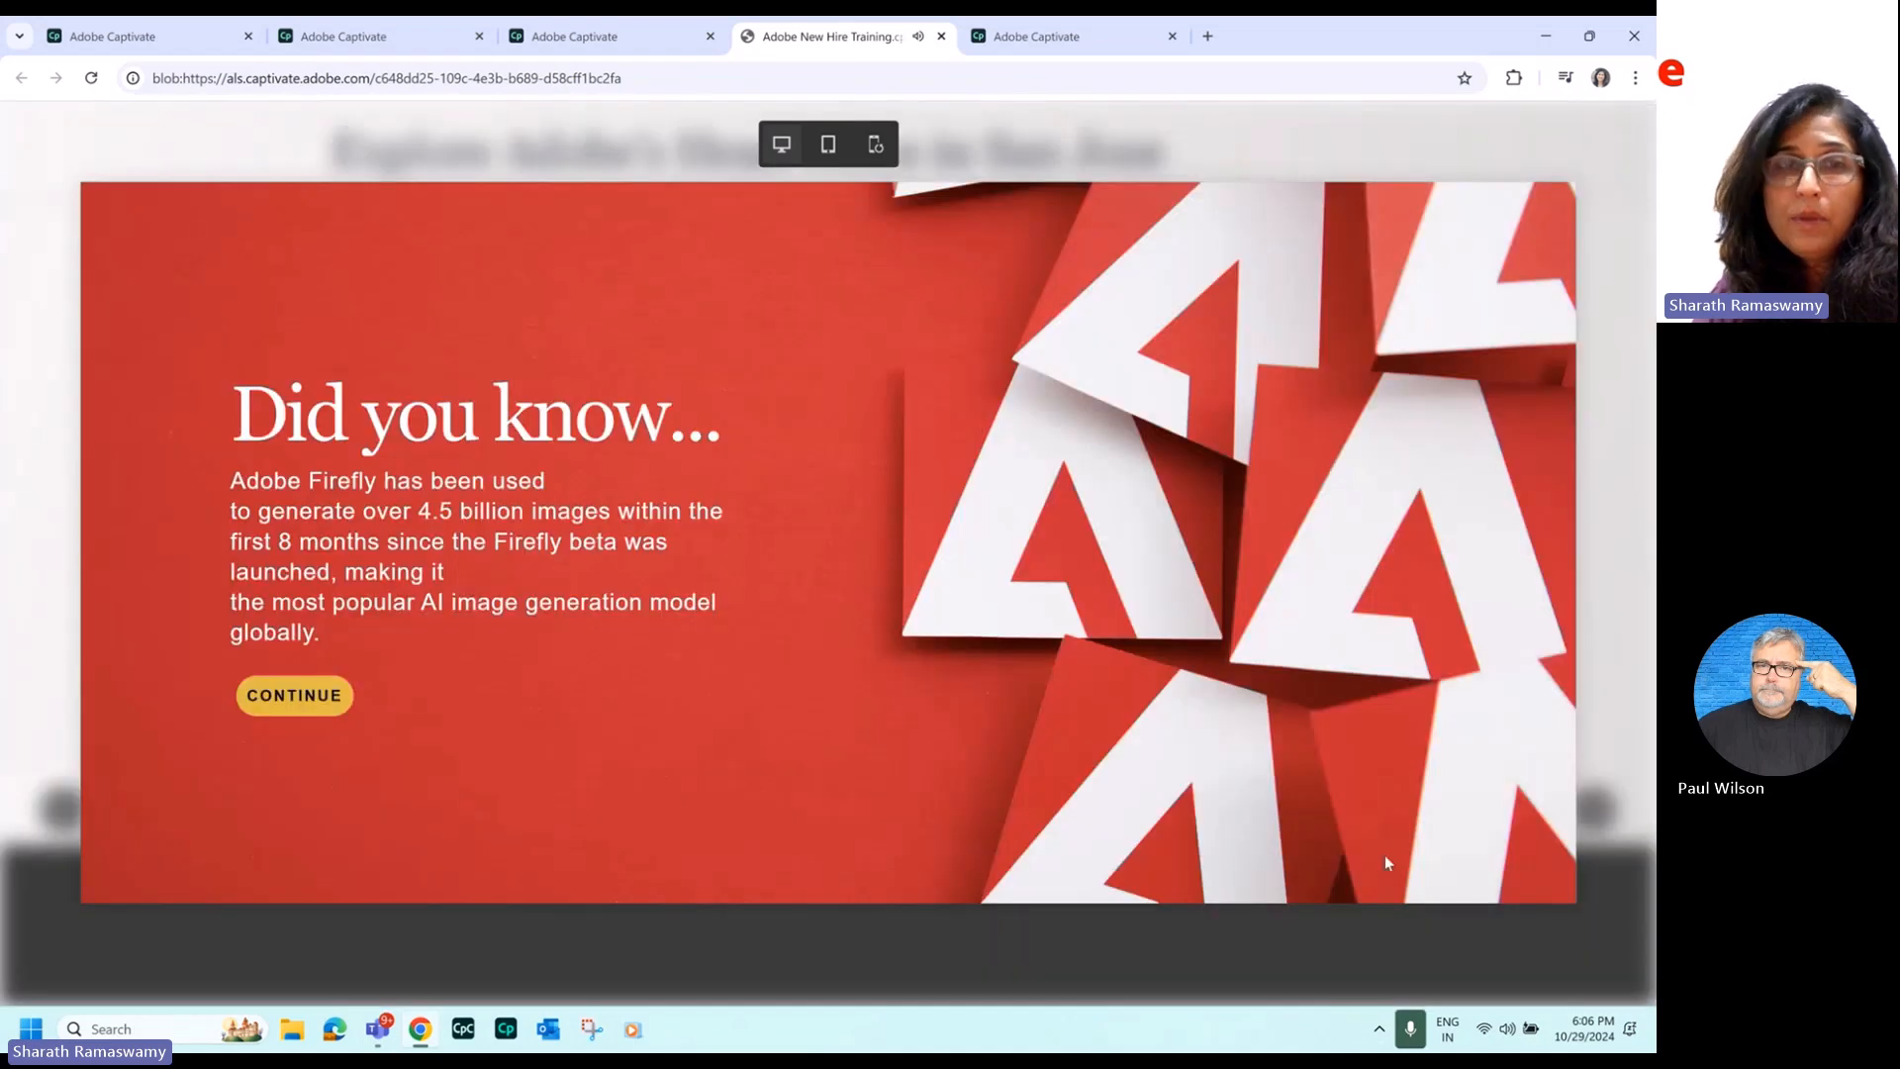
{"action": "mouse_move", "coordinate": [698, 570]}
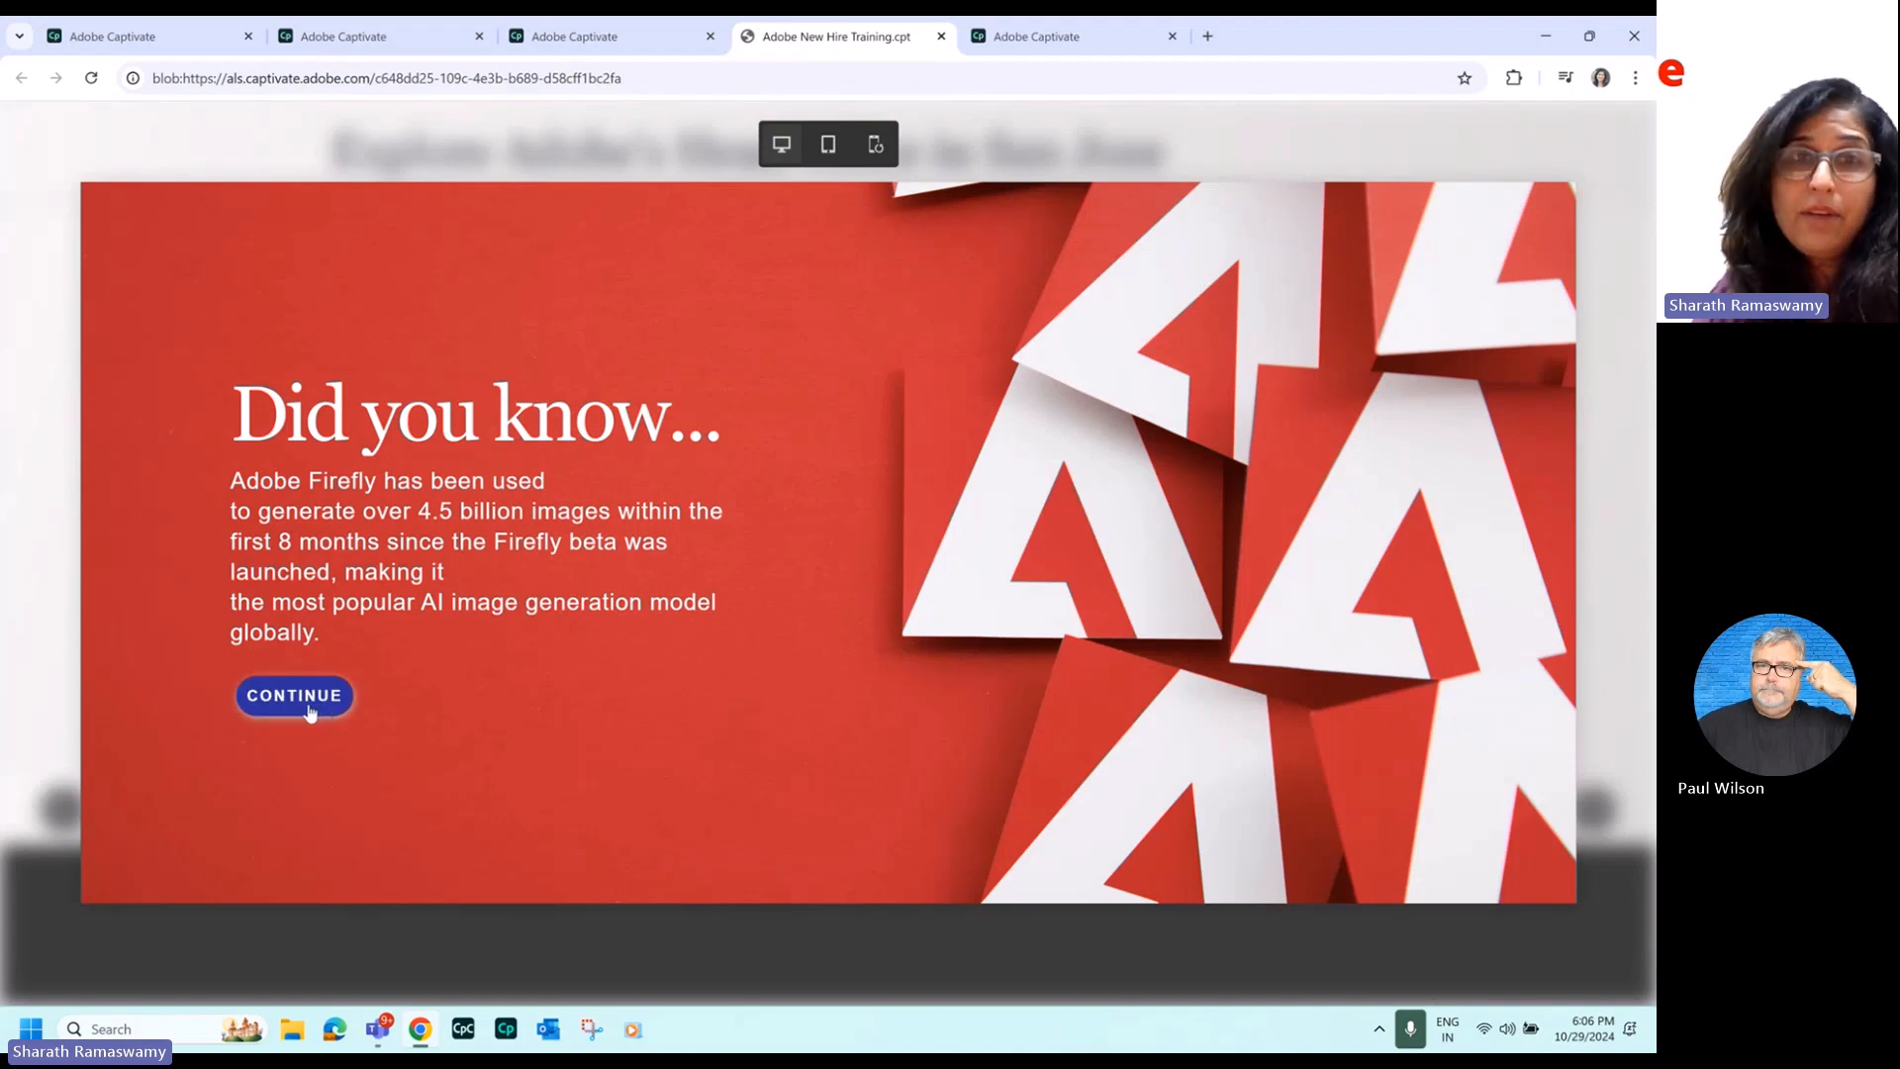
{"action": "left_click", "coordinate": [293, 694]}
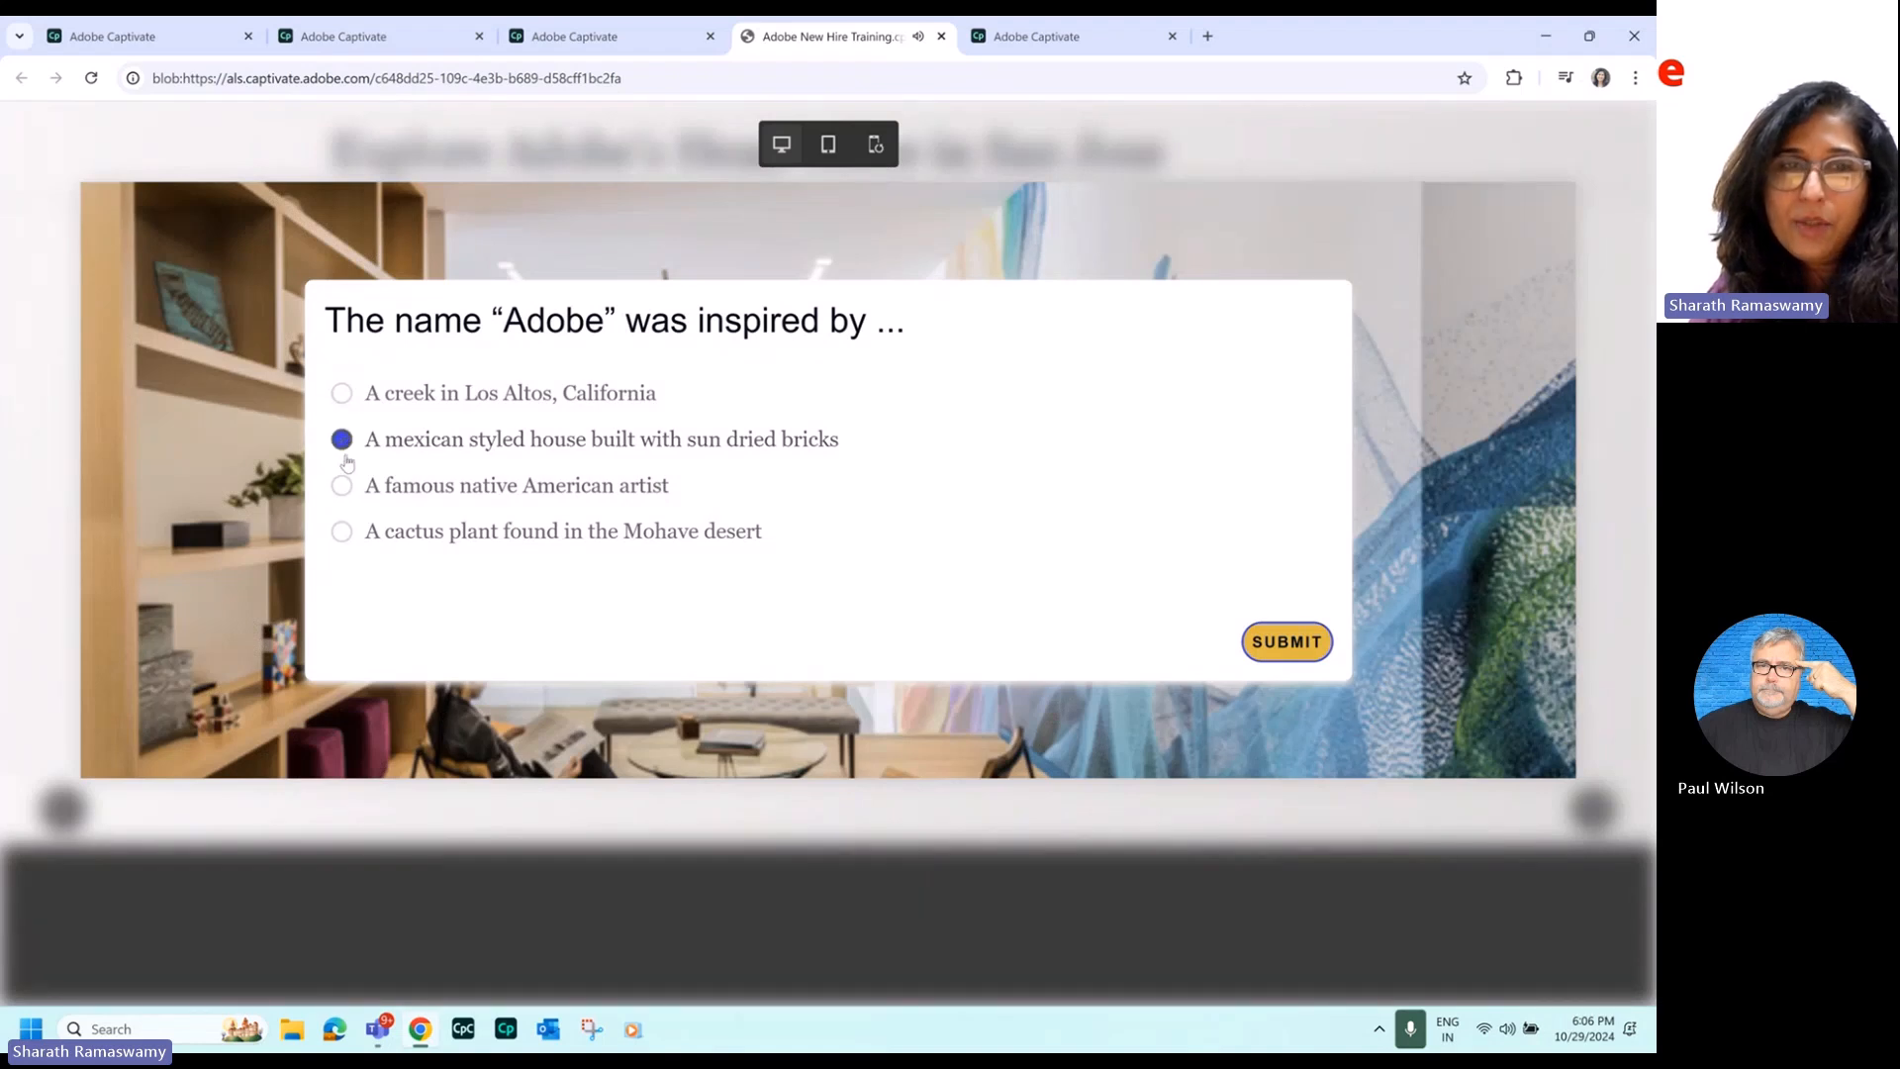
{"action": "mouse_move", "coordinate": [612, 560]}
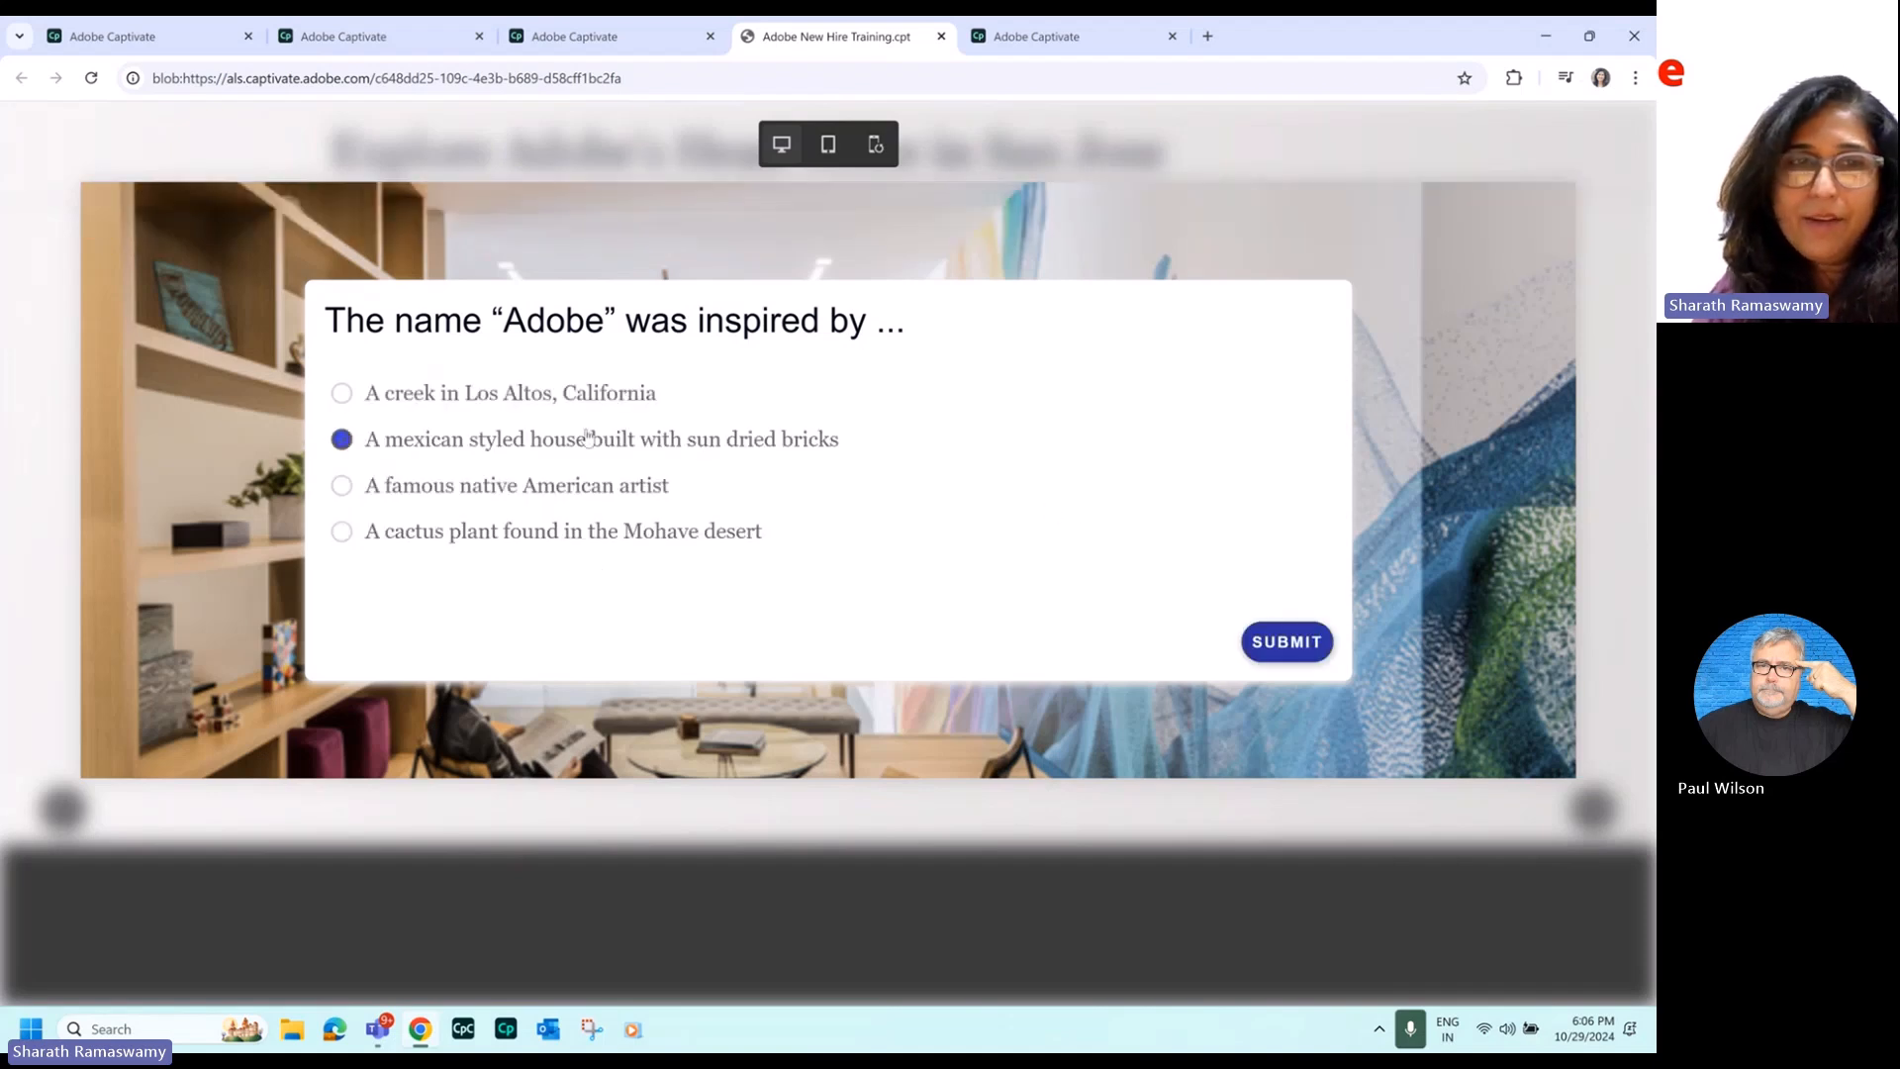
{"action": "left_click", "coordinate": [1287, 642]}
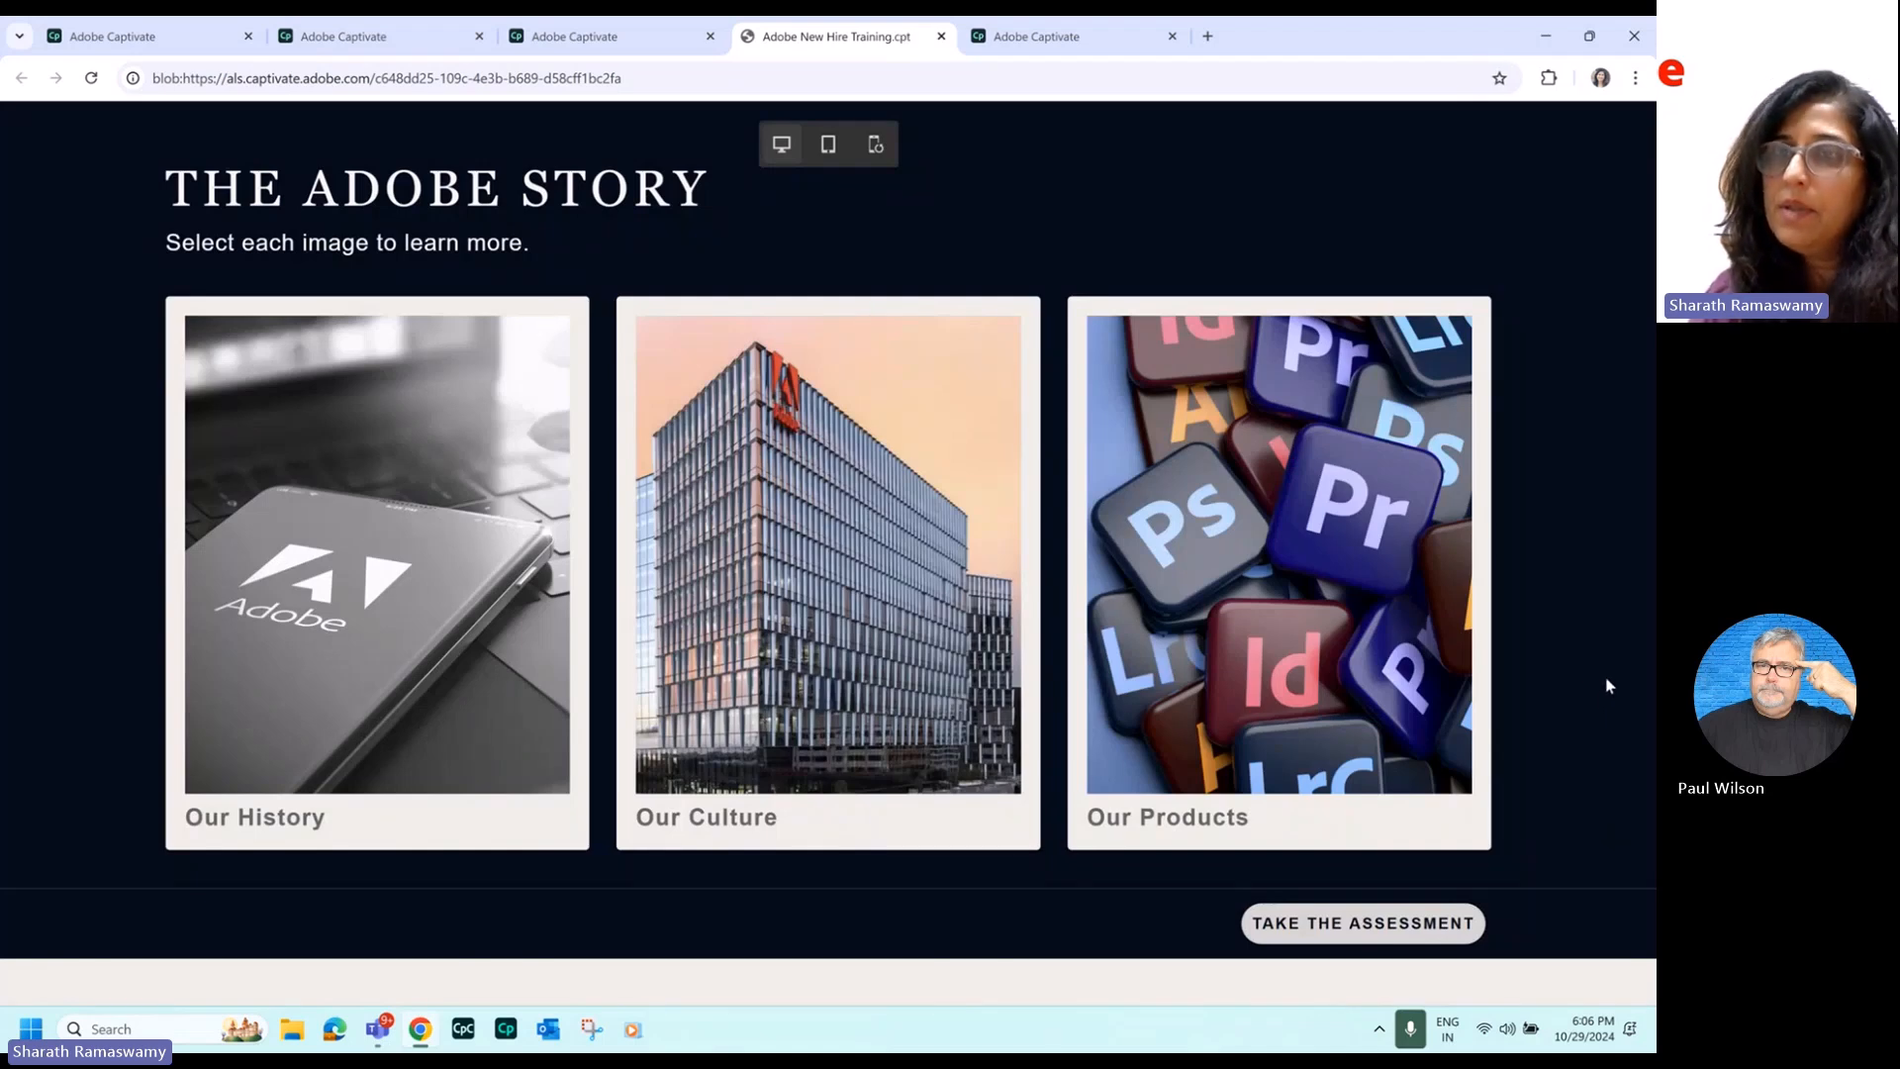
Visit the Our Culture section and its Adobe Culture blog article, then return to the preview.
{"action": "left_click", "coordinate": [827, 574]}
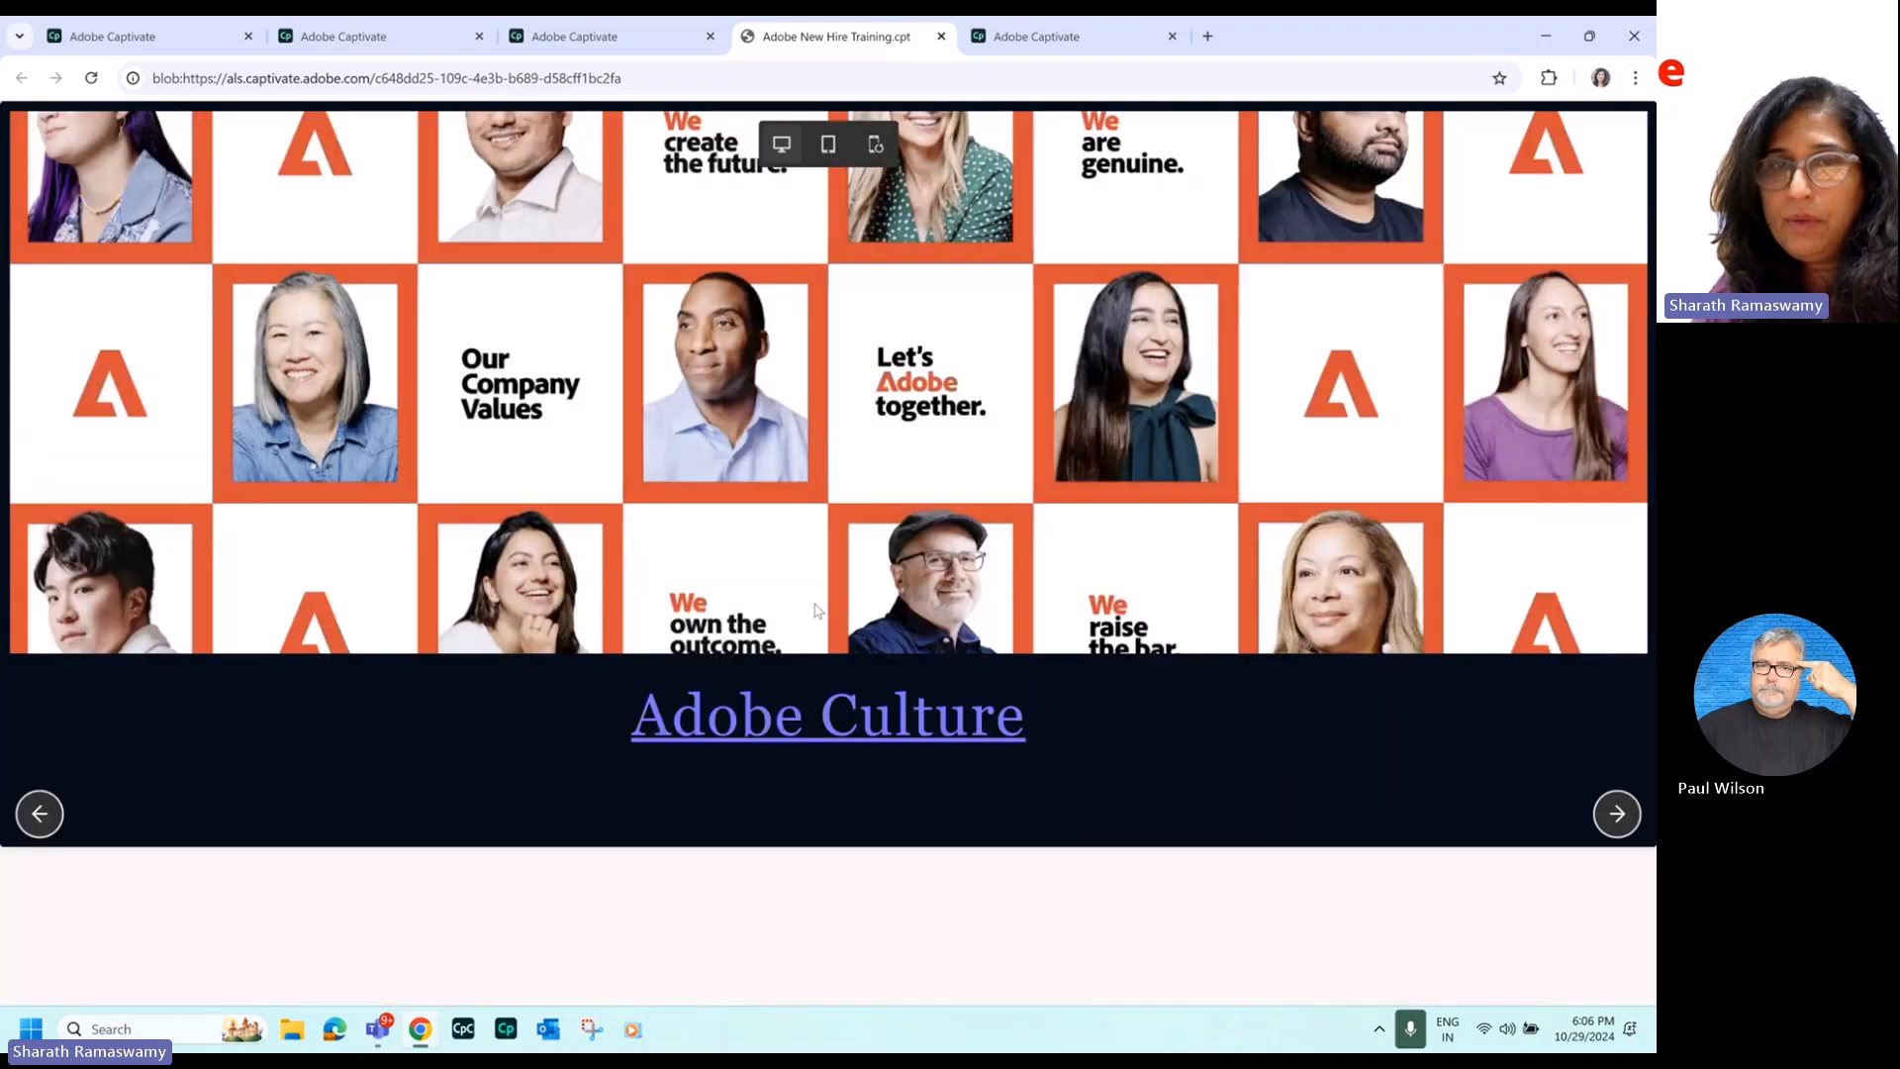
{"action": "left_click", "coordinate": [827, 714]}
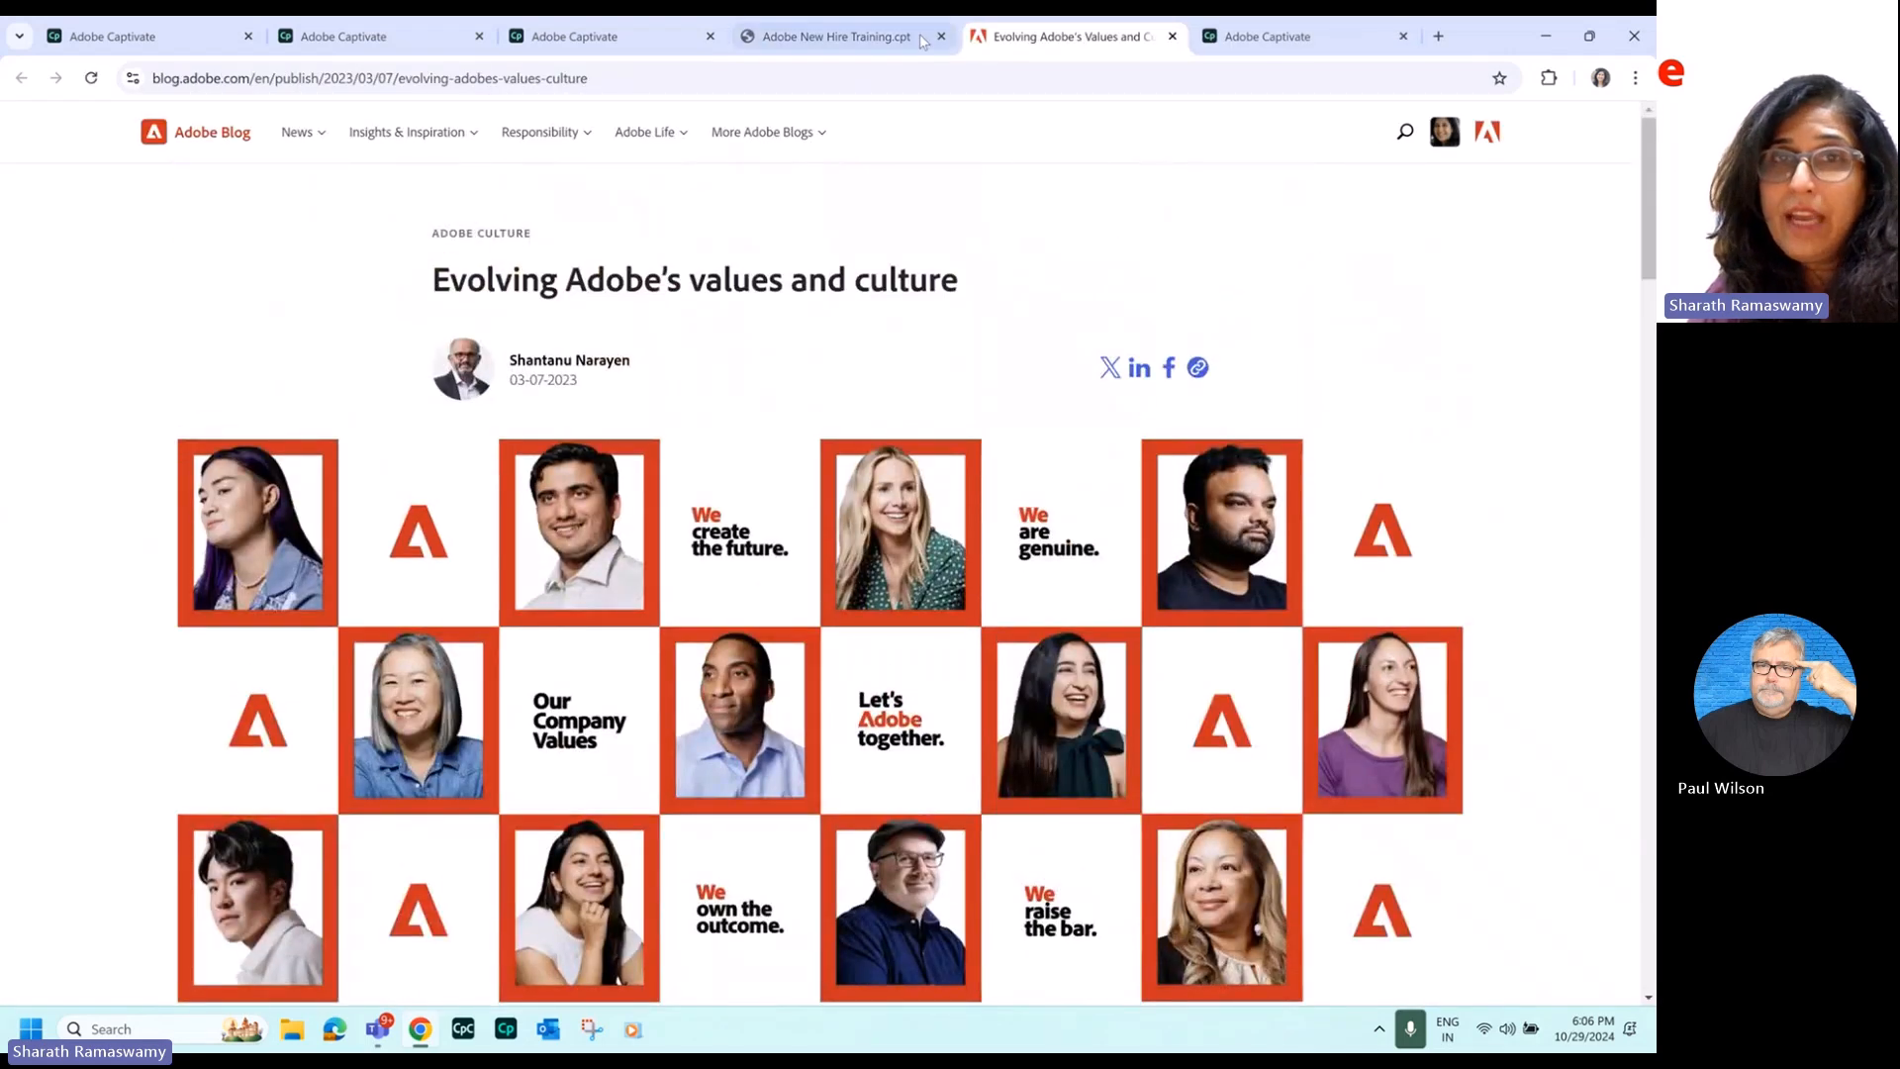
{"action": "left_click", "coordinate": [835, 36]}
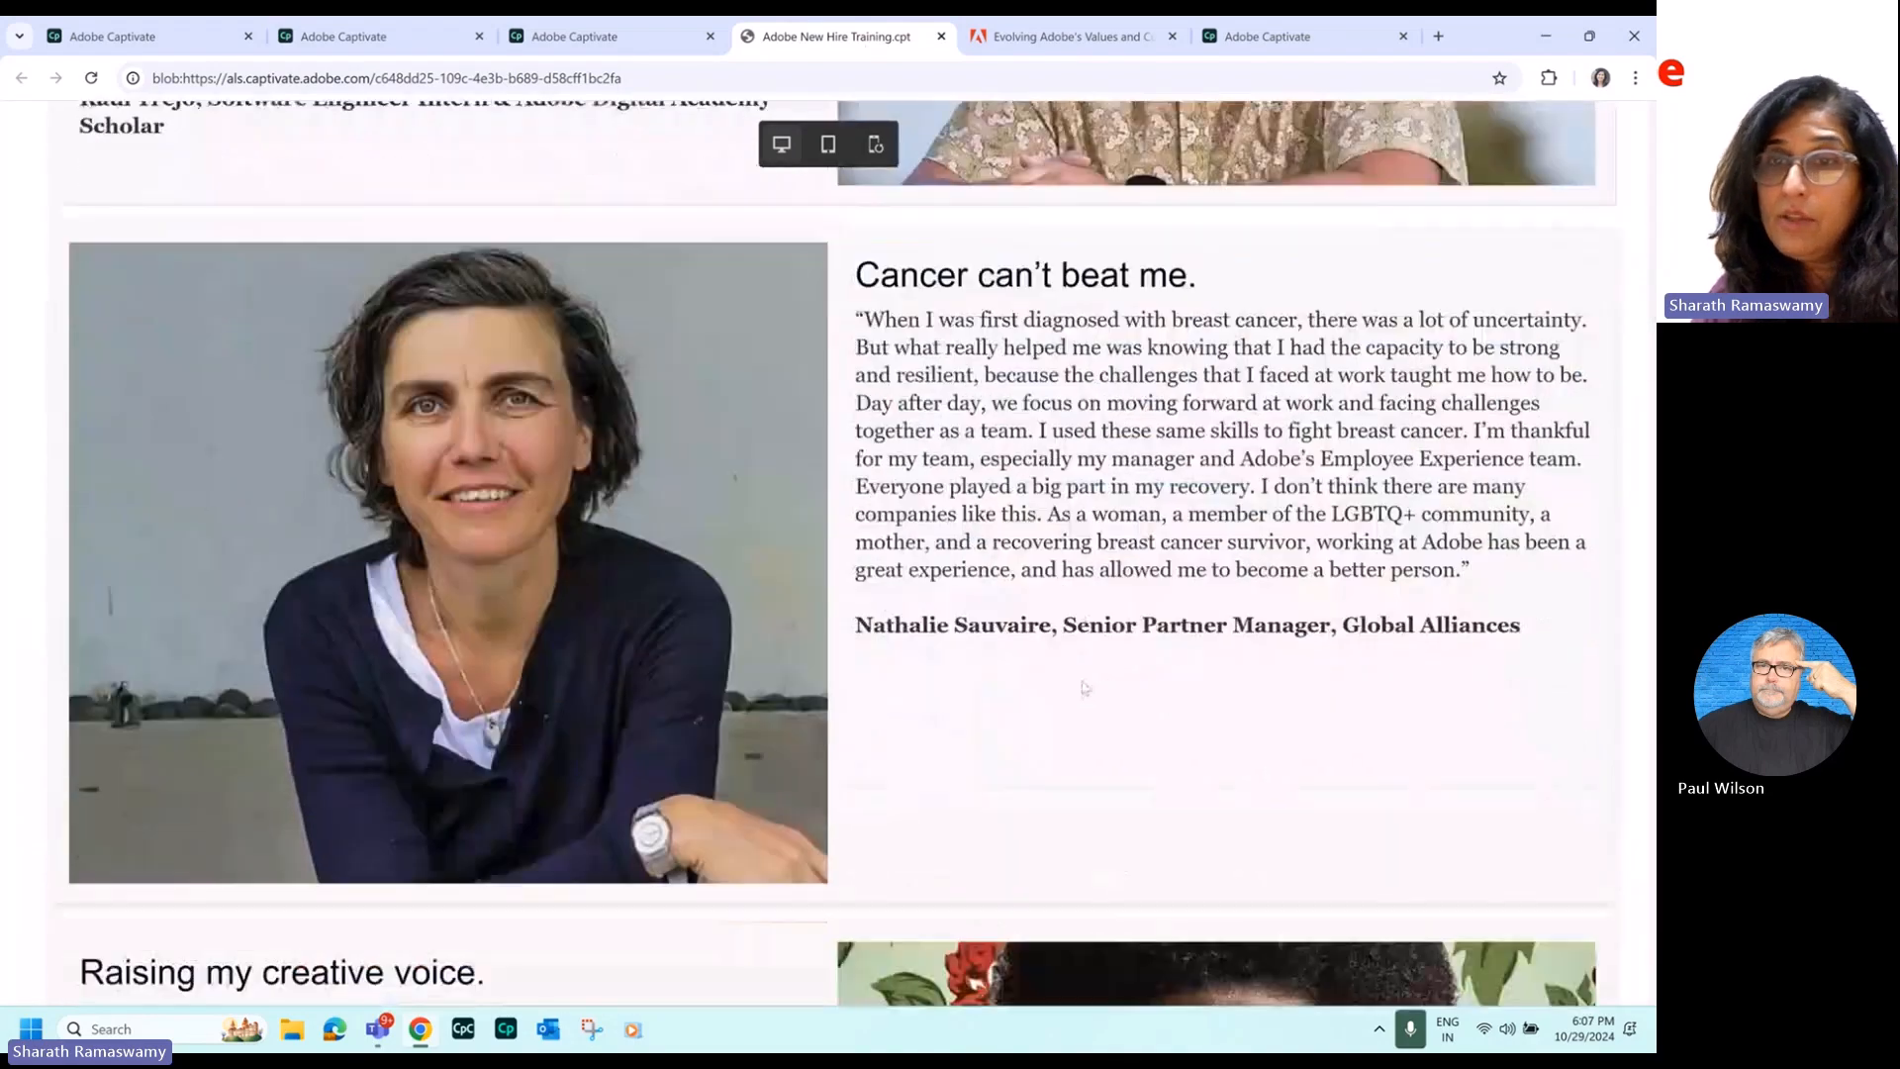
Advance the preview past Our Products to the Adobe Product Suite slide with its three cloud cards.
{"action": "scroll", "scroll_direction": "down", "scroll_amount": 3}
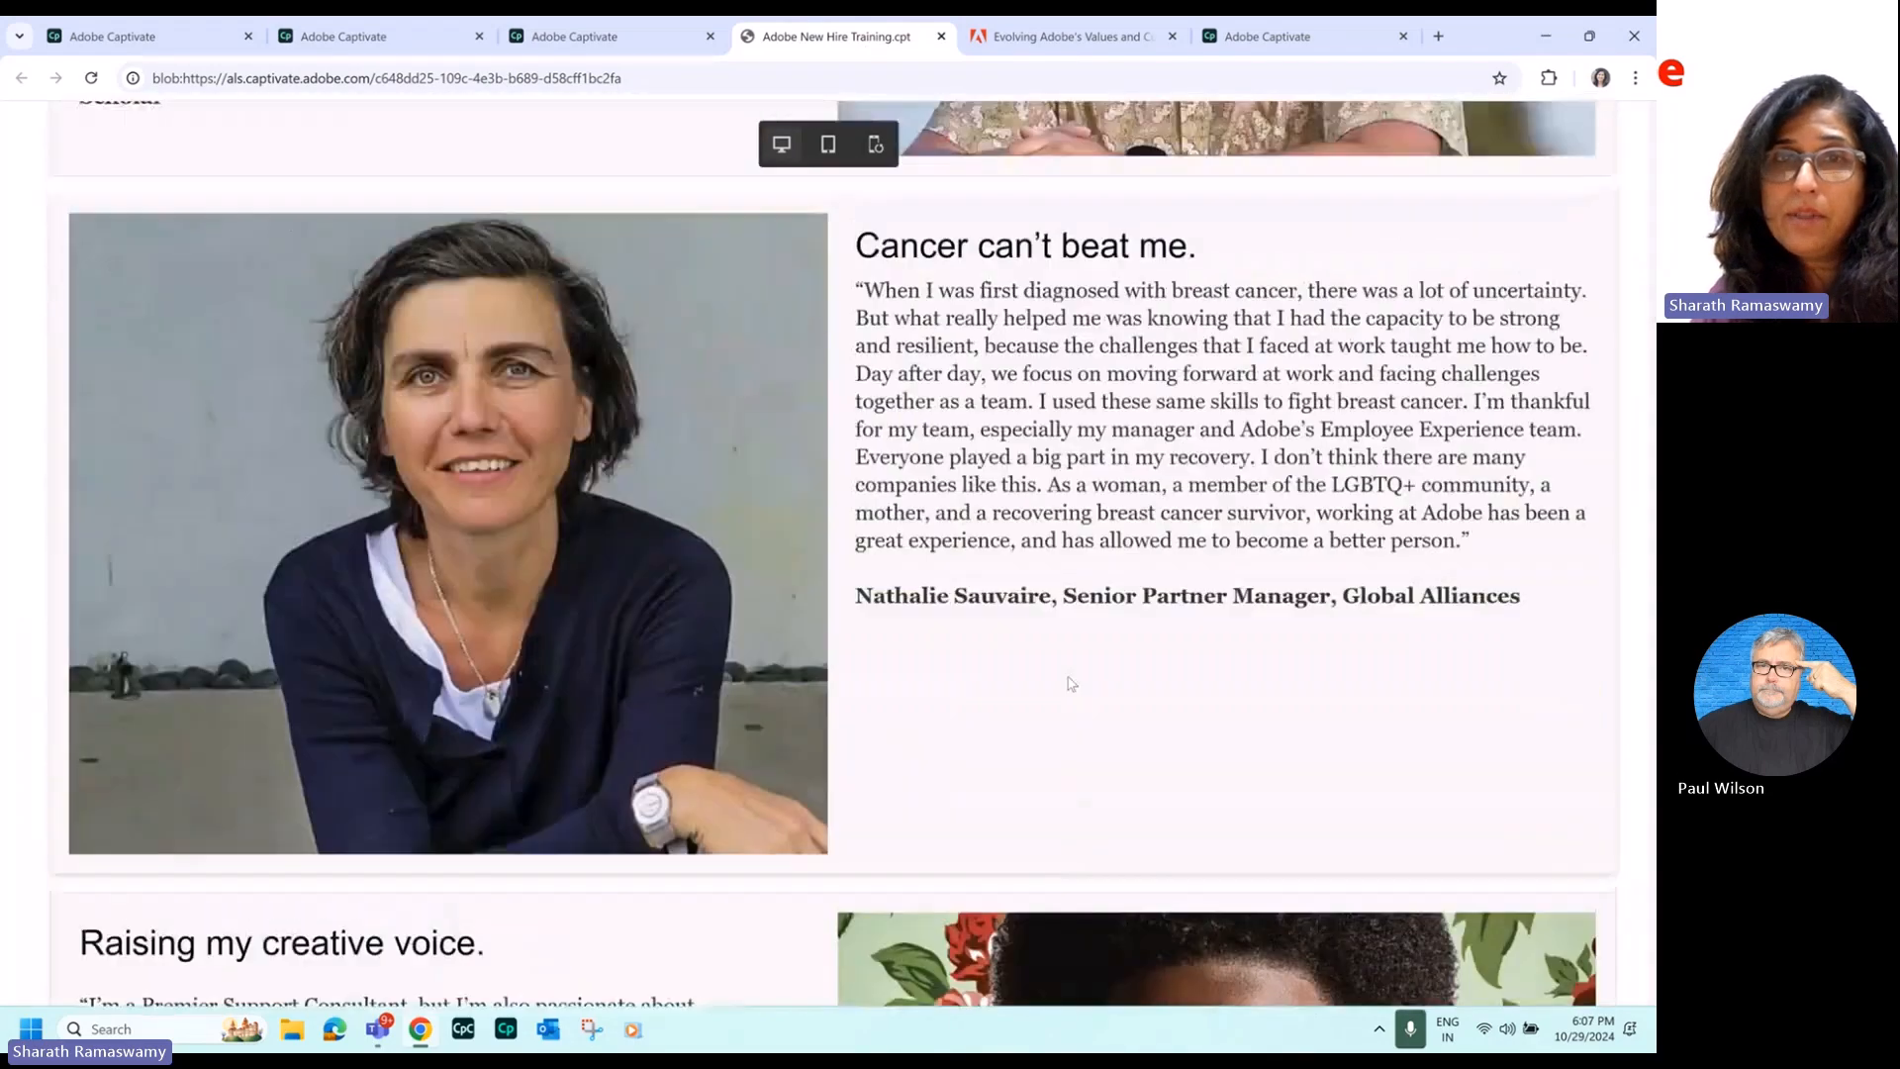
{"action": "scroll", "scroll_direction": "up", "scroll_amount": 3}
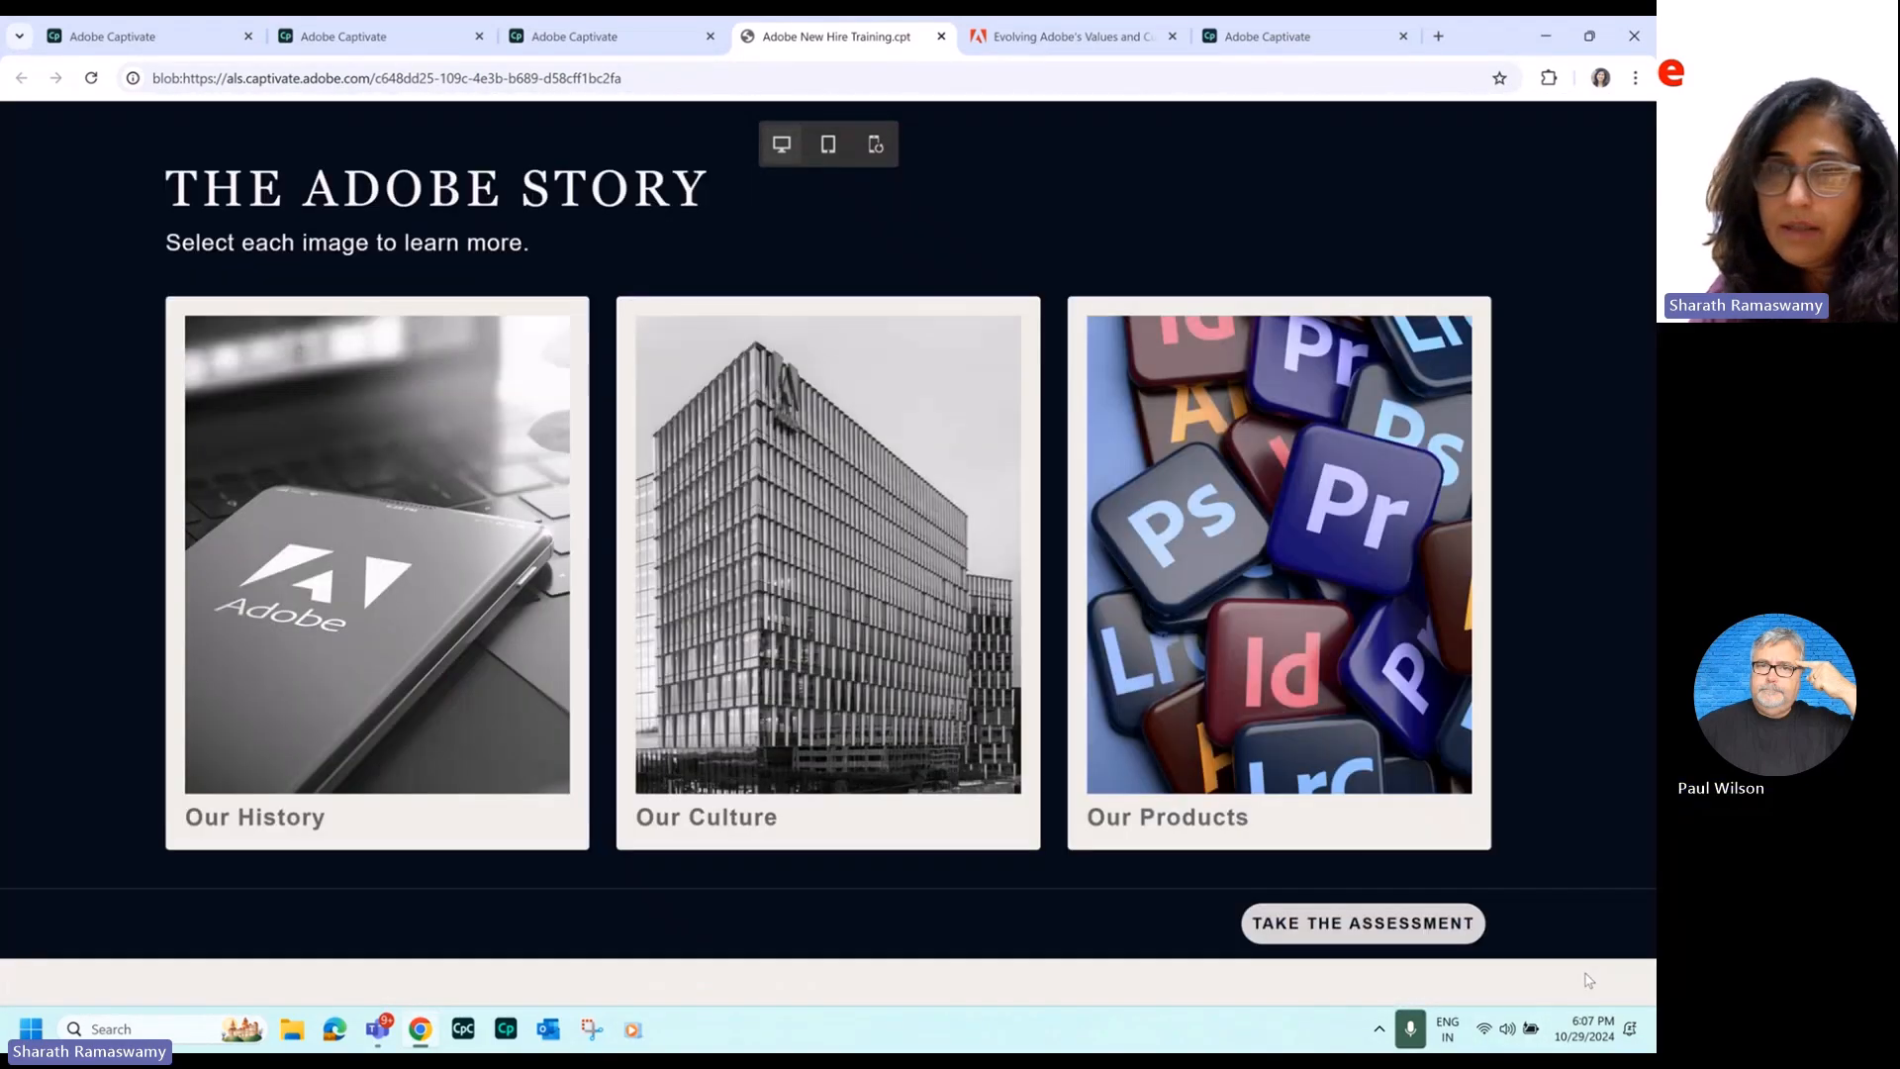
{"action": "left_click", "coordinate": [1277, 552]}
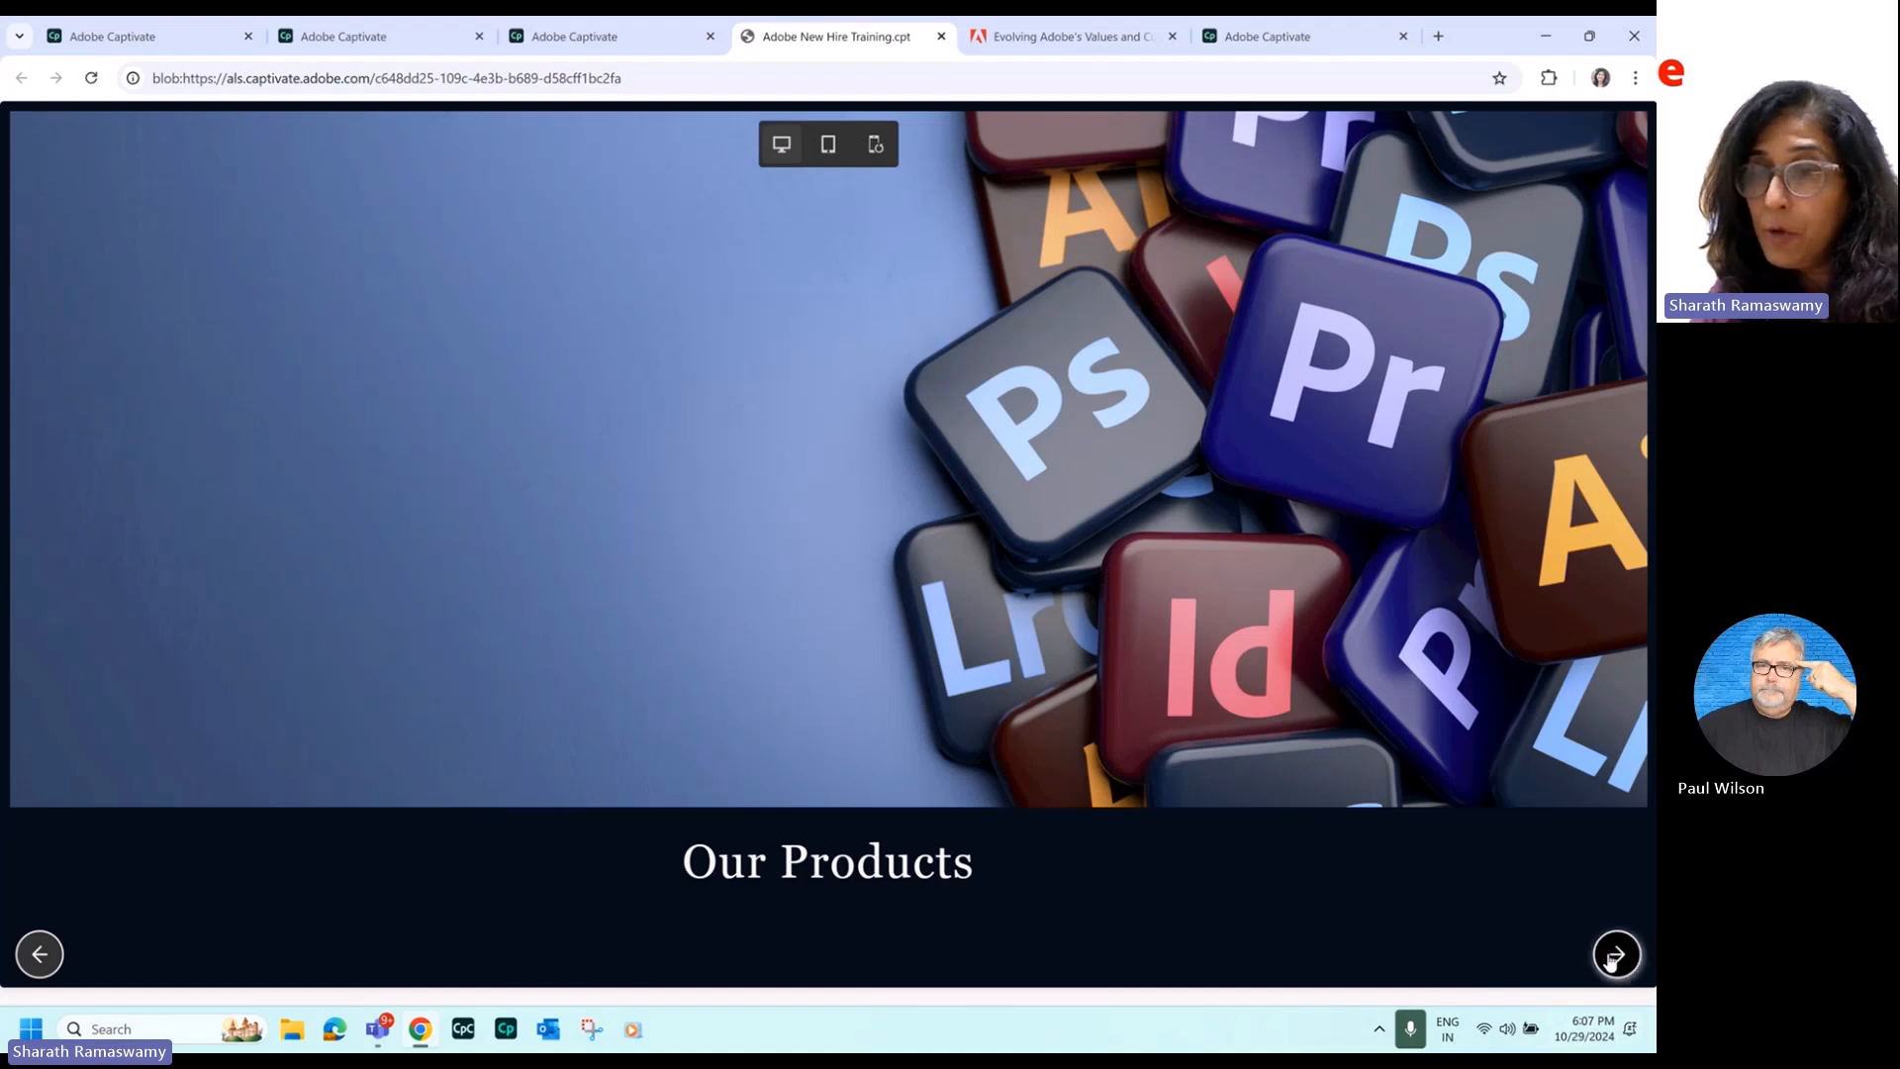
{"action": "left_click", "coordinate": [1617, 954]}
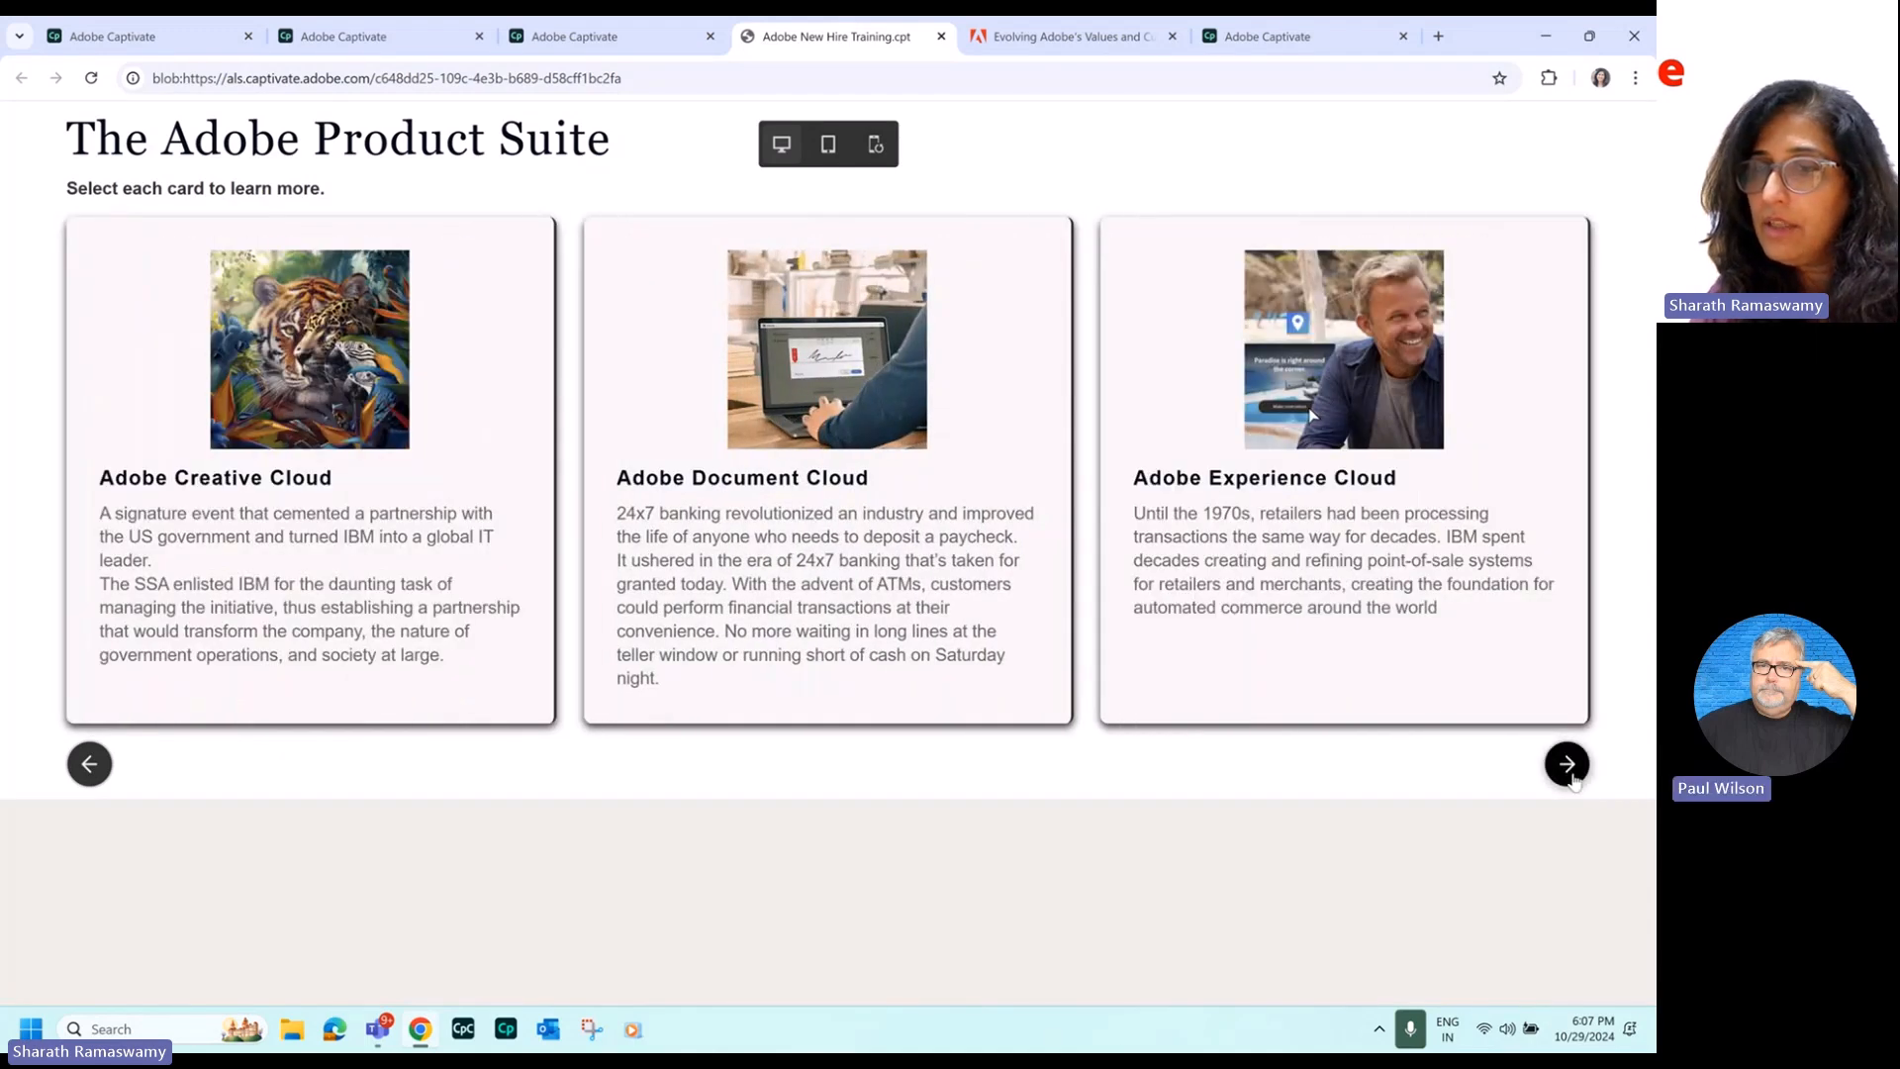
On the Adobe Products slide, show the Creative, Document and Experience Cloud products from the dropdown.
{"action": "left_click", "coordinate": [1568, 764]}
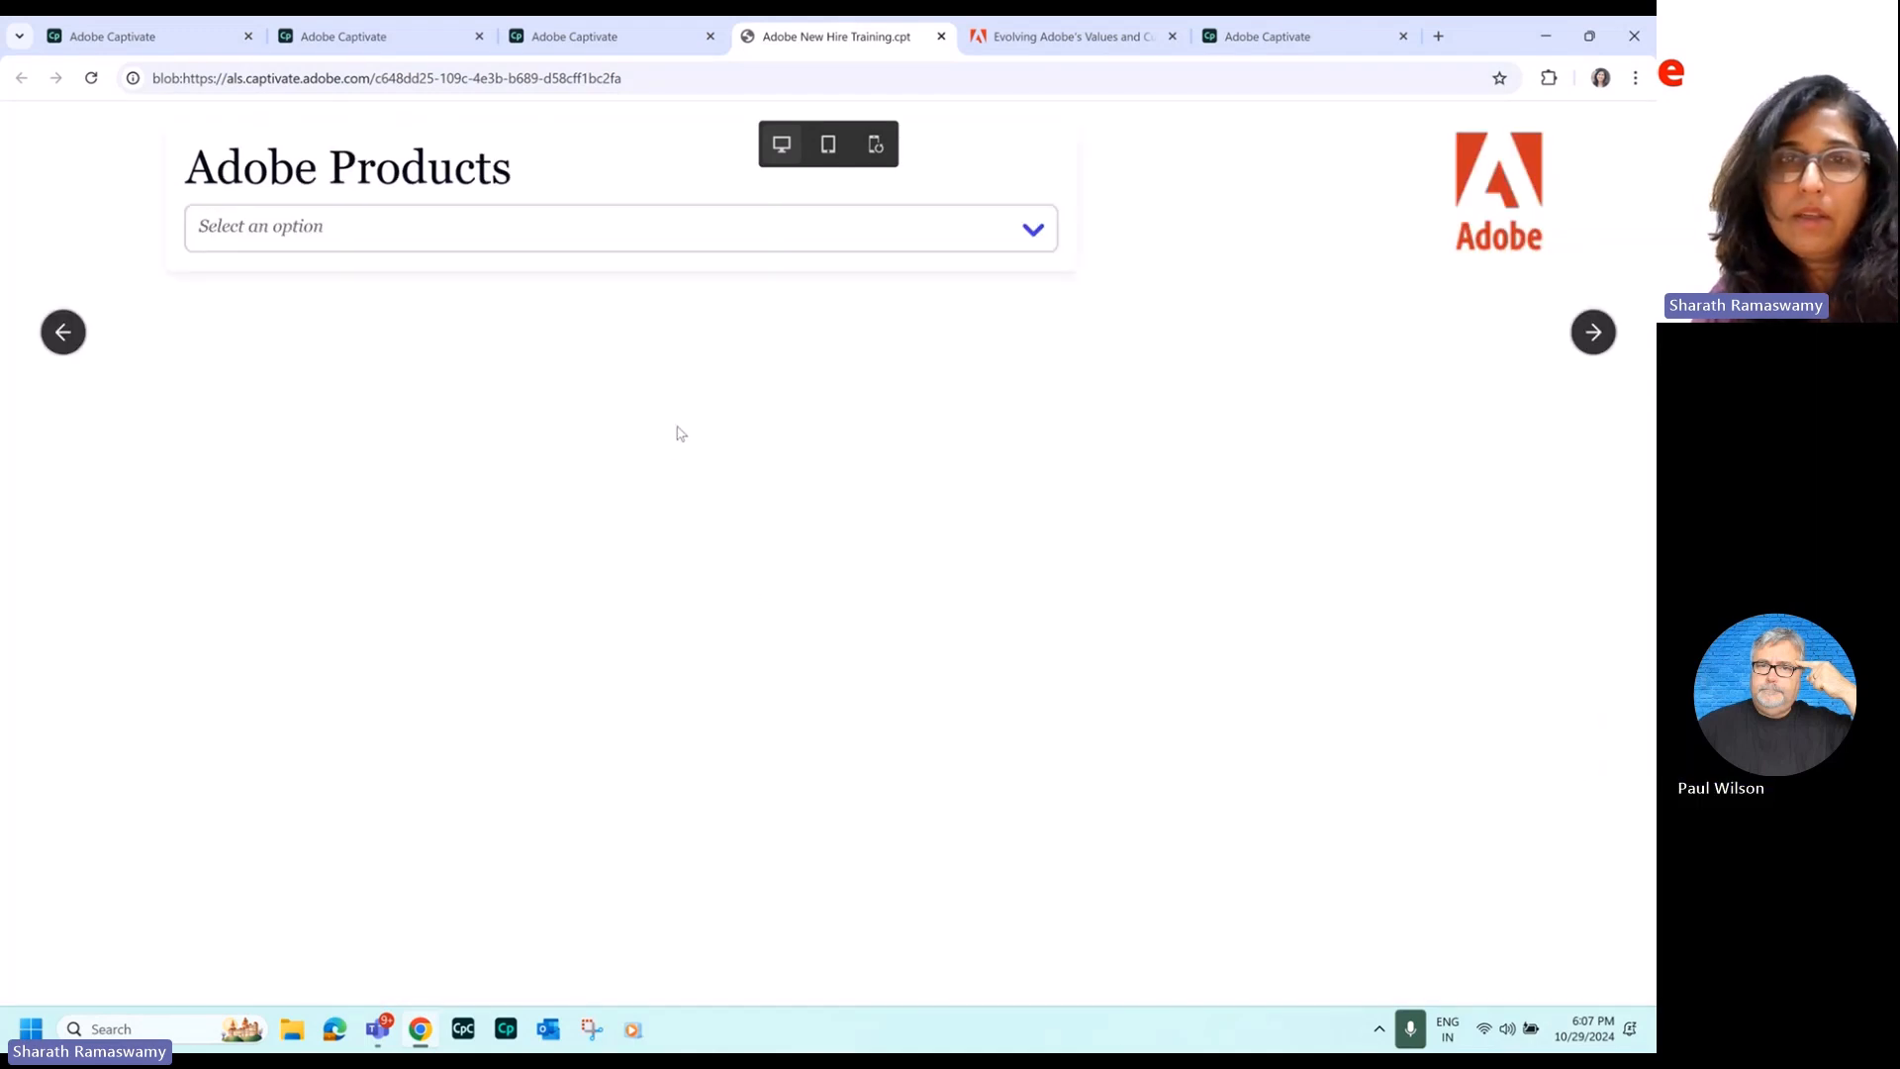
{"action": "left_click", "coordinate": [619, 228]}
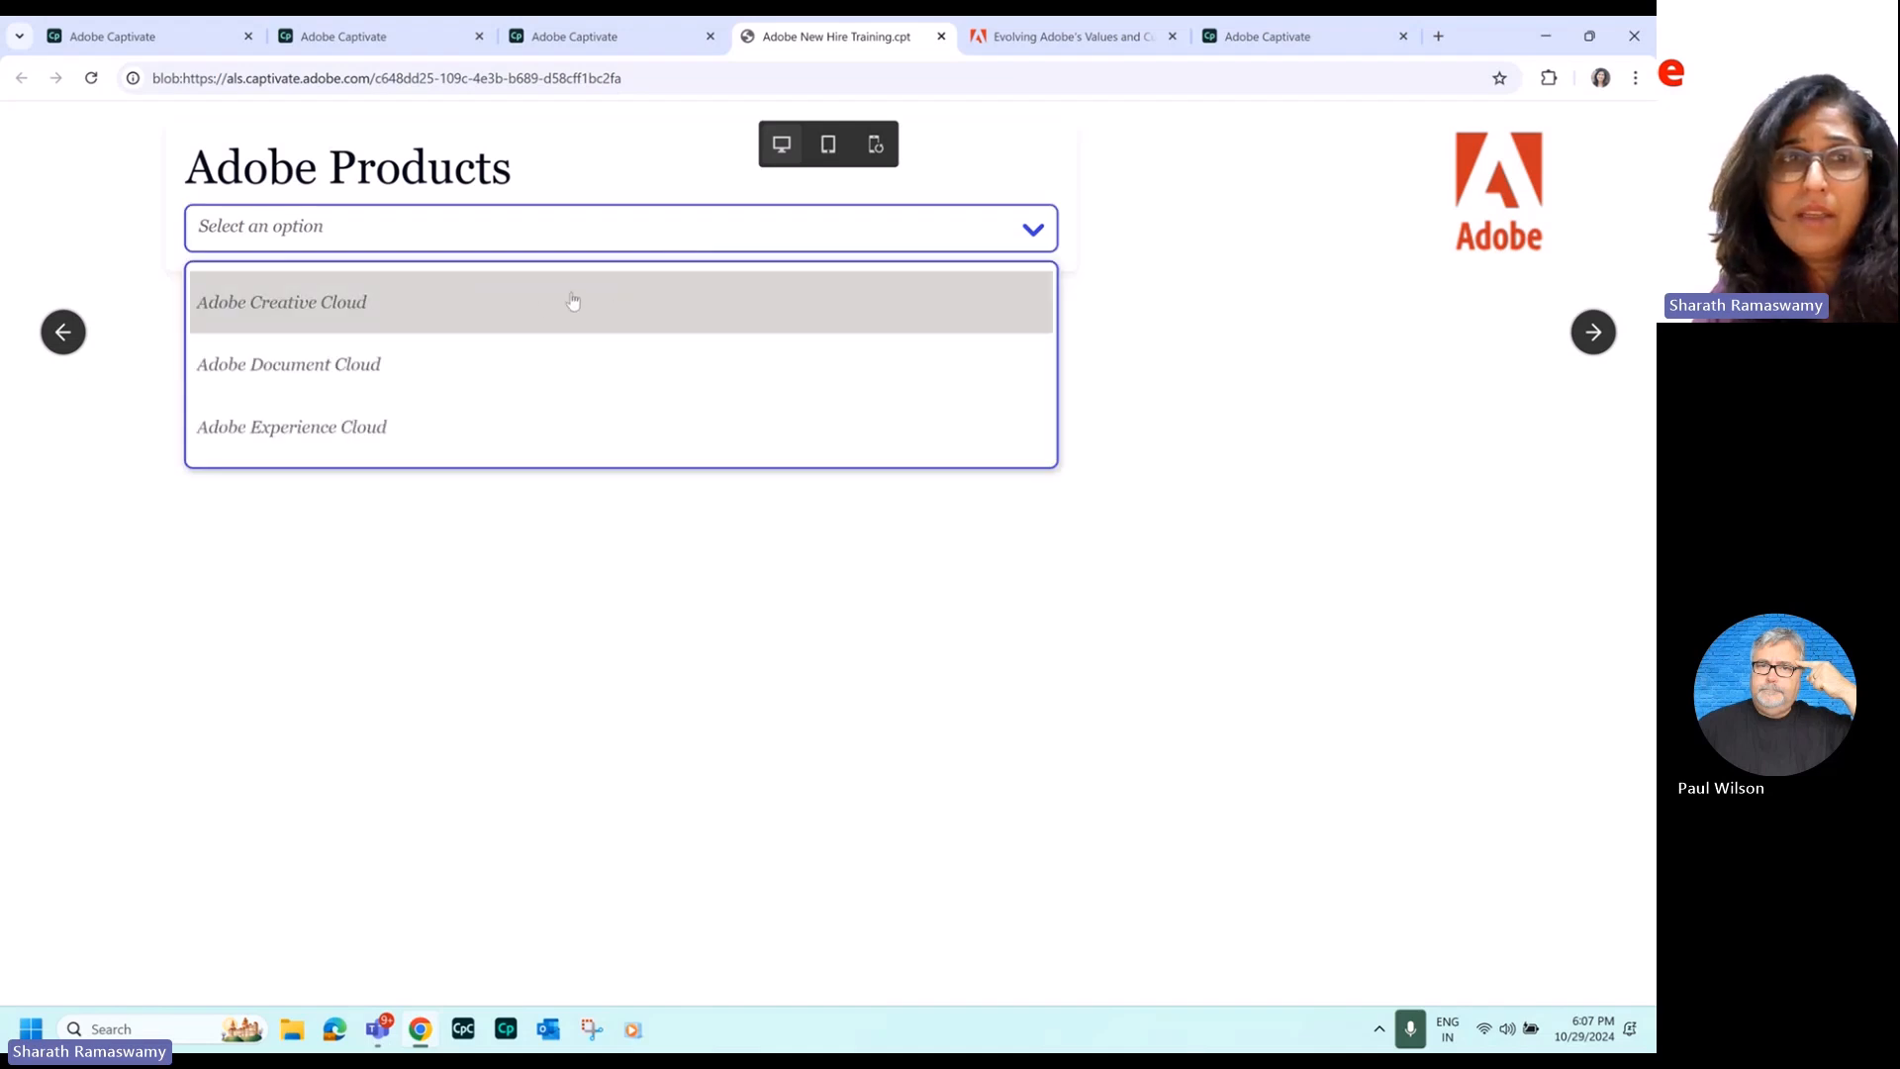
{"action": "left_click", "coordinate": [281, 300]}
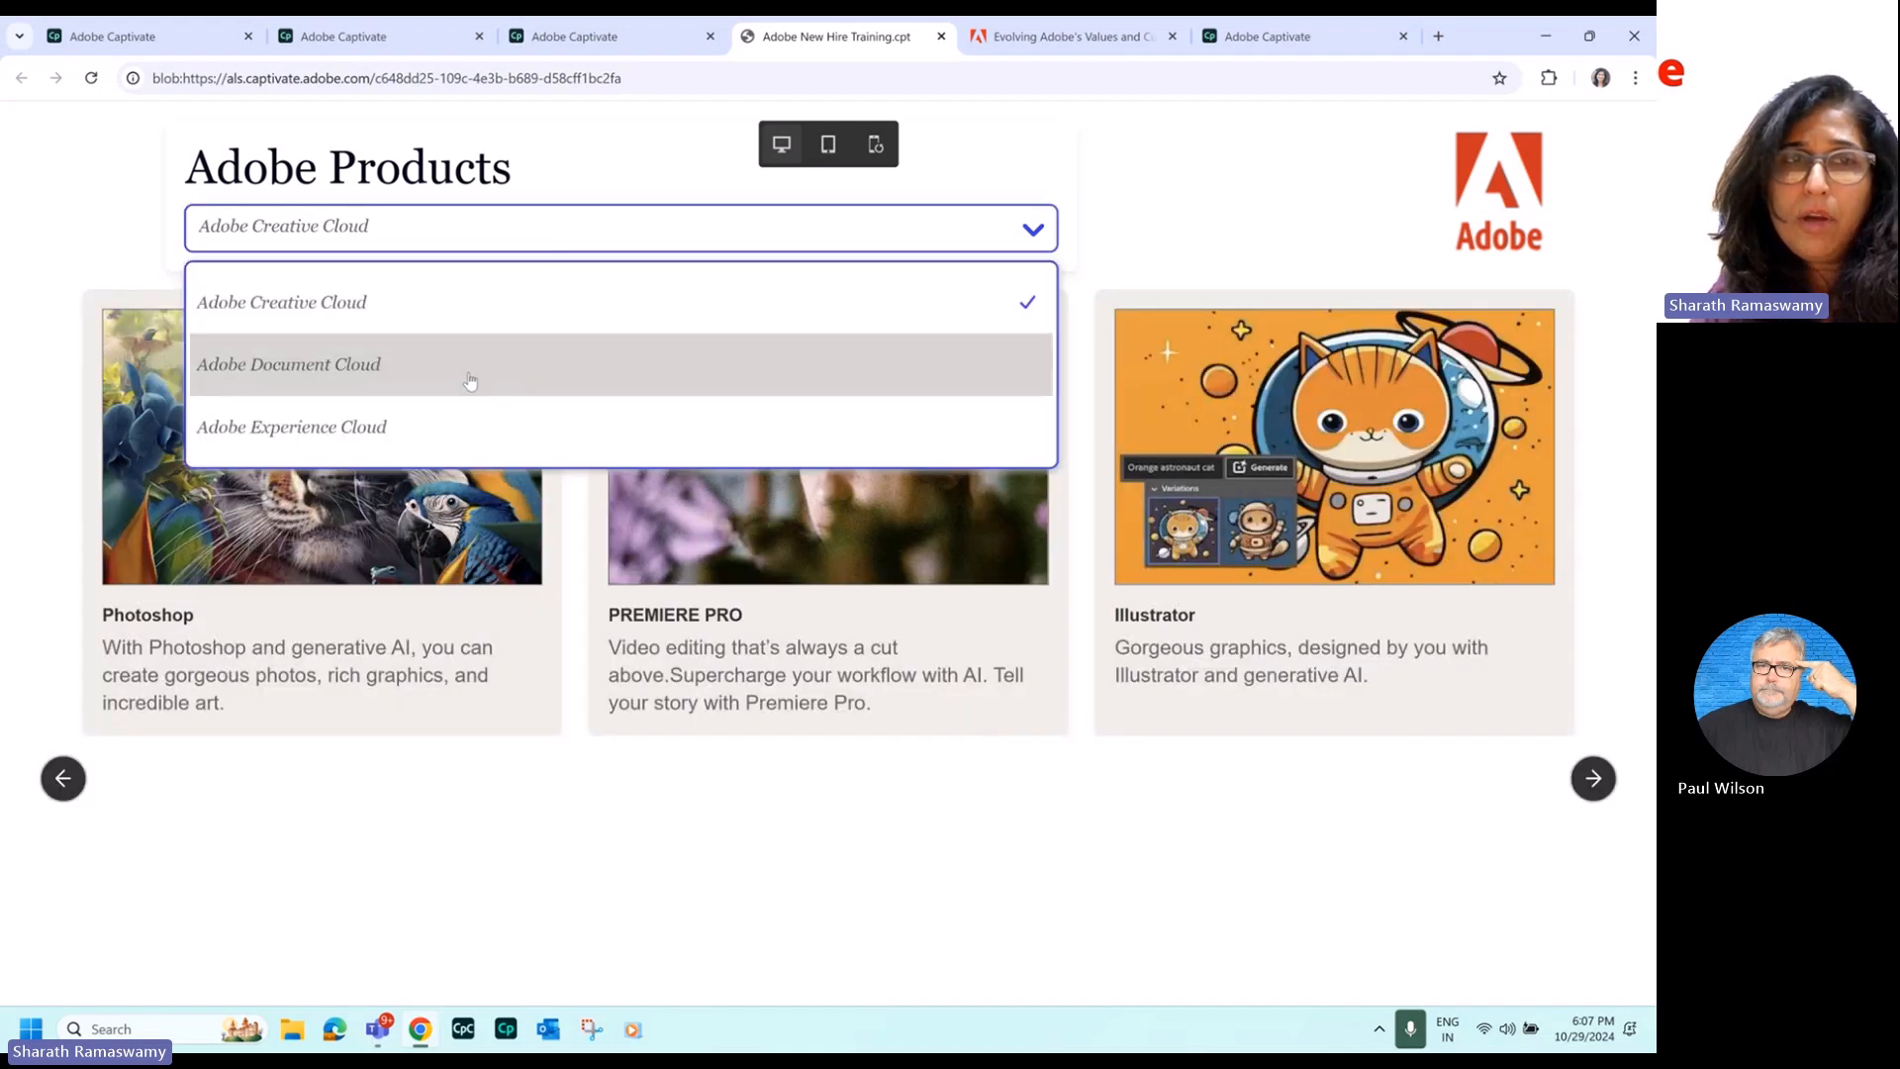
{"action": "left_click", "coordinate": [289, 364]}
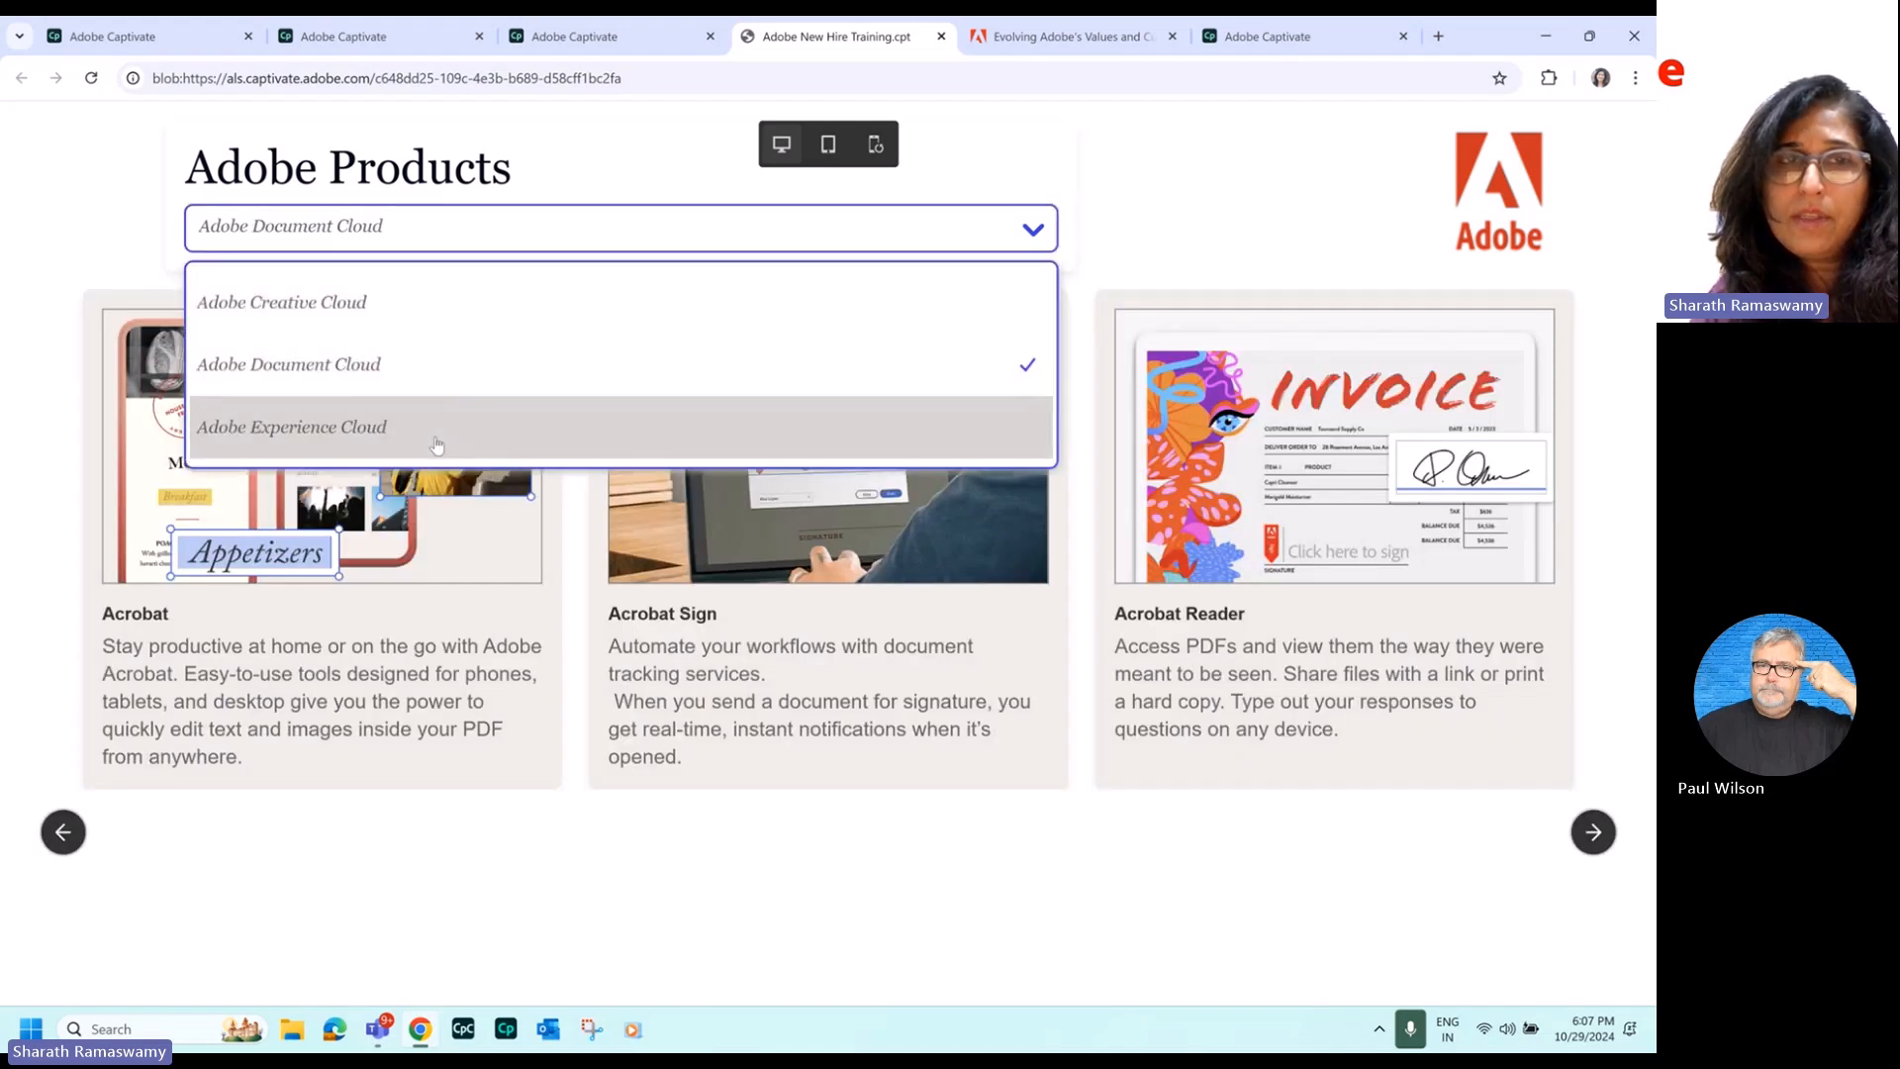
{"action": "left_click", "coordinate": [291, 428]}
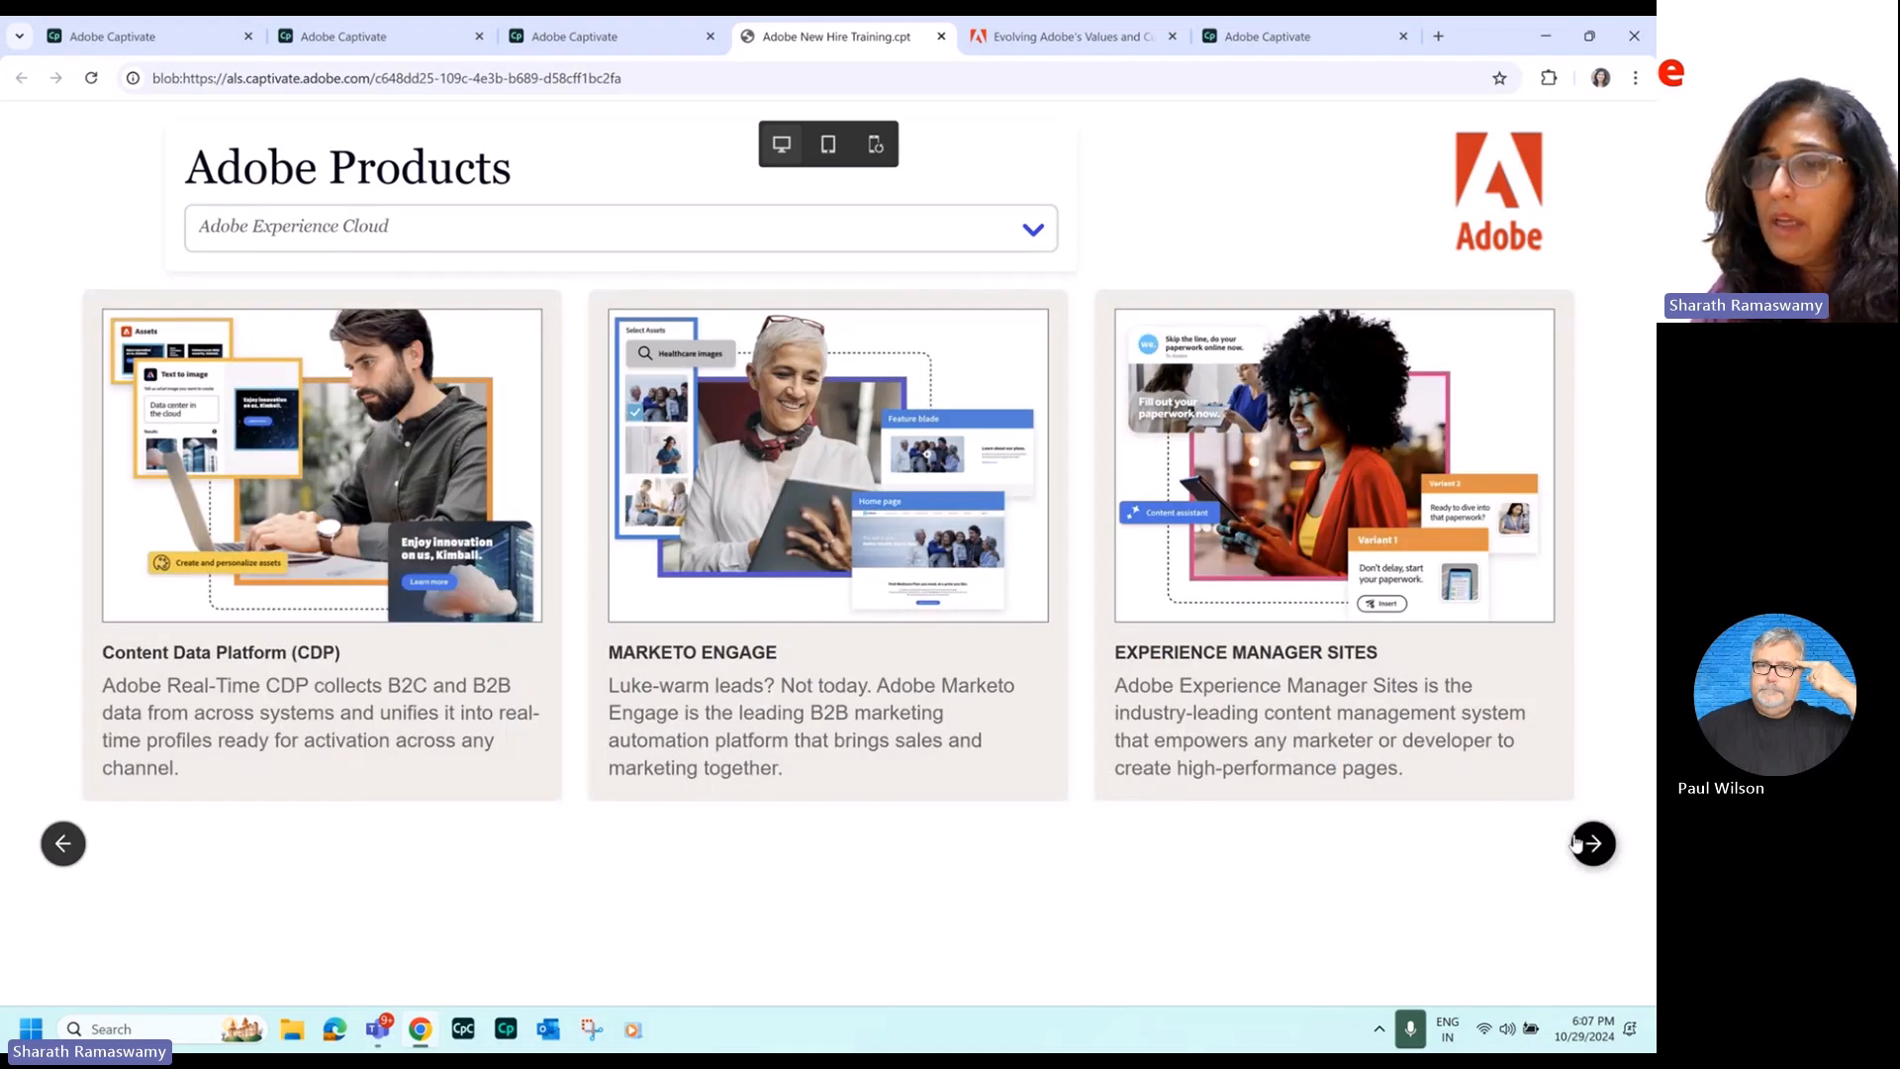
Step the Other Creative Cloud Products carousel to Adobe Stock and continue to the quiz question.
{"action": "left_click", "coordinate": [1591, 843]}
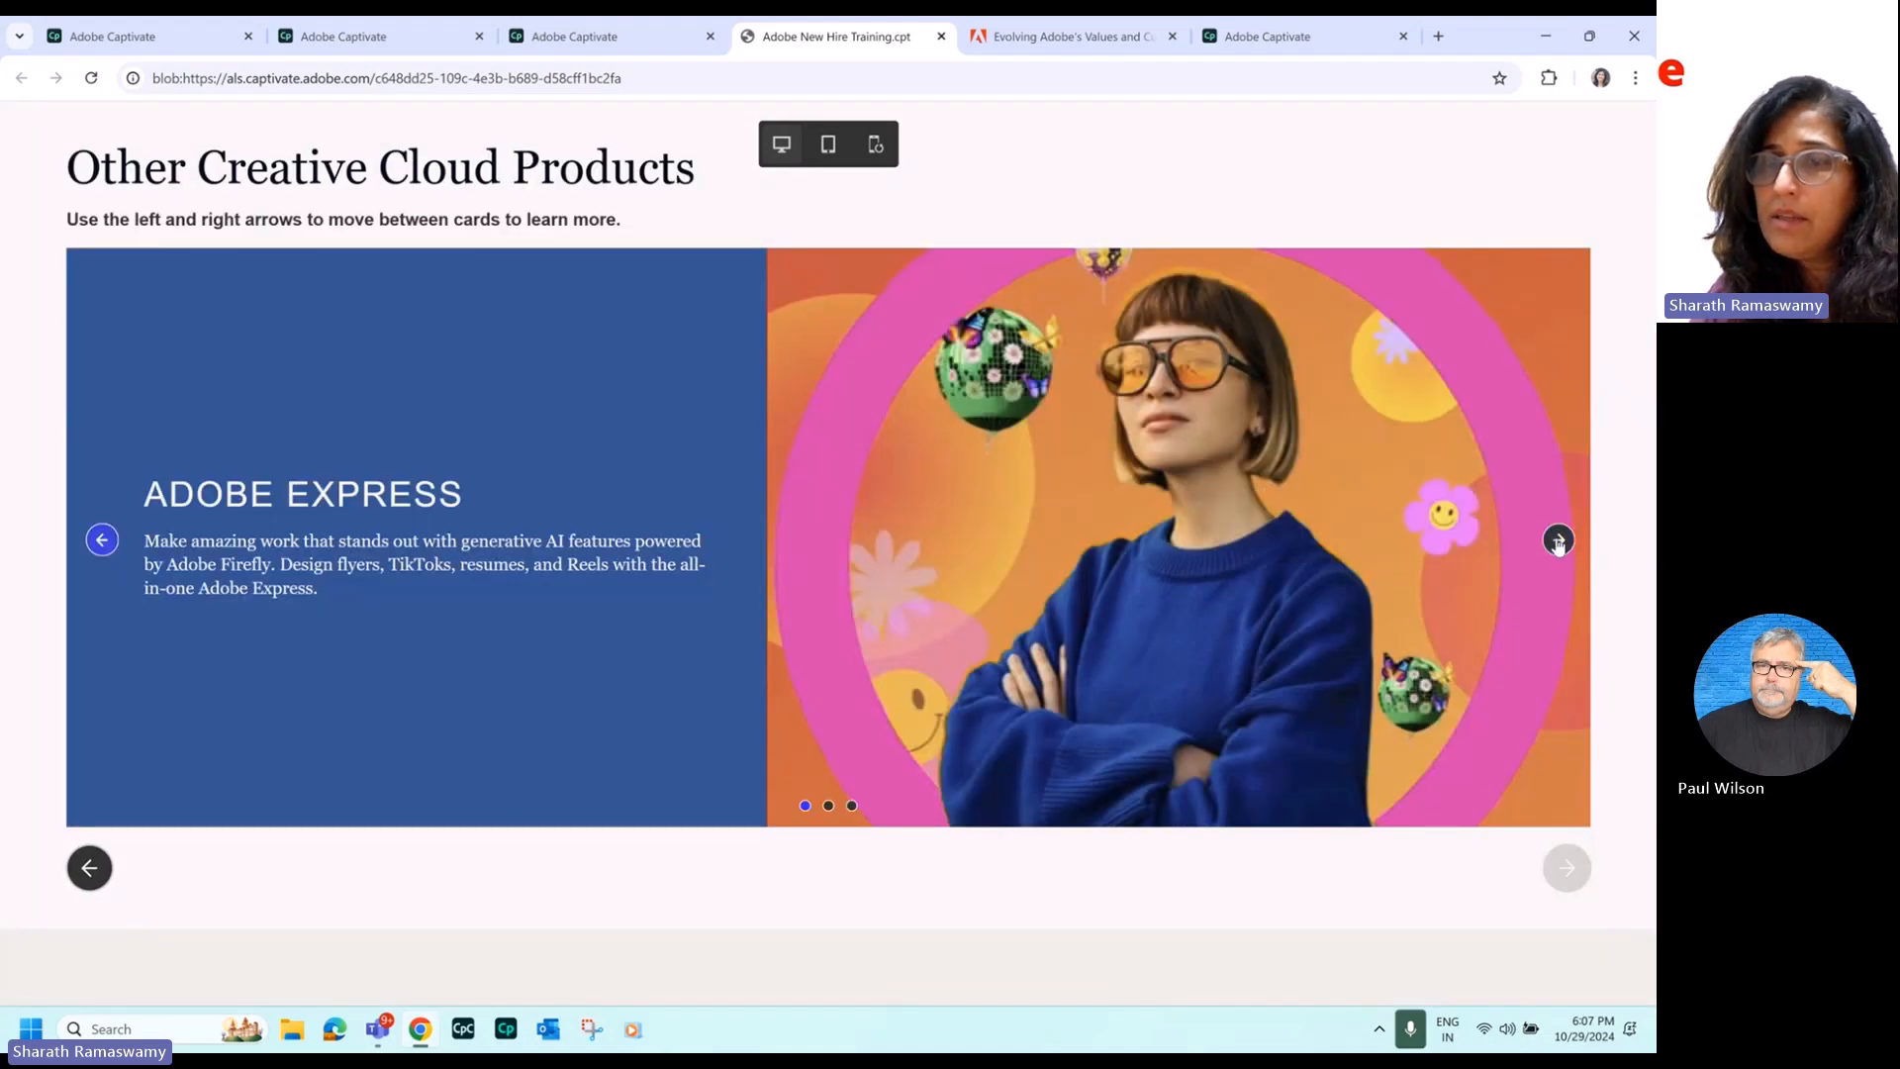
{"action": "left_click", "coordinate": [1557, 538]}
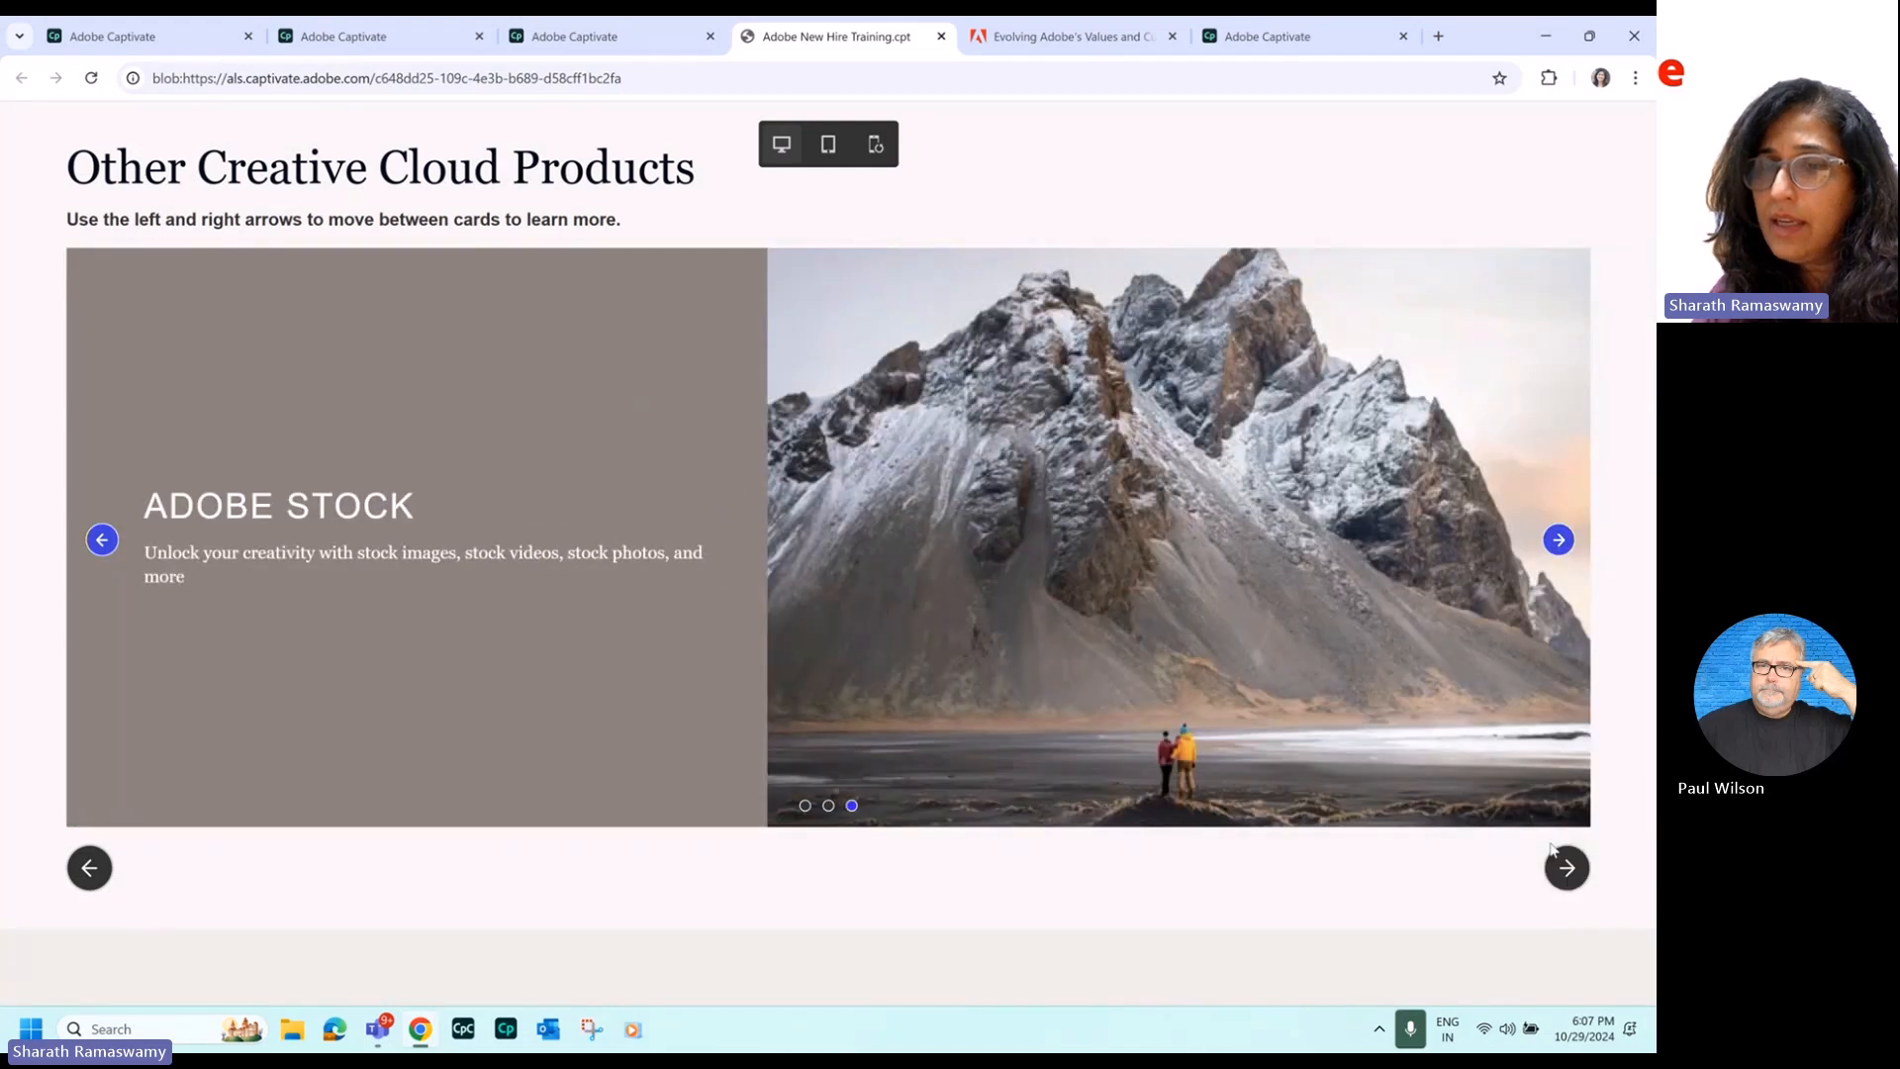
{"action": "left_click", "coordinate": [1568, 867]}
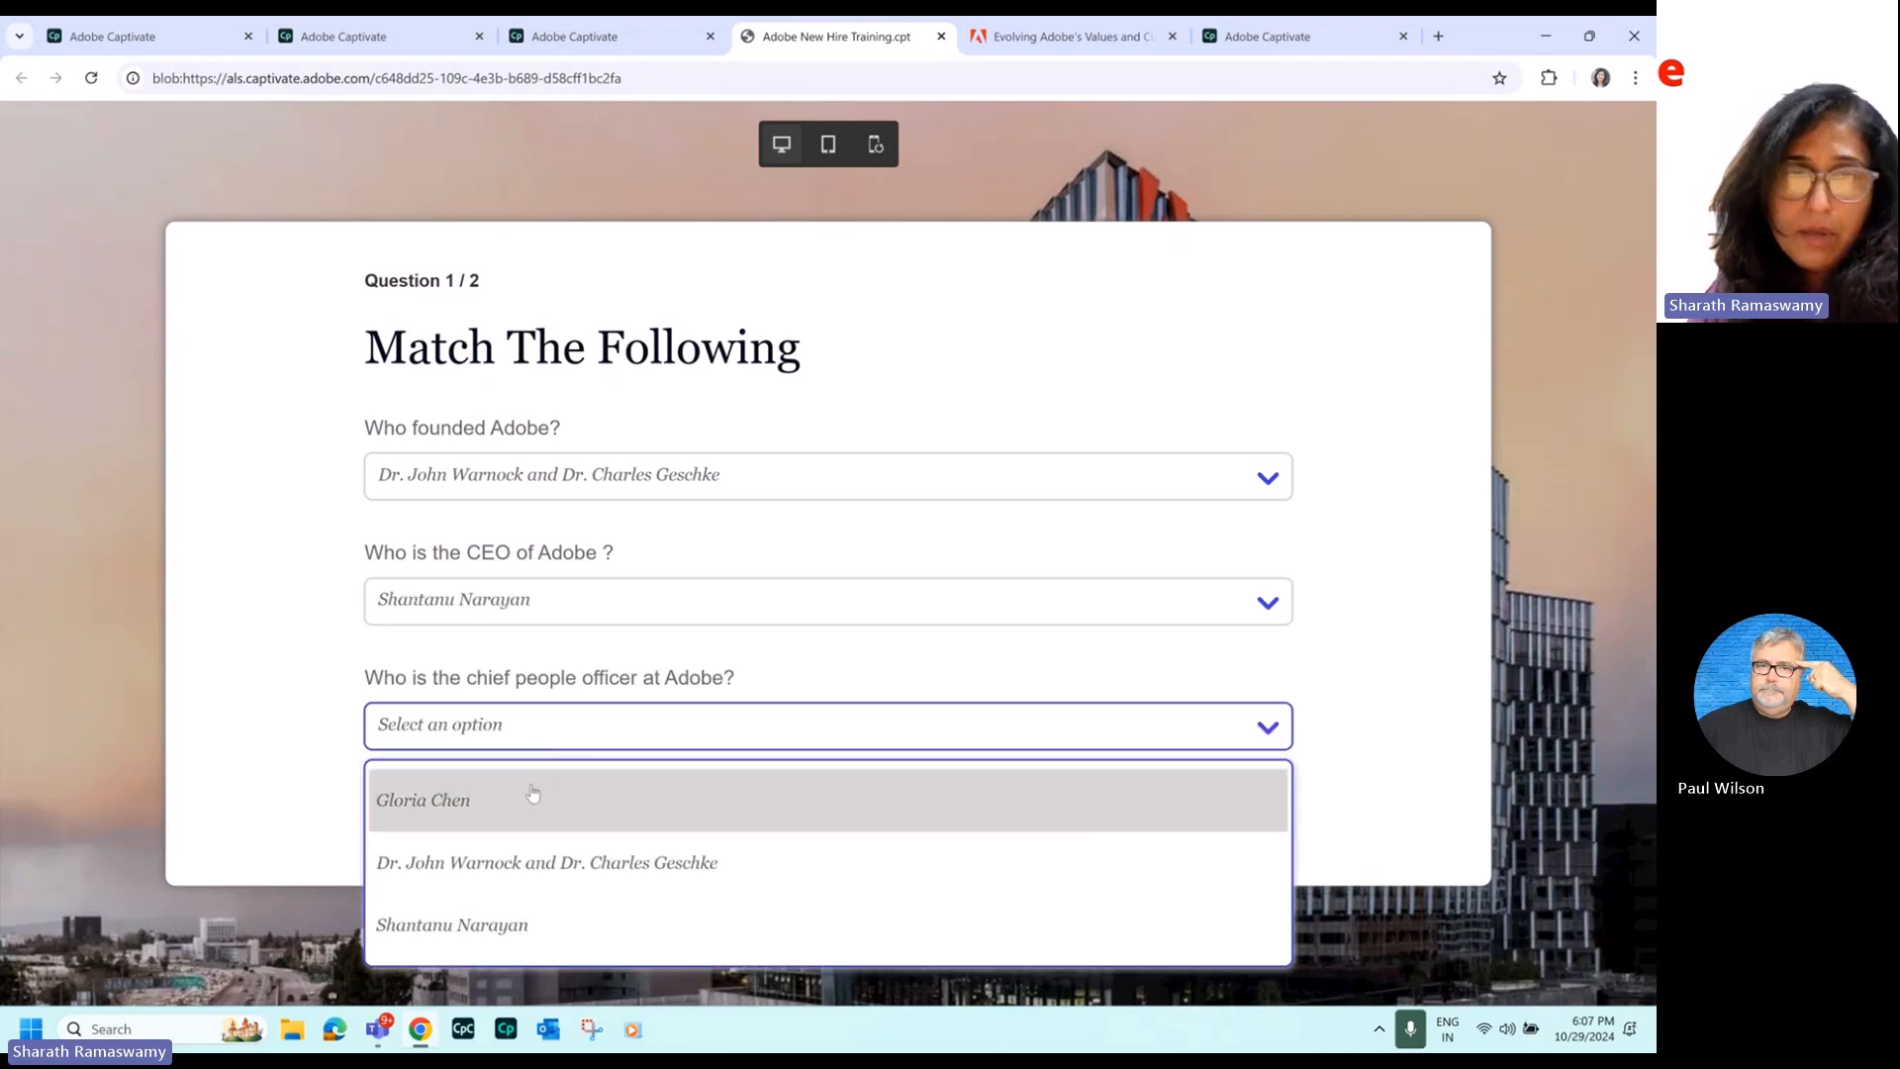
{"action": "mouse_move", "coordinate": [522, 811]}
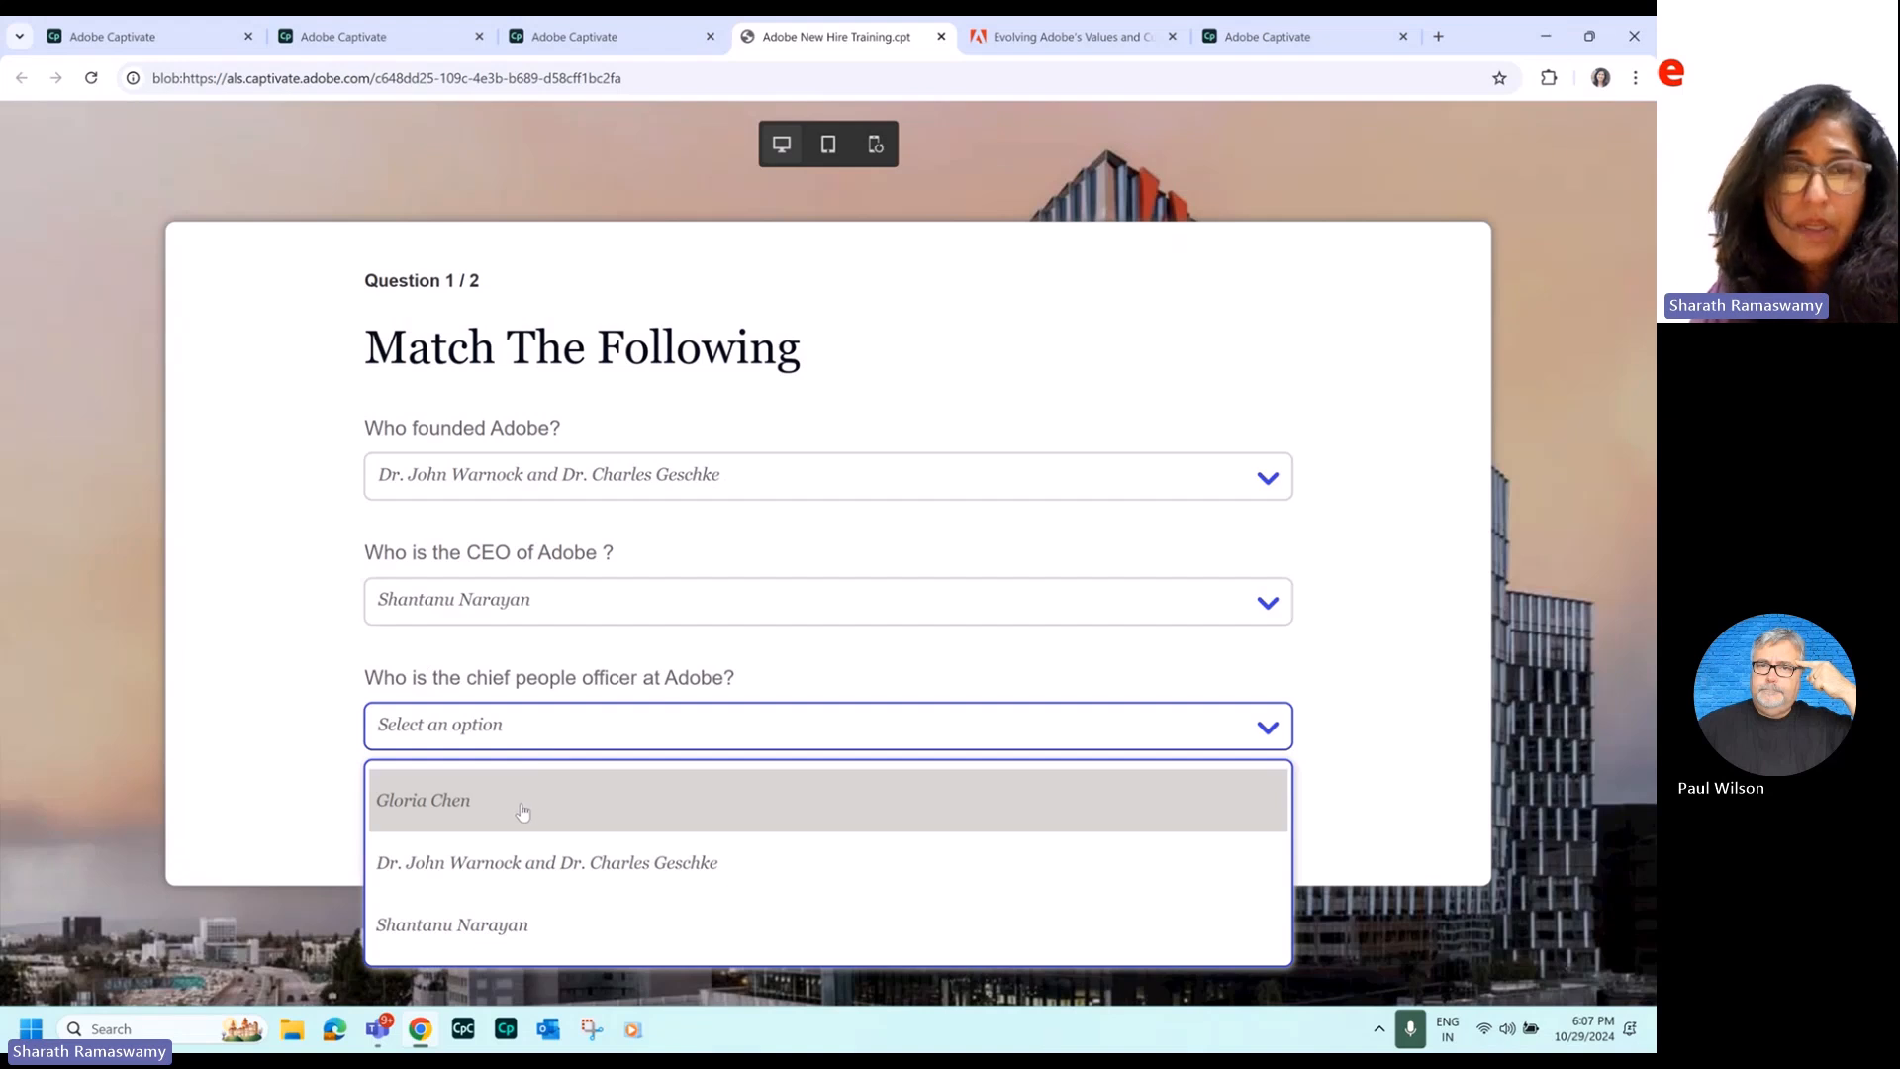
Submit Gloria Chen and Premier Pro as quiz answers, continue to the certificate, then switch tabs.
{"action": "left_click", "coordinate": [424, 799]}
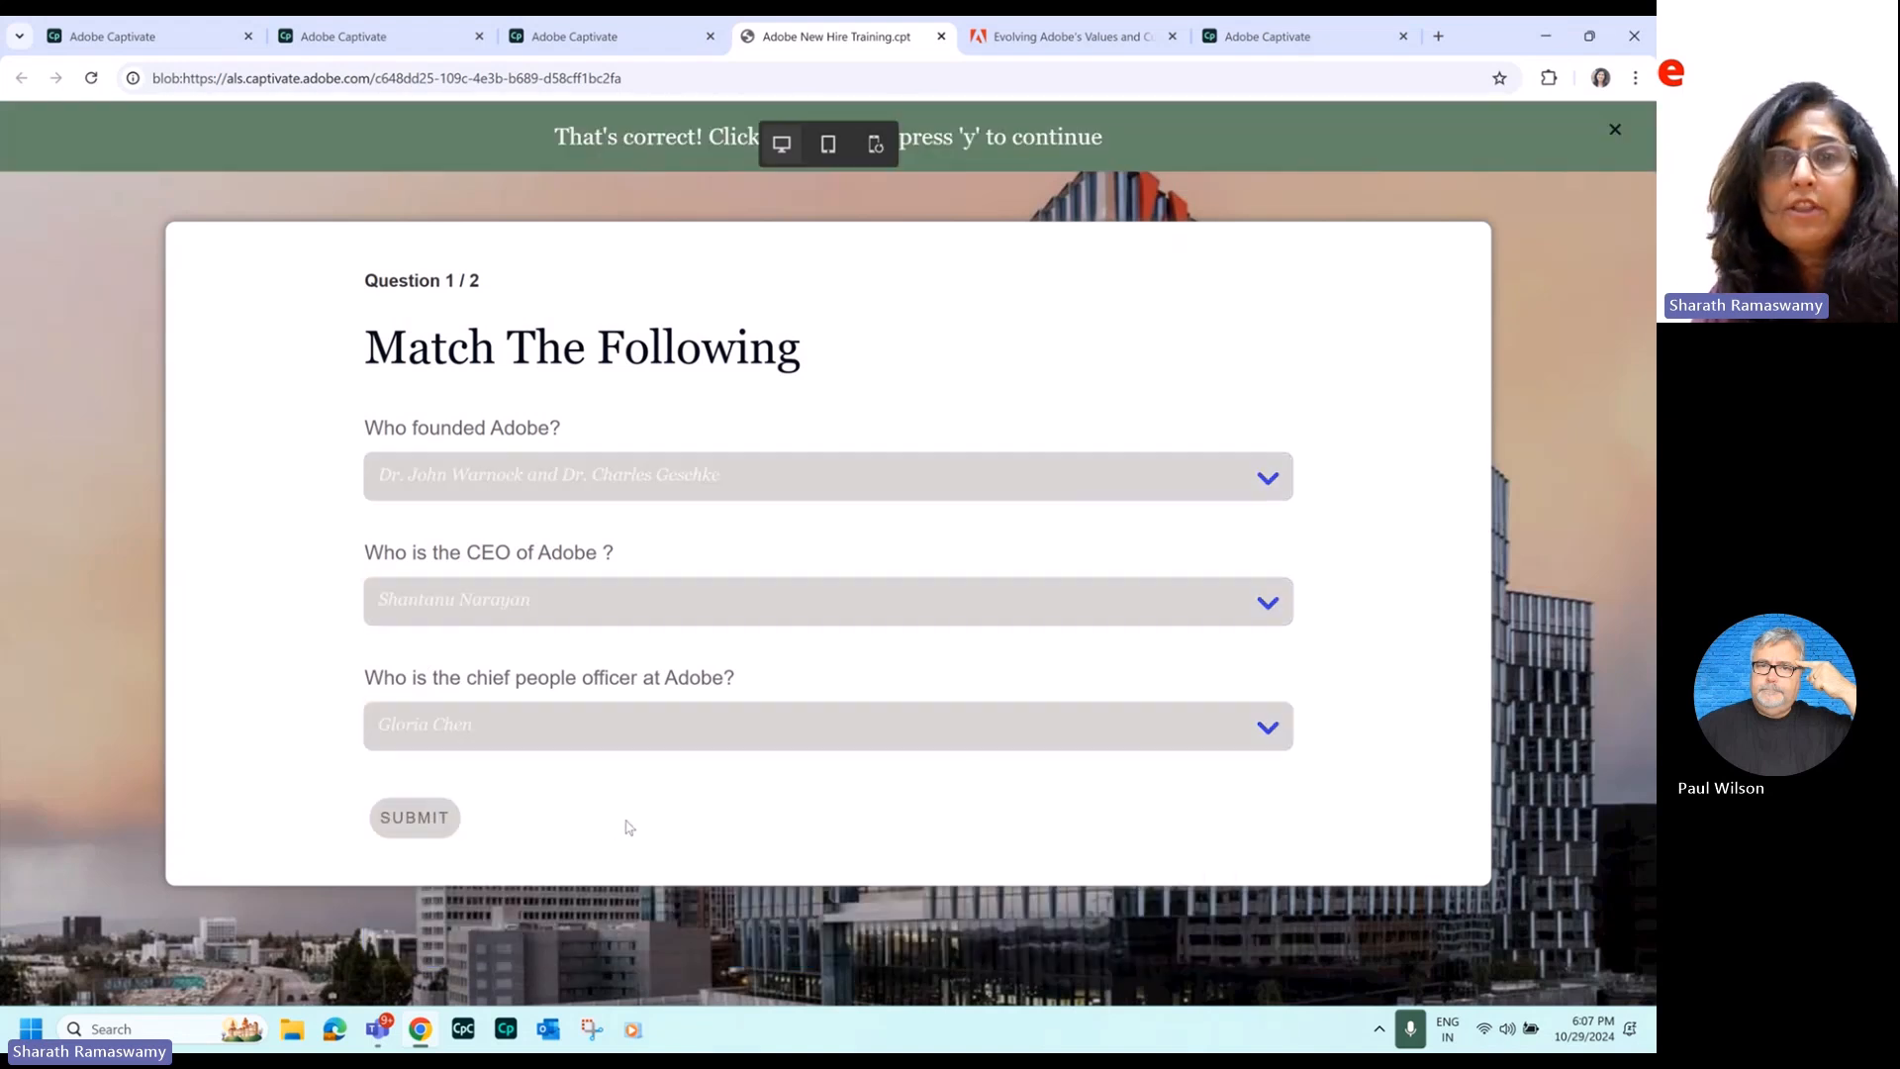
{"action": "mouse_move", "coordinate": [714, 816]}
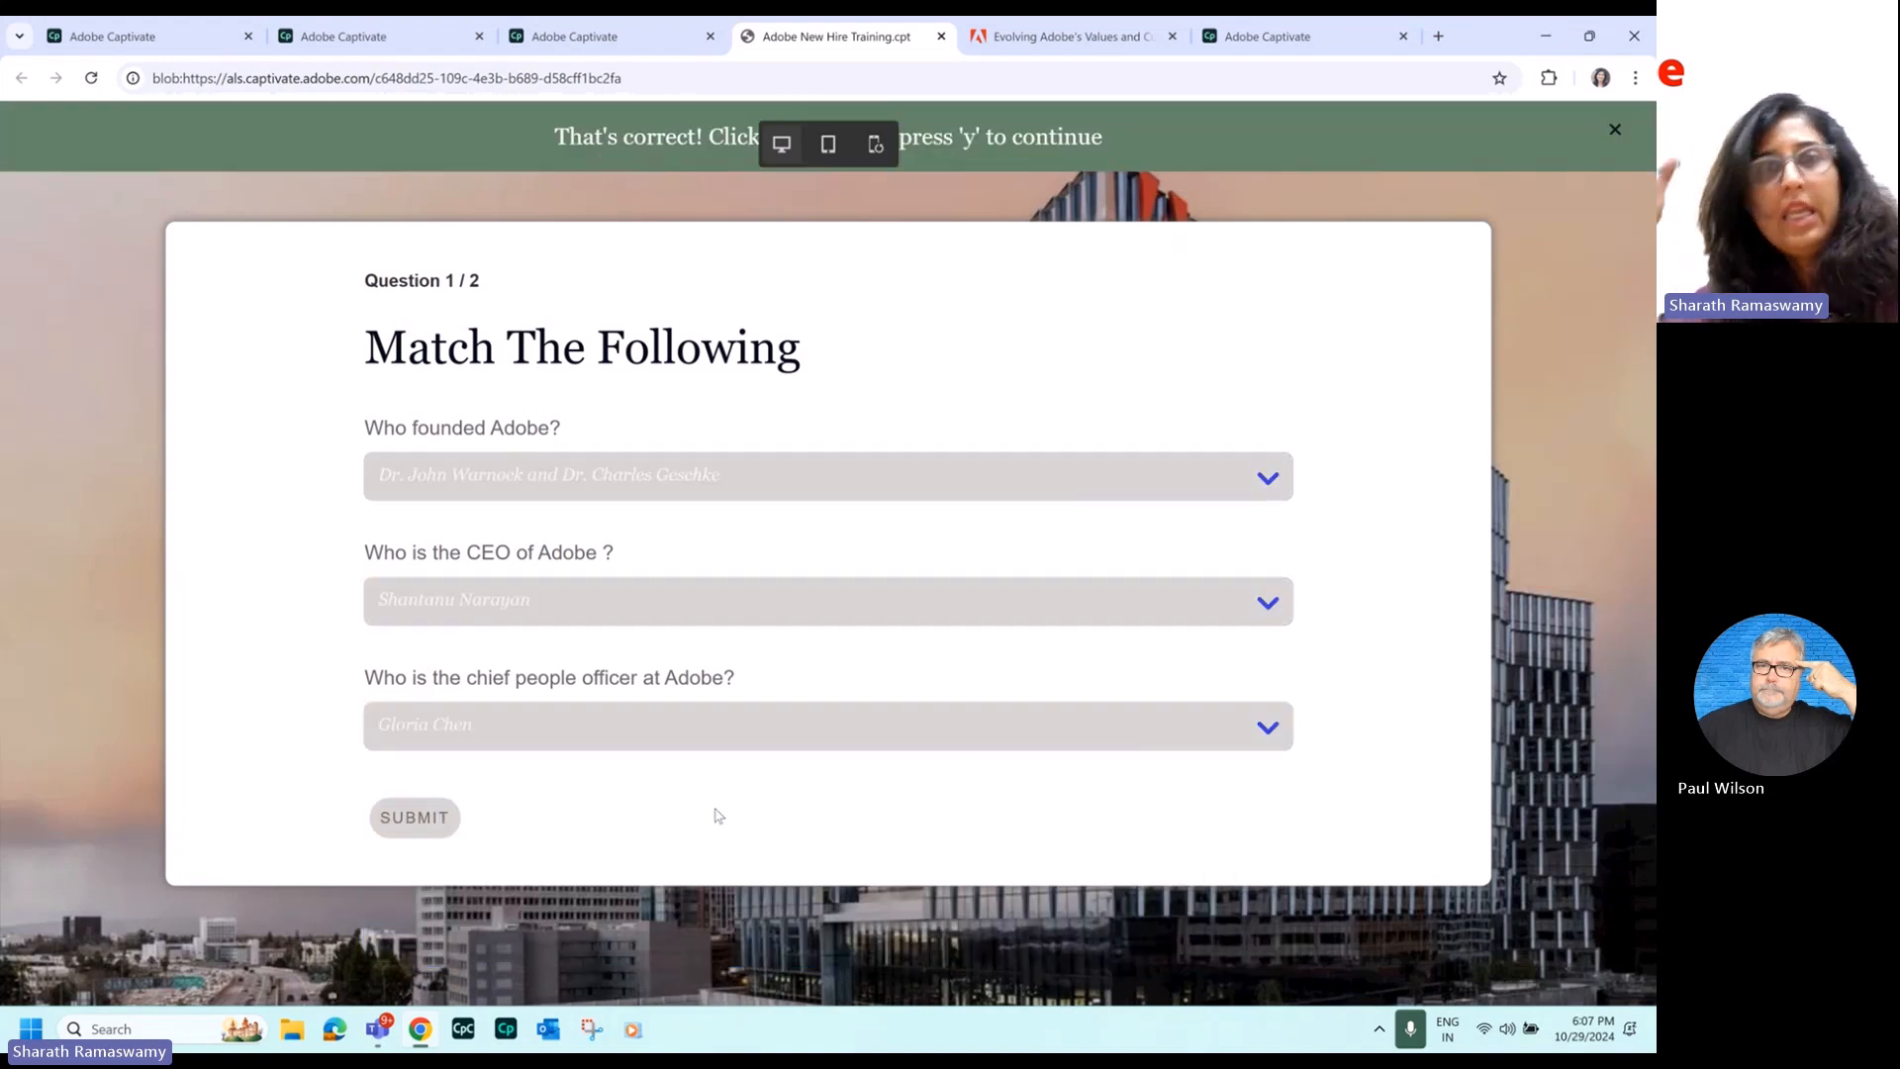
{"action": "mouse_move", "coordinate": [1423, 469]}
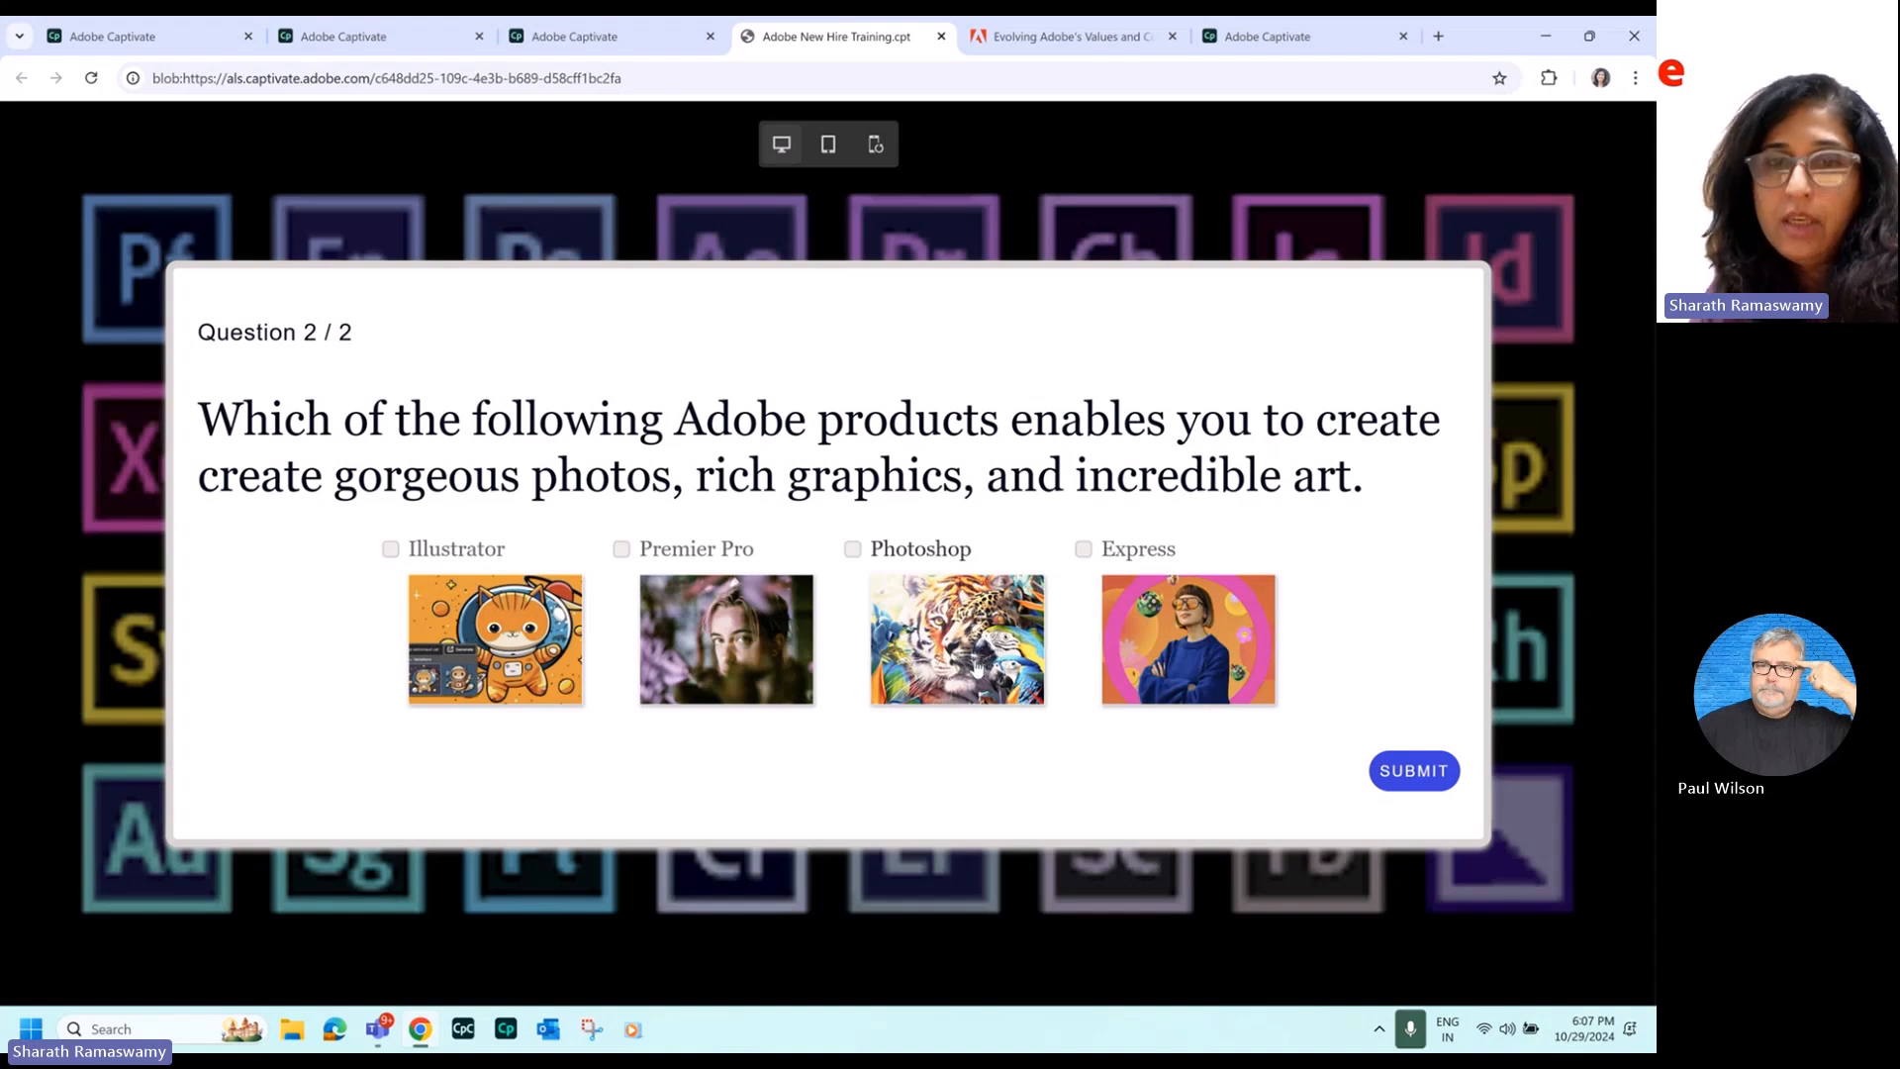
{"action": "left_click", "coordinate": [1413, 769]}
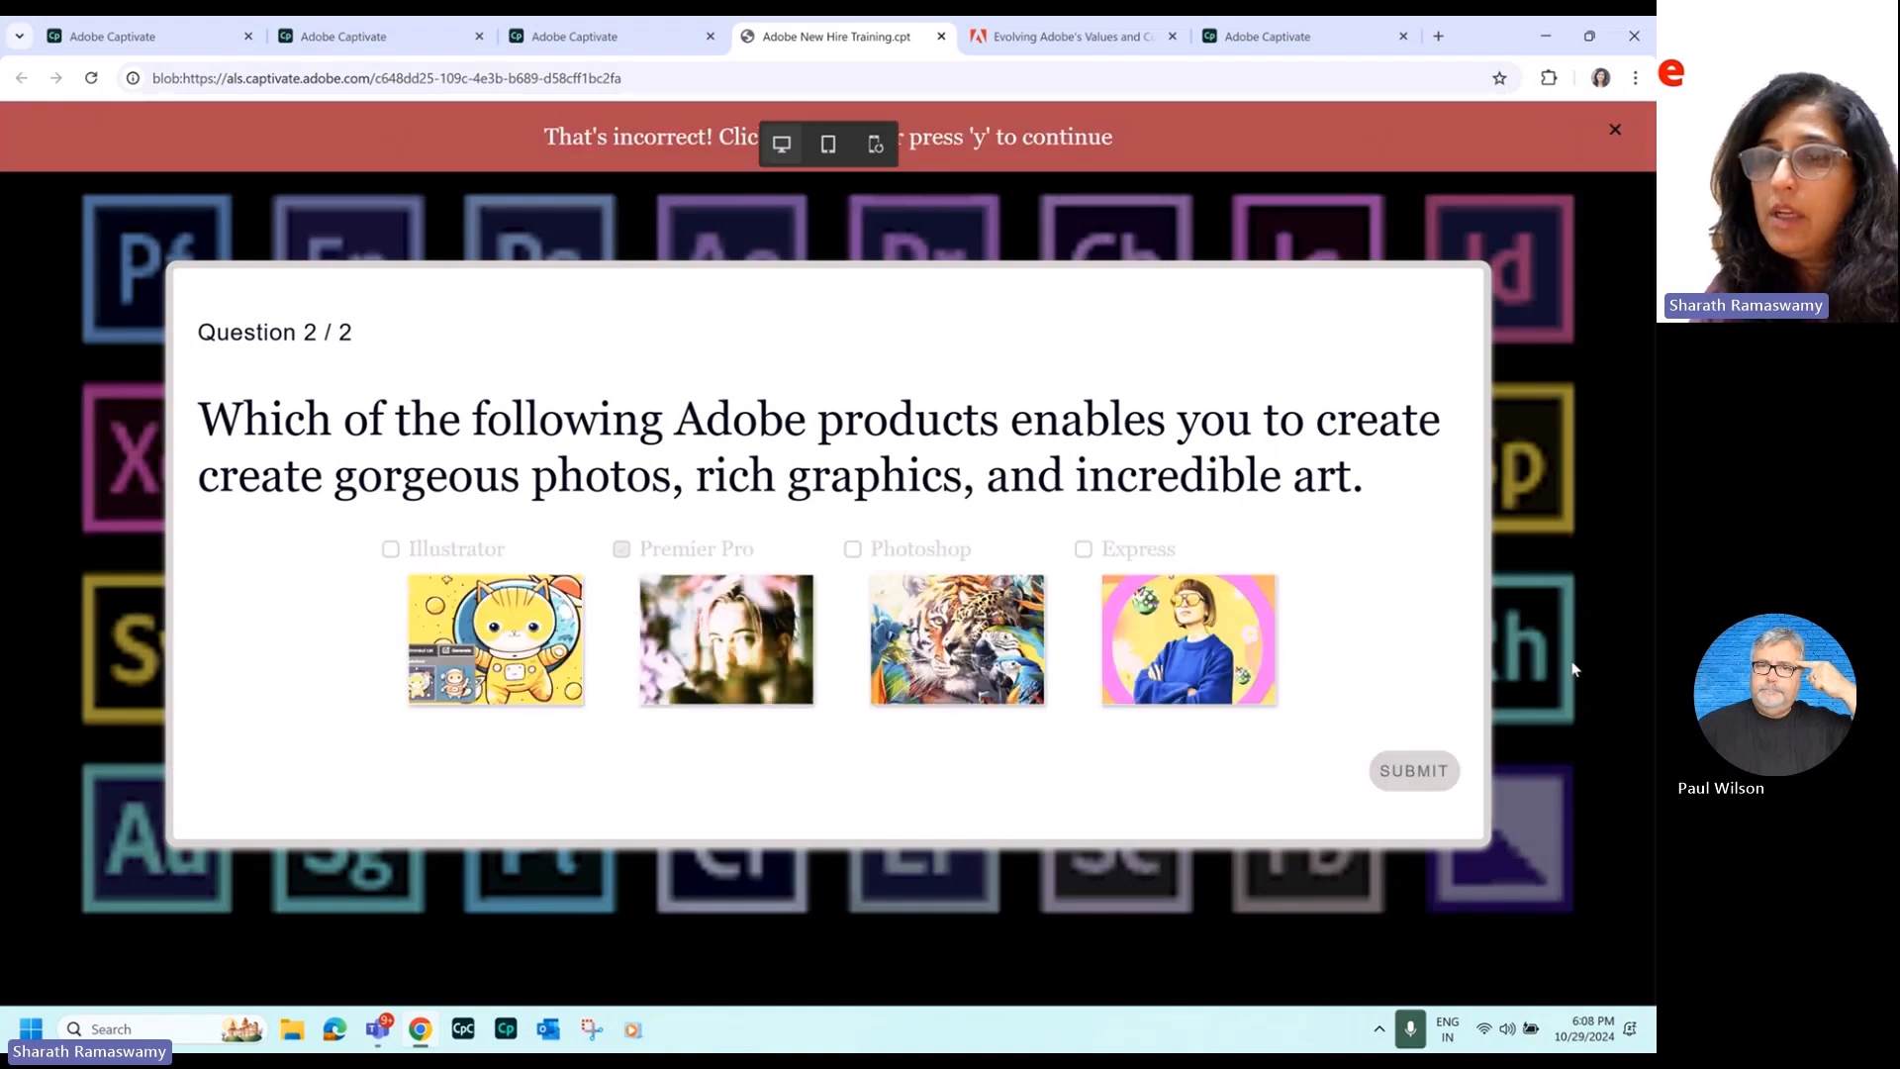
{"action": "key", "text": "y"}
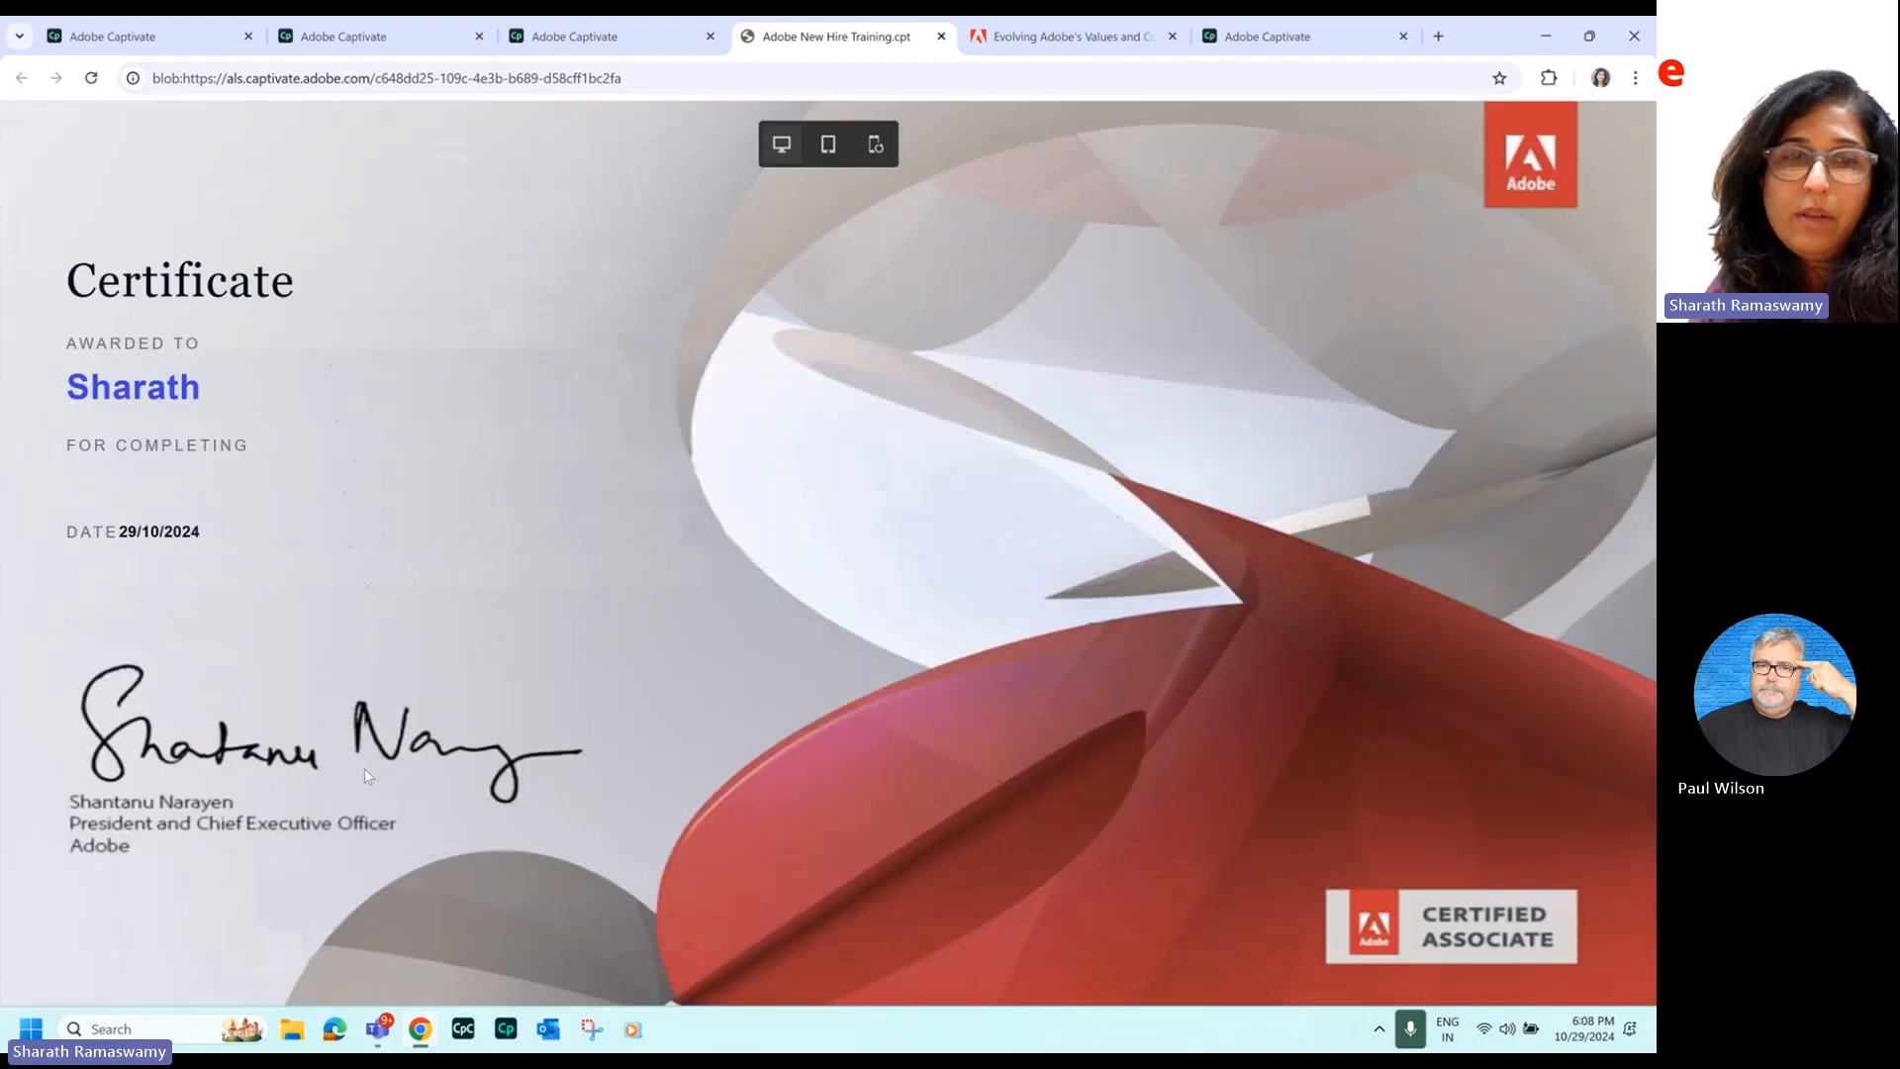
{"action": "mouse_move", "coordinate": [588, 508]}
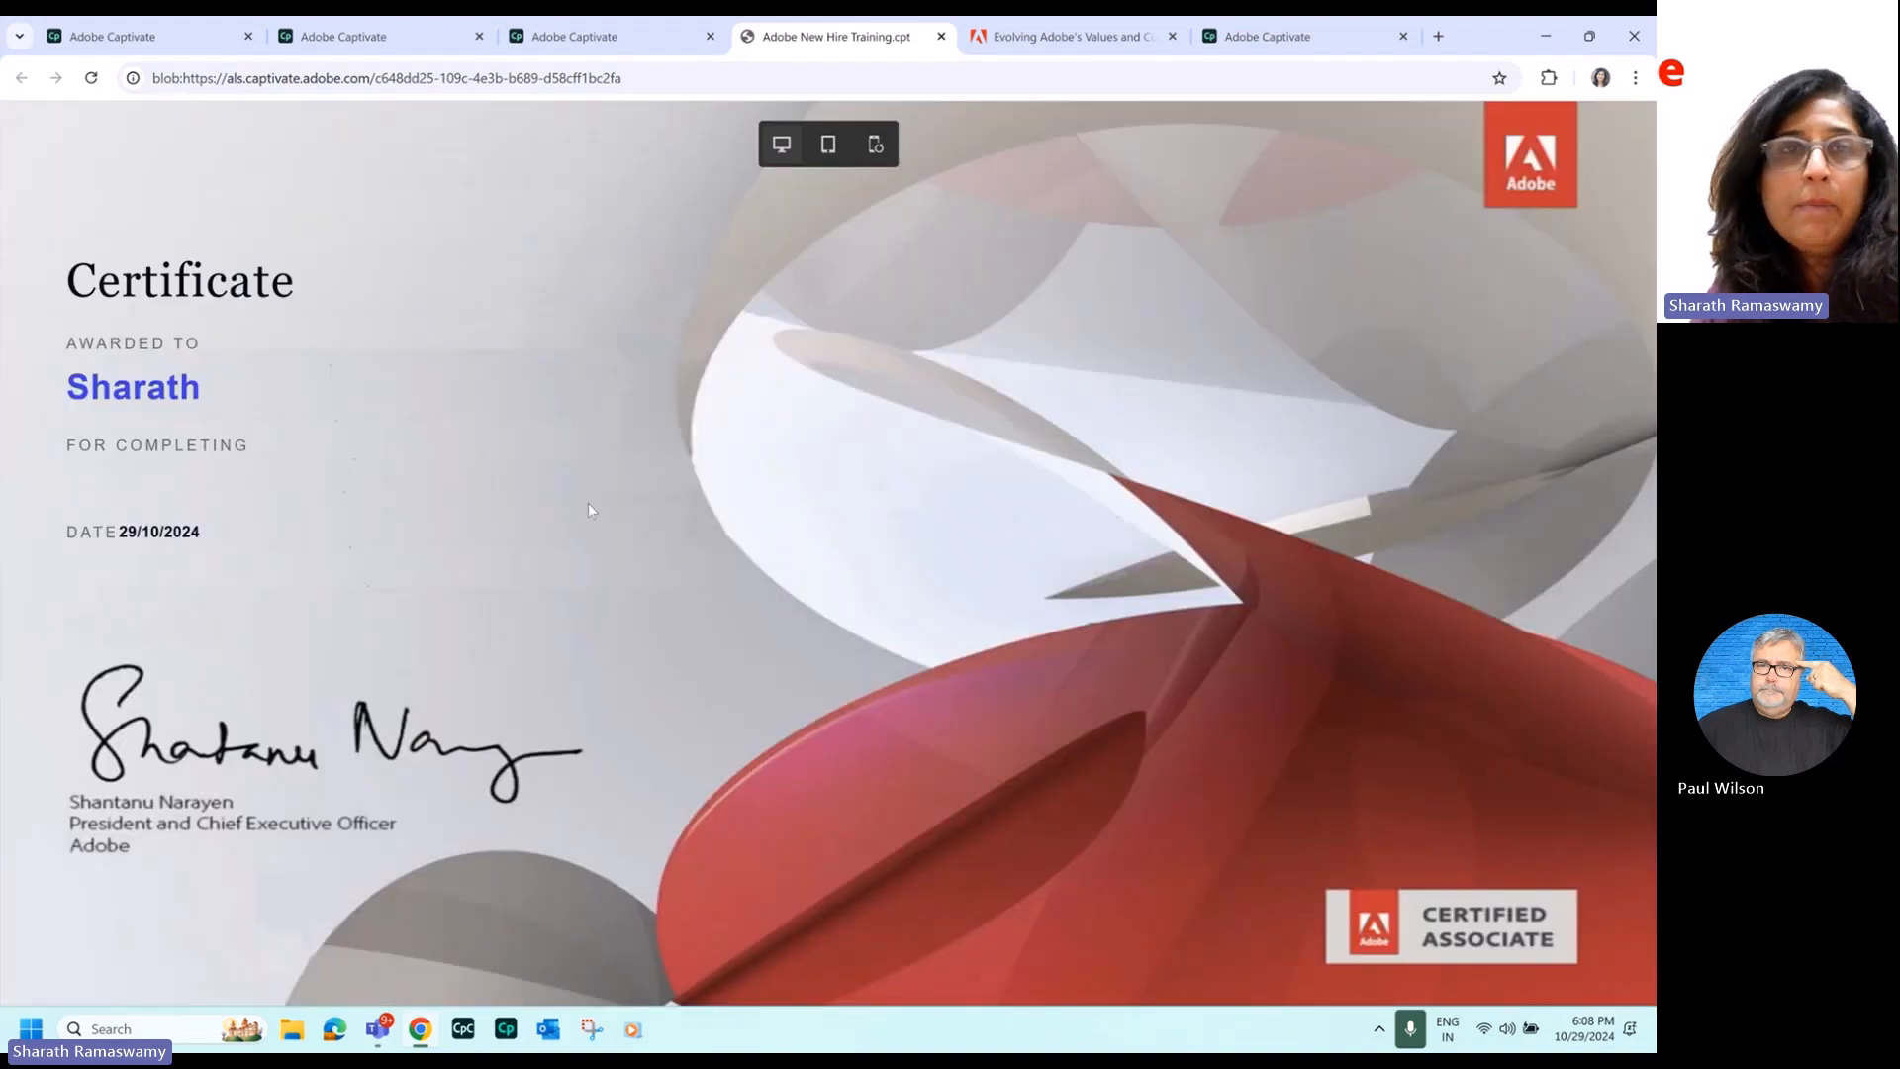
{"action": "left_click", "coordinate": [570, 36]}
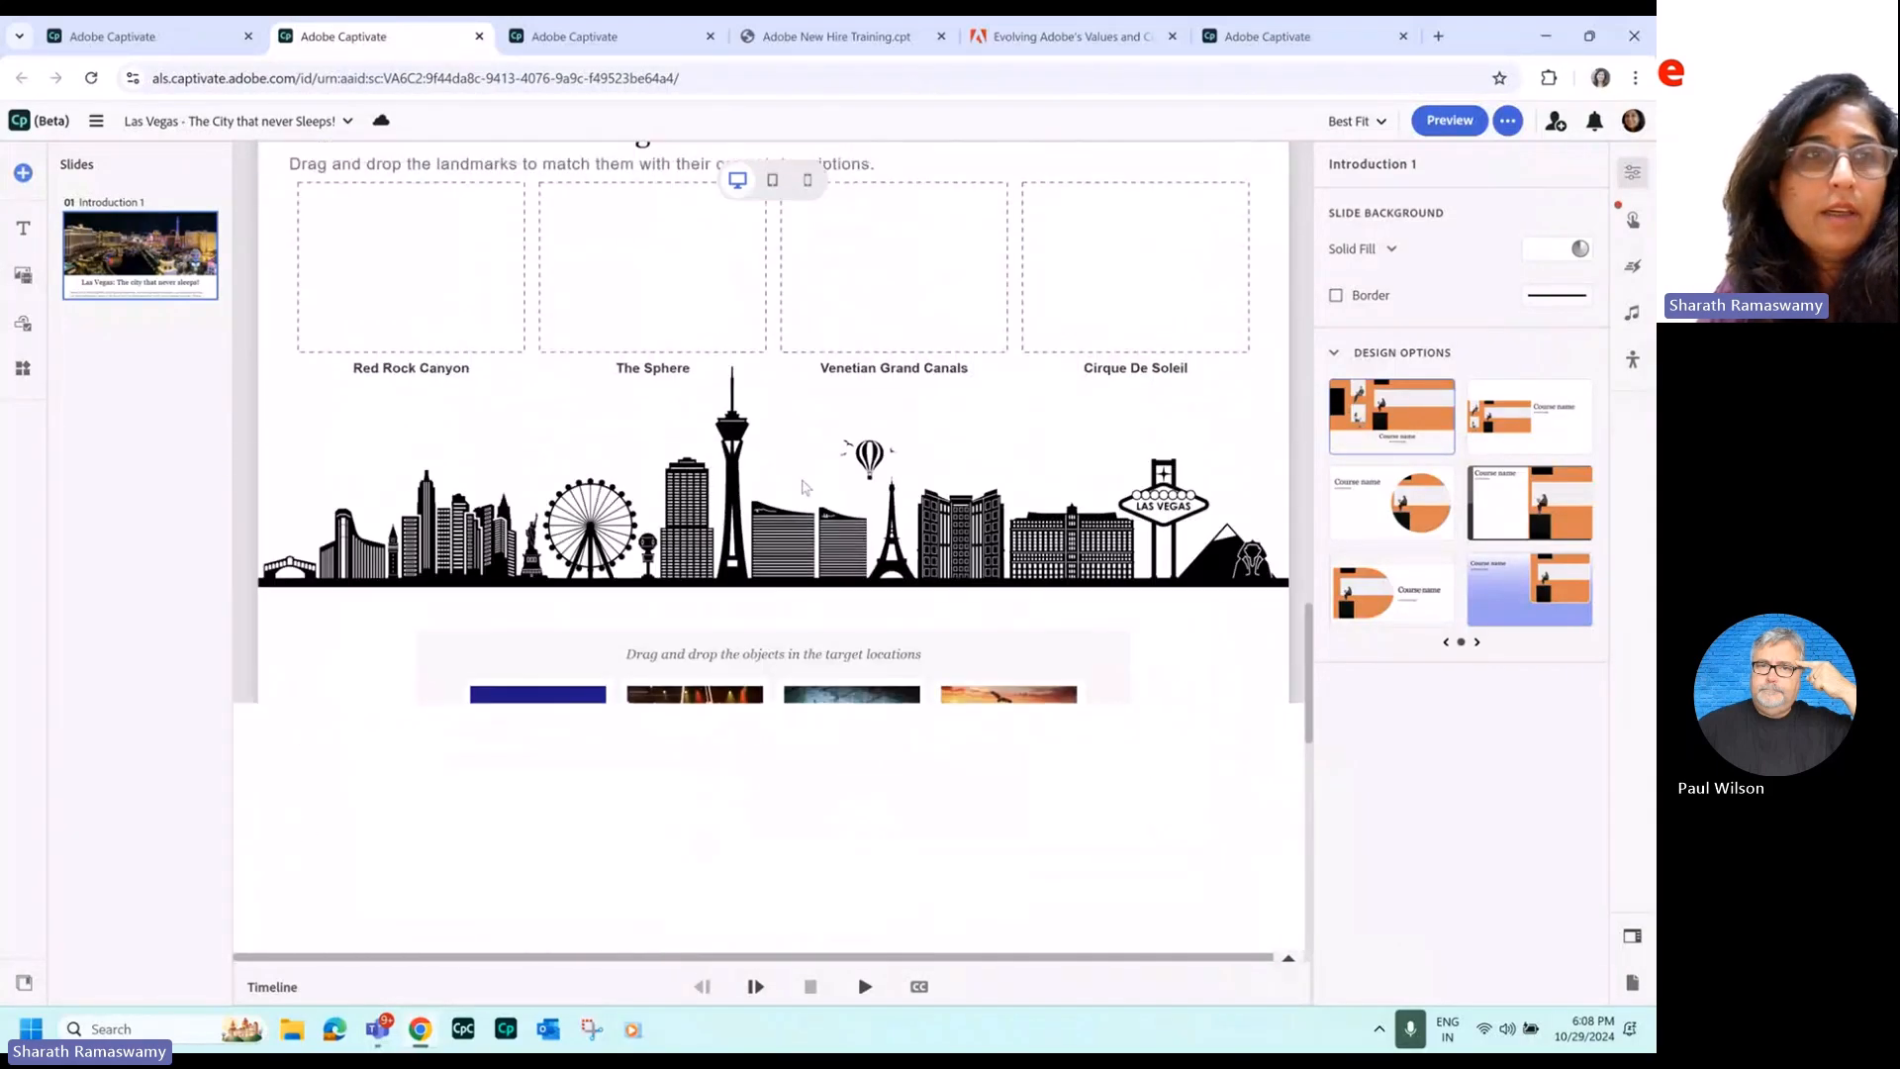
Scroll the Las Vegas project's slide up and back down in the editor.
{"action": "scroll", "scroll_direction": "up", "scroll_amount": 3}
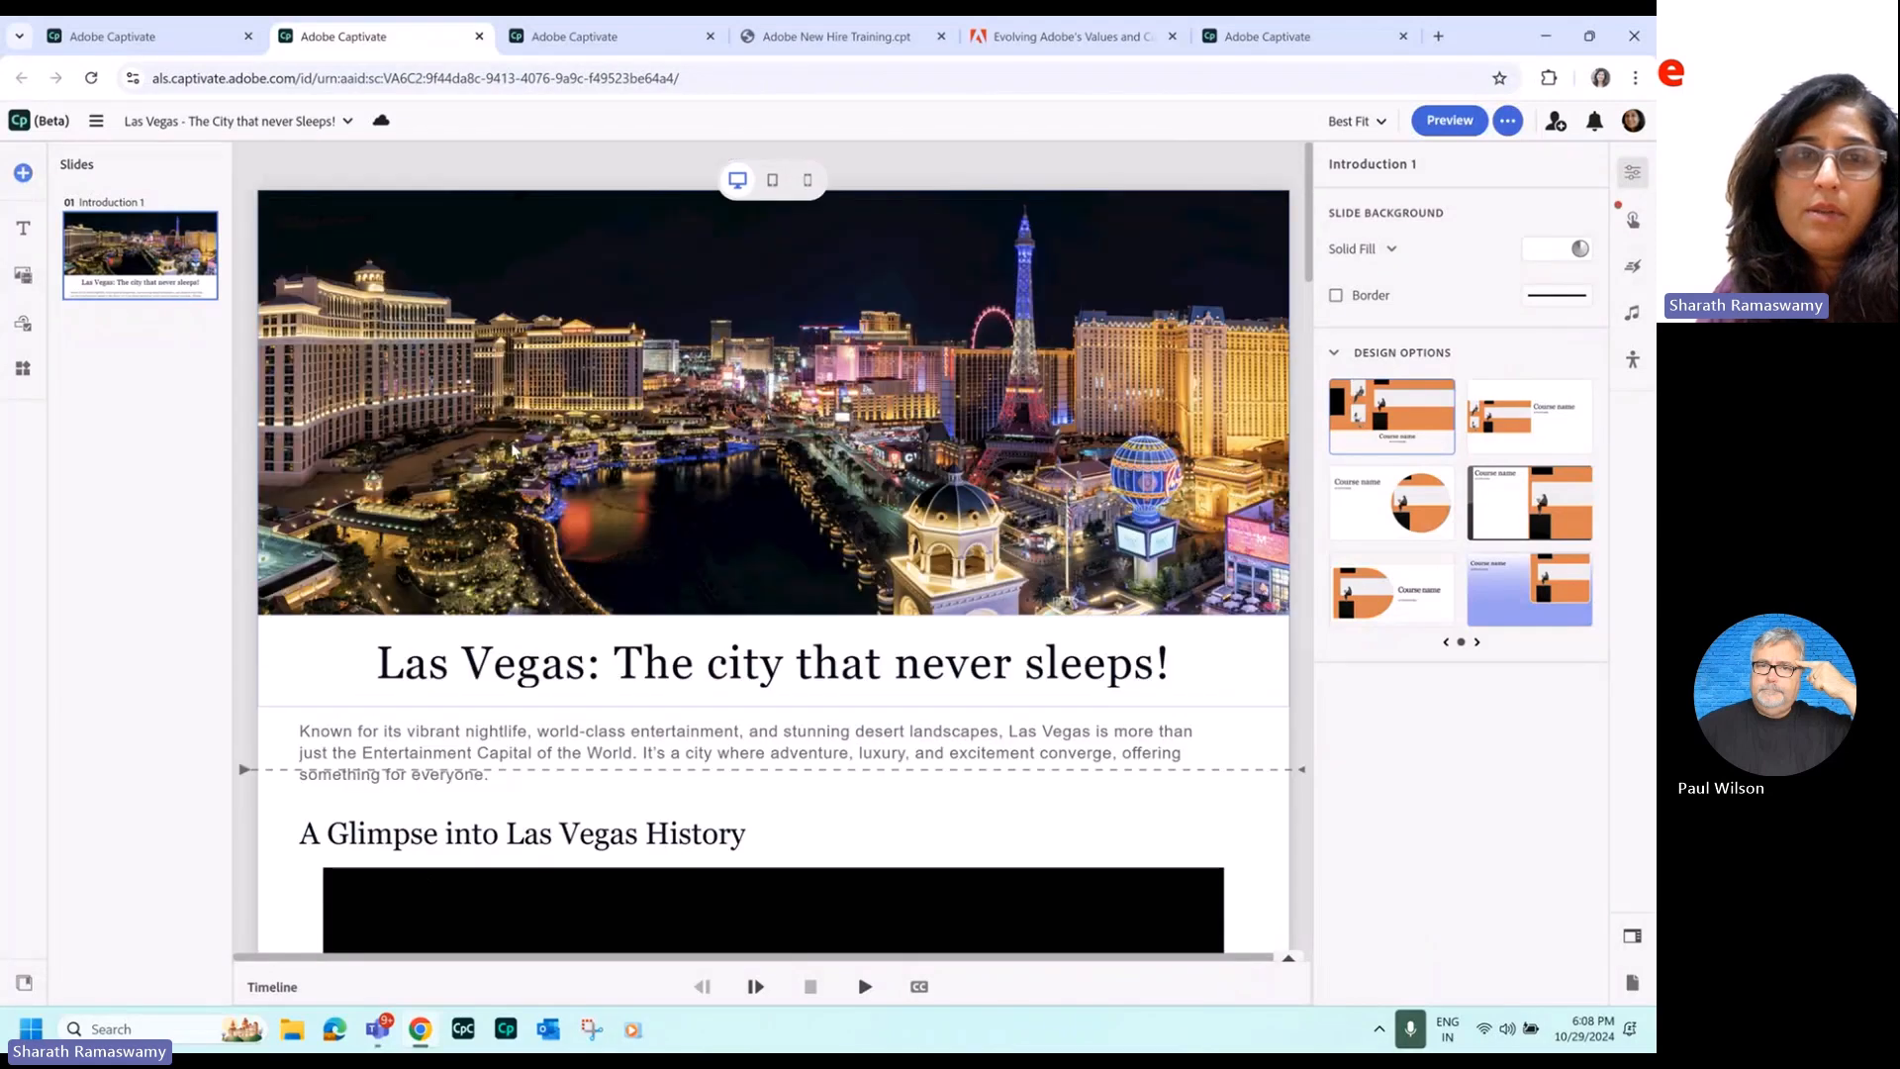
{"action": "scroll", "scroll_direction": "down", "scroll_amount": 3}
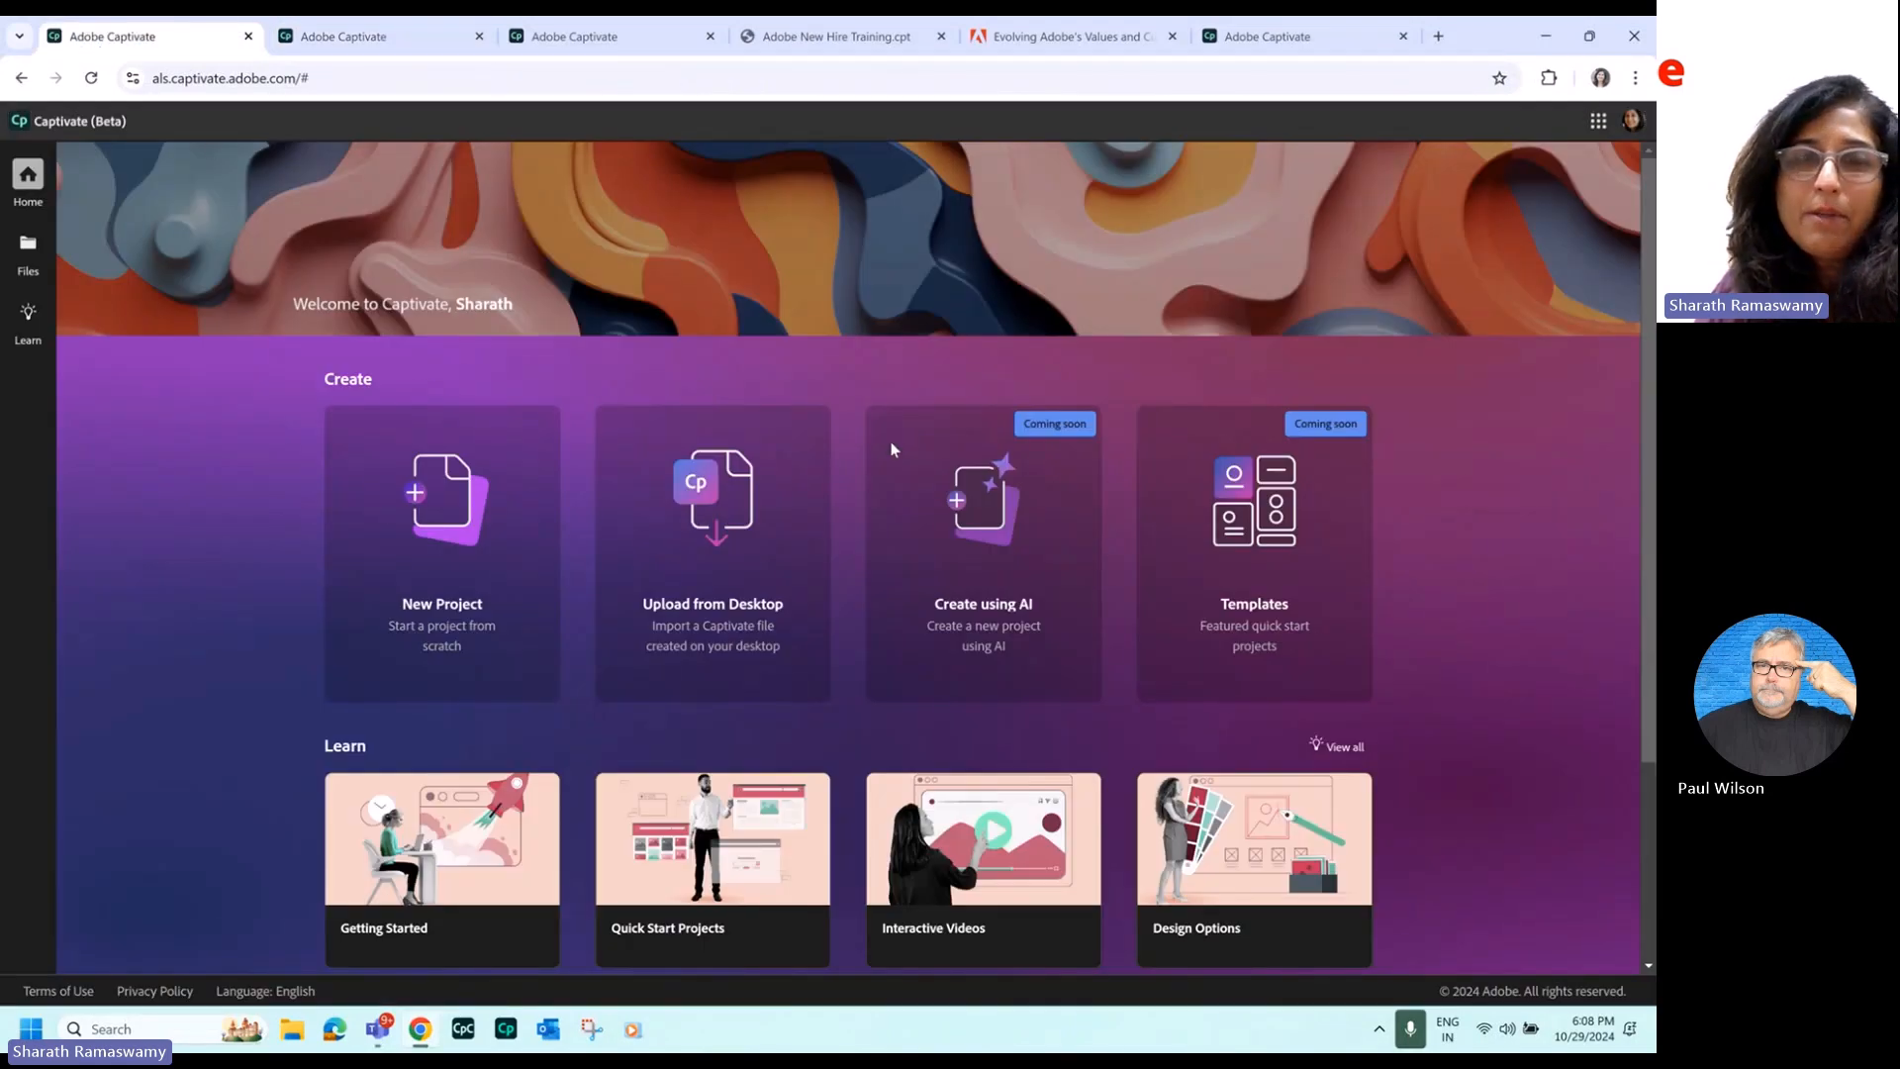
{"action": "mouse_move", "coordinate": [1193, 495]}
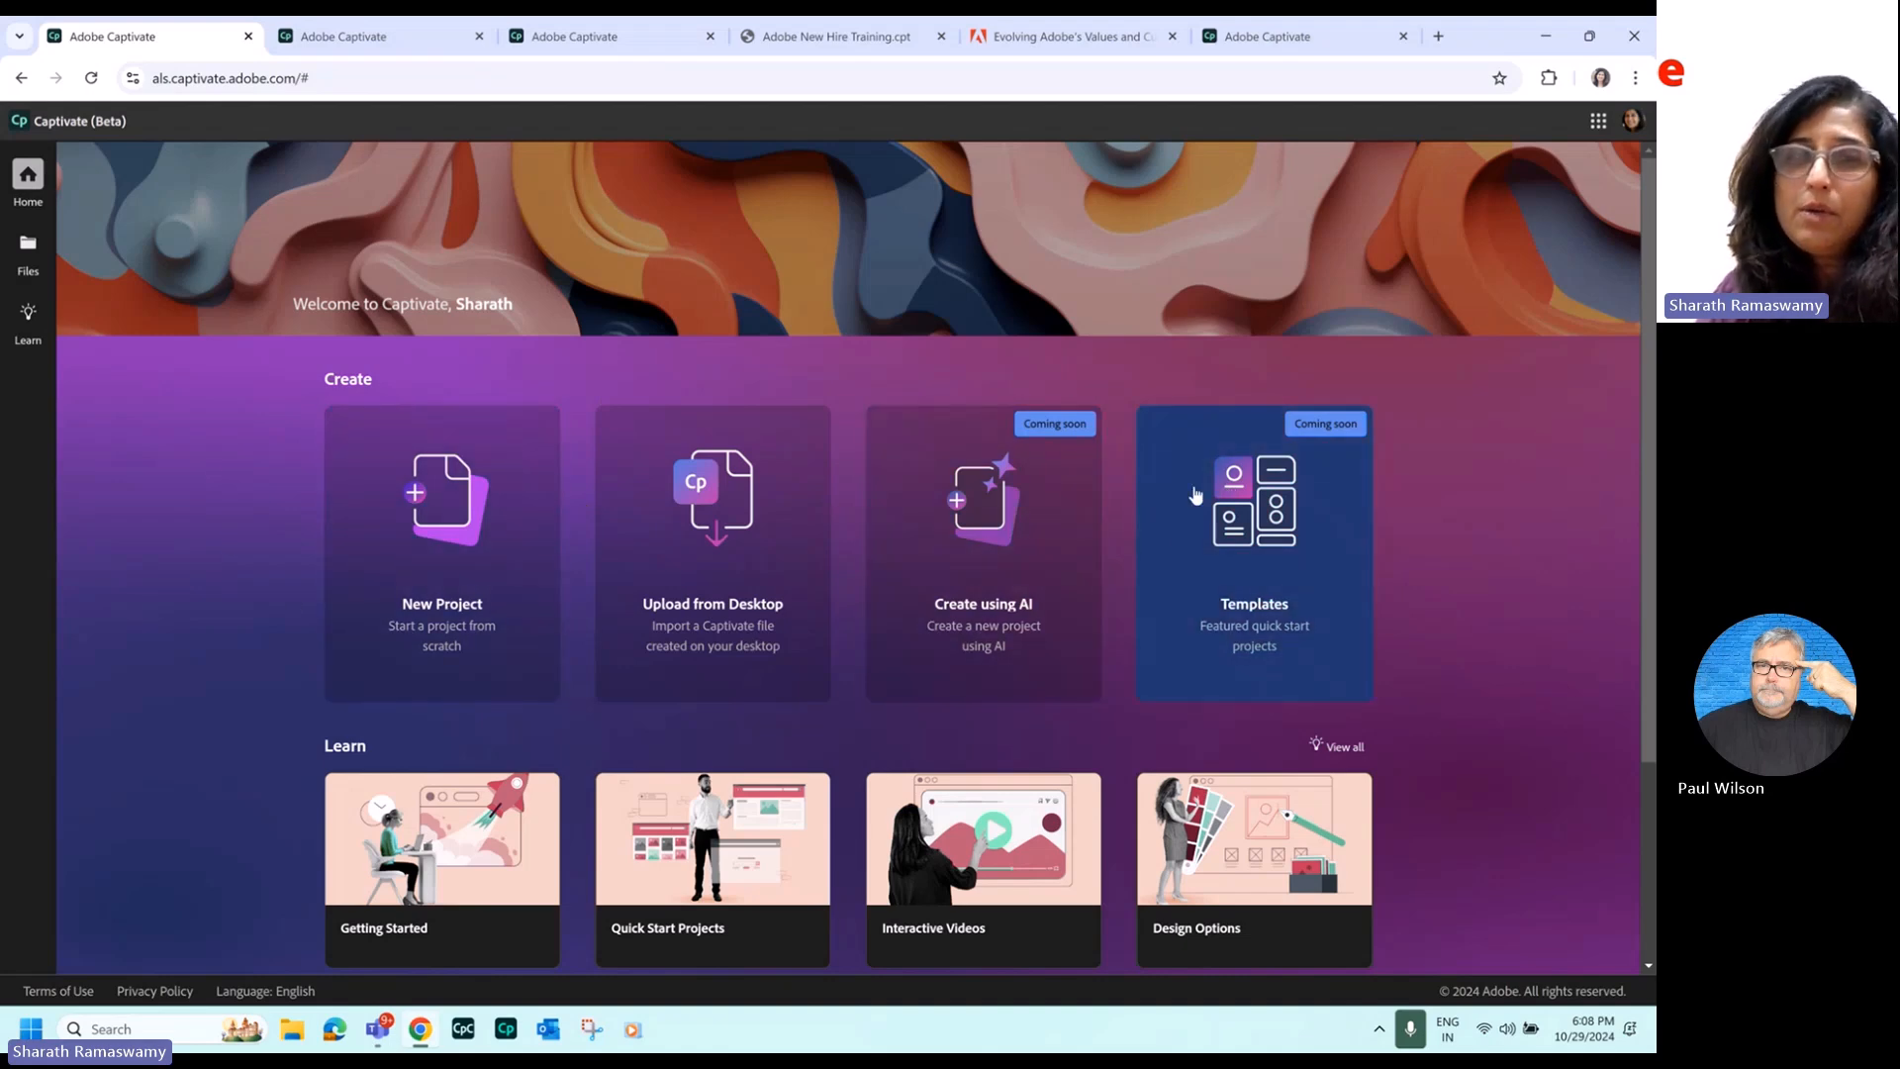
Scroll the home page down to the Recent cloud files list and back up.
{"action": "scroll", "scroll_direction": "down", "scroll_amount": 3}
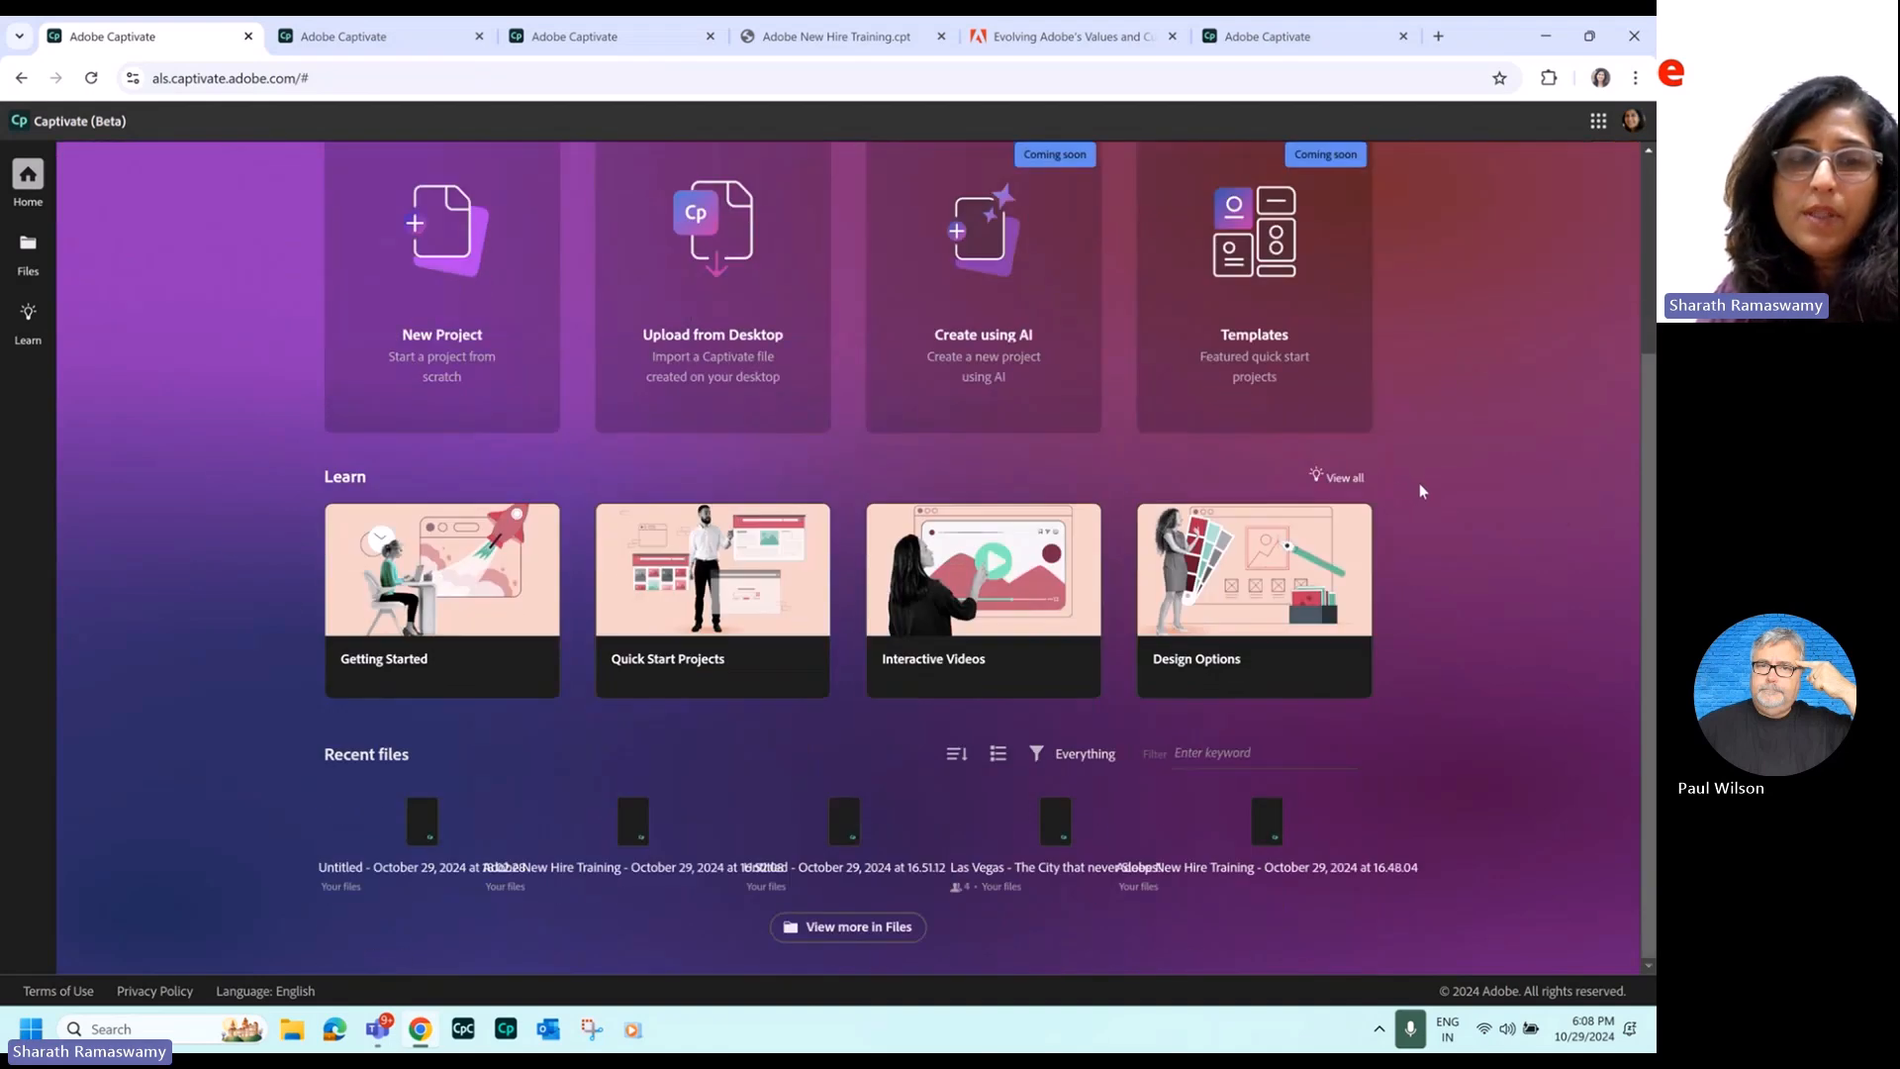
{"action": "mouse_move", "coordinate": [344, 792]}
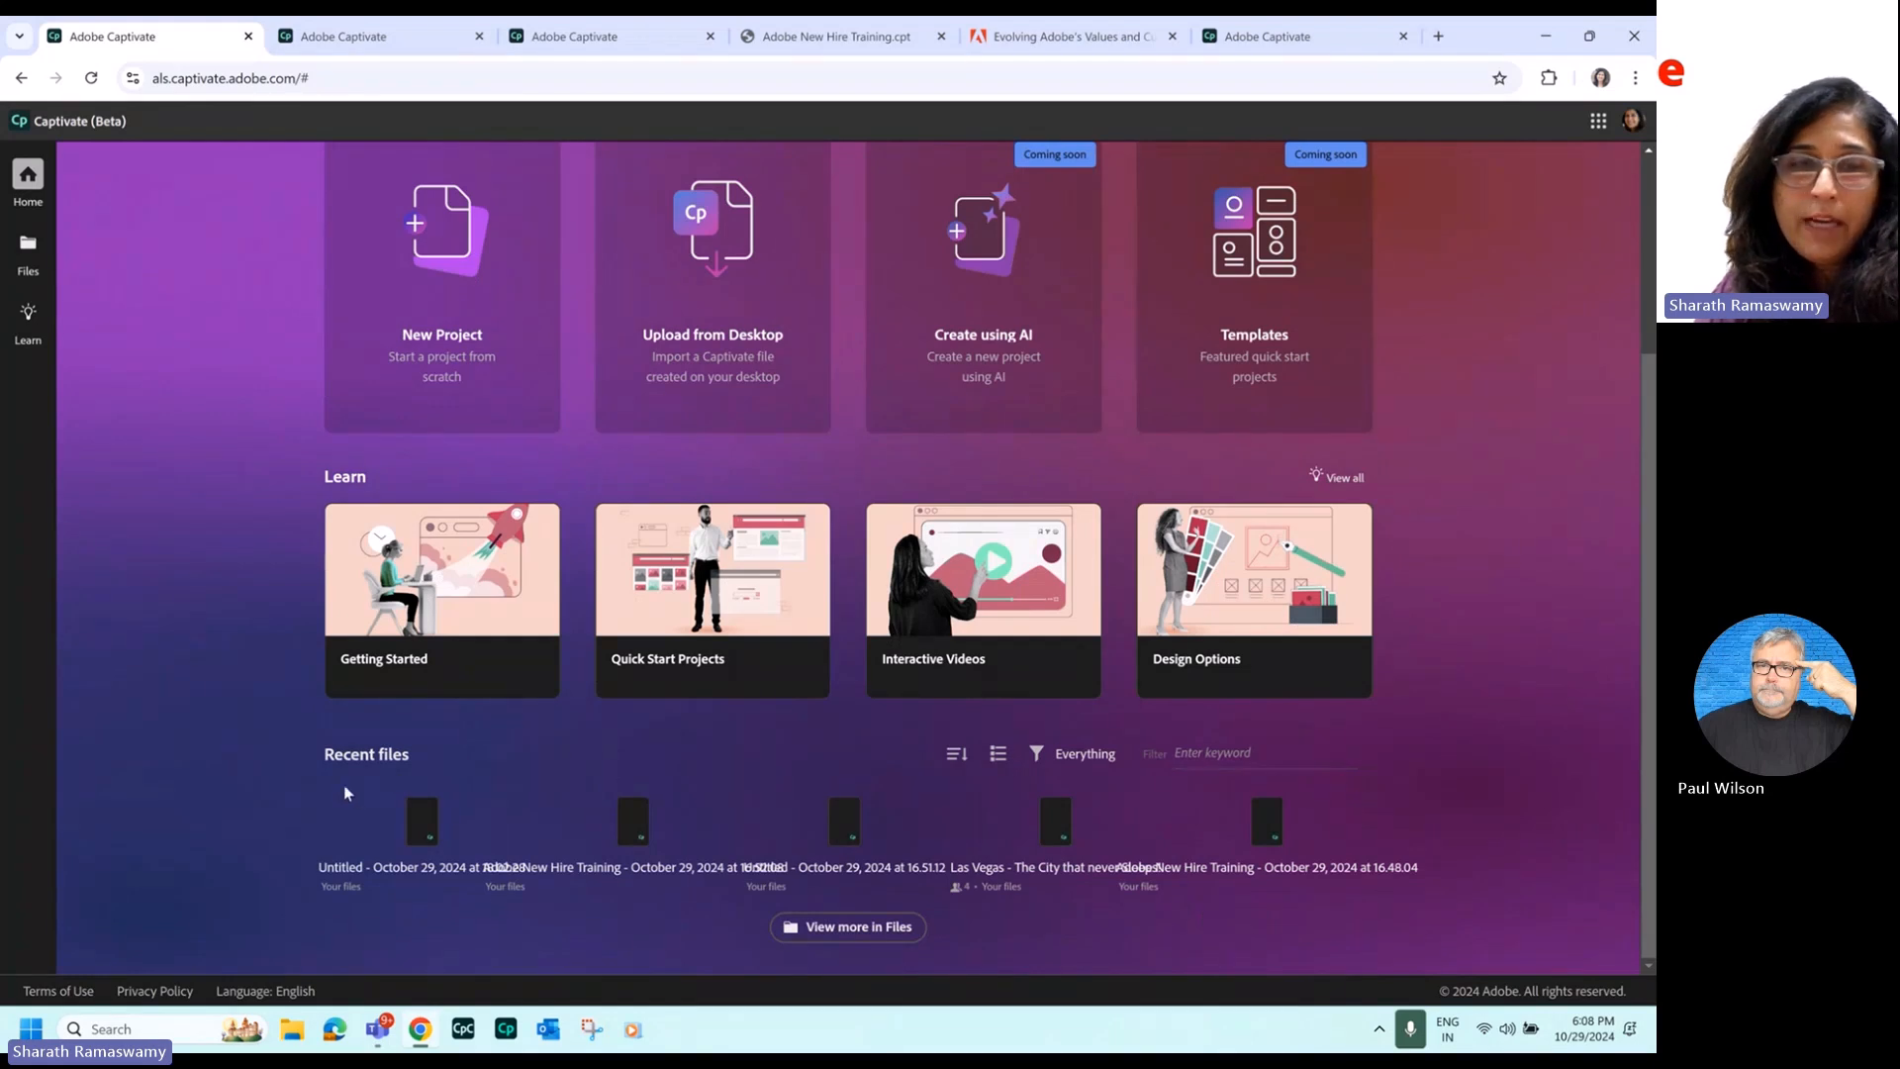
{"action": "mouse_move", "coordinate": [106, 811]}
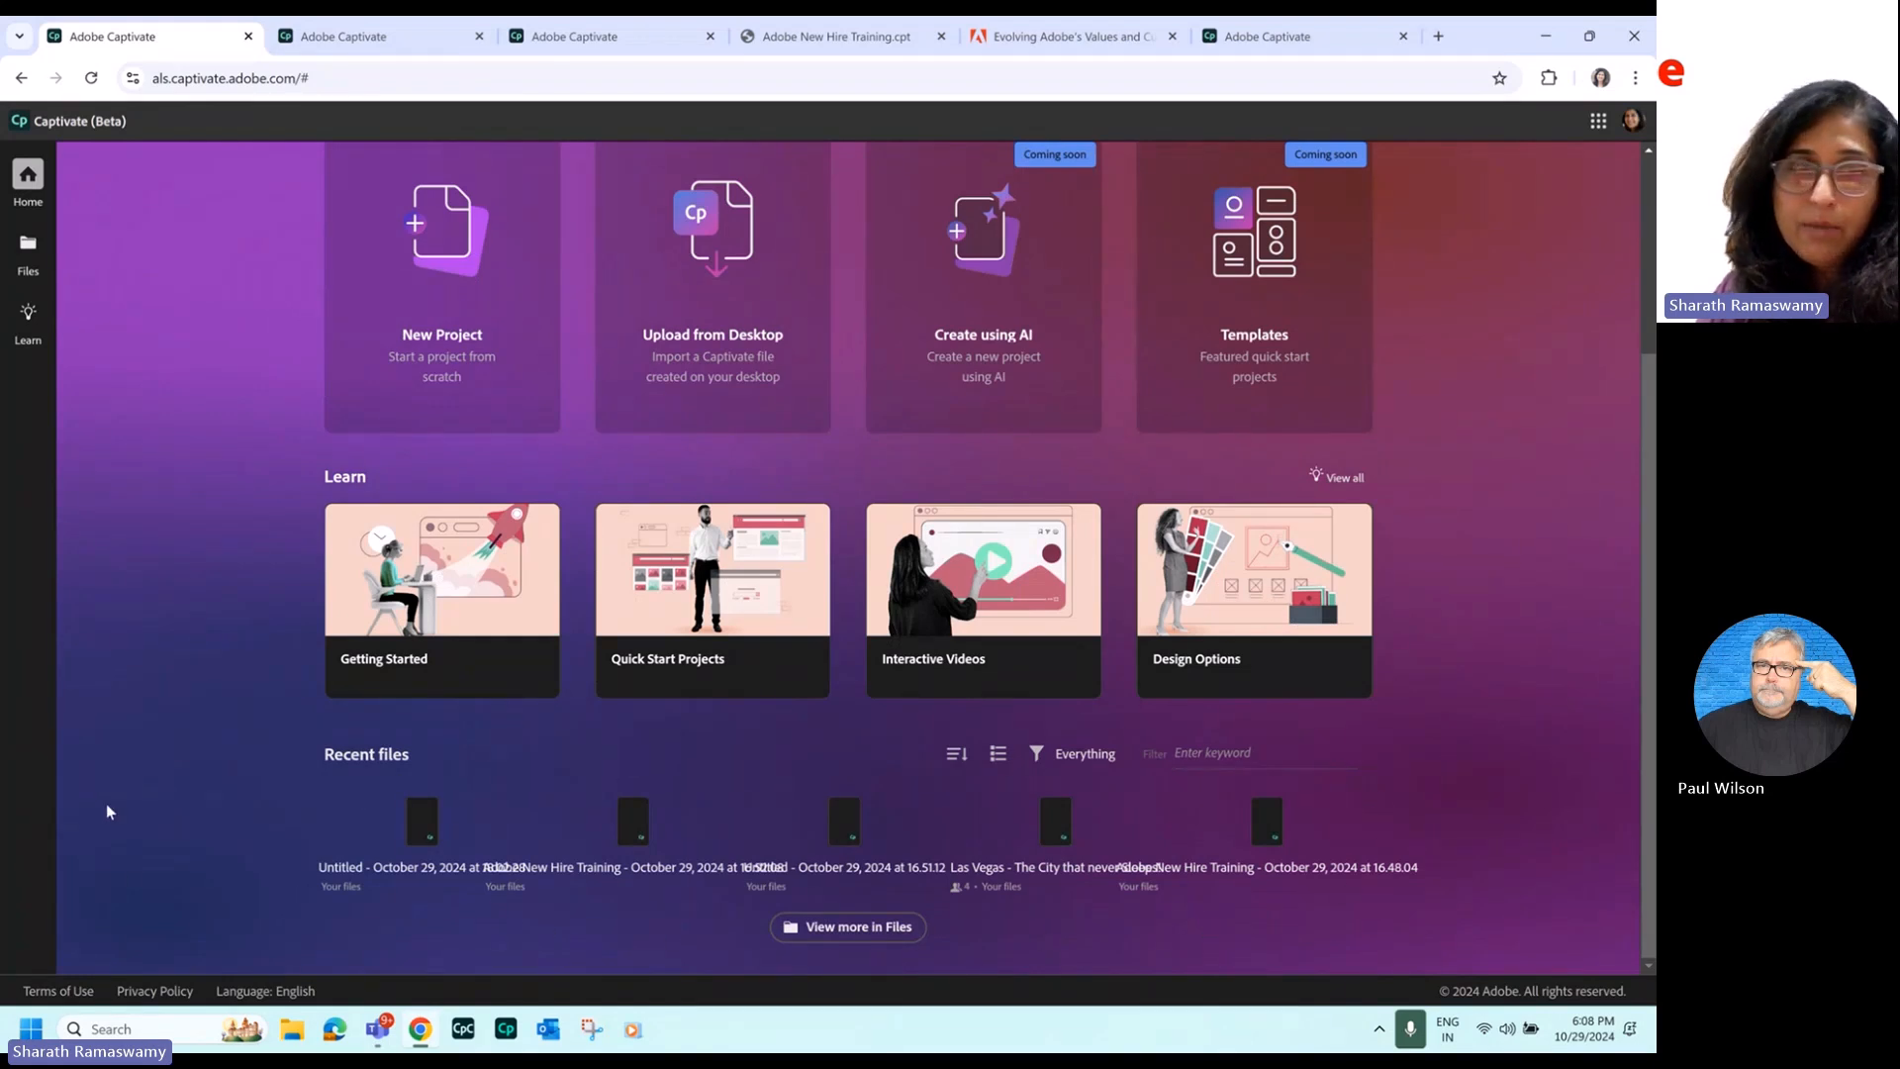
{"action": "mouse_move", "coordinate": [1332, 821]}
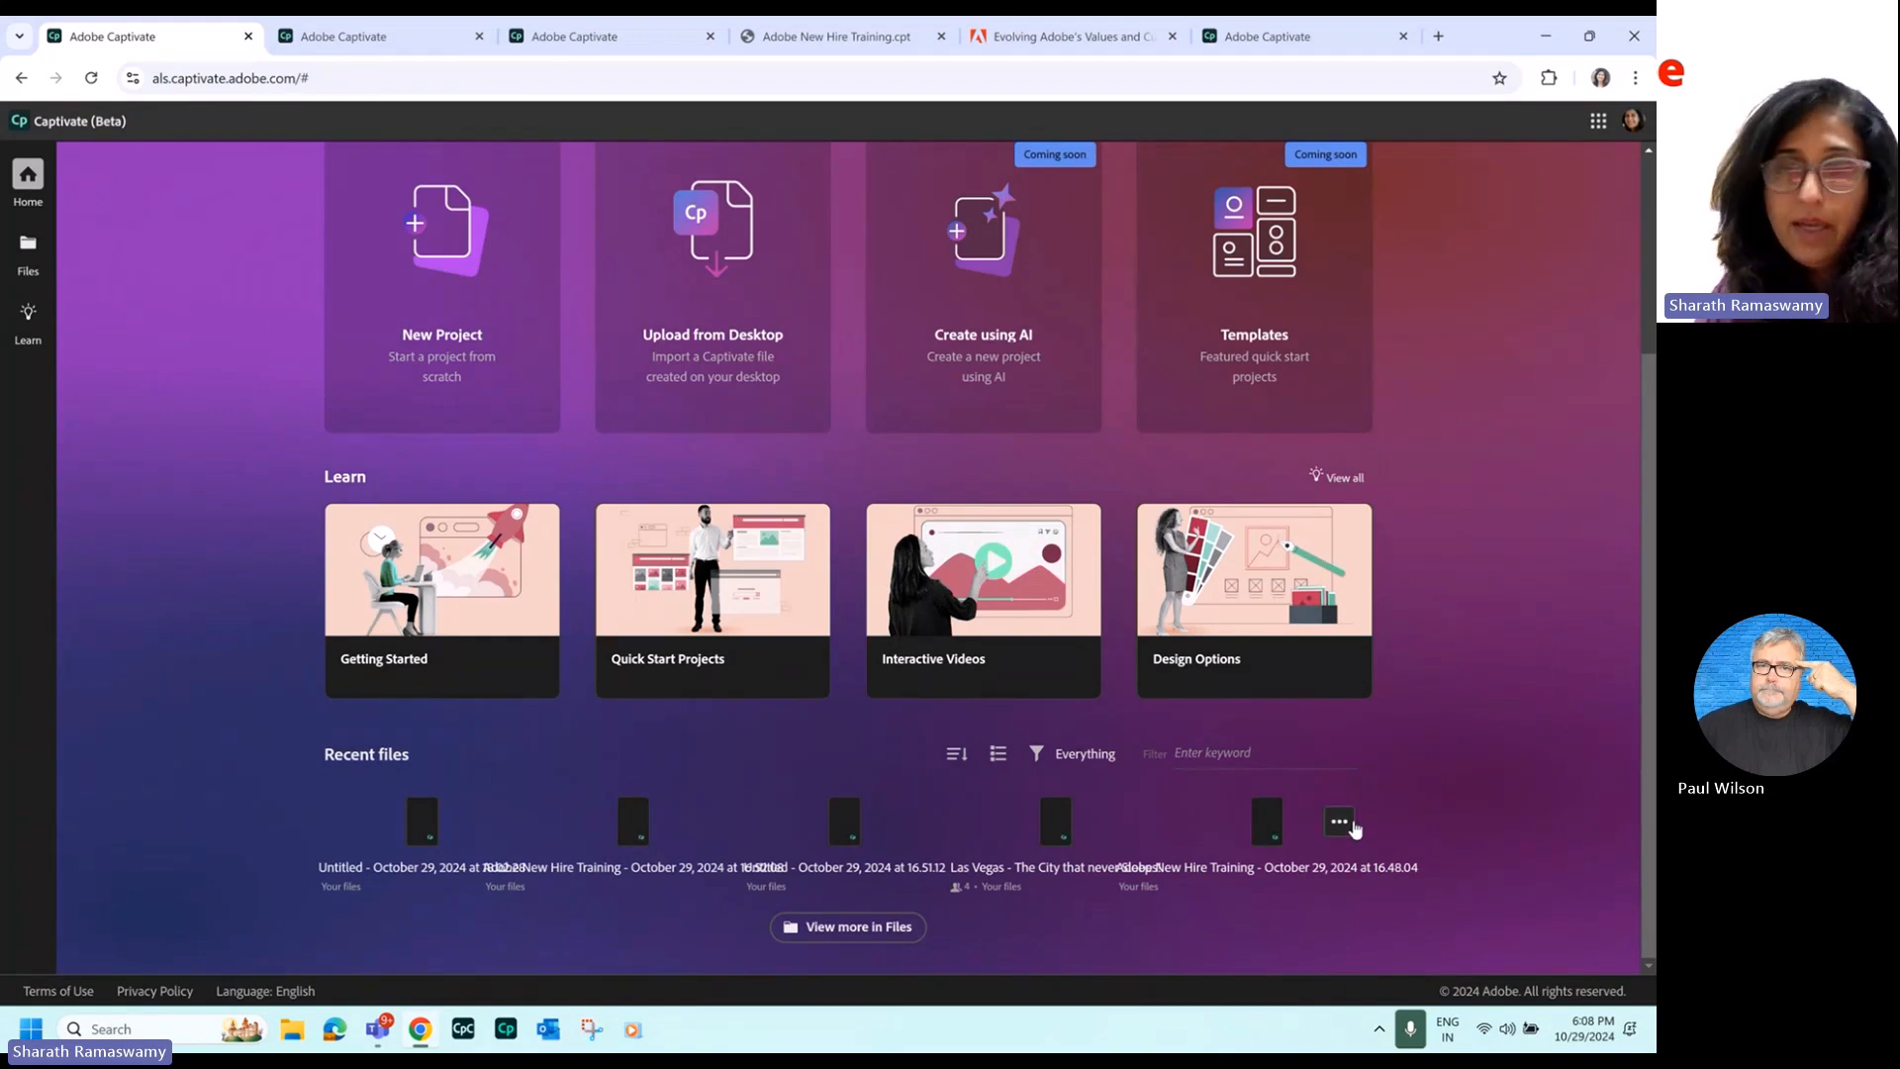
{"action": "scroll", "scroll_direction": "up", "scroll_amount": 3}
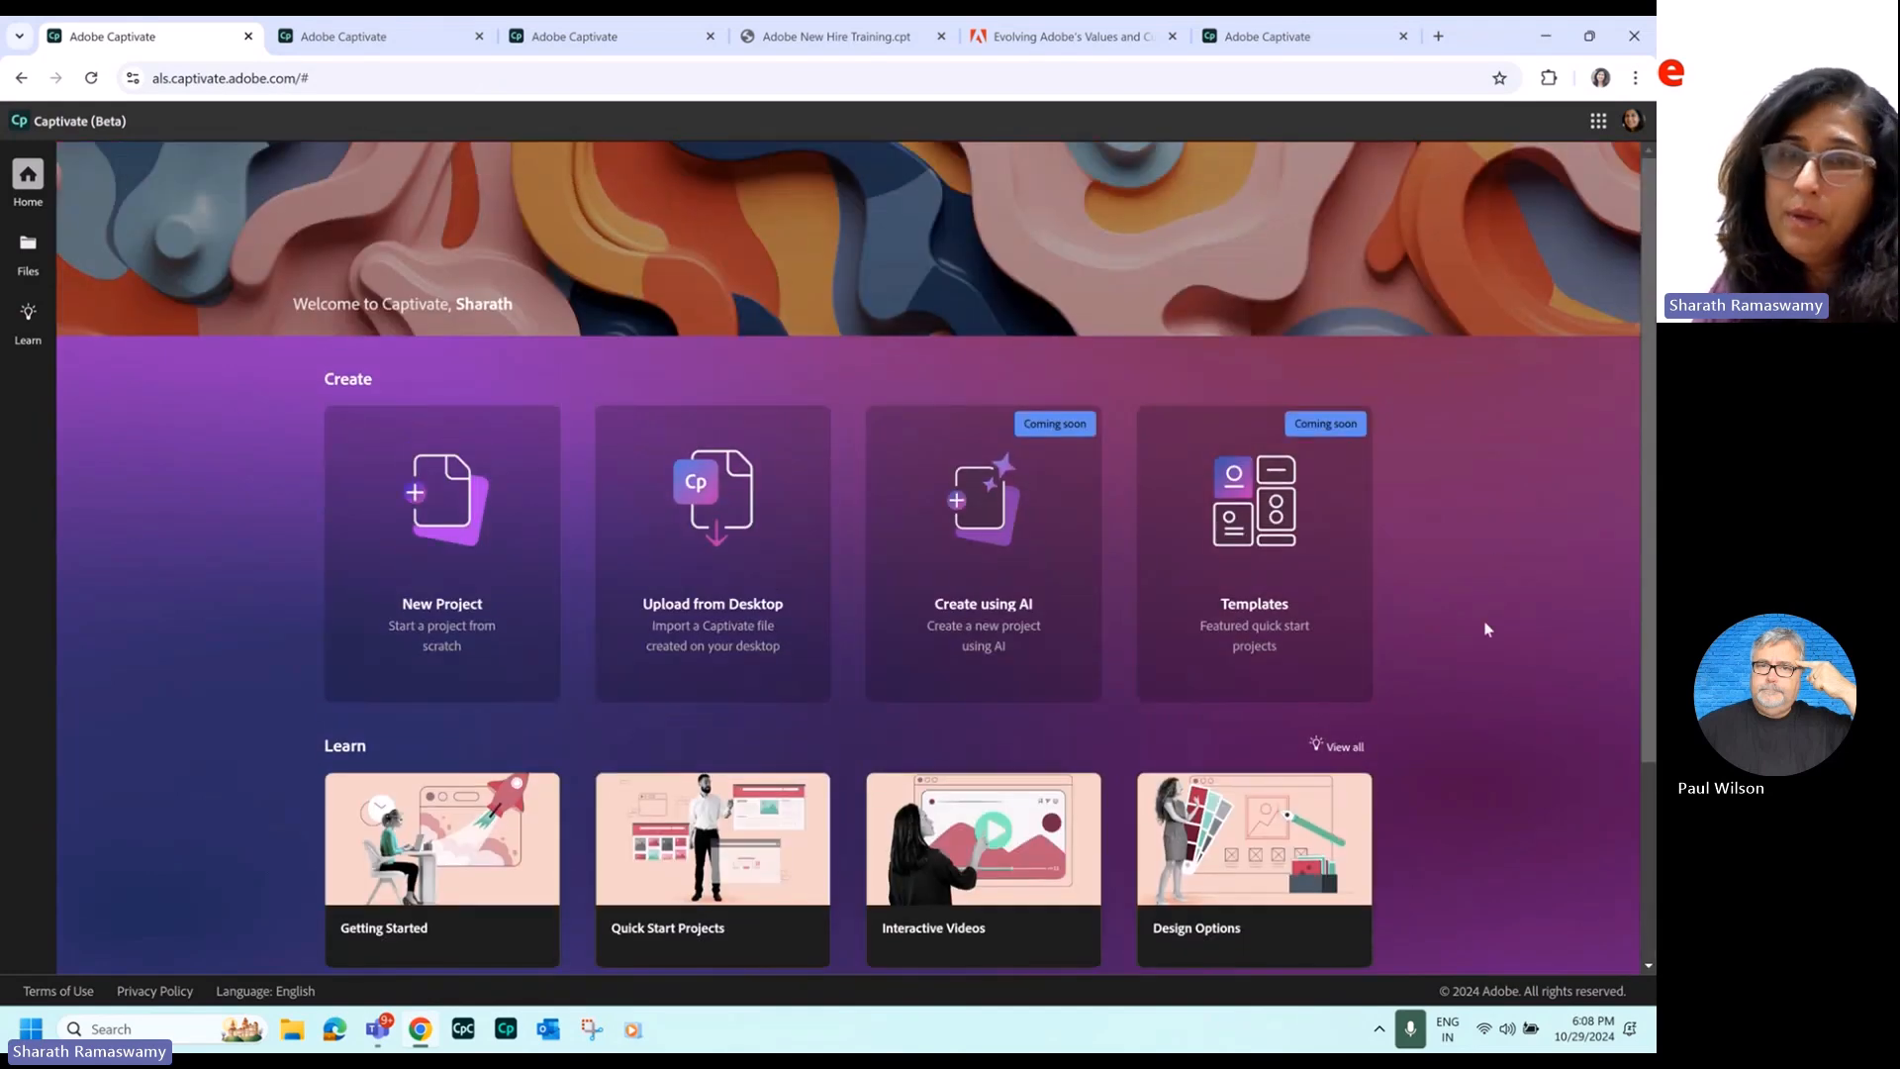
{"action": "mouse_move", "coordinate": [1489, 620]}
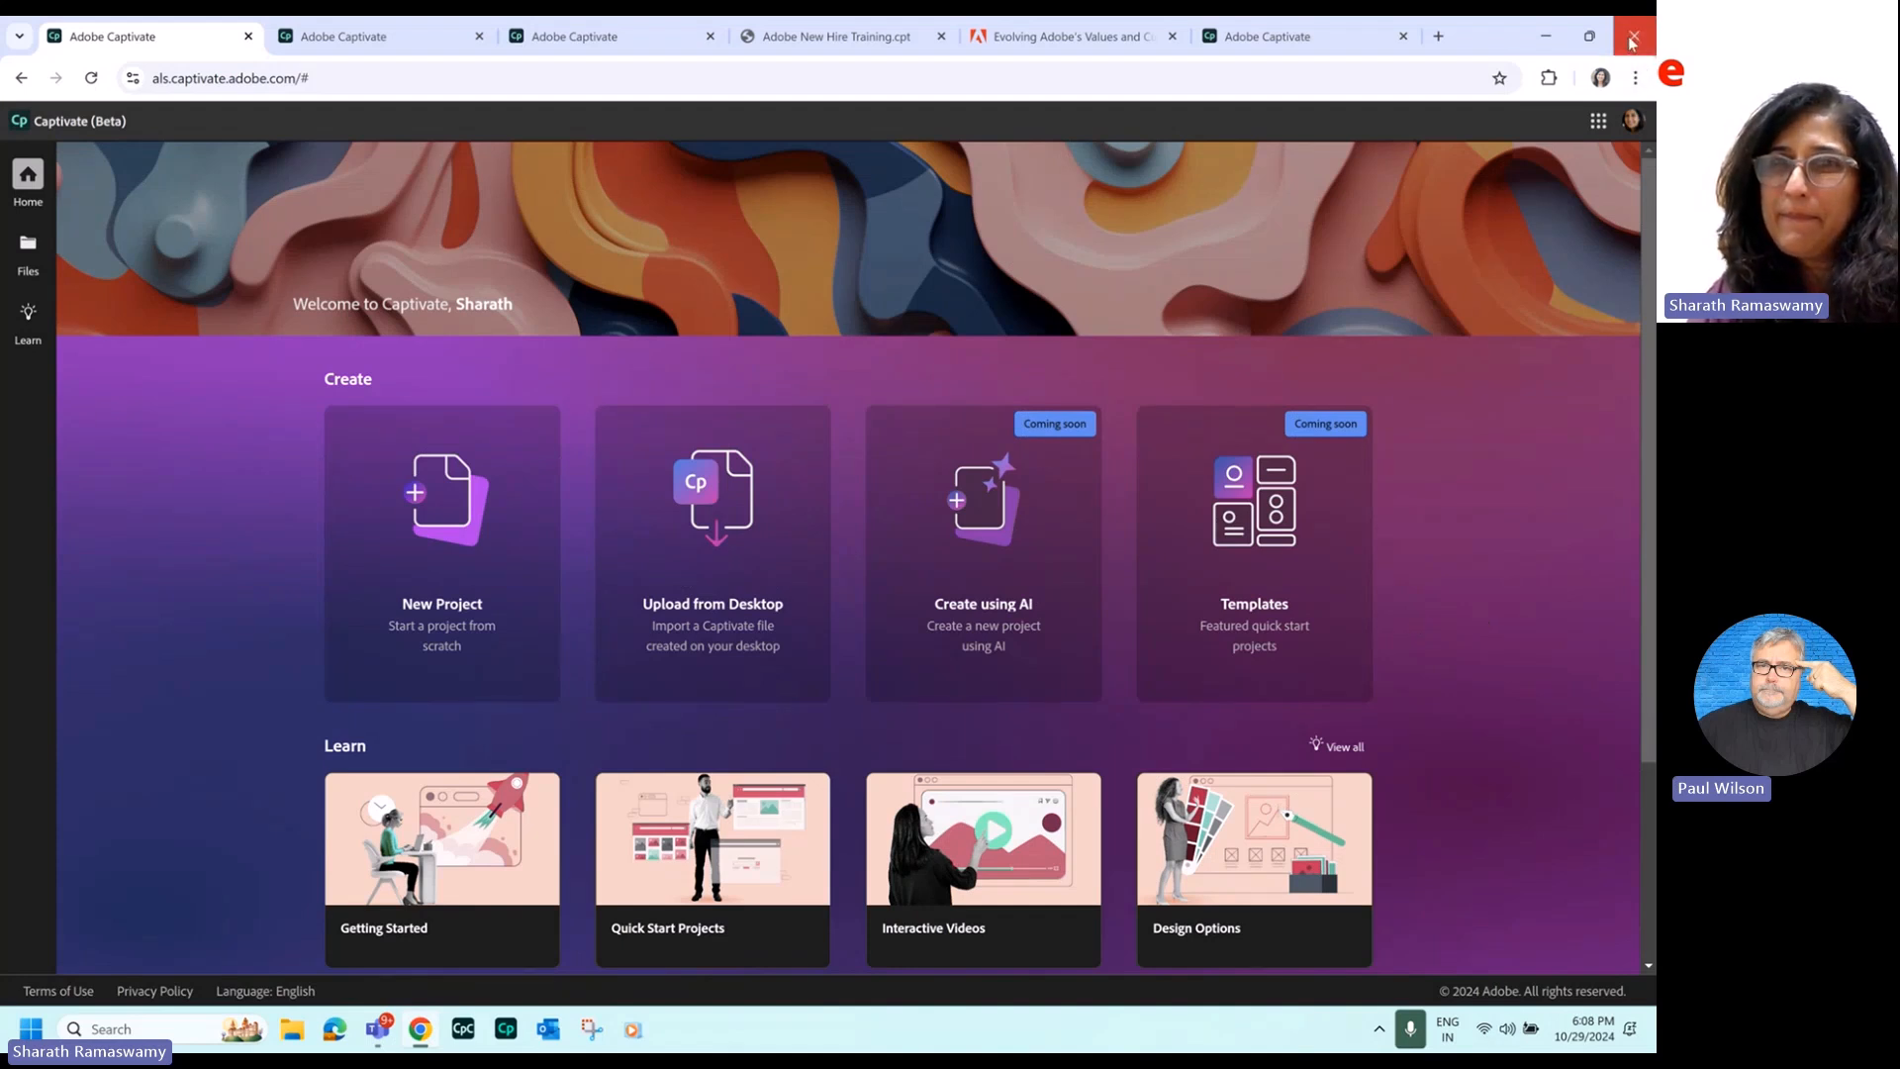
{"action": "mouse_move", "coordinate": [1632, 38]}
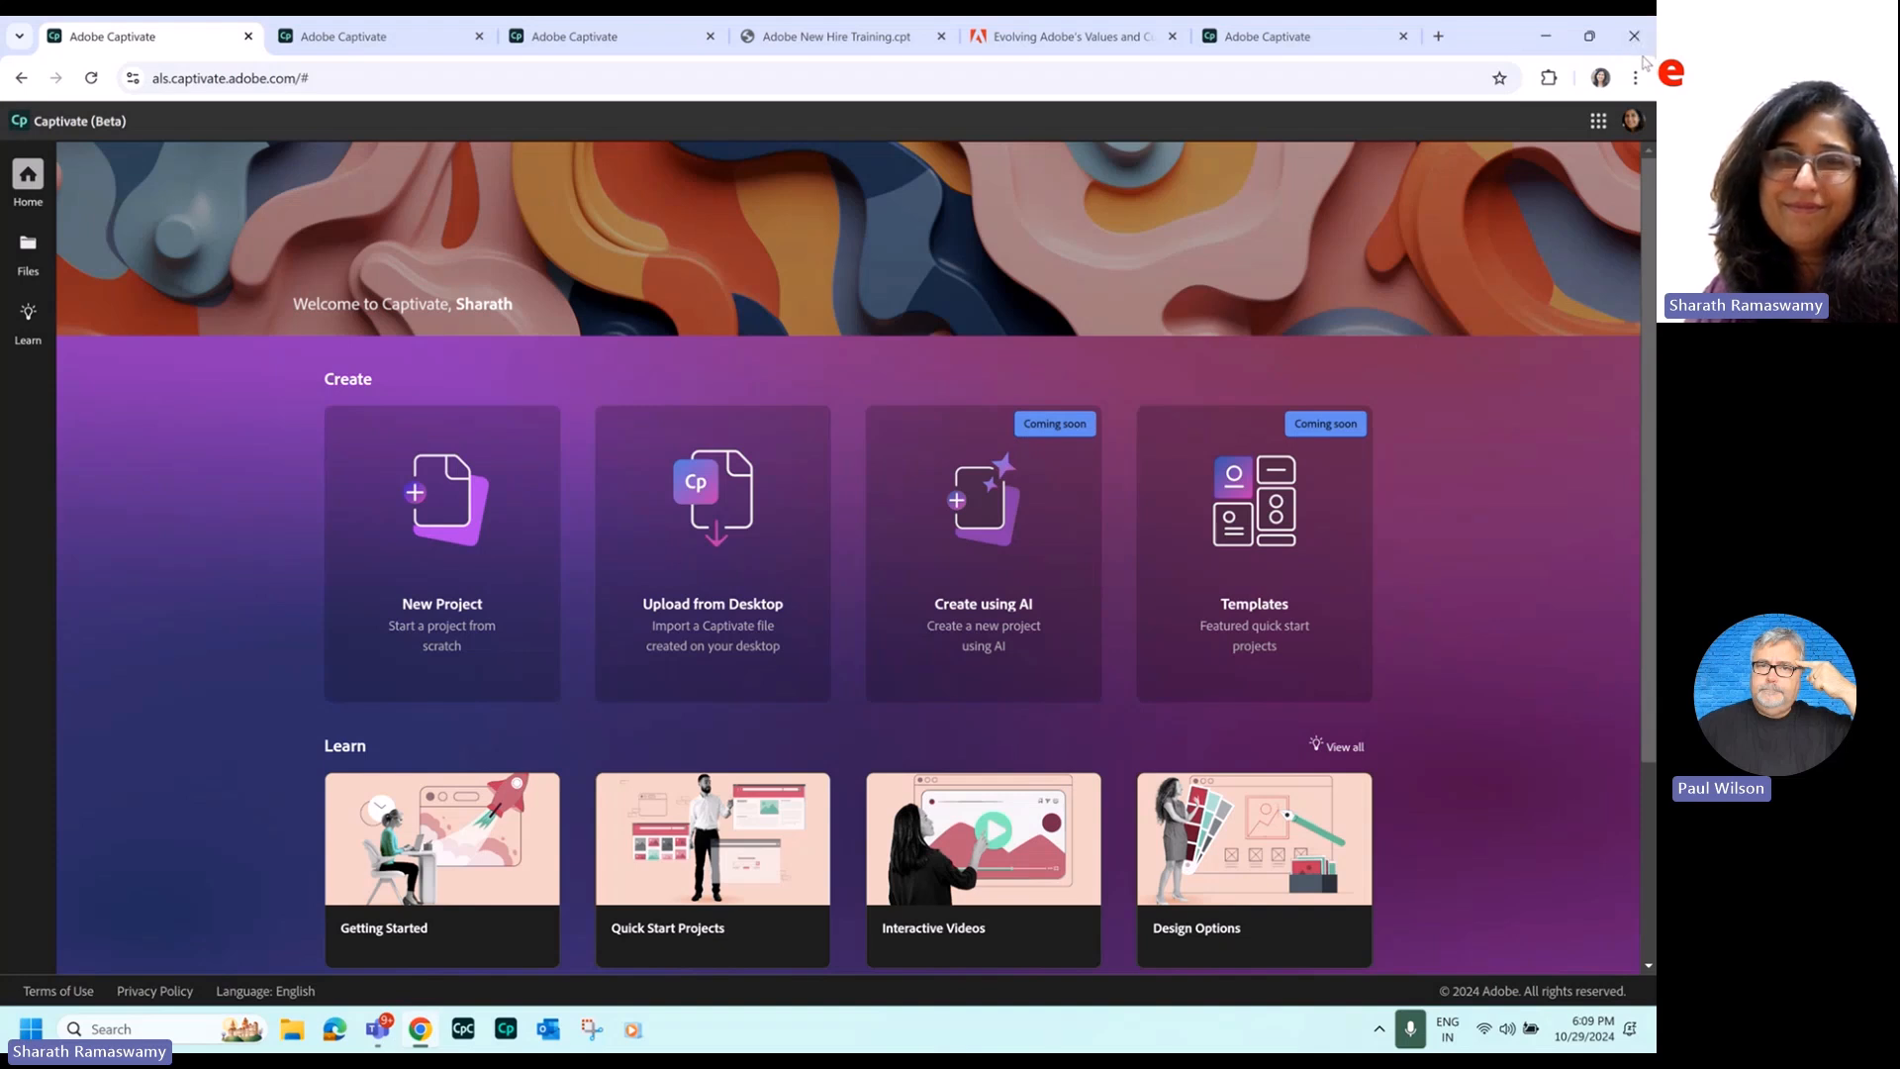
{"action": "mouse_move", "coordinate": [1637, 63]}
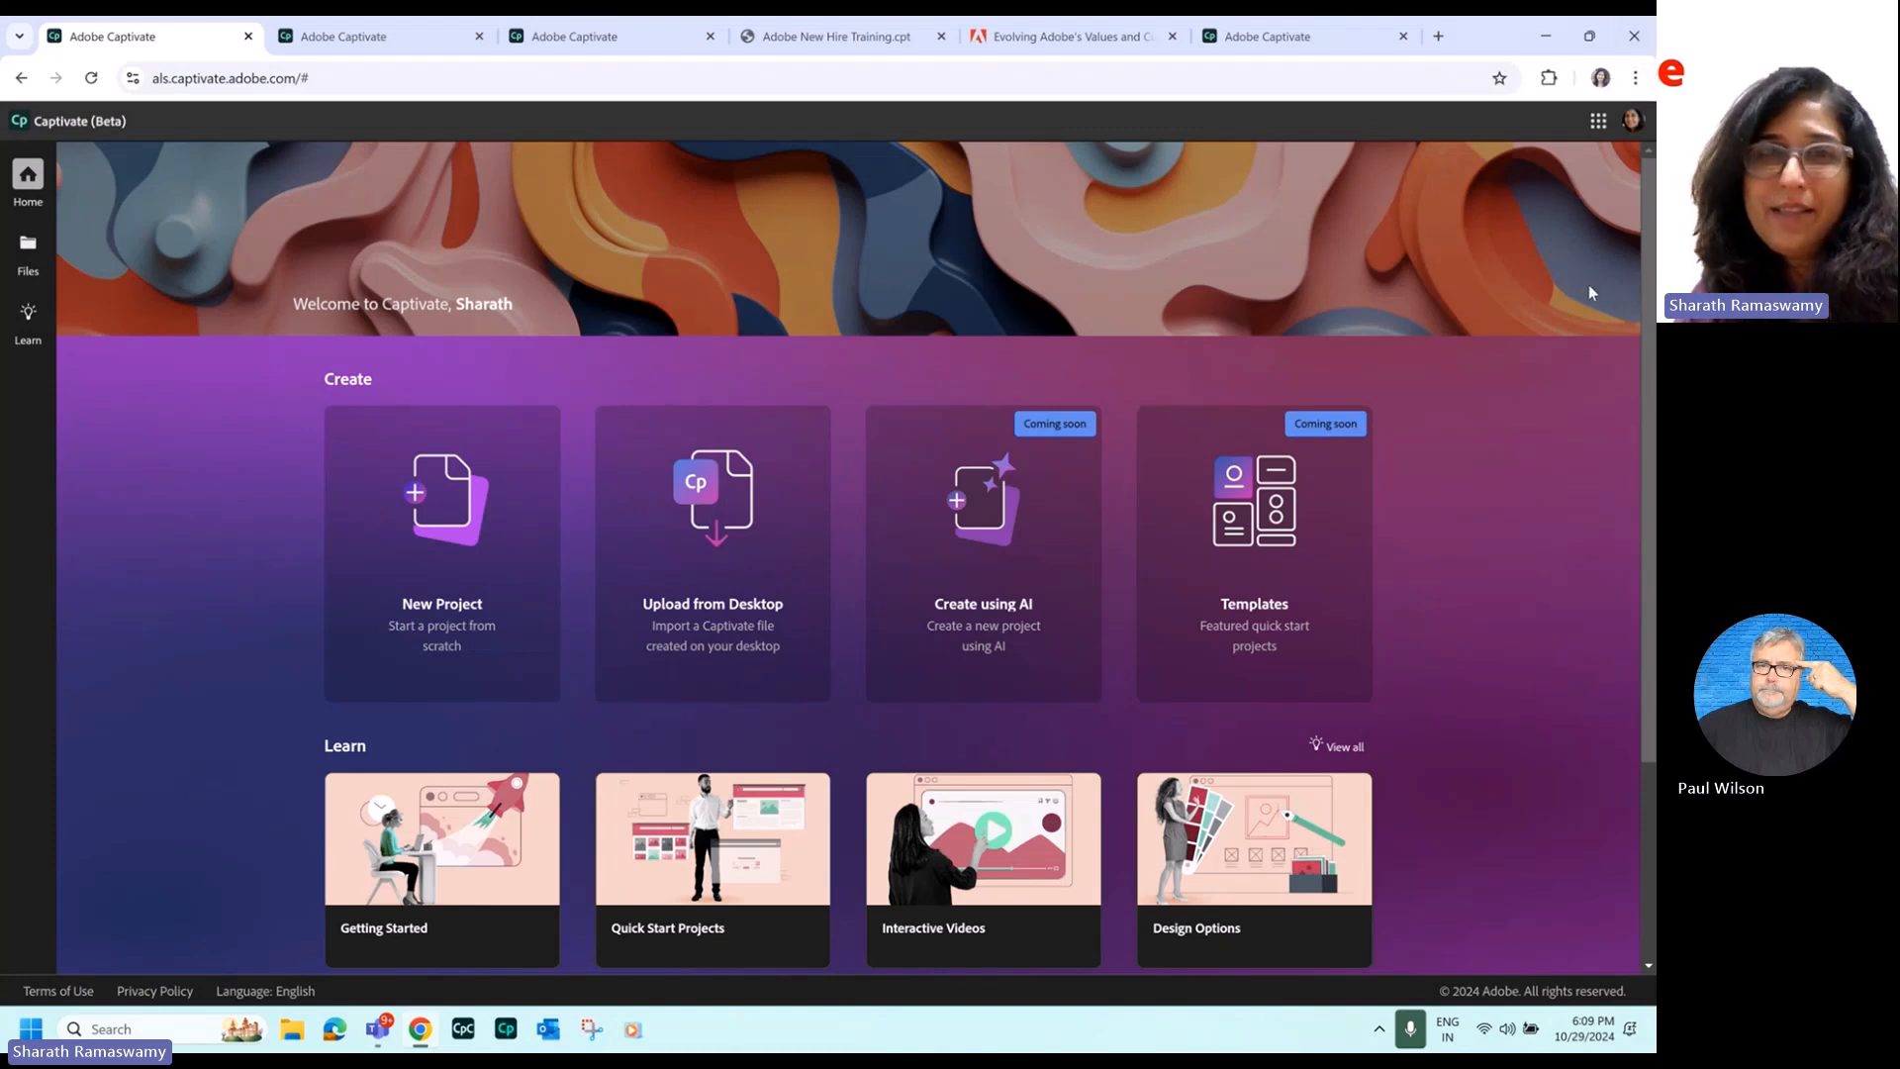
{"action": "mouse_move", "coordinate": [1579, 310]}
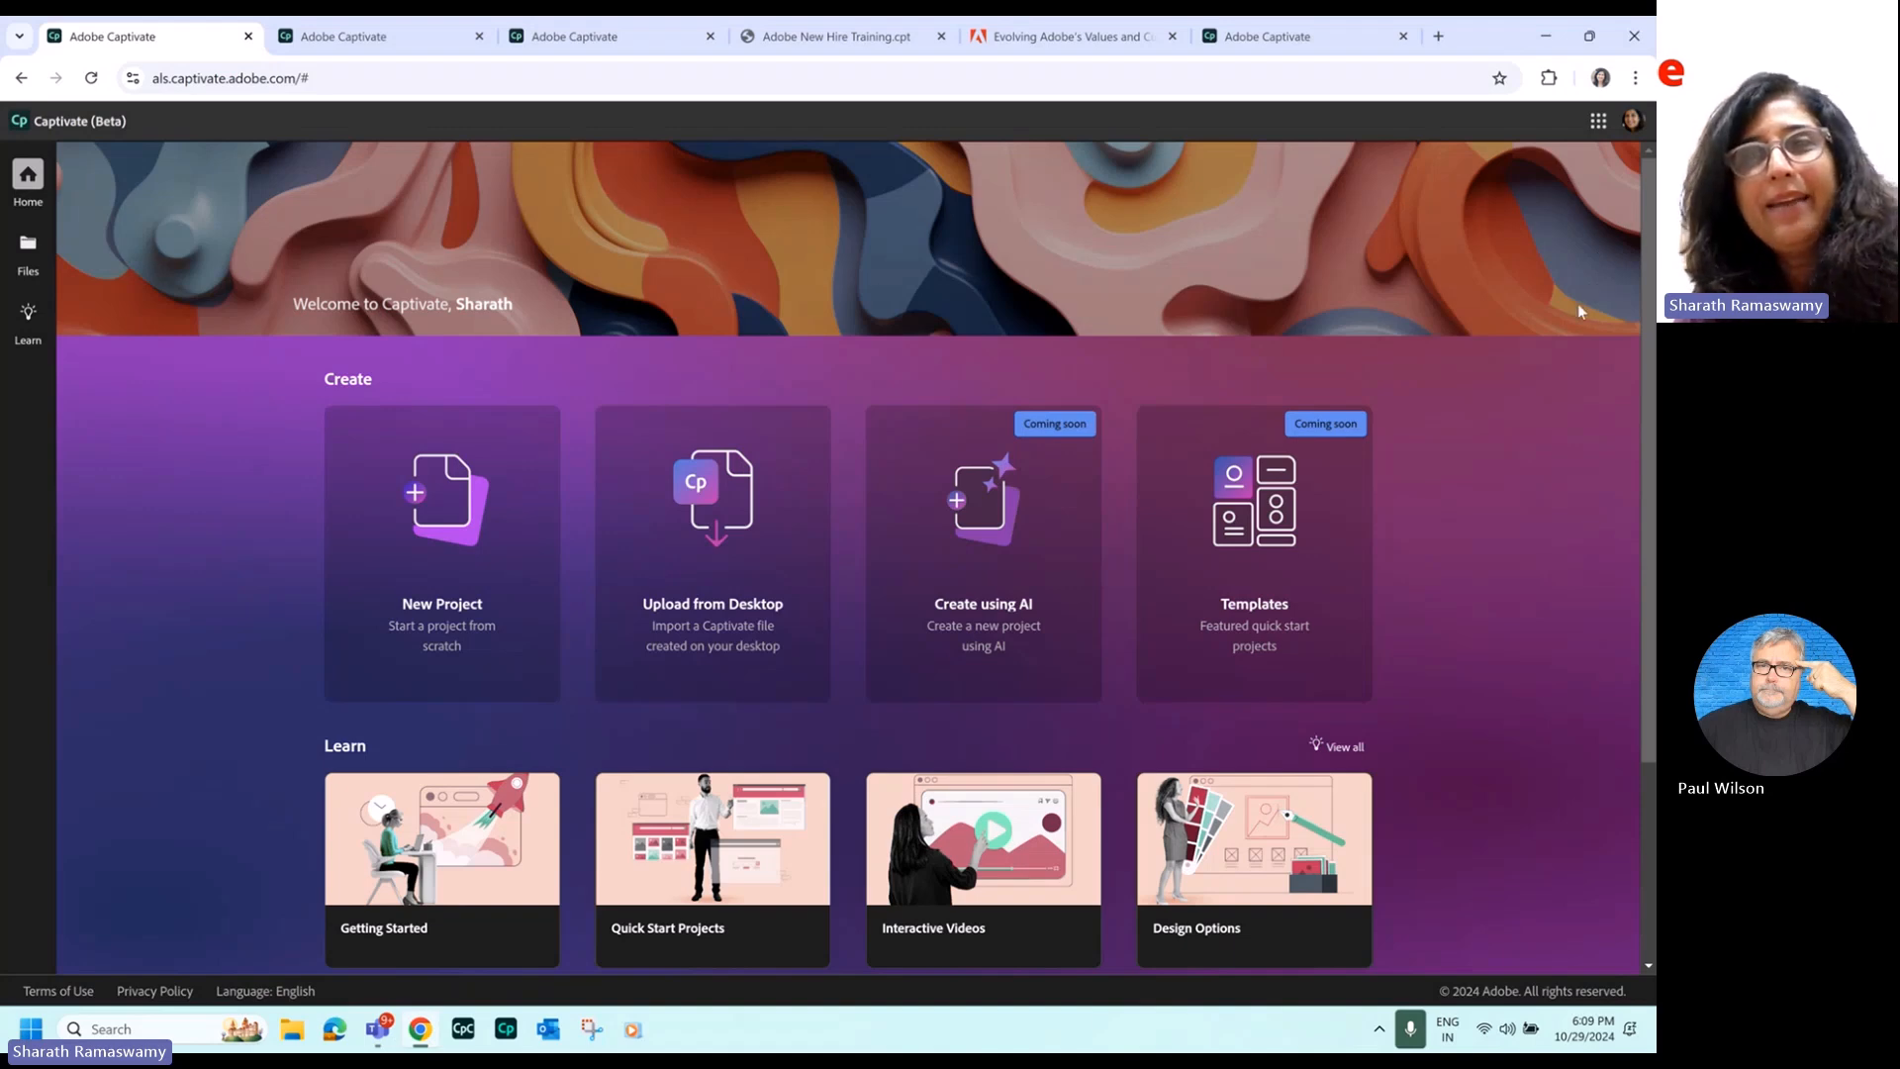
{"action": "mouse_move", "coordinate": [1579, 301]}
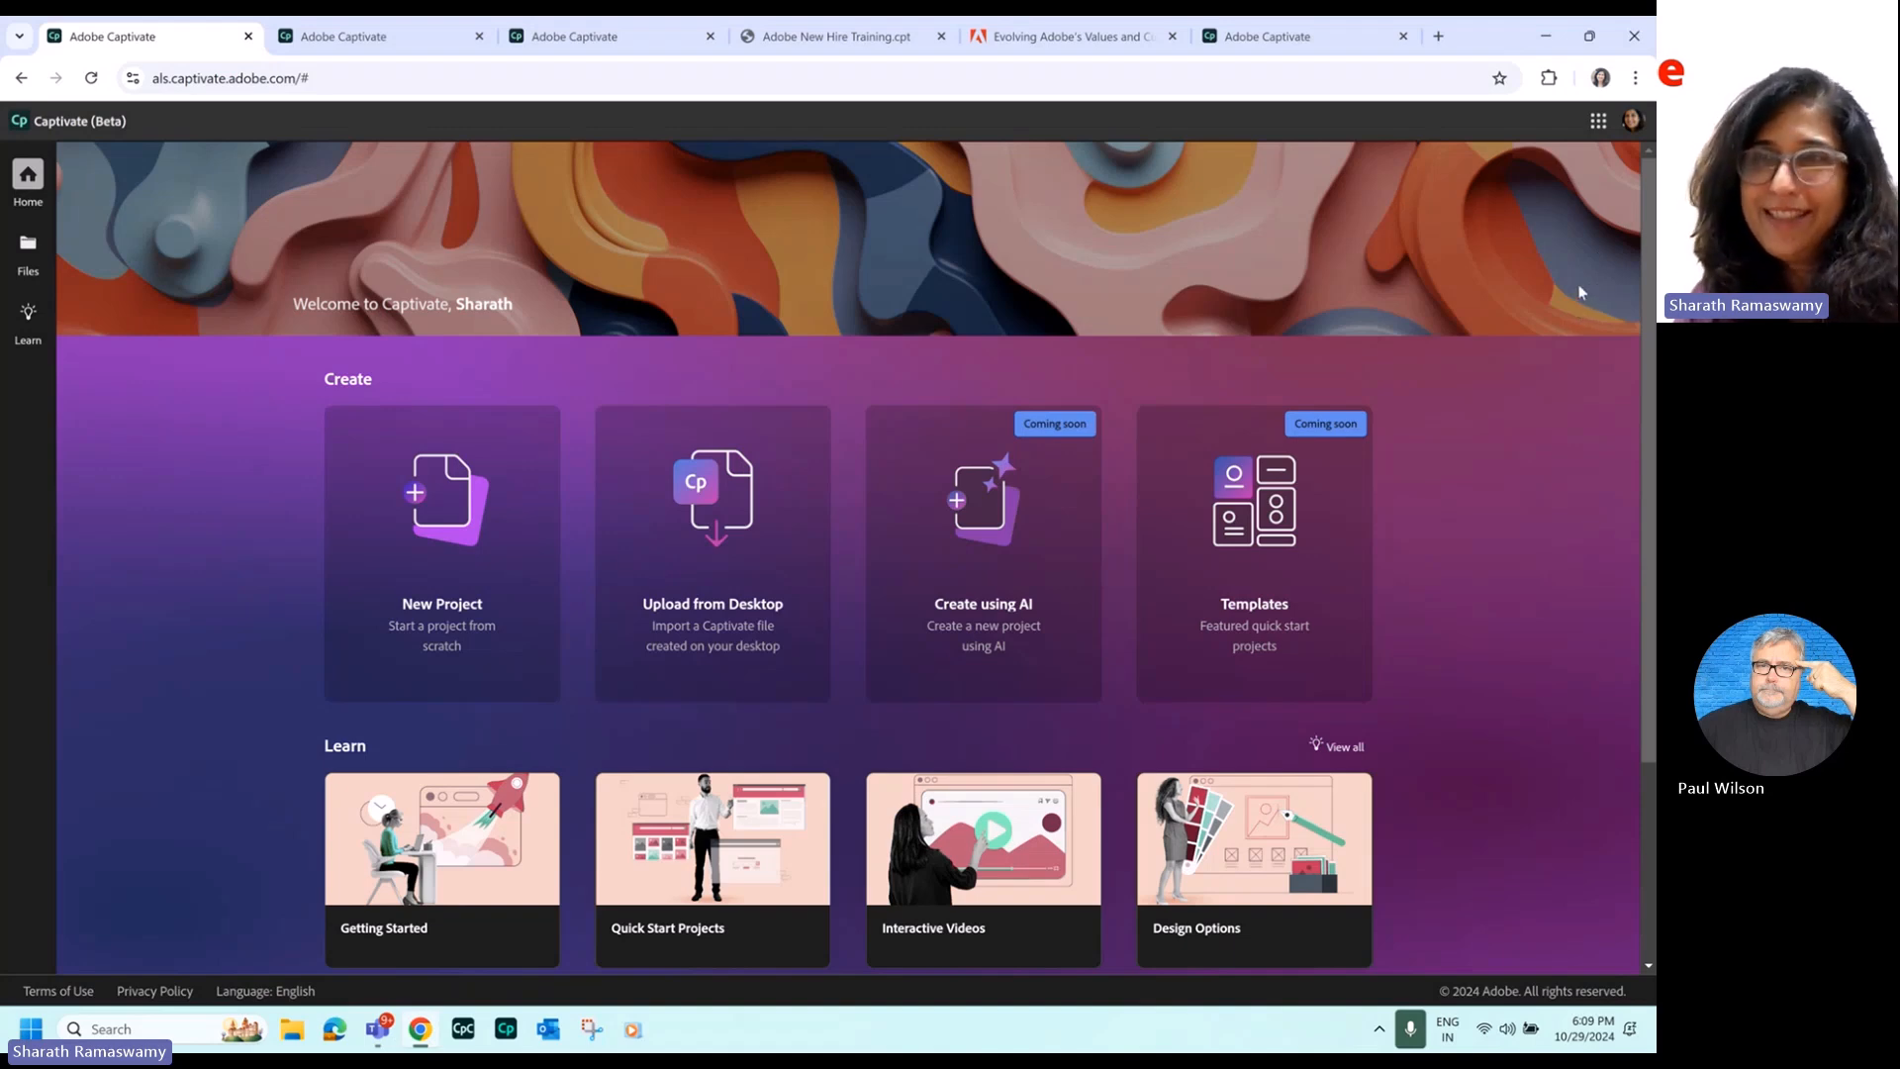